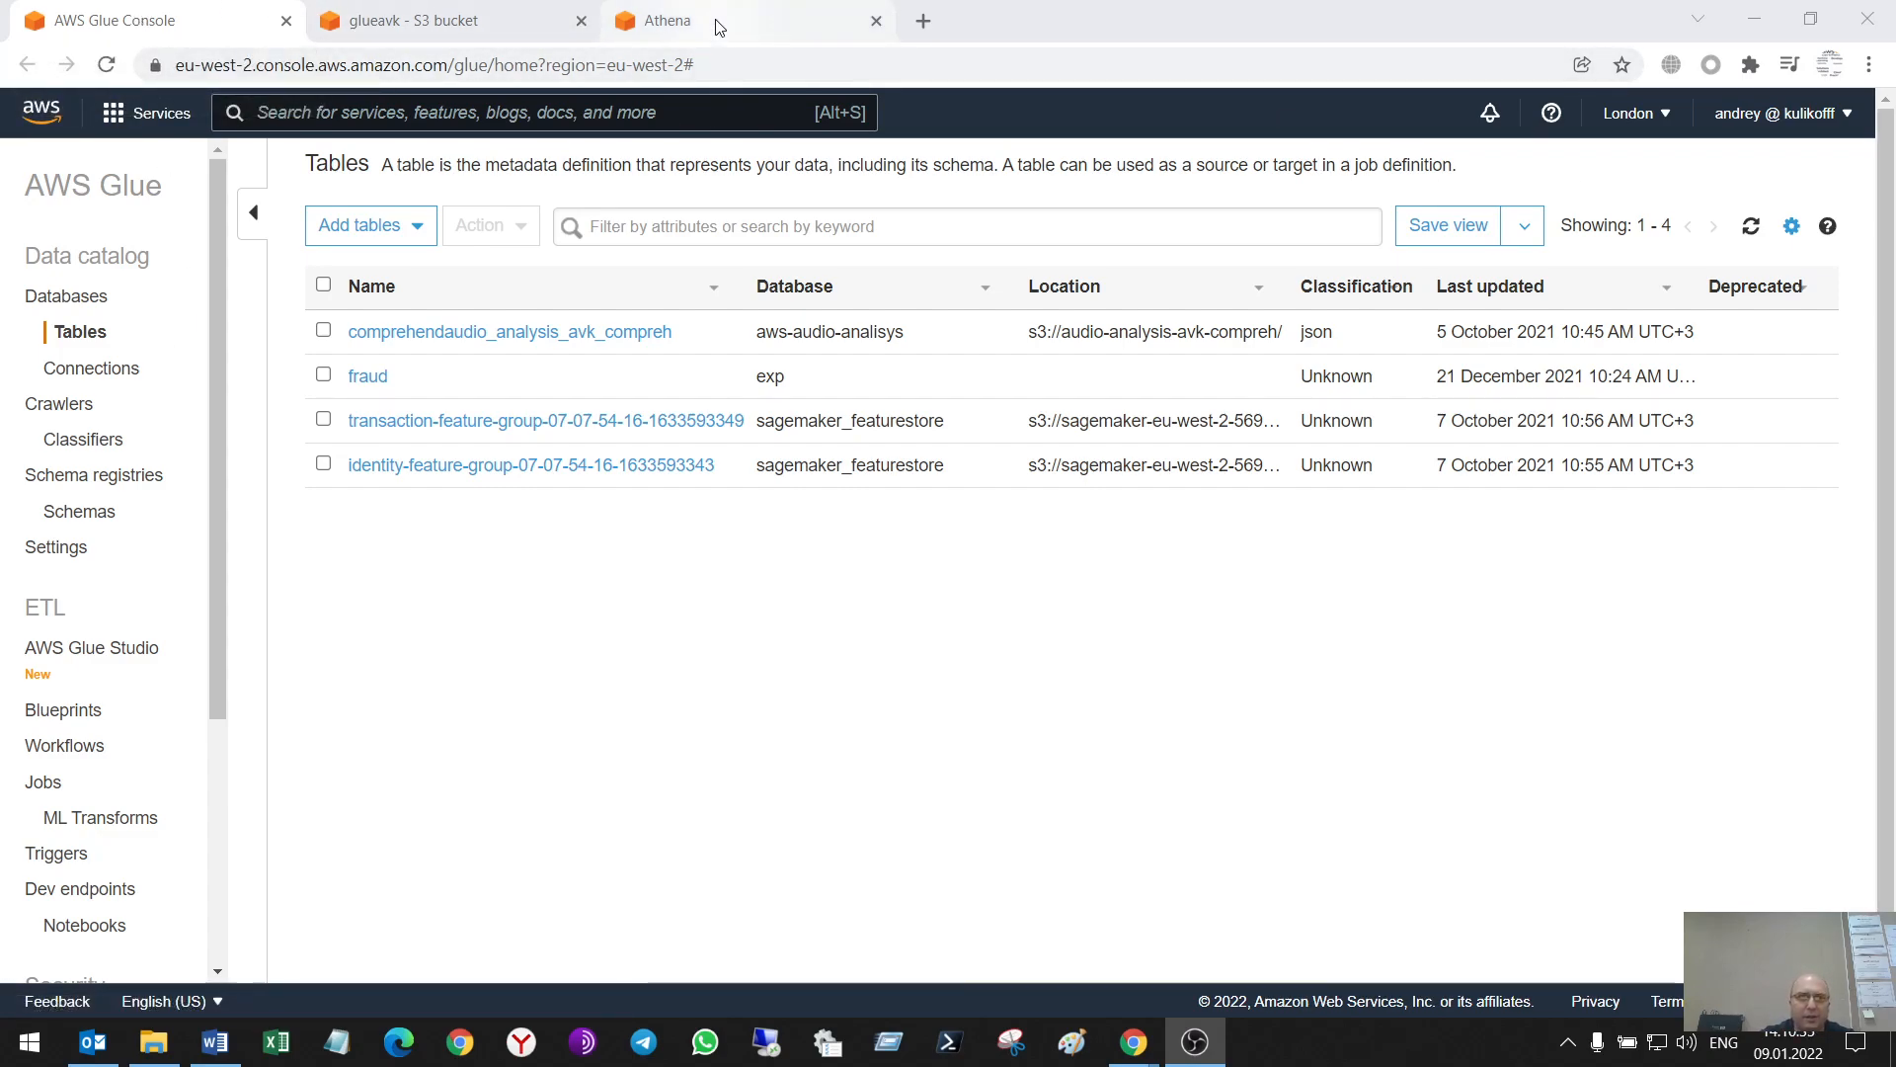
# Look over the glueavk bucket and Athena start page, then return to Glue tables
pyautogui.click(417, 21)
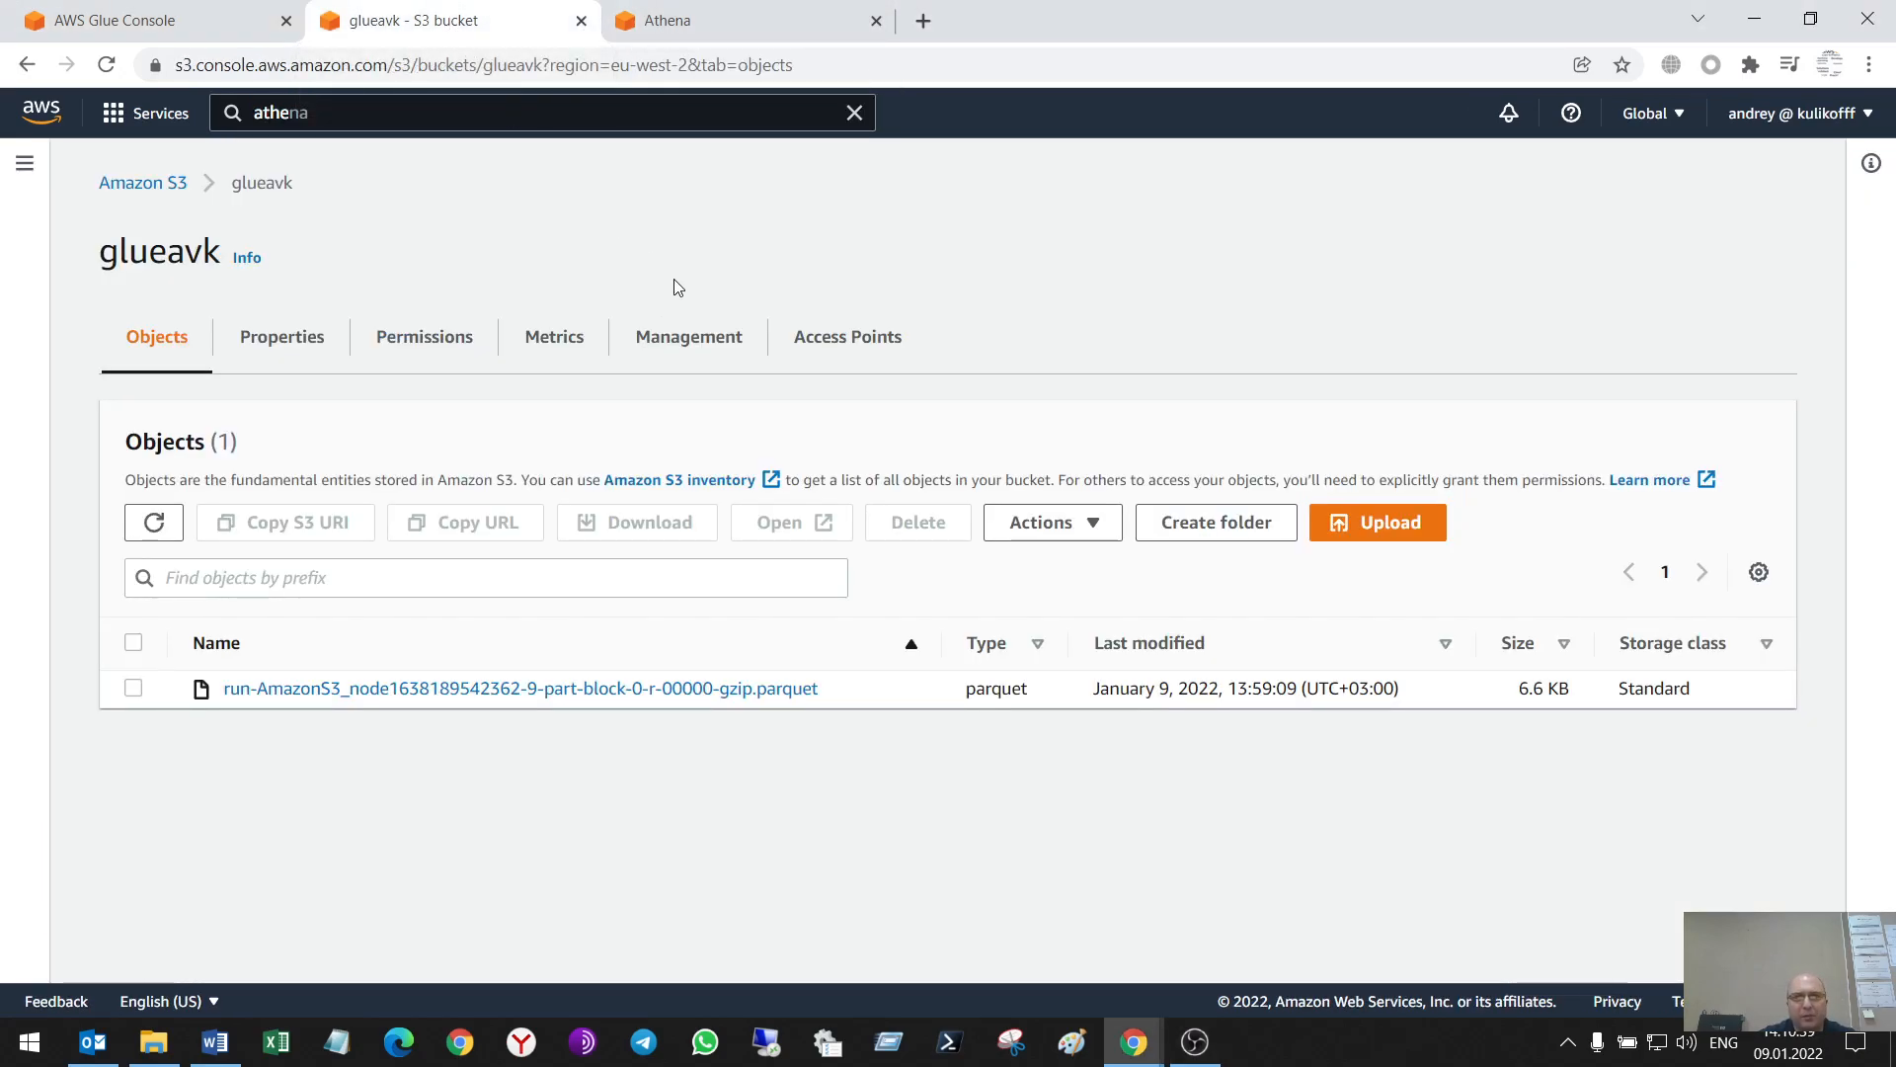
pyautogui.moveTo(576, 432)
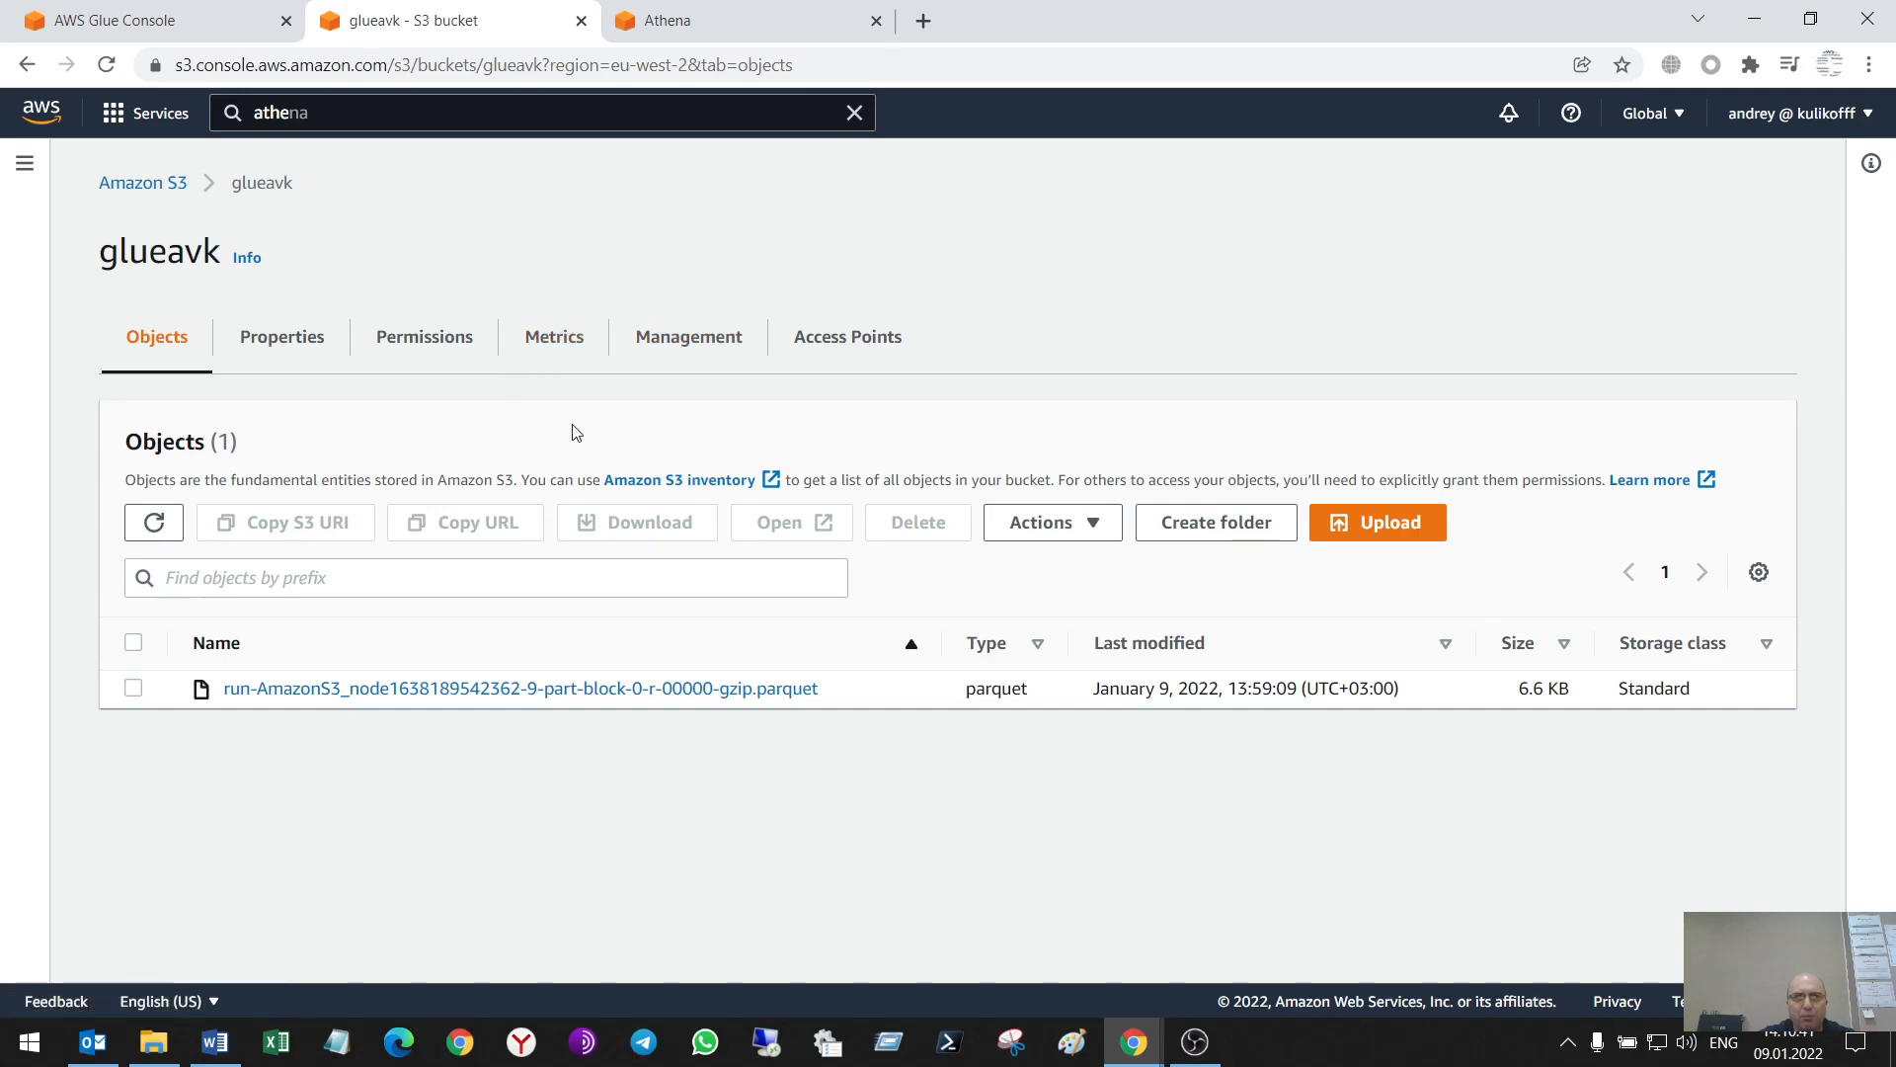
pyautogui.moveTo(861, 712)
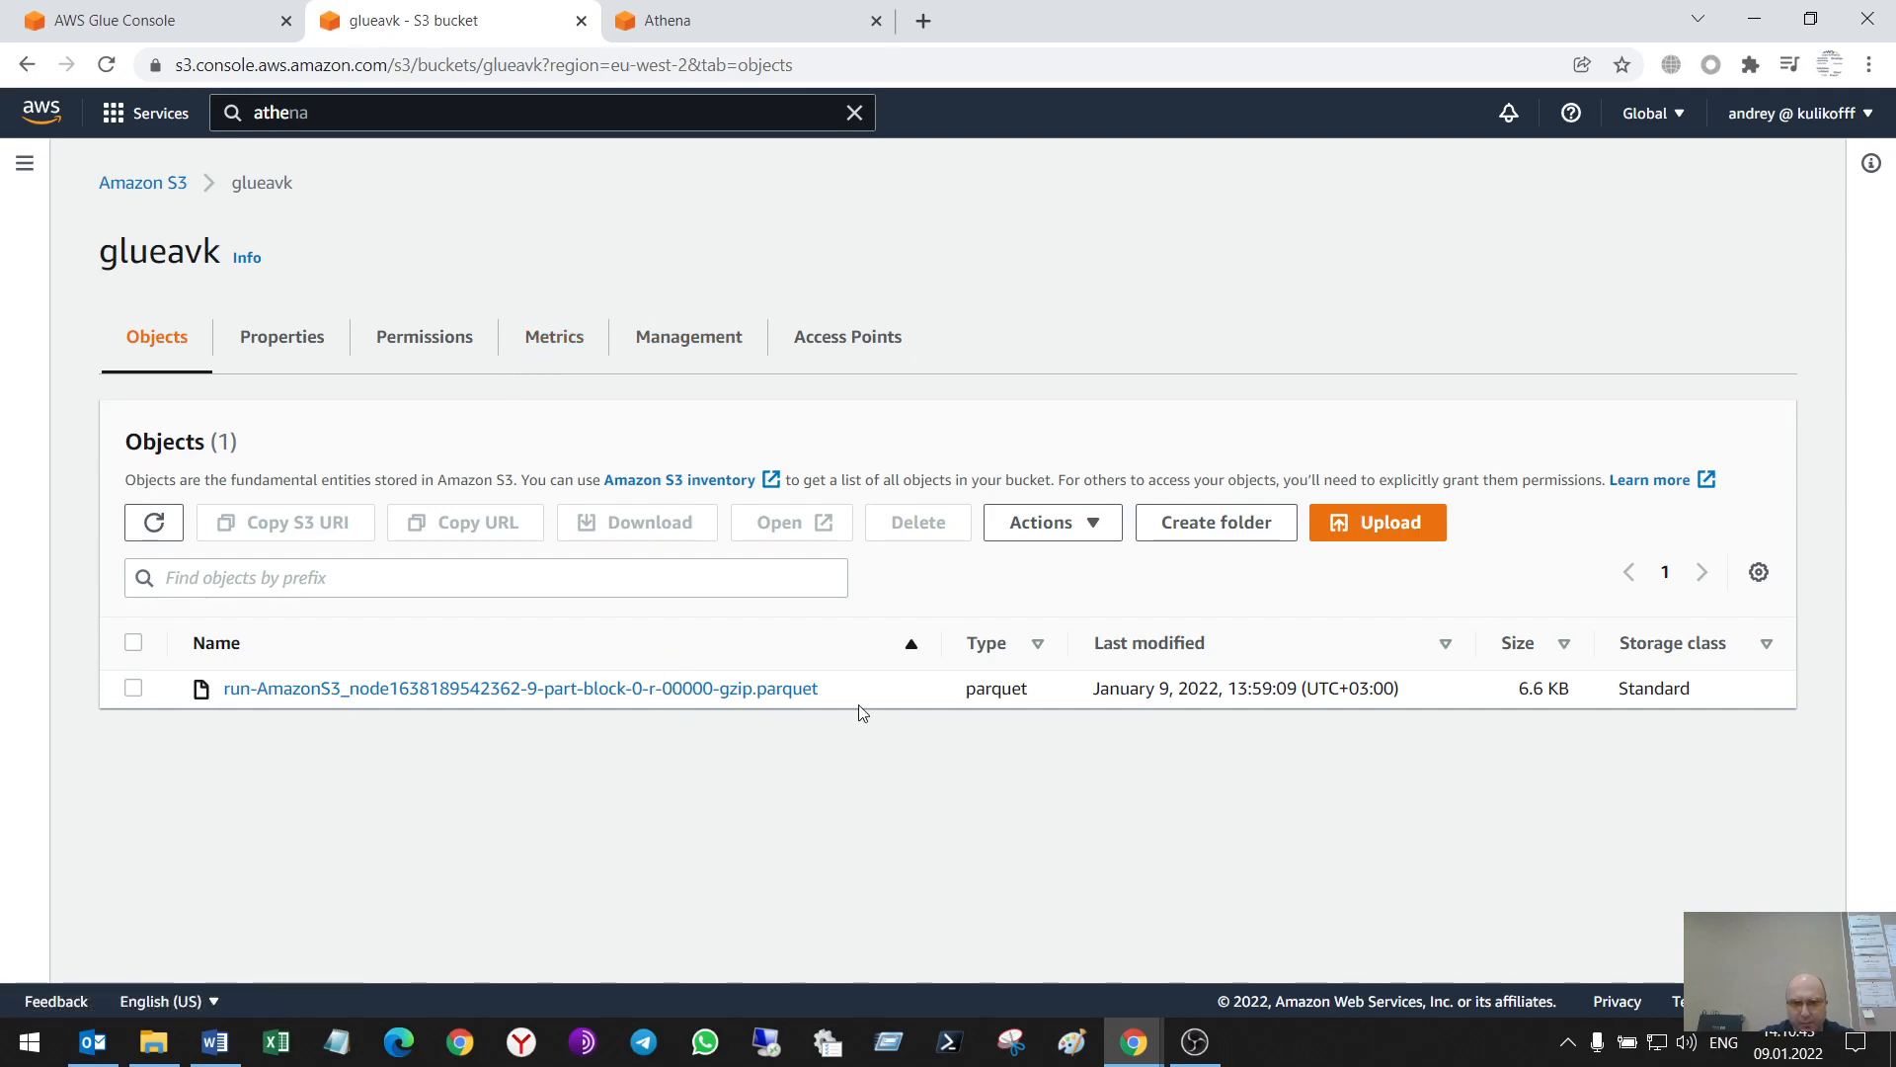
pyautogui.moveTo(830, 715)
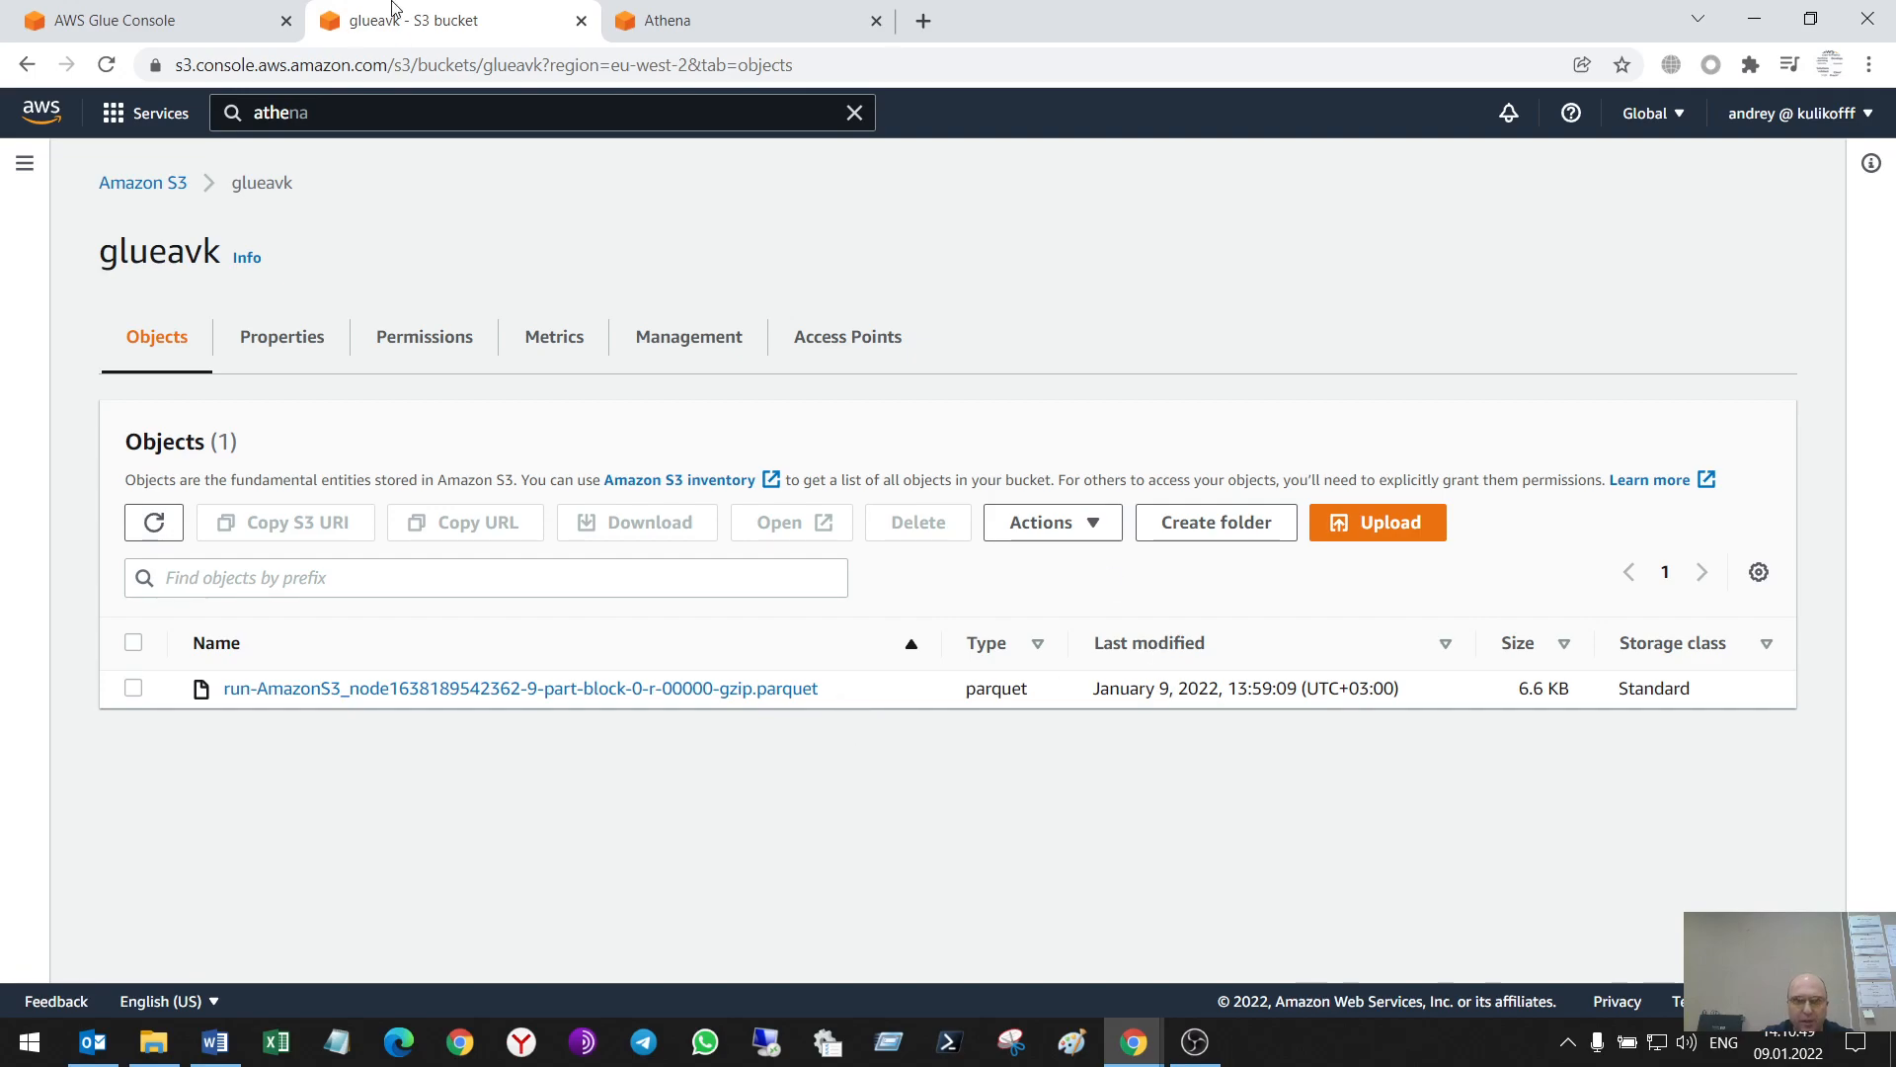
pyautogui.click(121, 20)
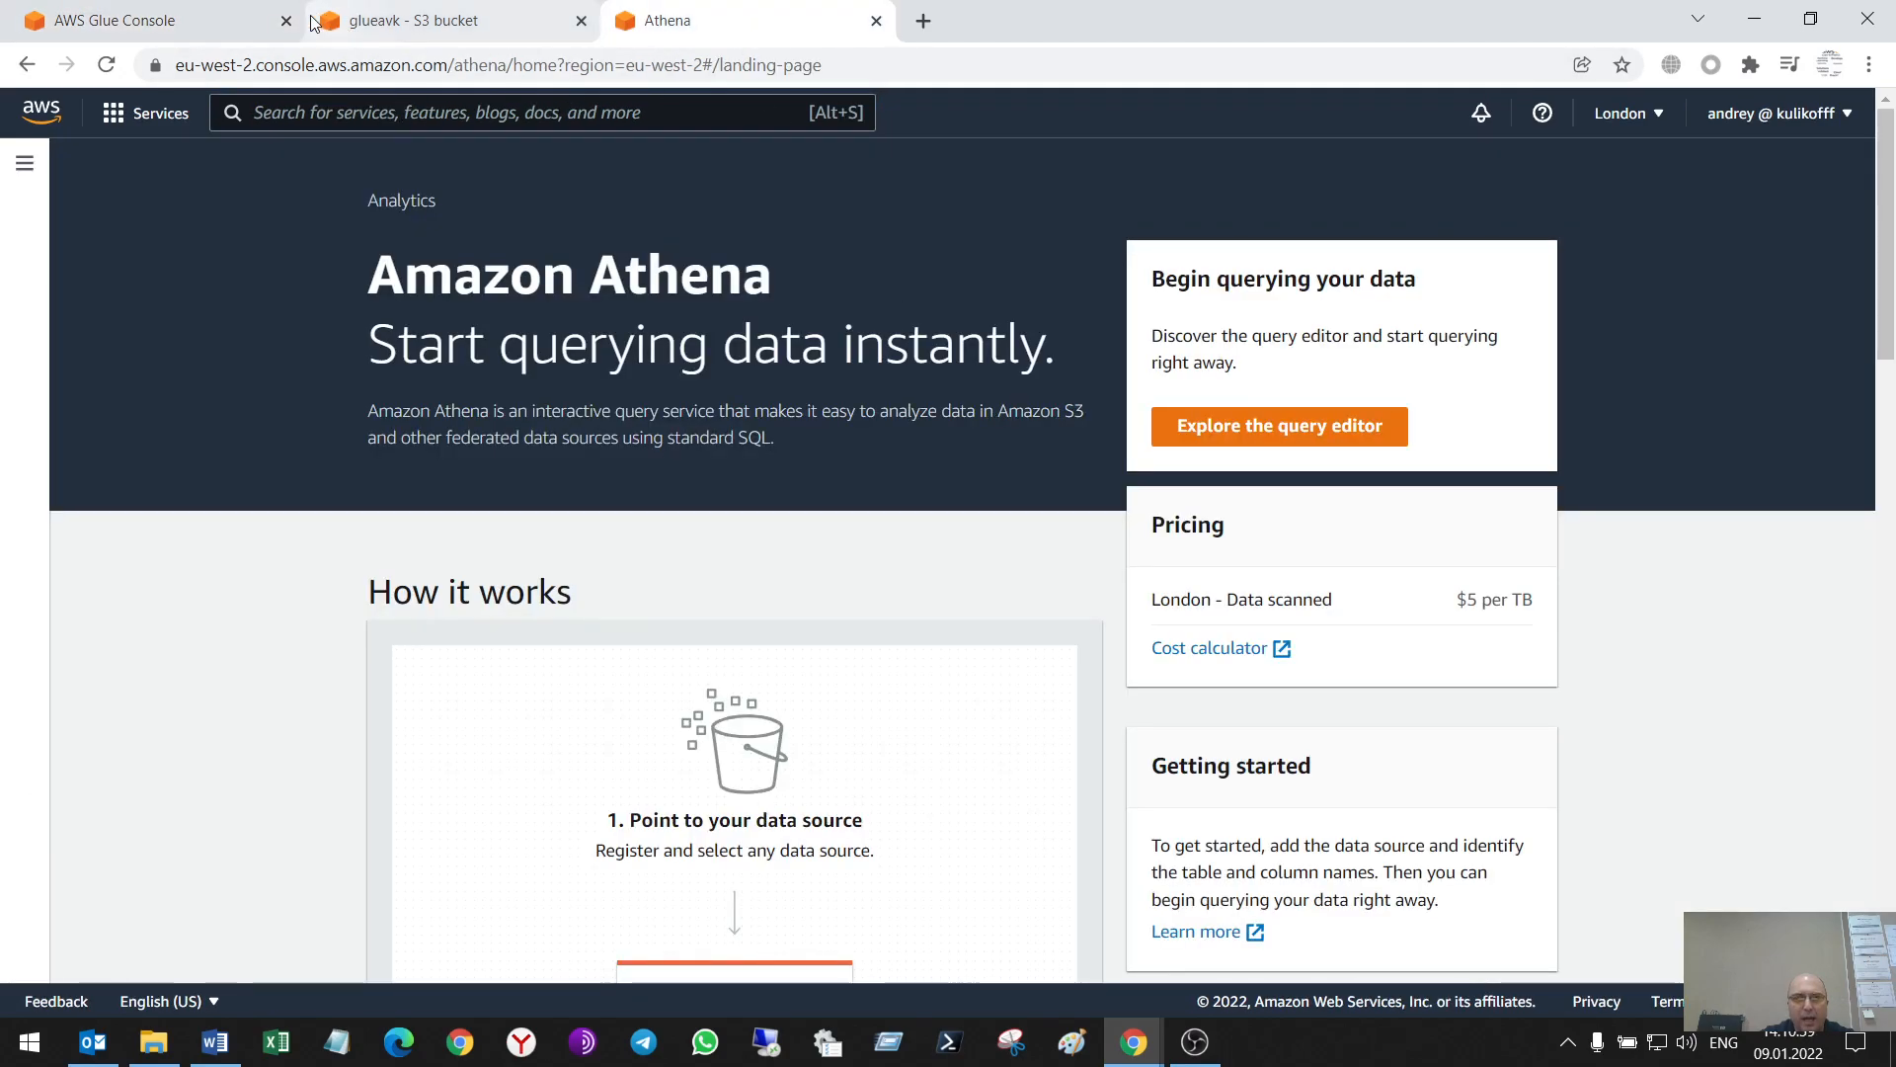
pyautogui.moveTo(109, 21)
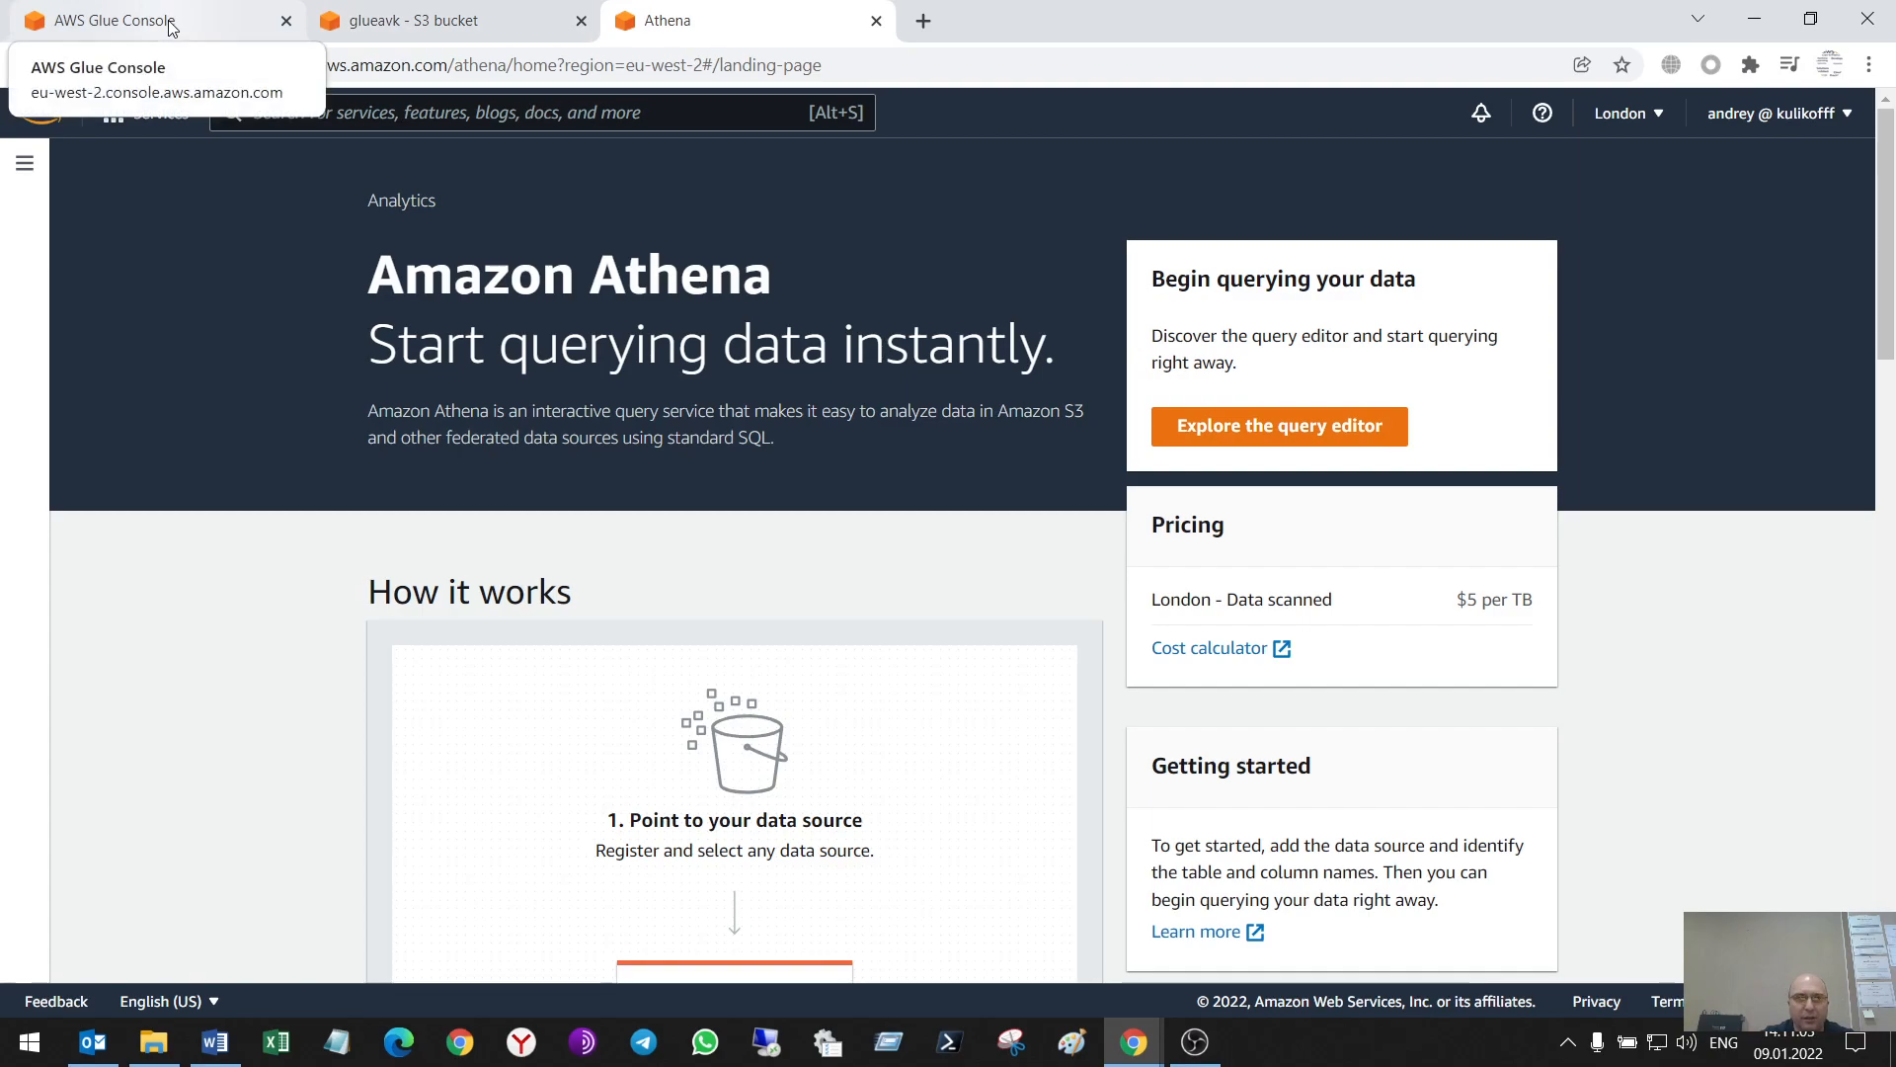
pyautogui.click(120, 21)
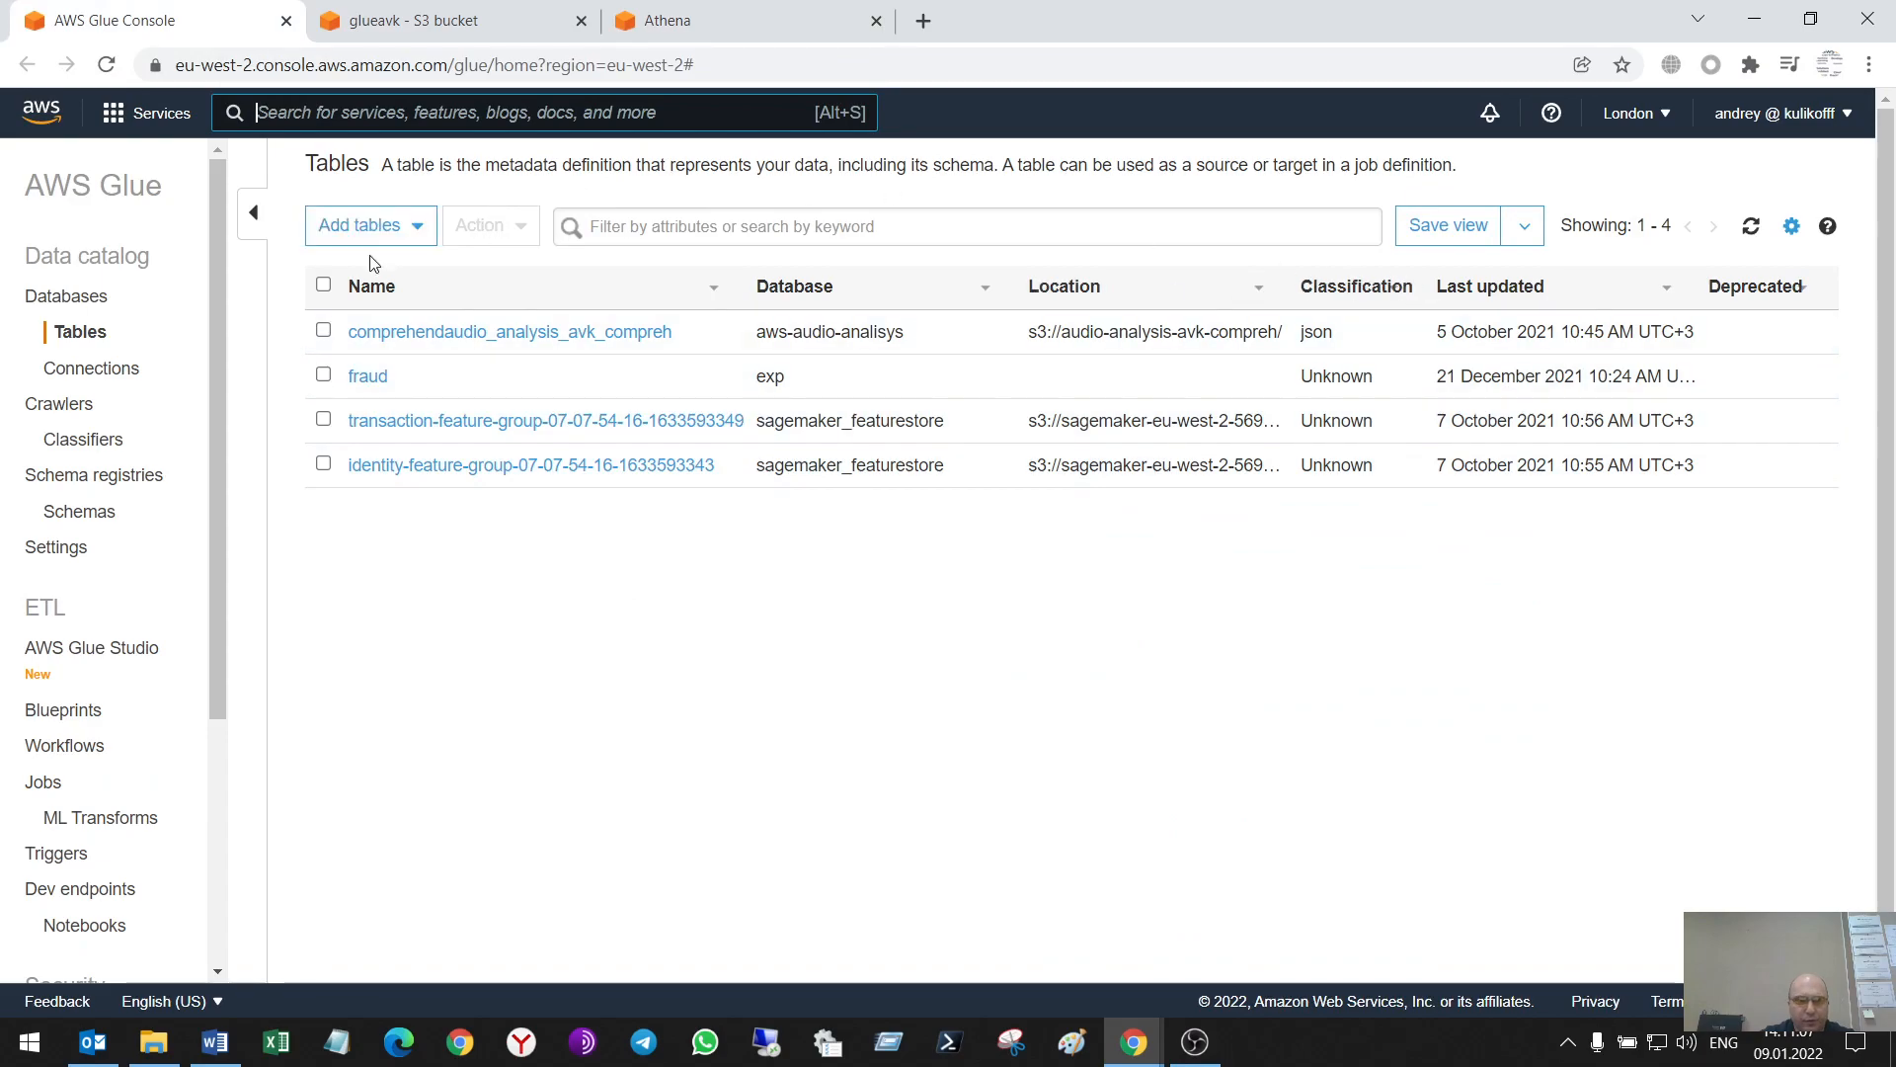
# Start a new crawler named 'avklabs' and advance to the source-type step
pyautogui.click(69, 403)
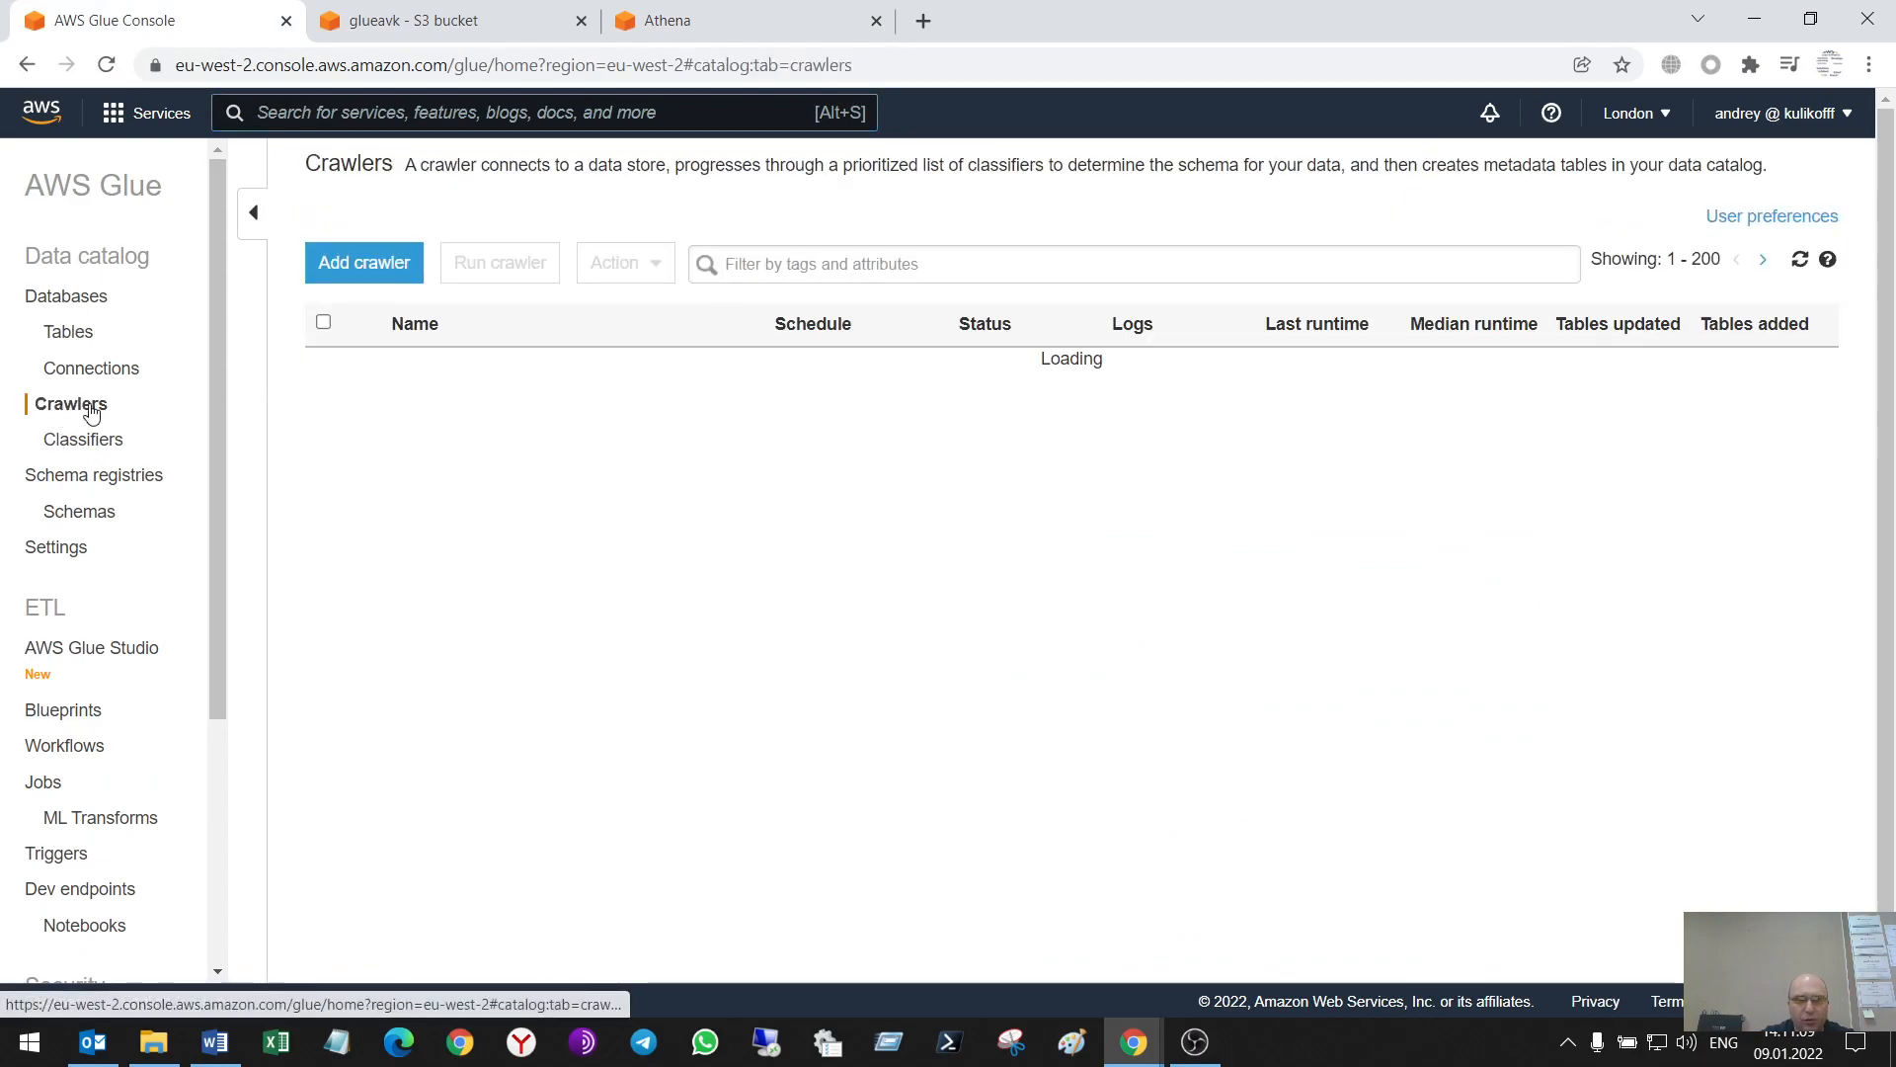
pyautogui.click(364, 263)
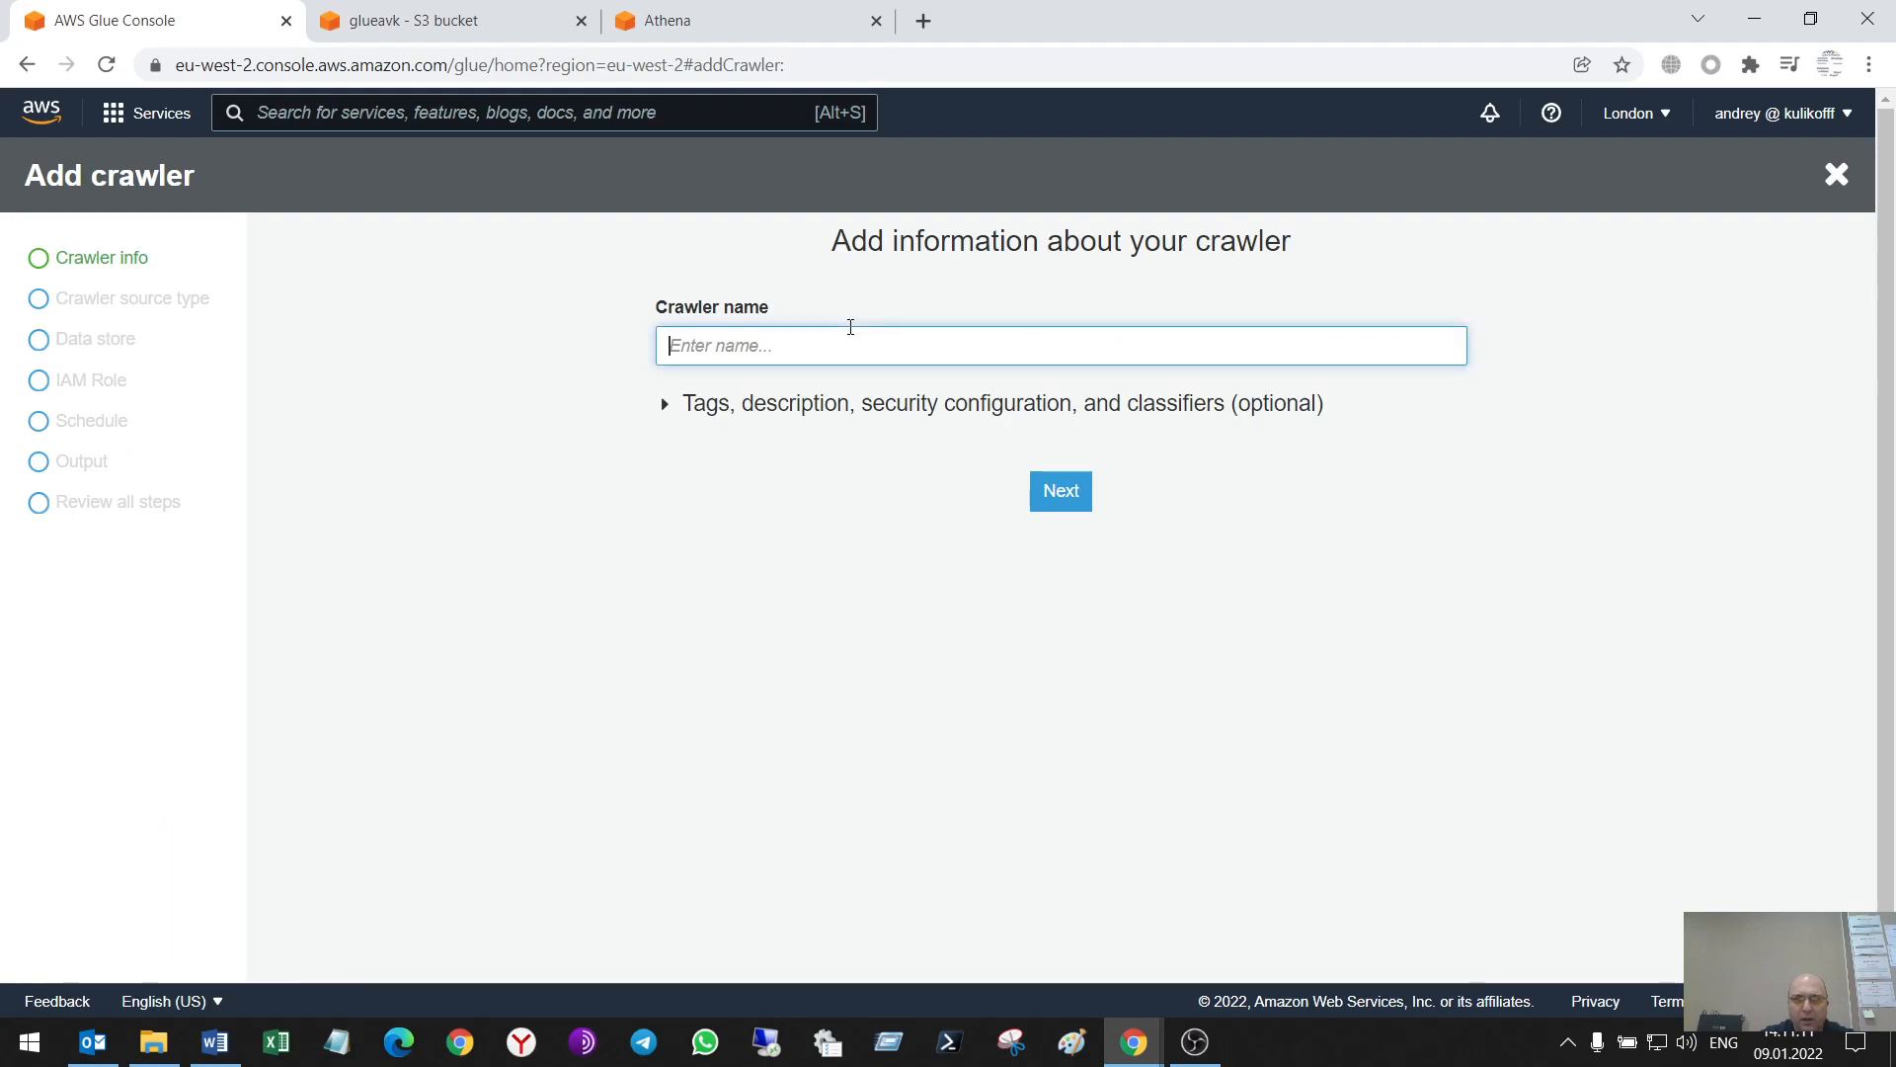
pyautogui.write('av')
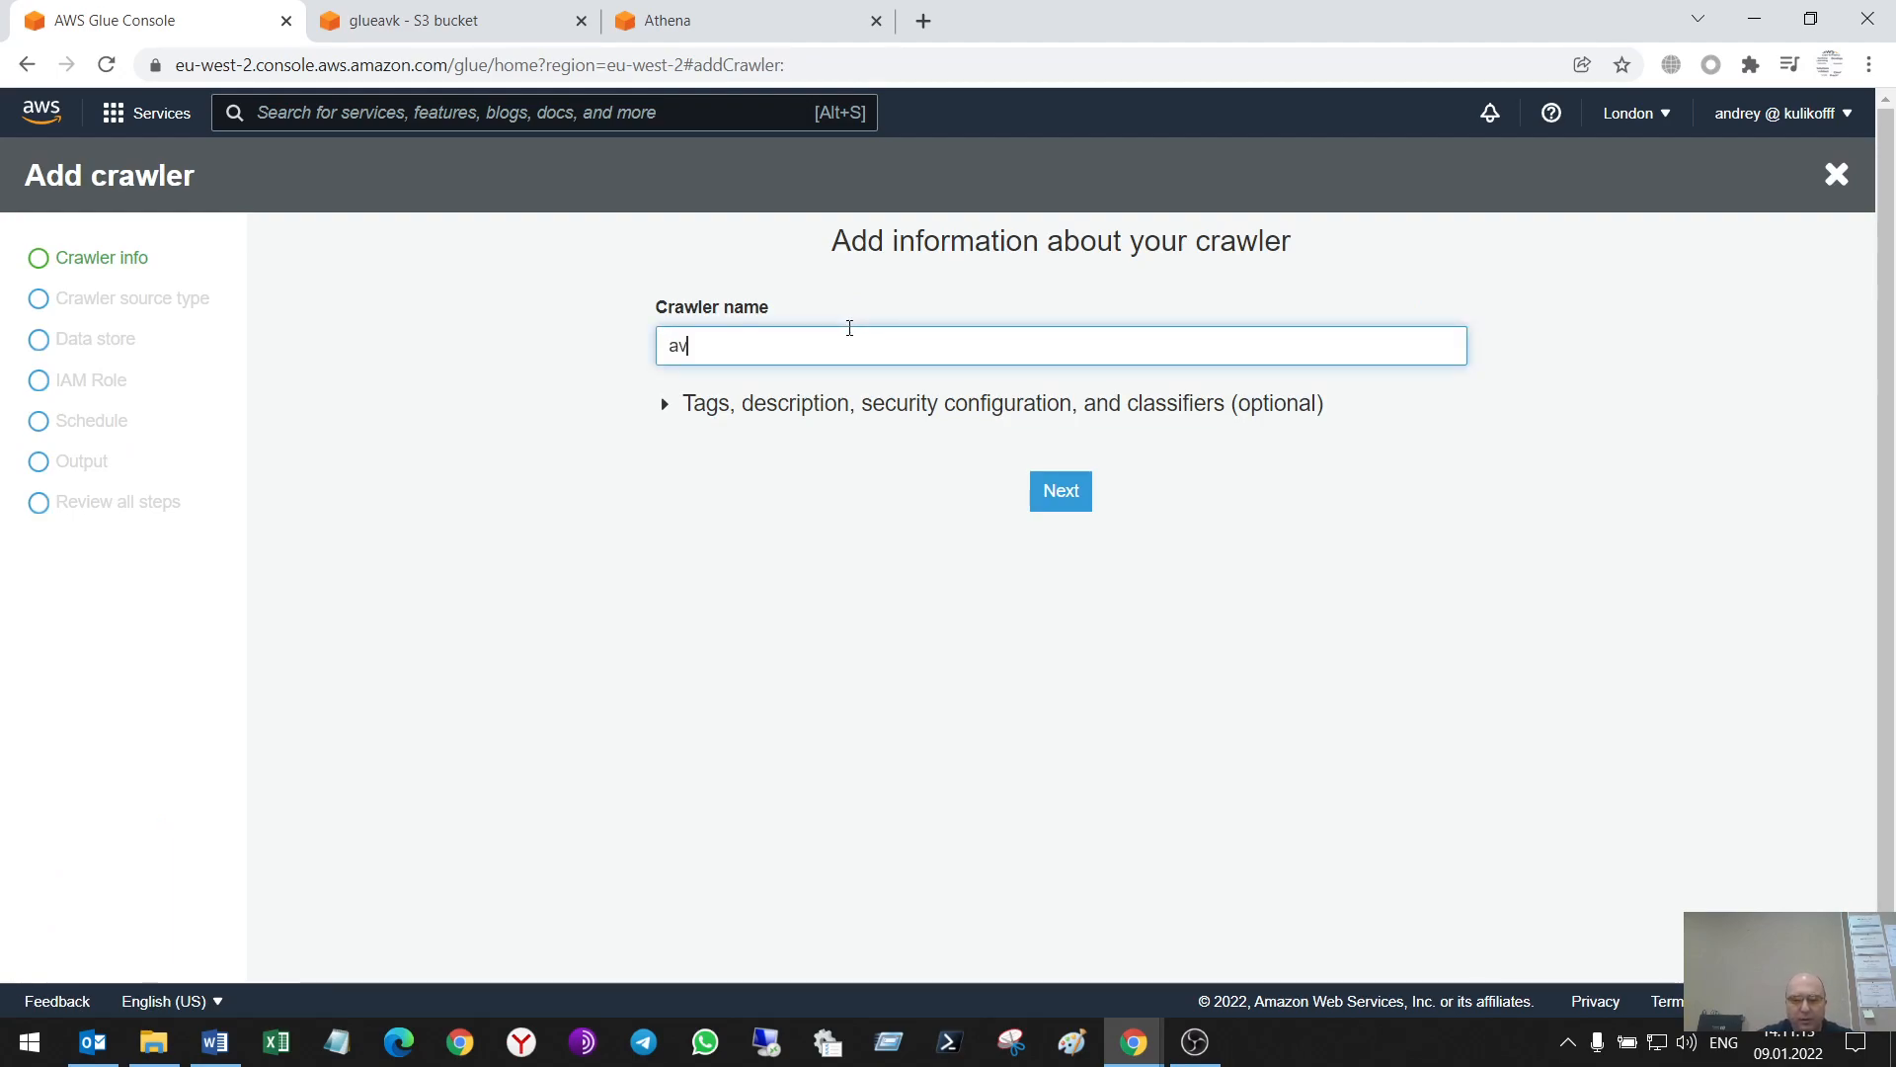
pyautogui.write('klabs')
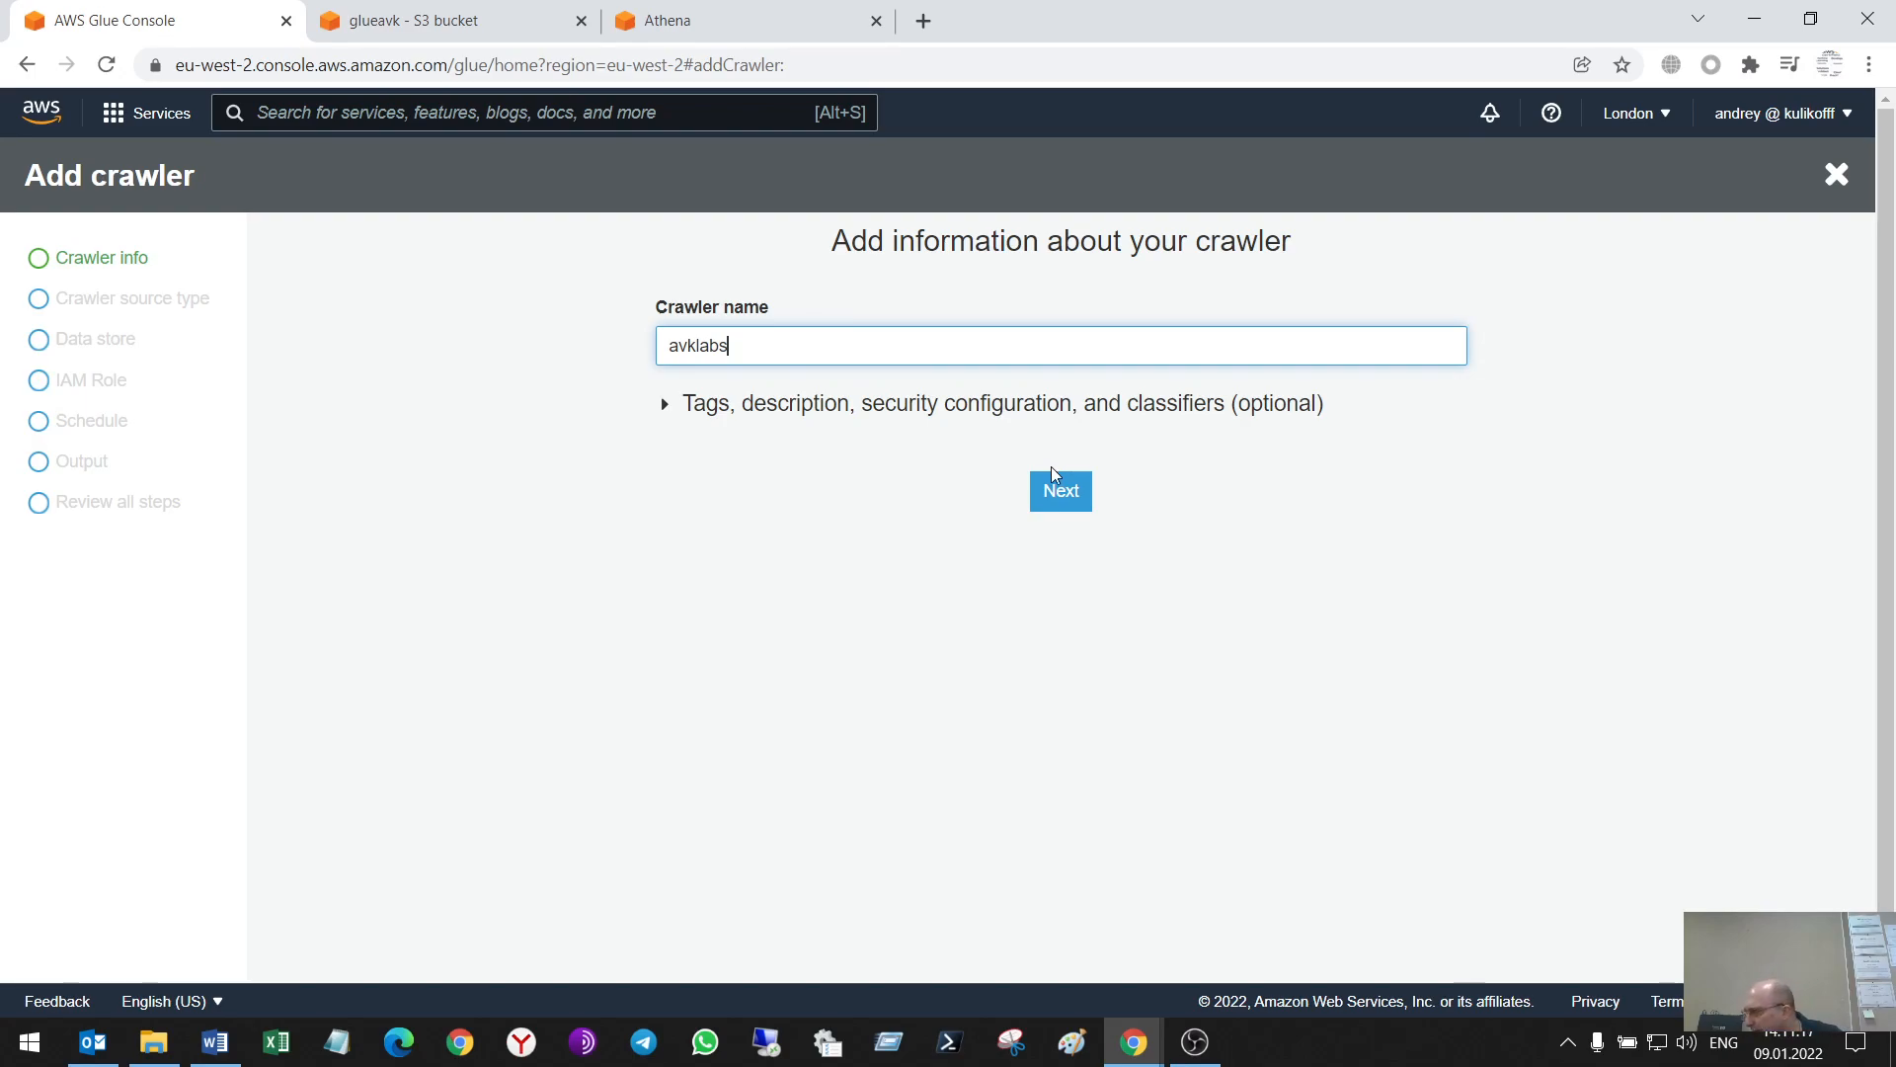
pyautogui.click(1060, 490)
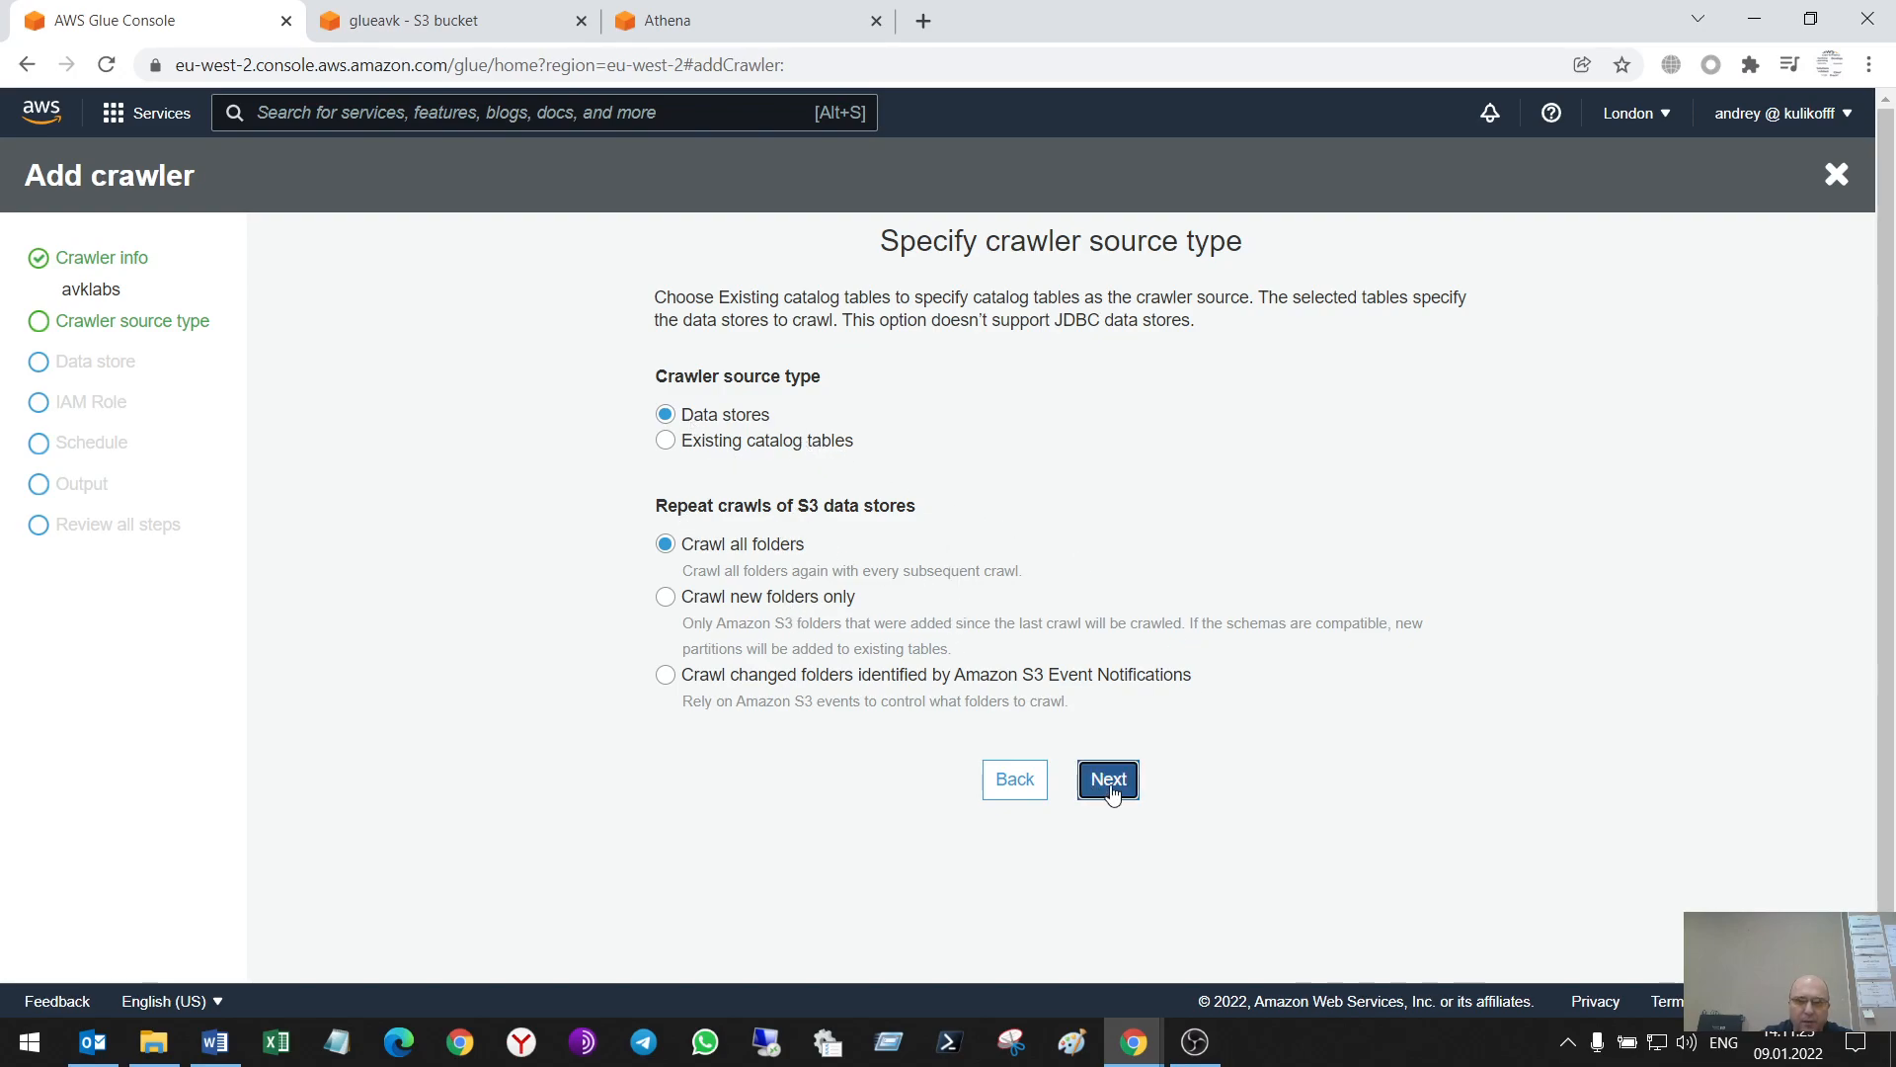
# Keep data stores as the crawler source and S3 as the data store
pyautogui.click(1106, 777)
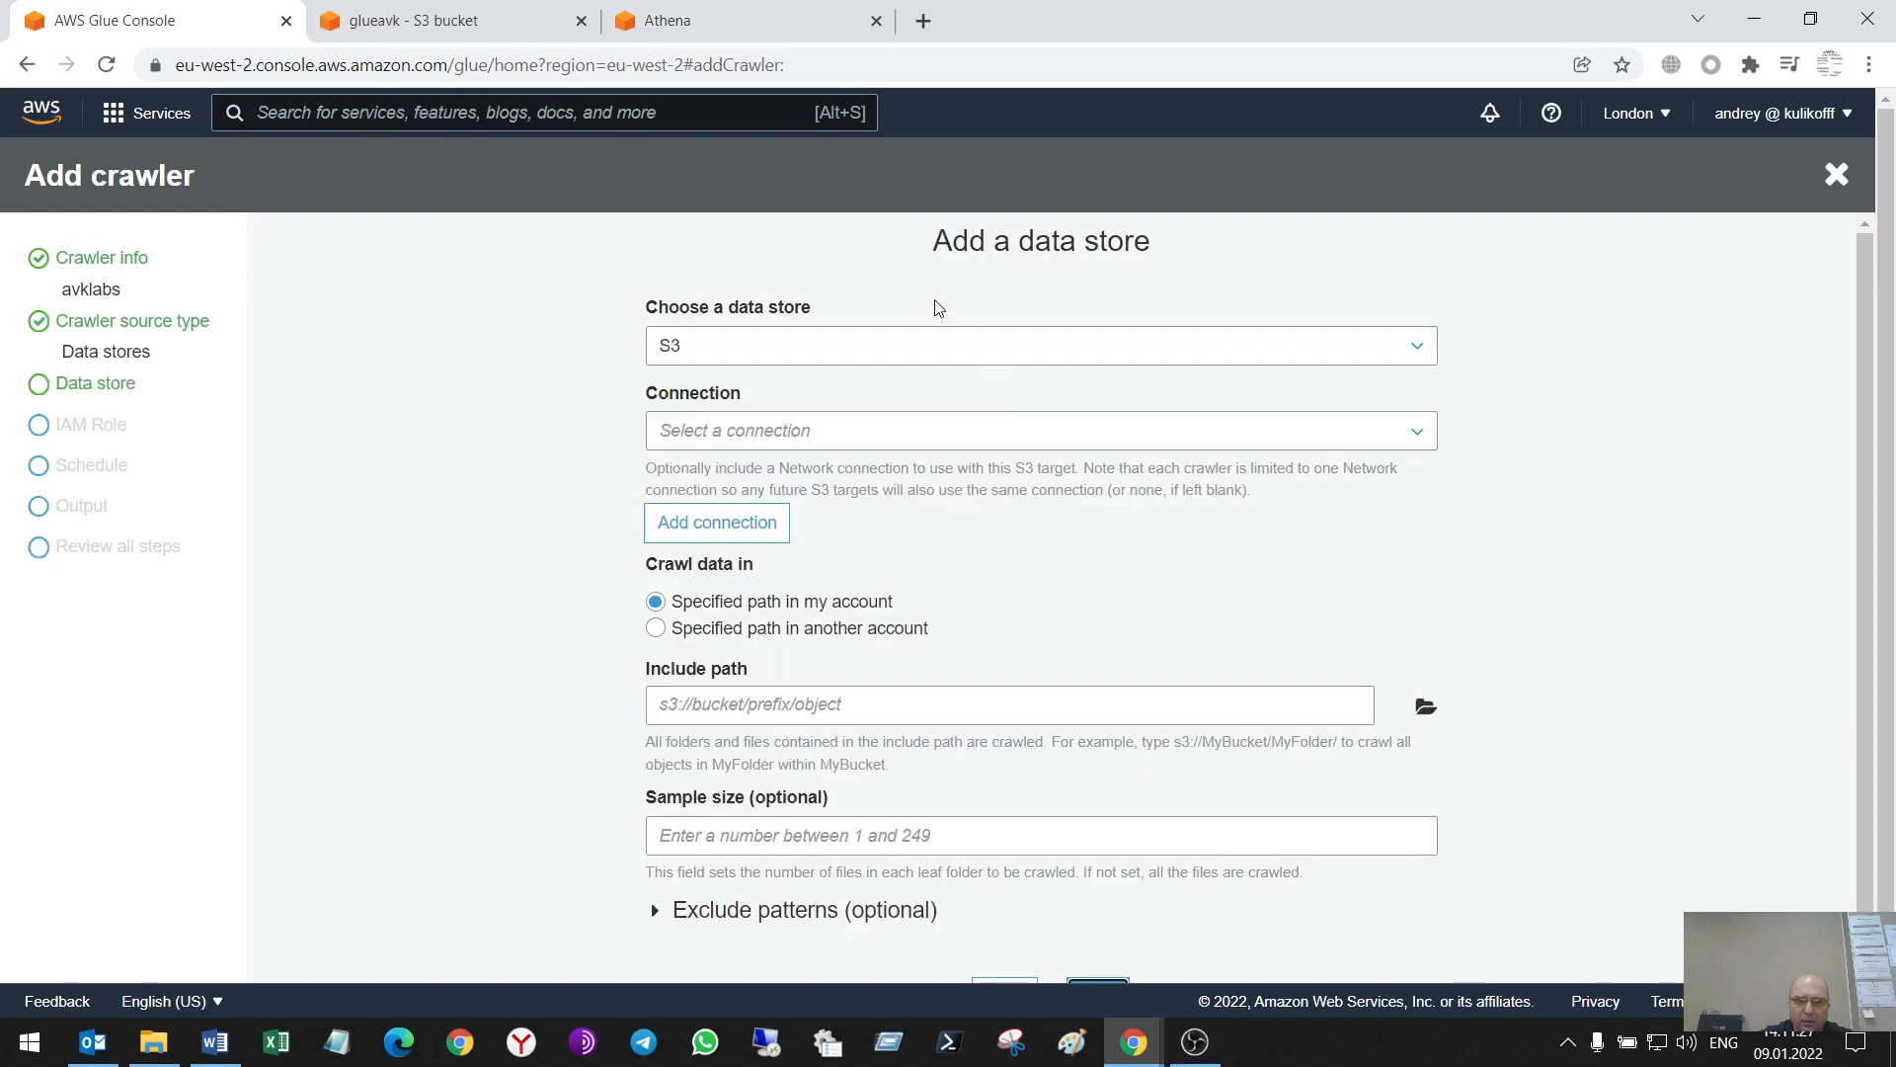
pyautogui.click(1038, 344)
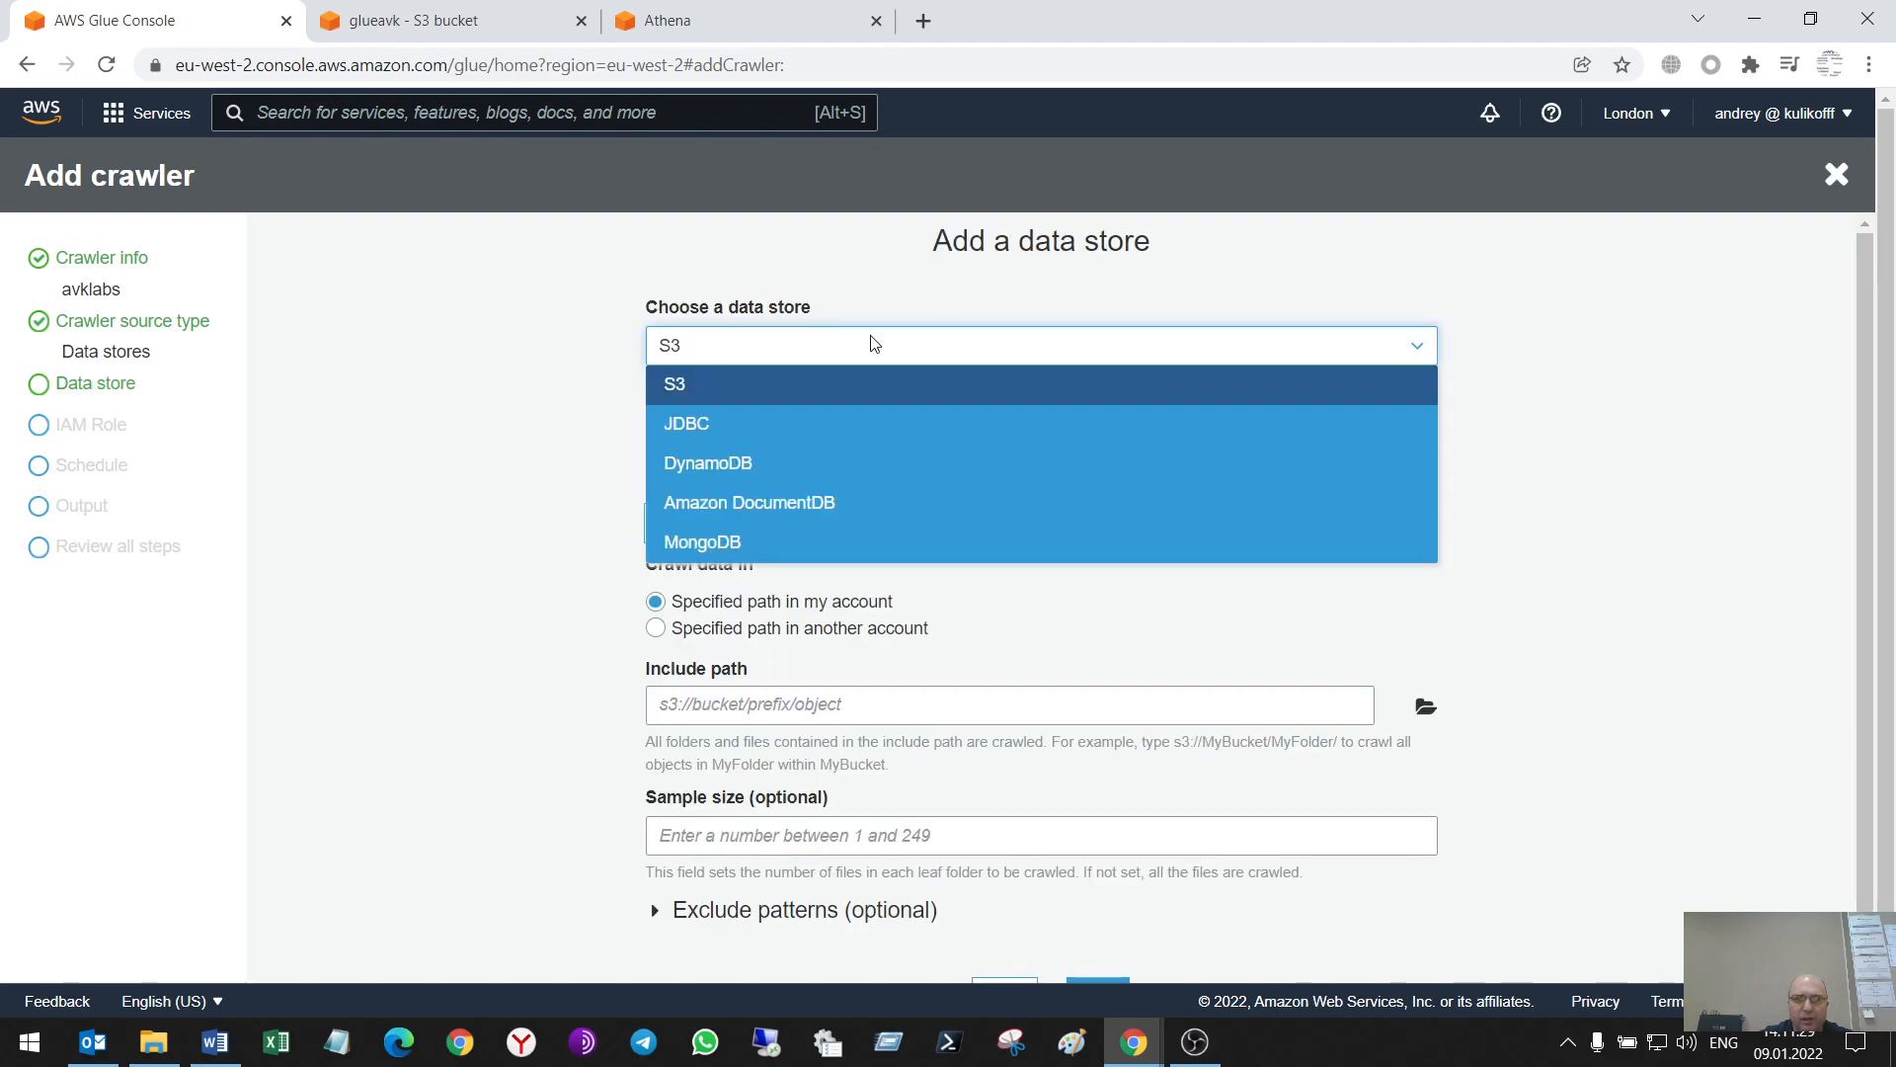
pyautogui.moveTo(775, 400)
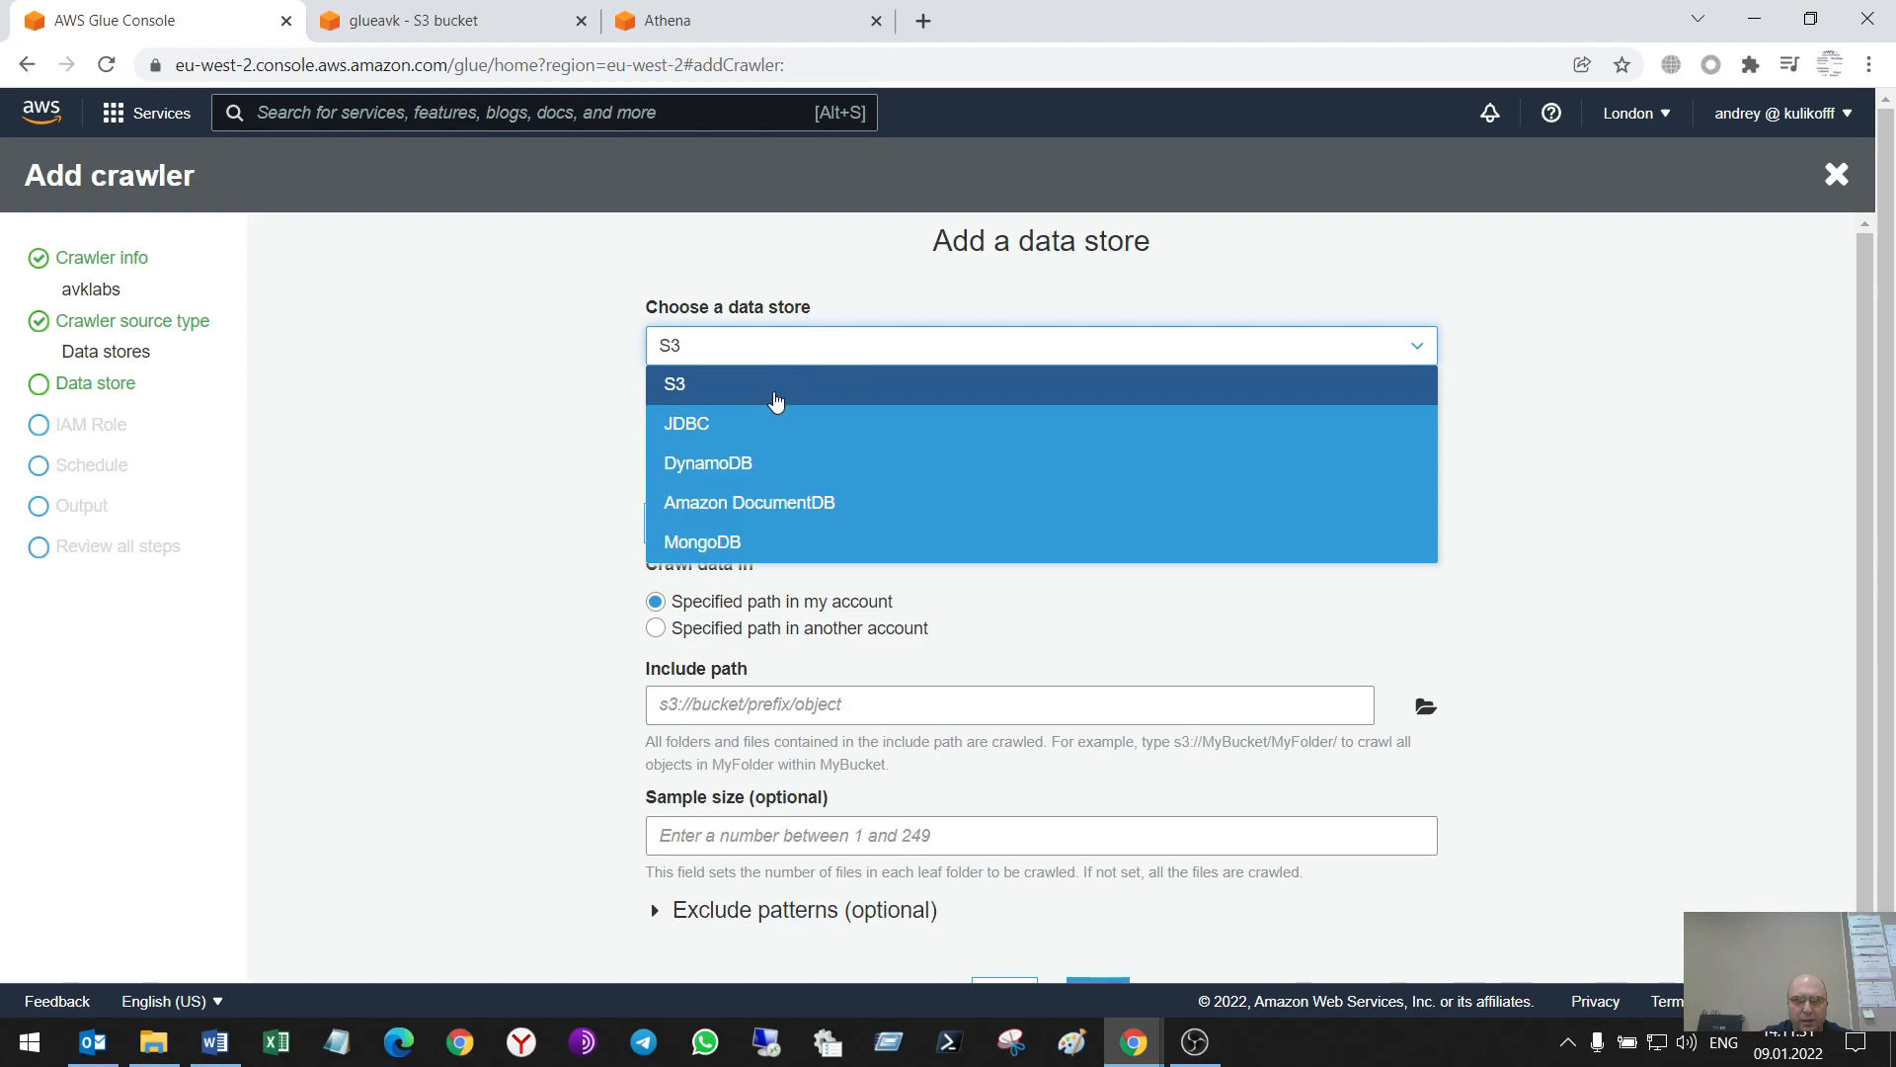
pyautogui.moveTo(943, 424)
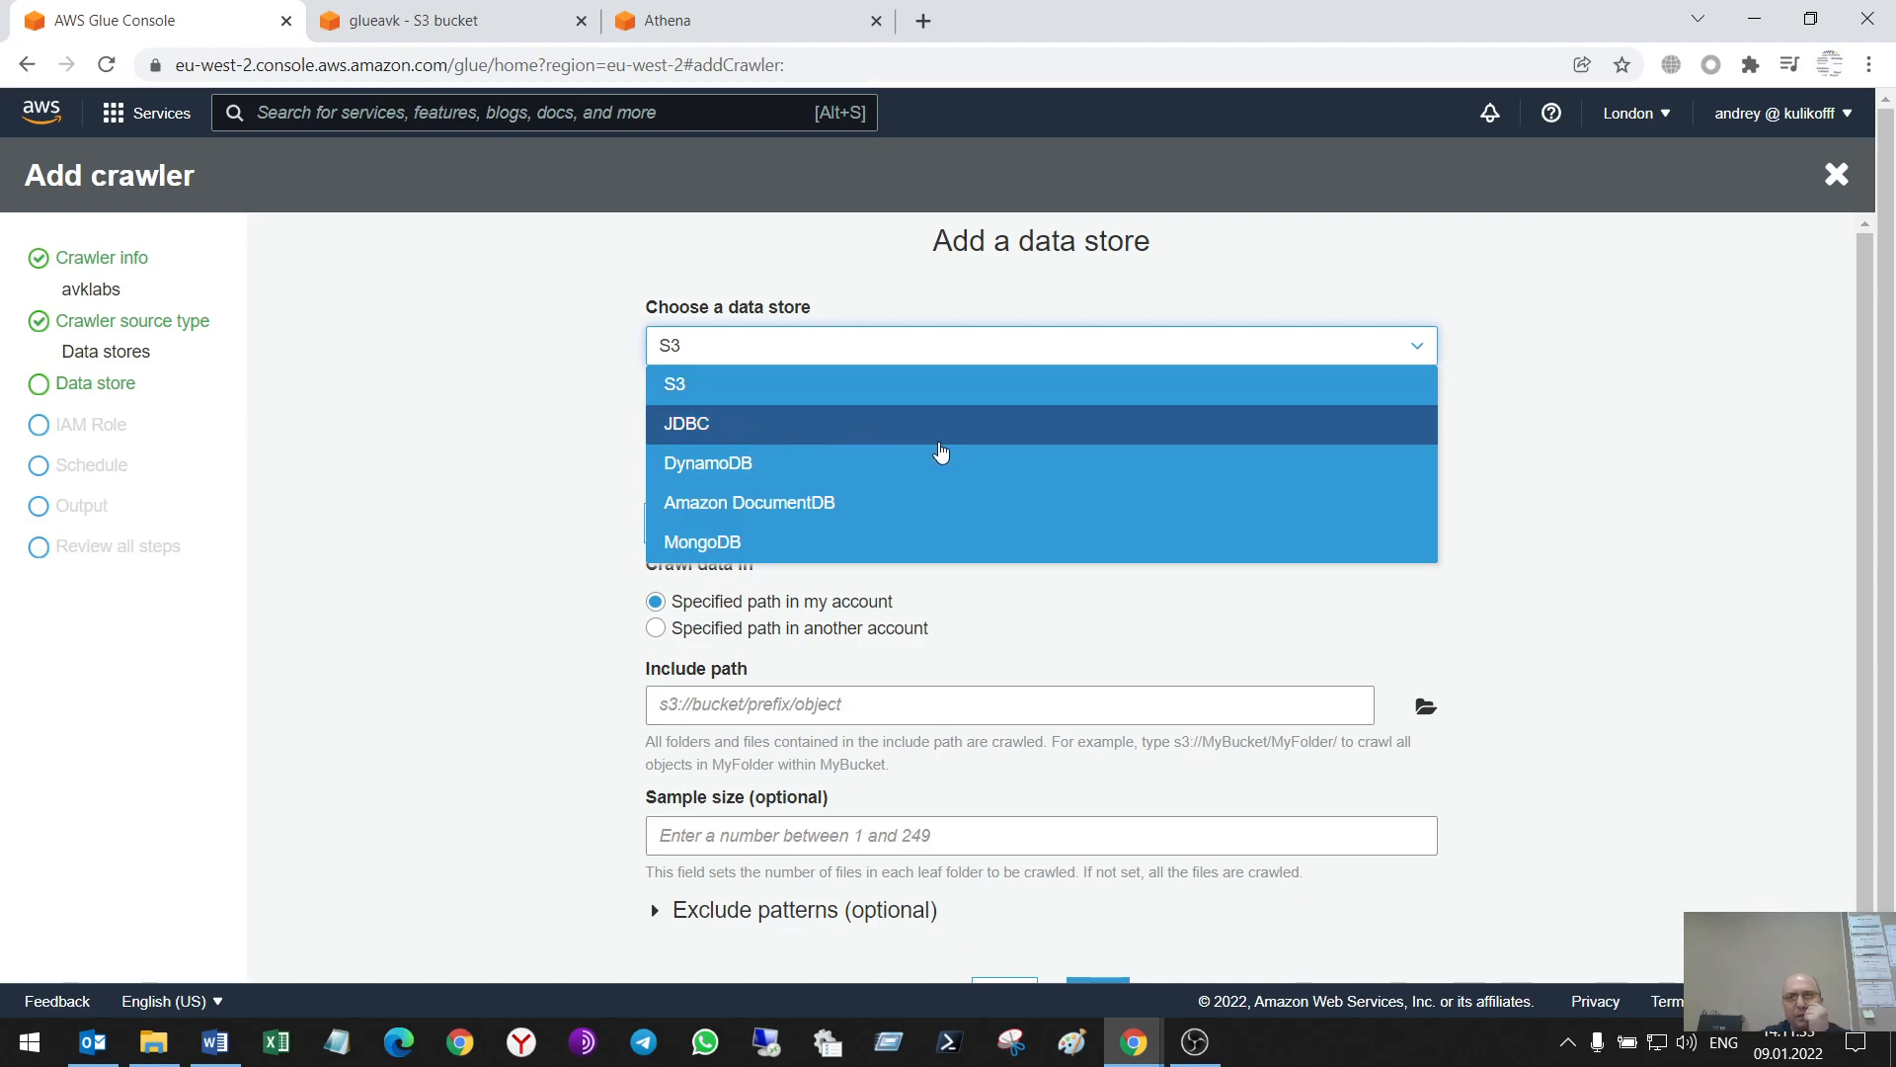
pyautogui.moveTo(912, 508)
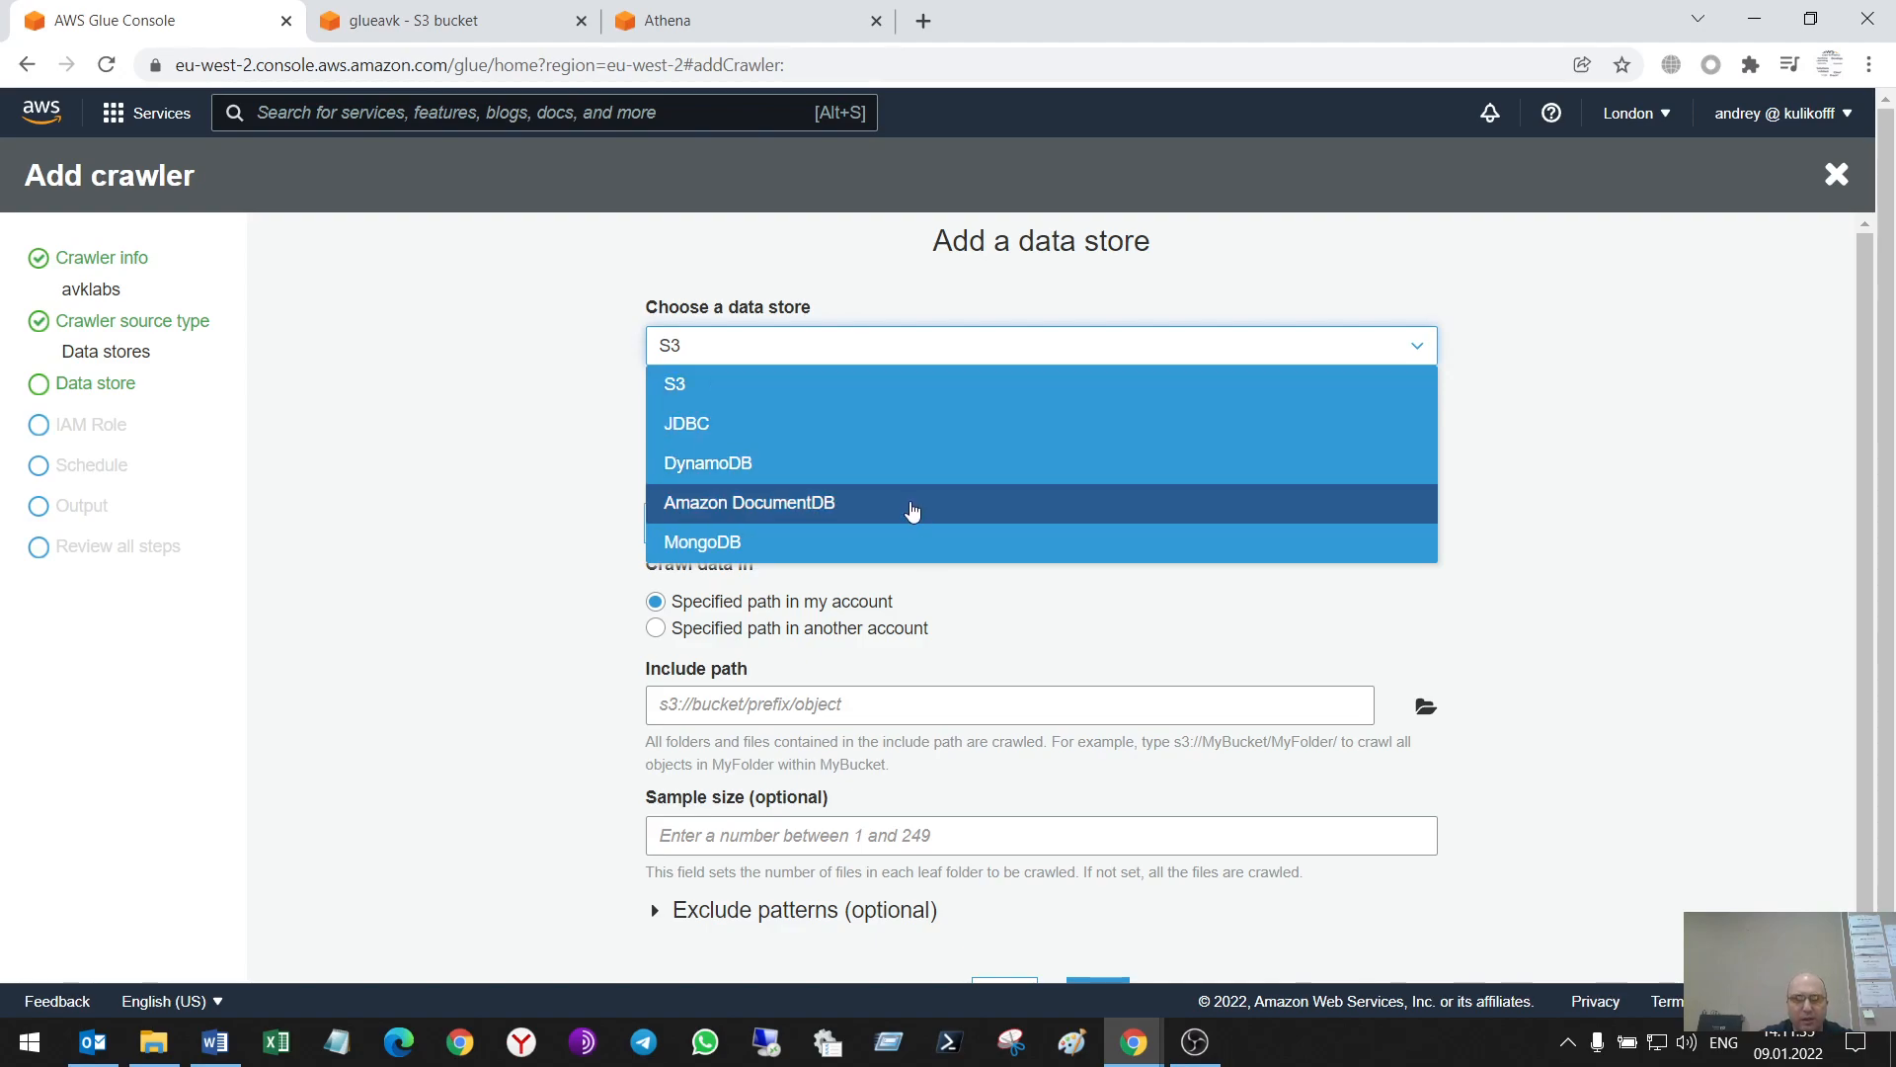
pyautogui.click(673, 384)
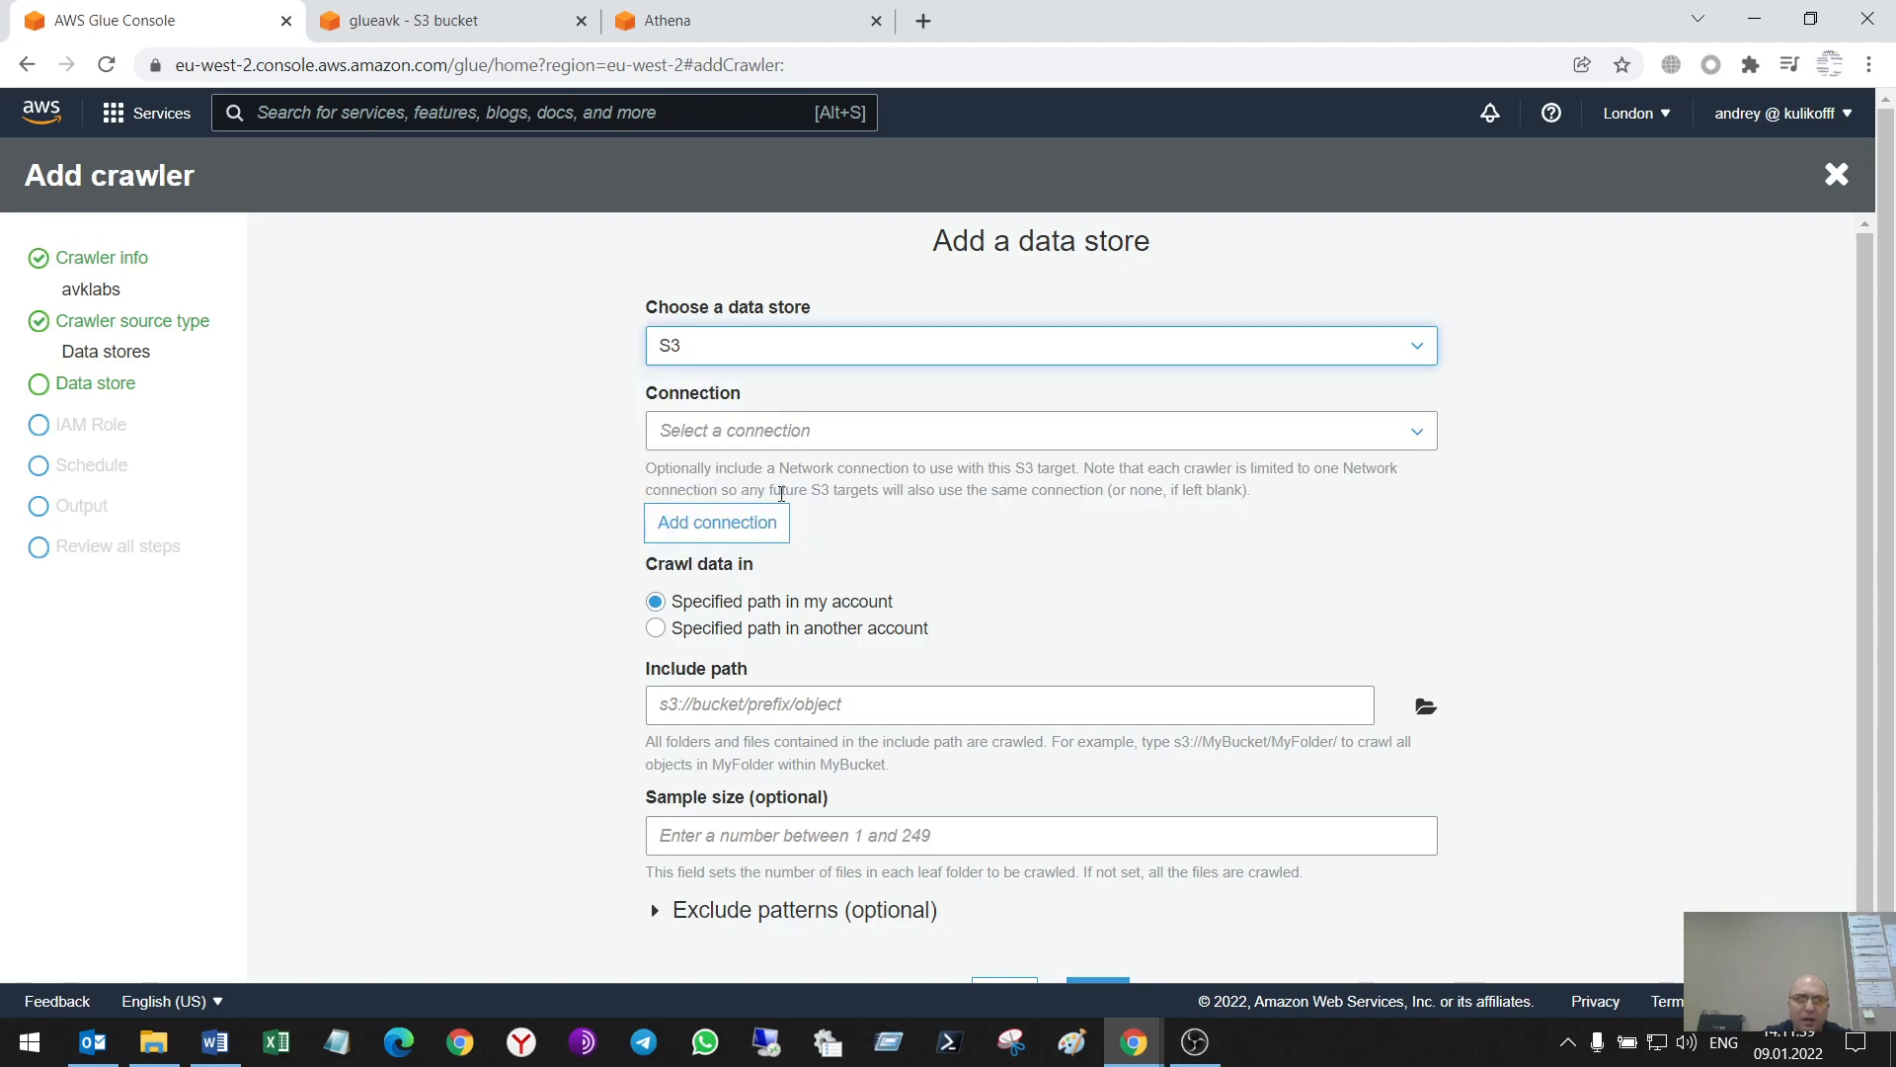
pyautogui.moveTo(569, 485)
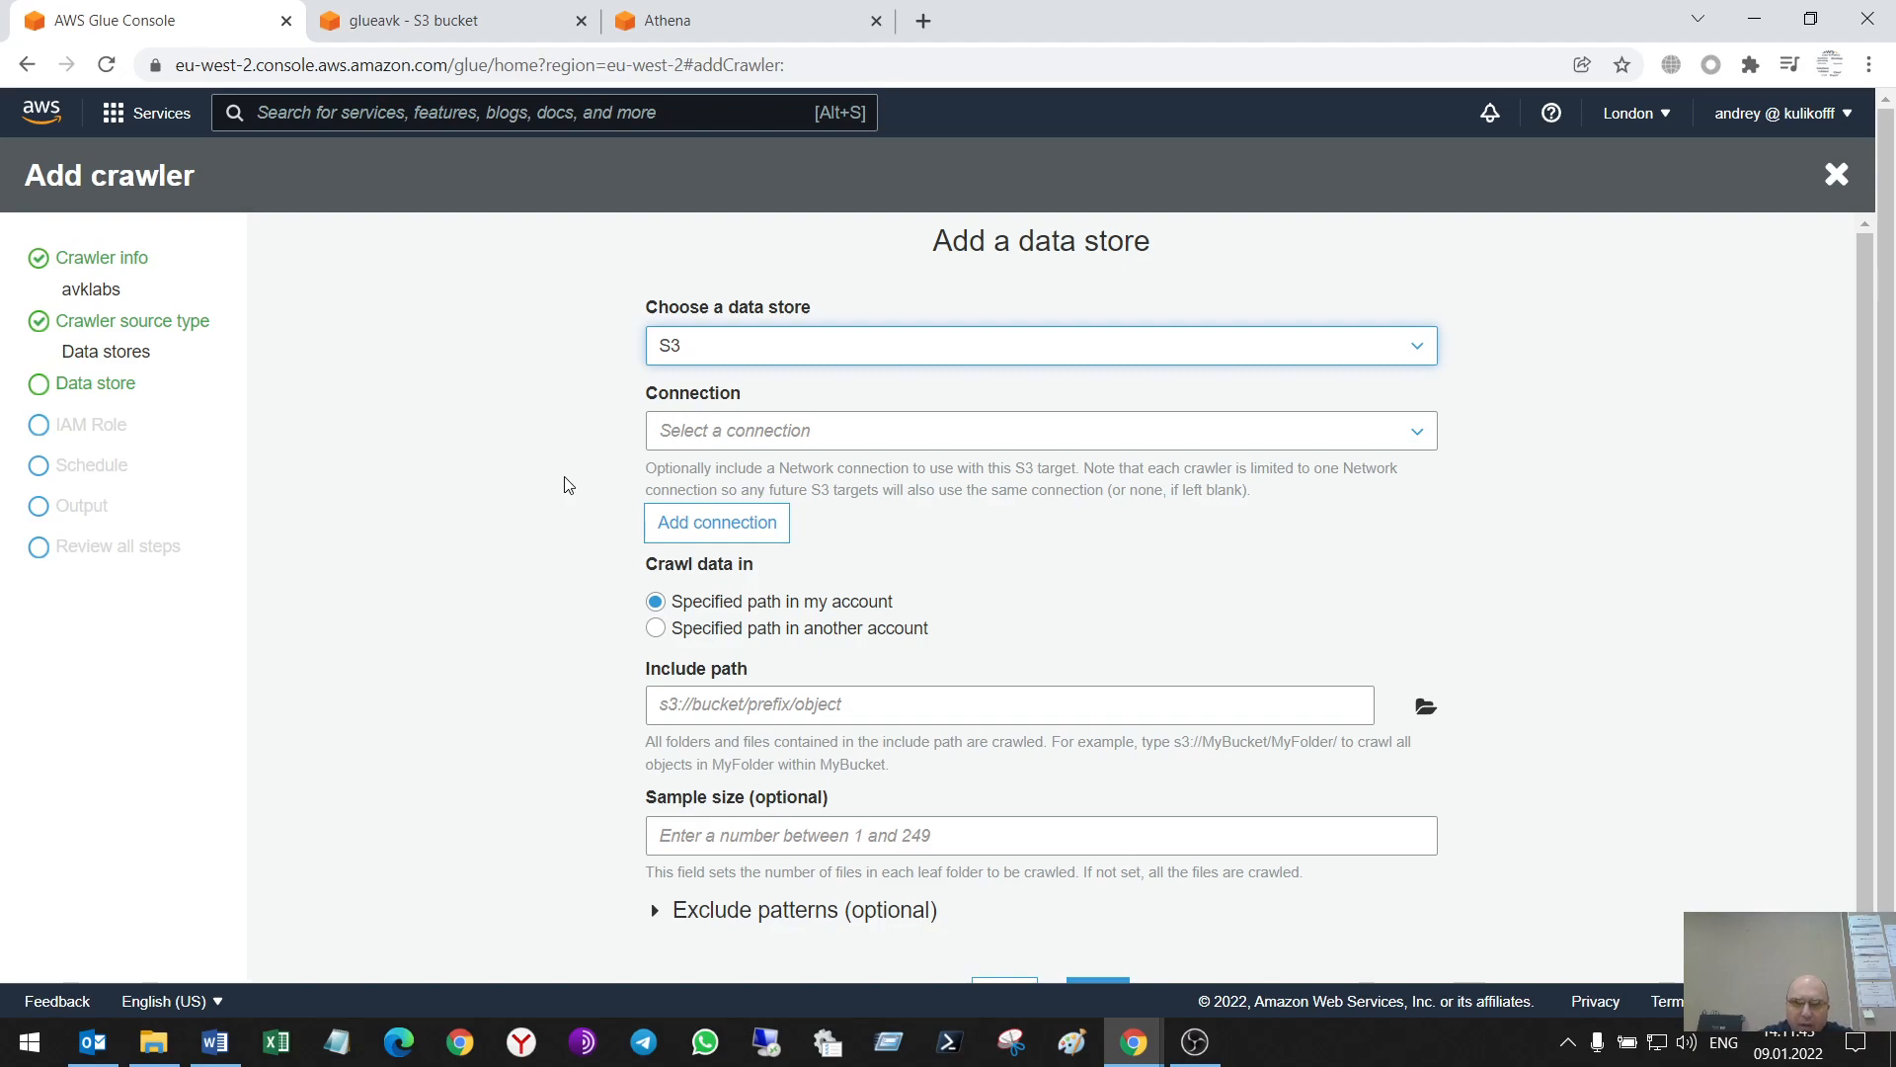
pyautogui.moveTo(732, 469)
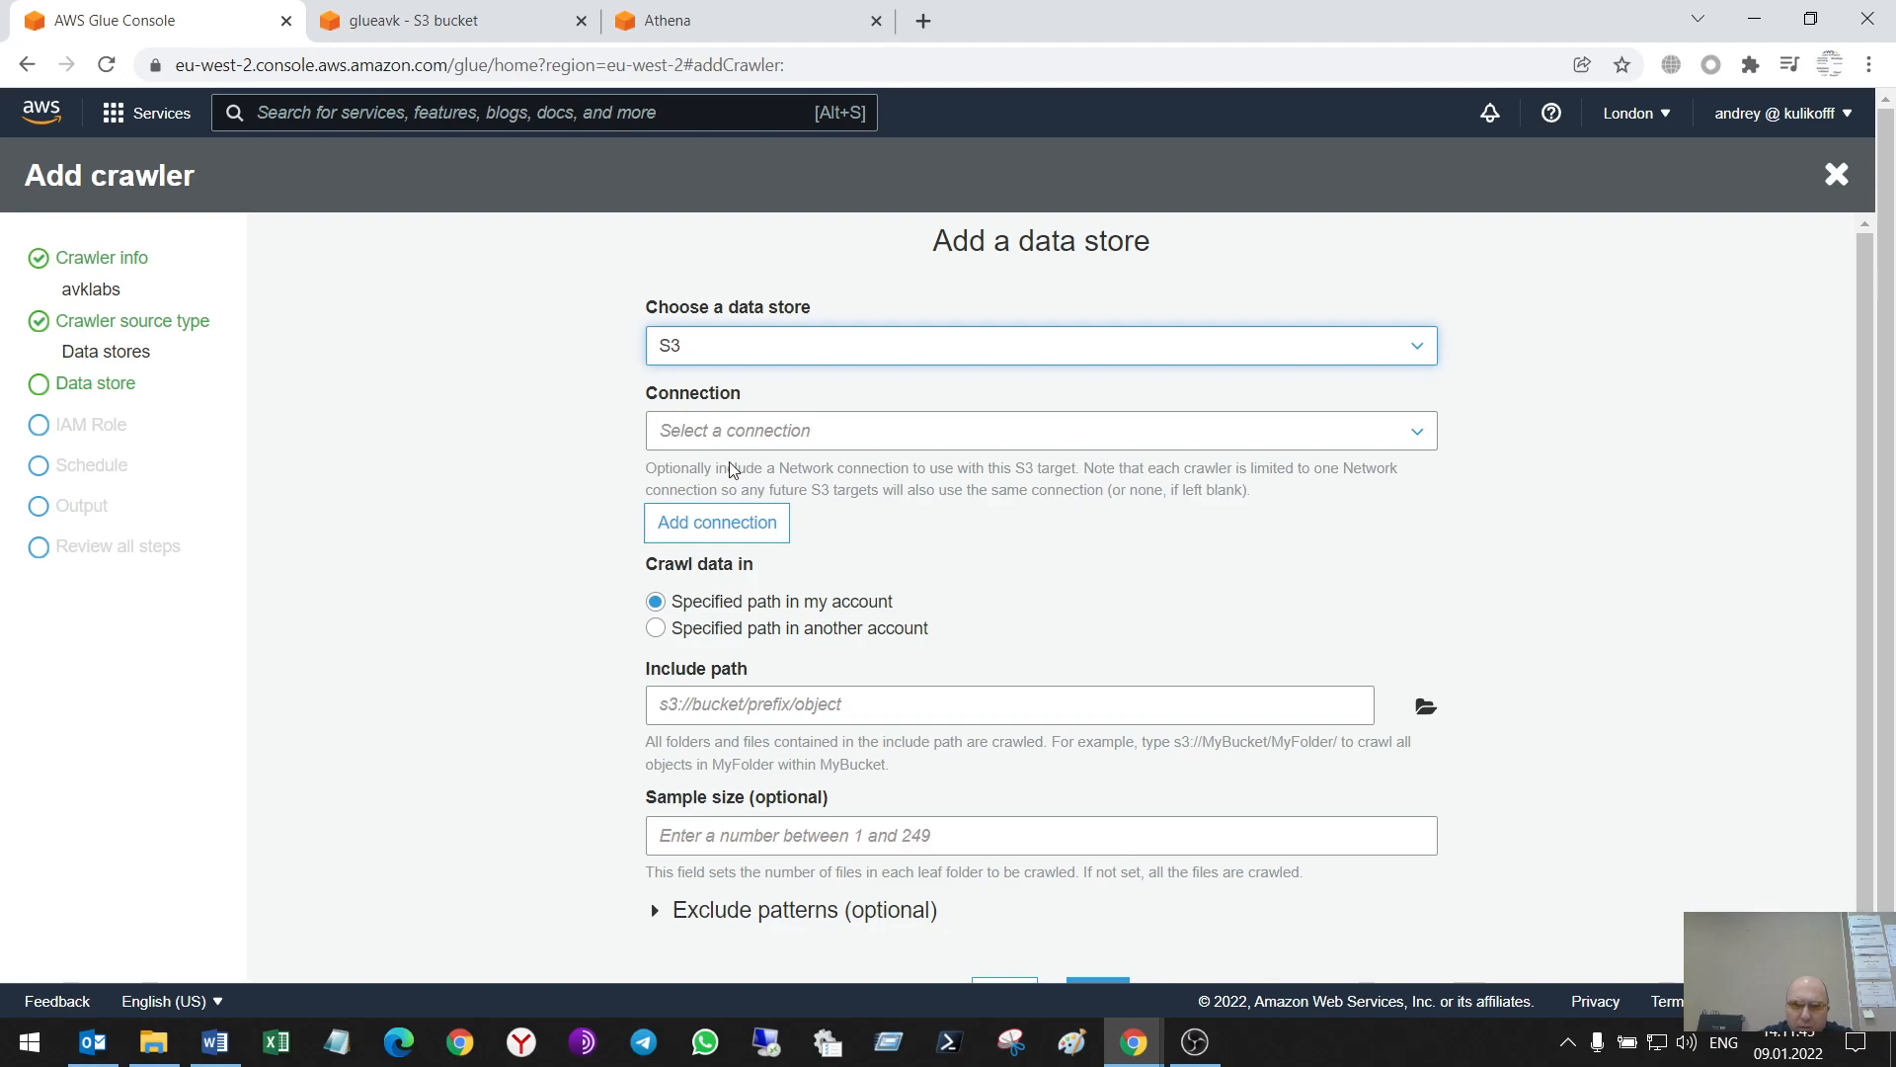
# Set the S3 include path to s3://glueavk by browsing to the glueavk bucket
pyautogui.scroll(-3)
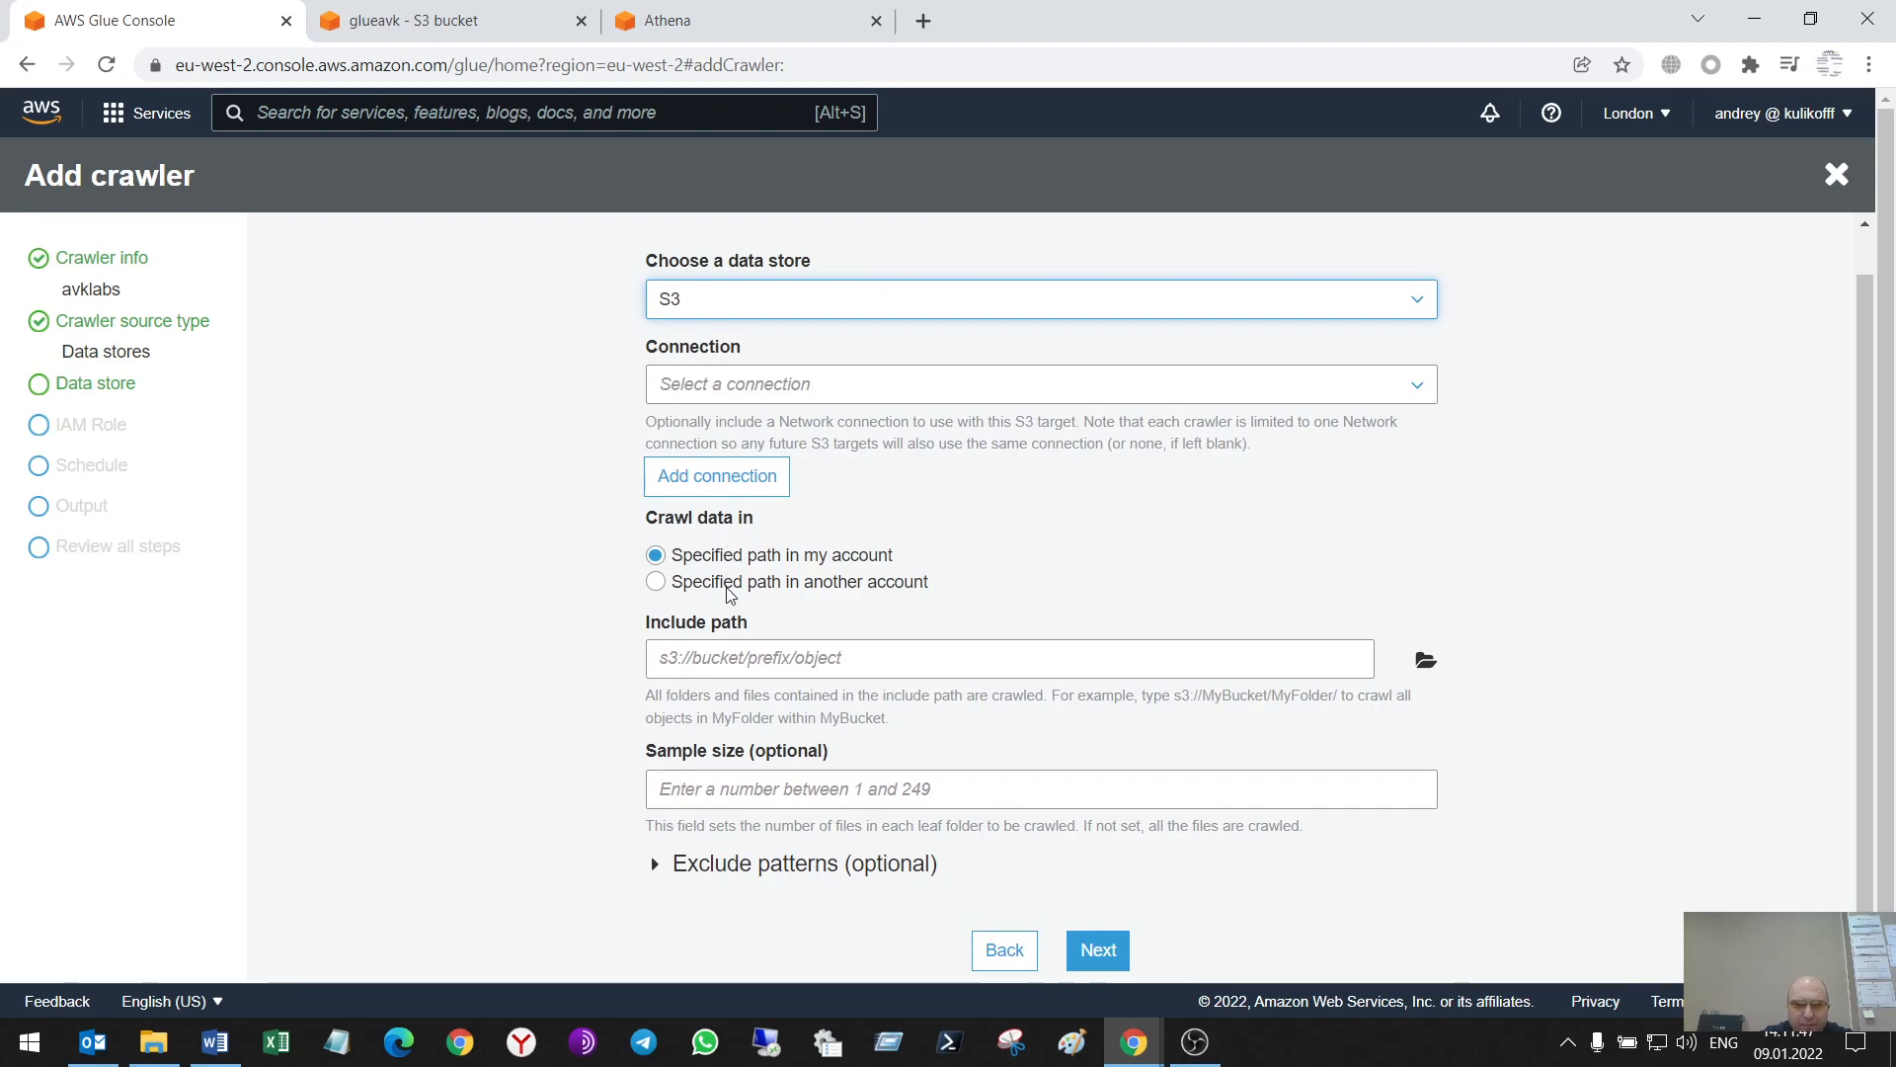
pyautogui.moveTo(1423, 660)
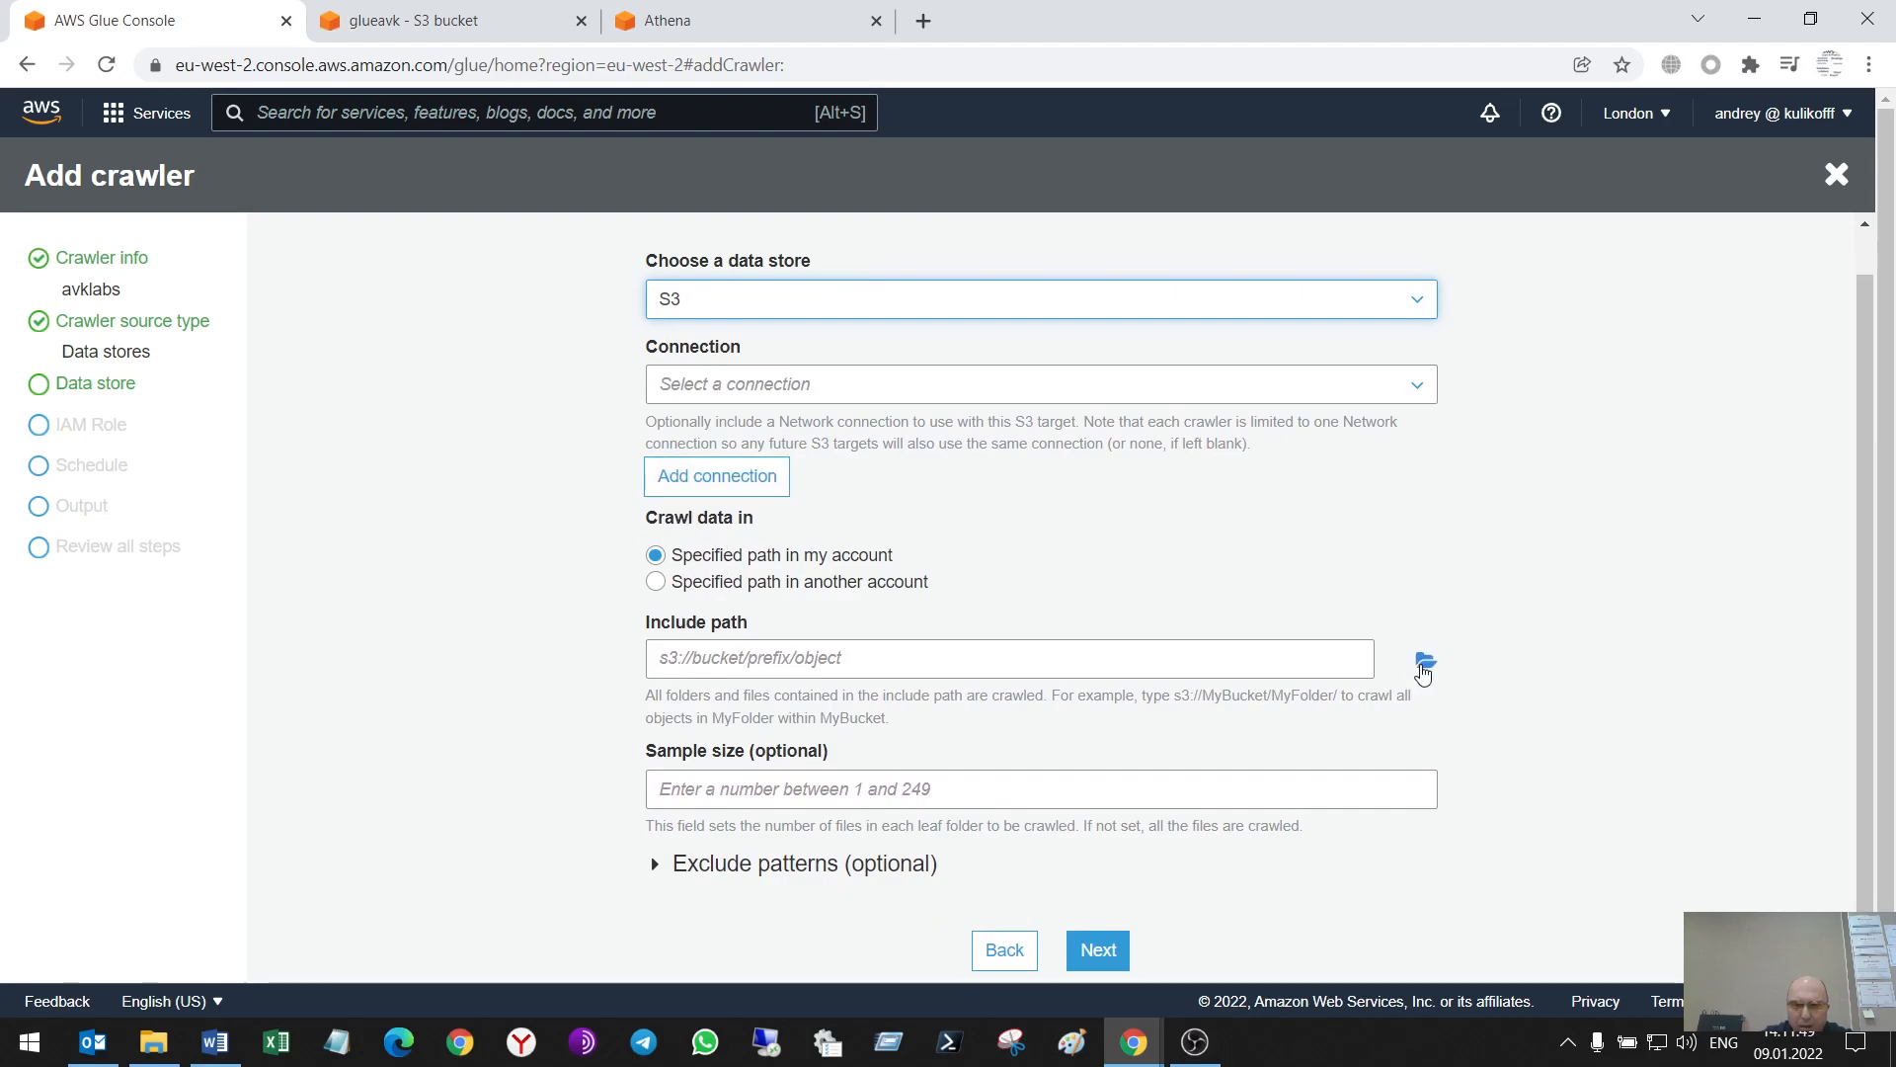
pyautogui.click(1423, 658)
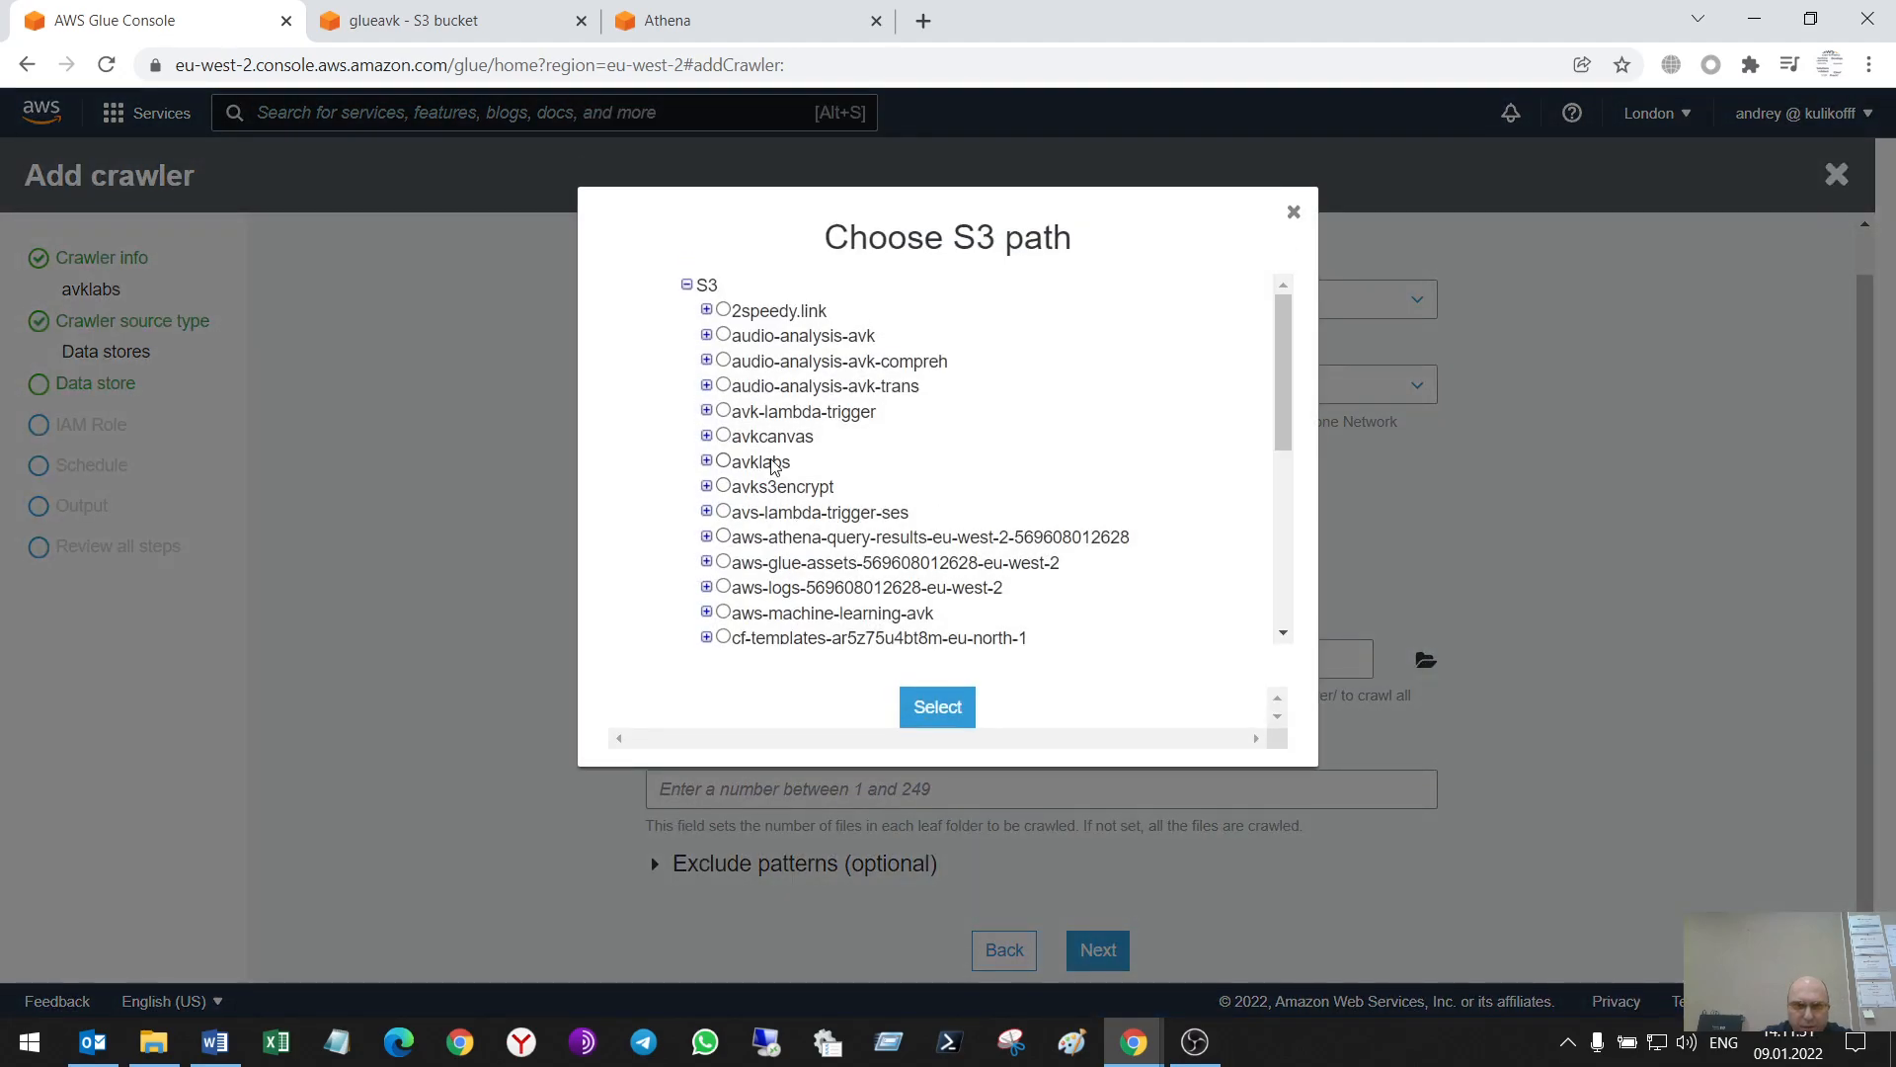
pyautogui.scroll(-3)
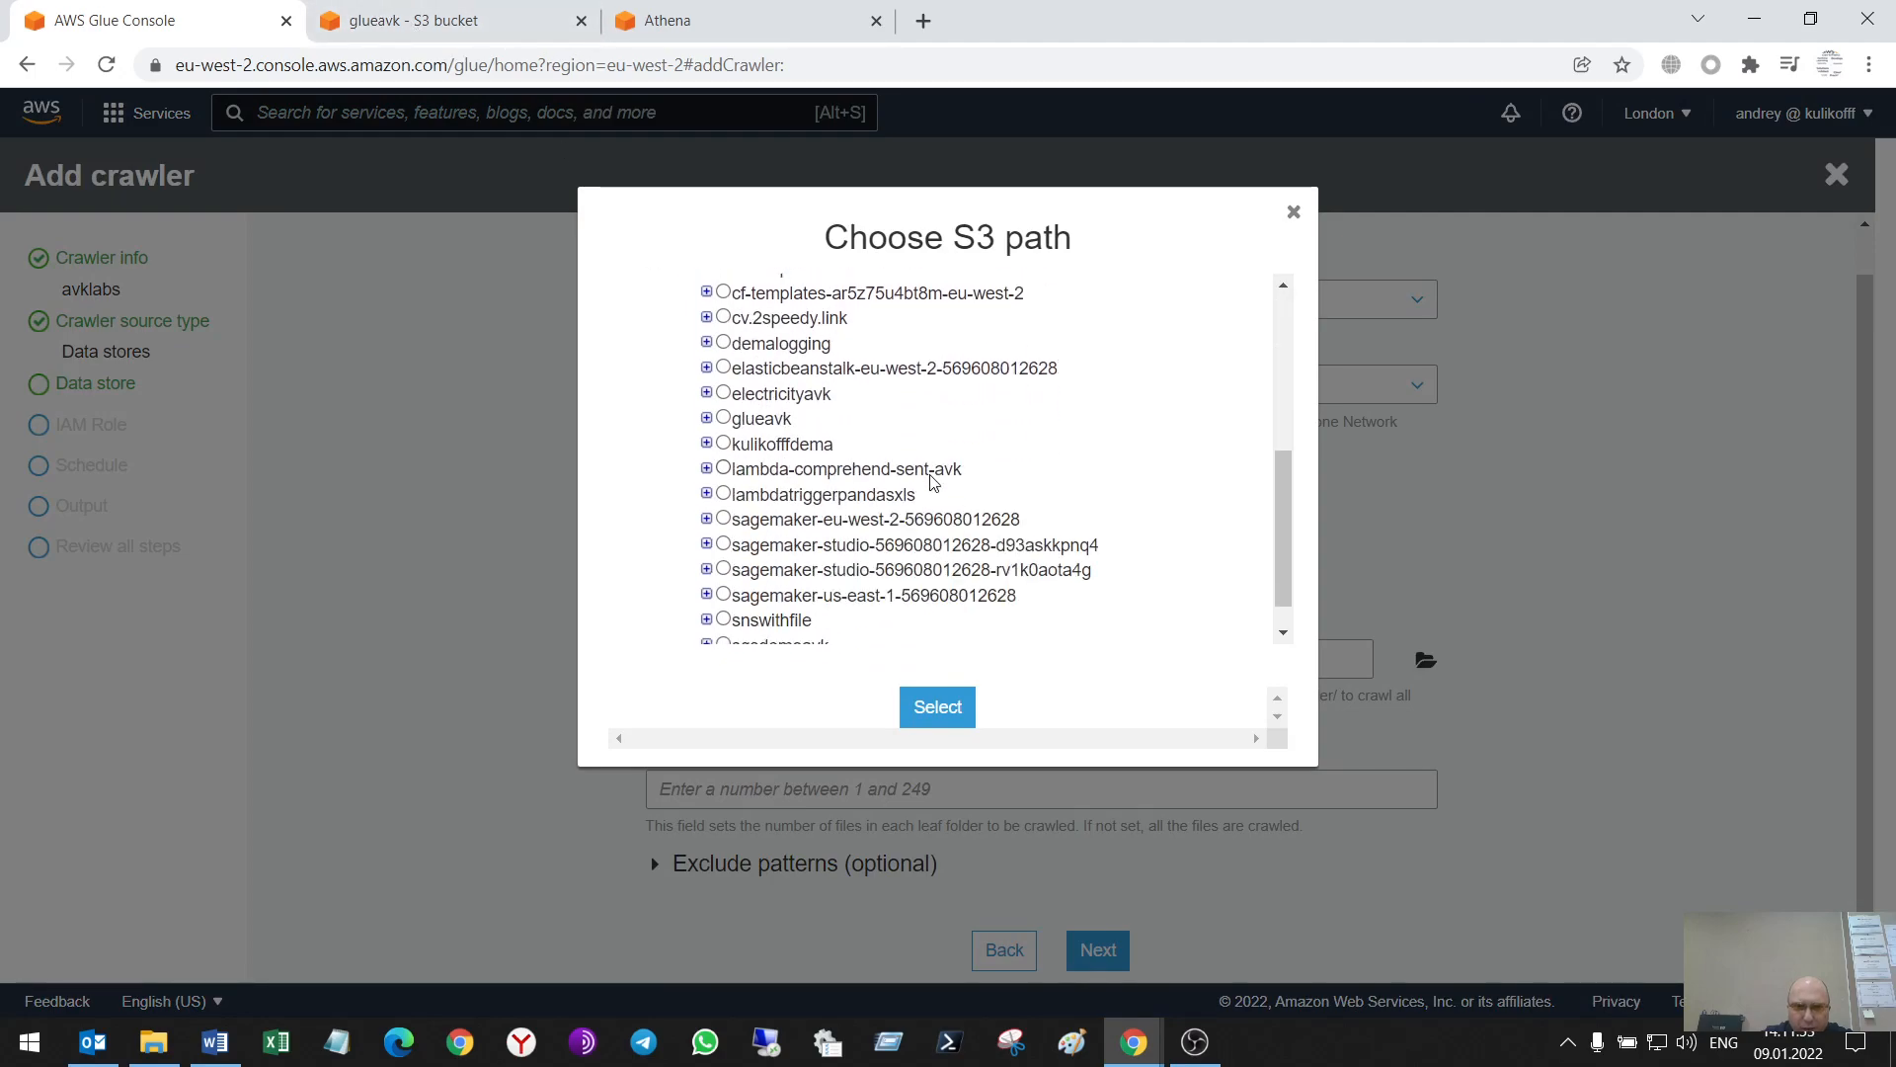
pyautogui.click(722, 416)
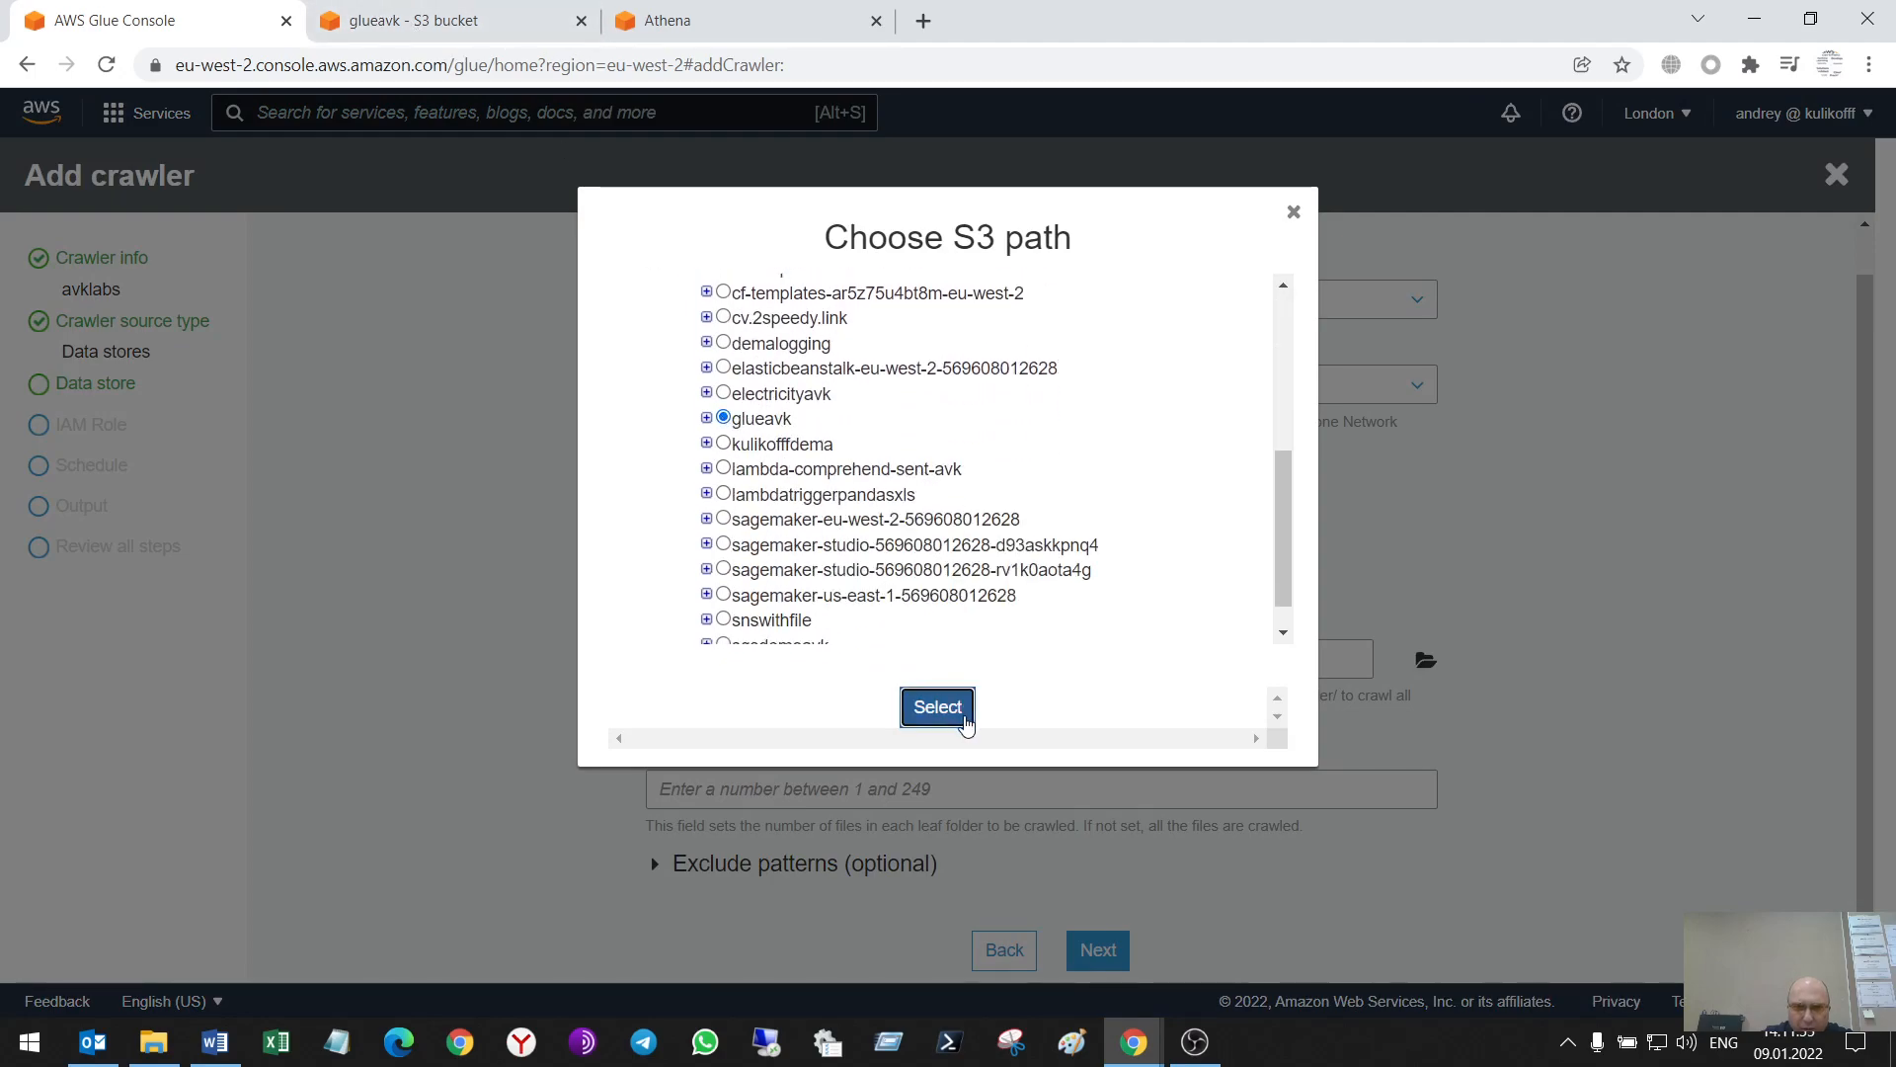
pyautogui.click(936, 706)
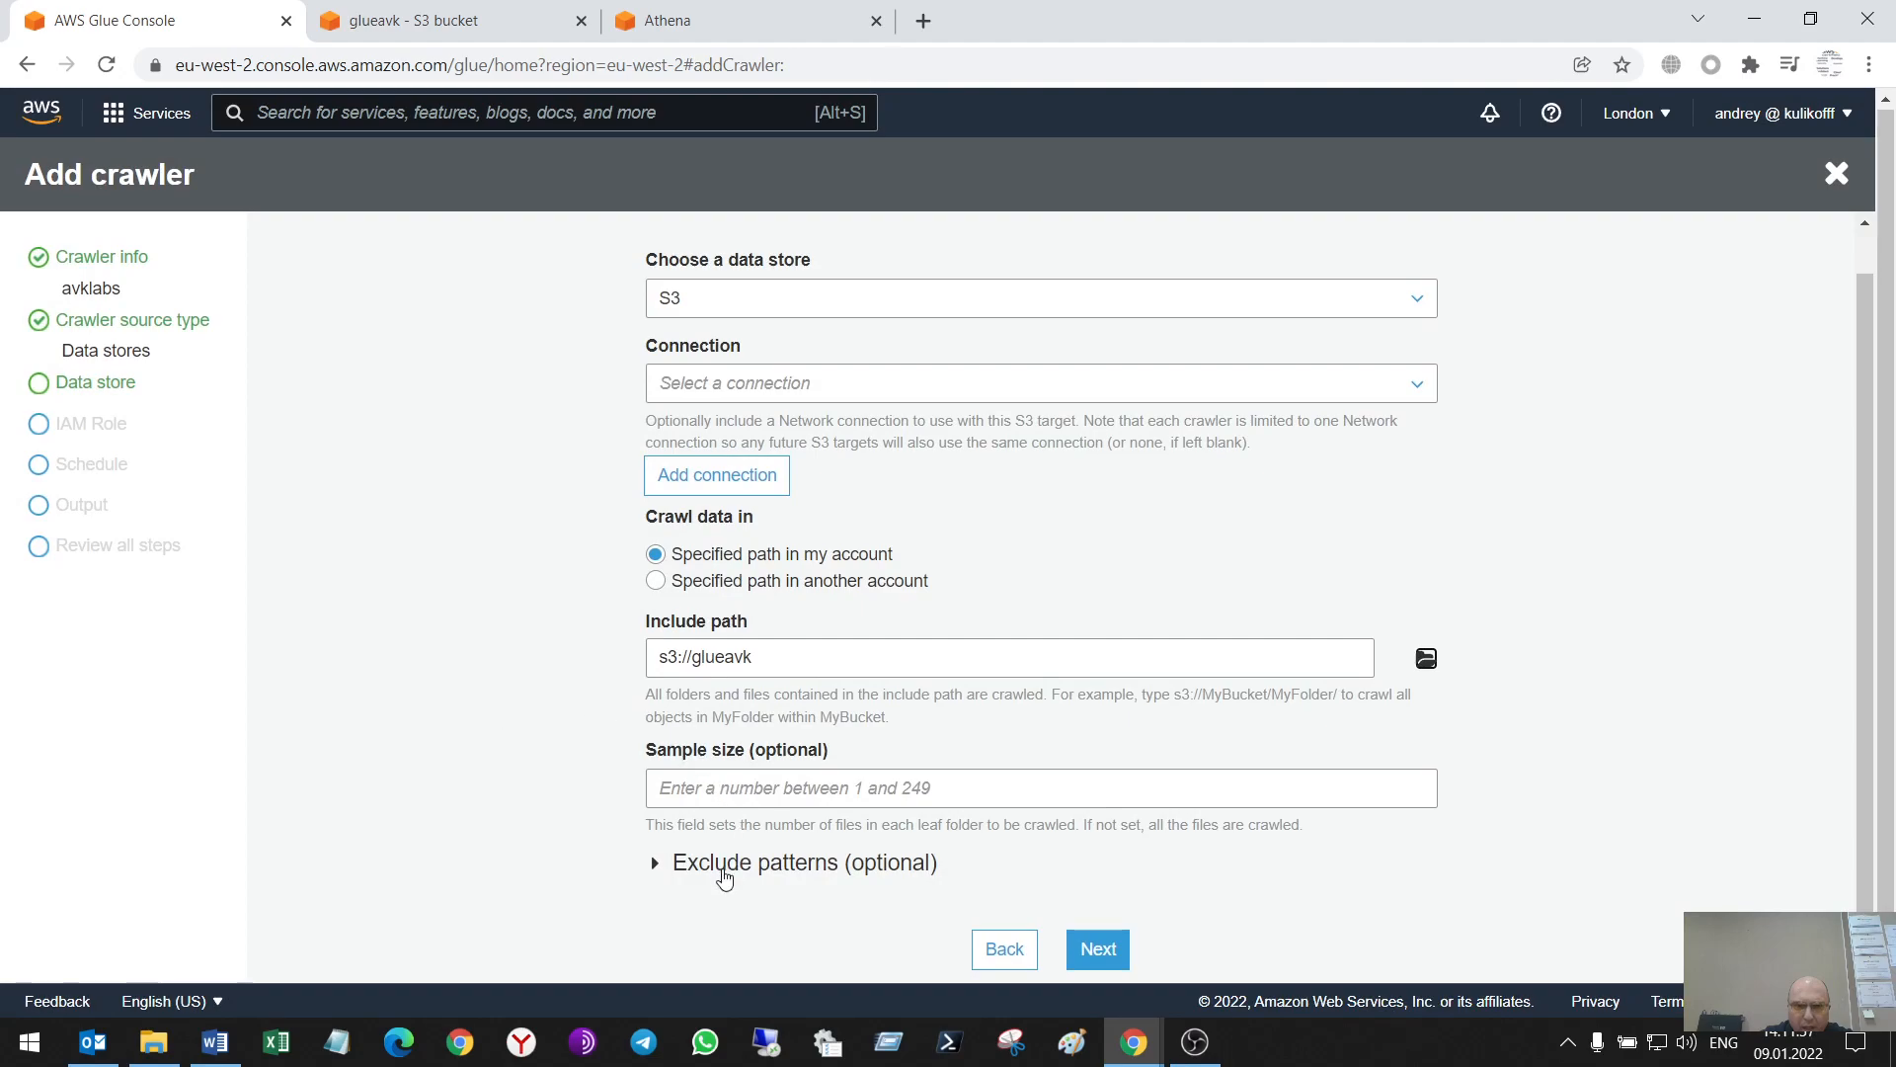
pyautogui.click(653, 861)
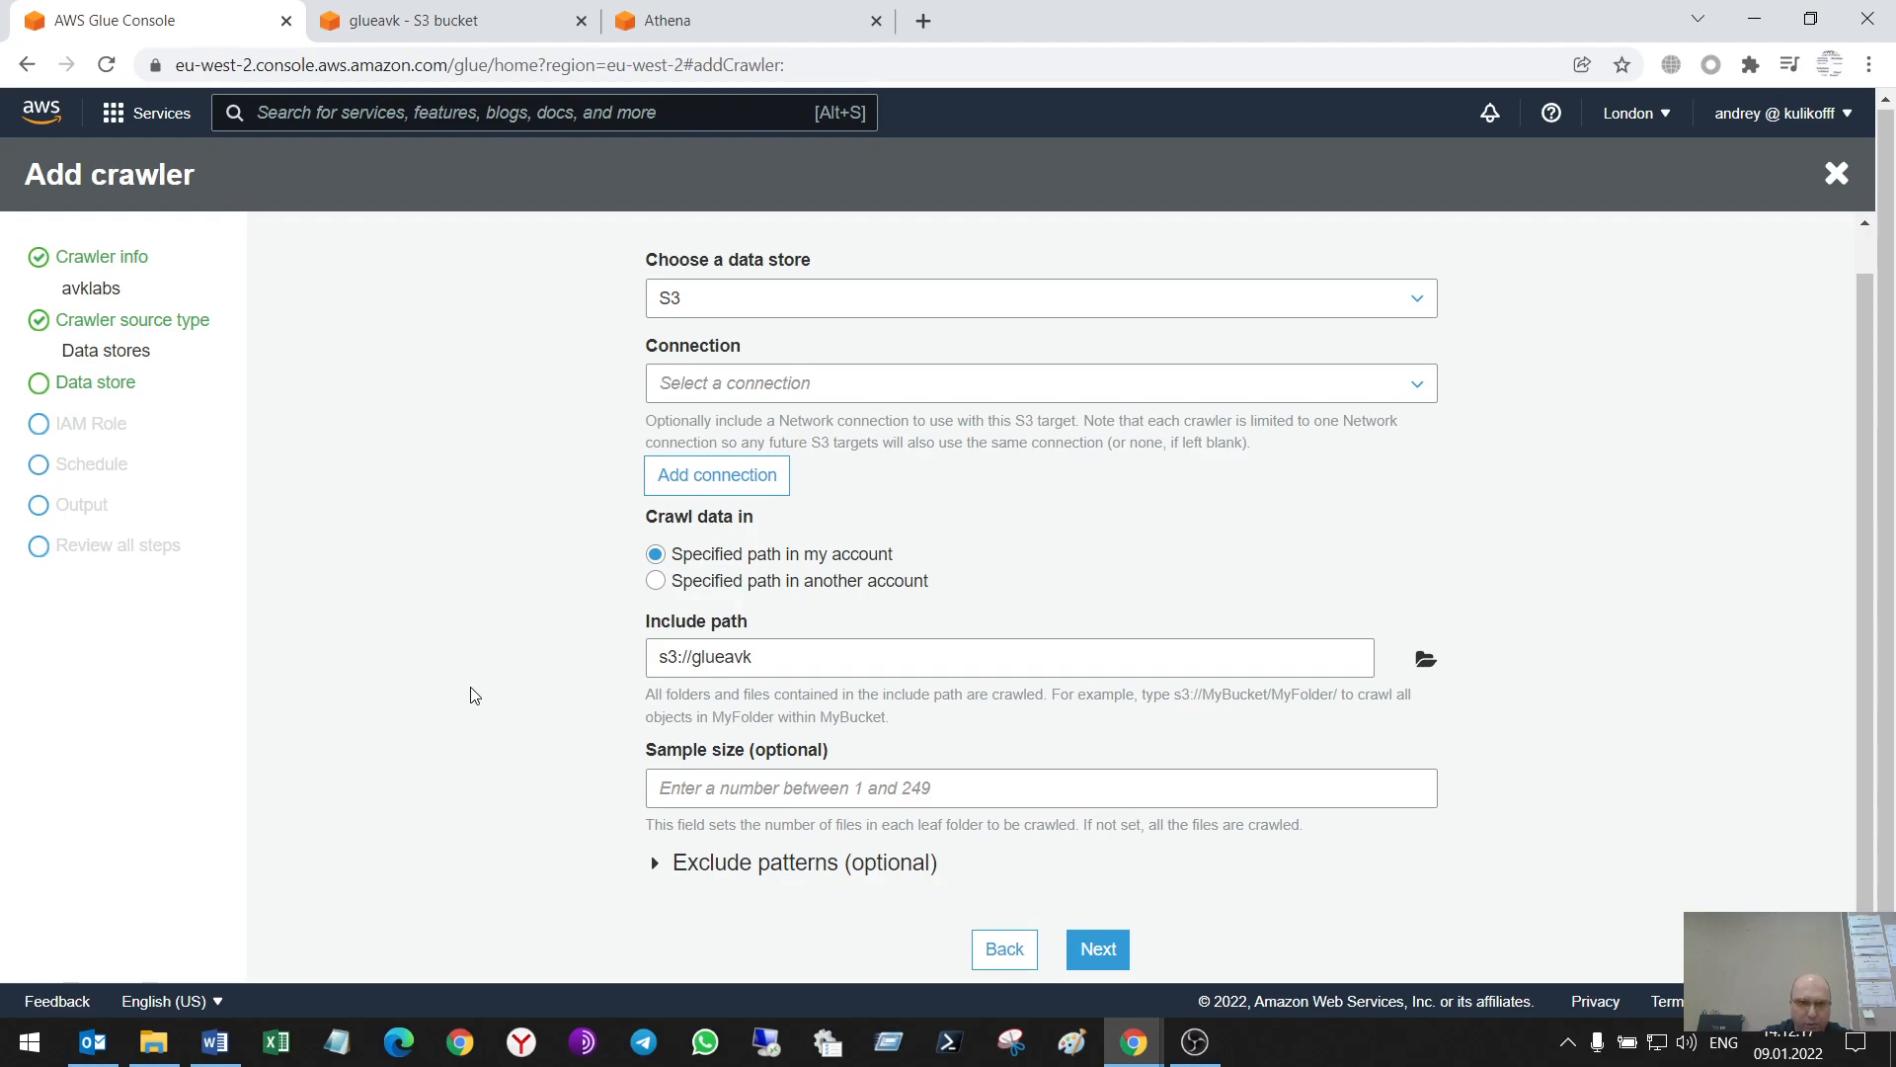
pyautogui.moveTo(462, 585)
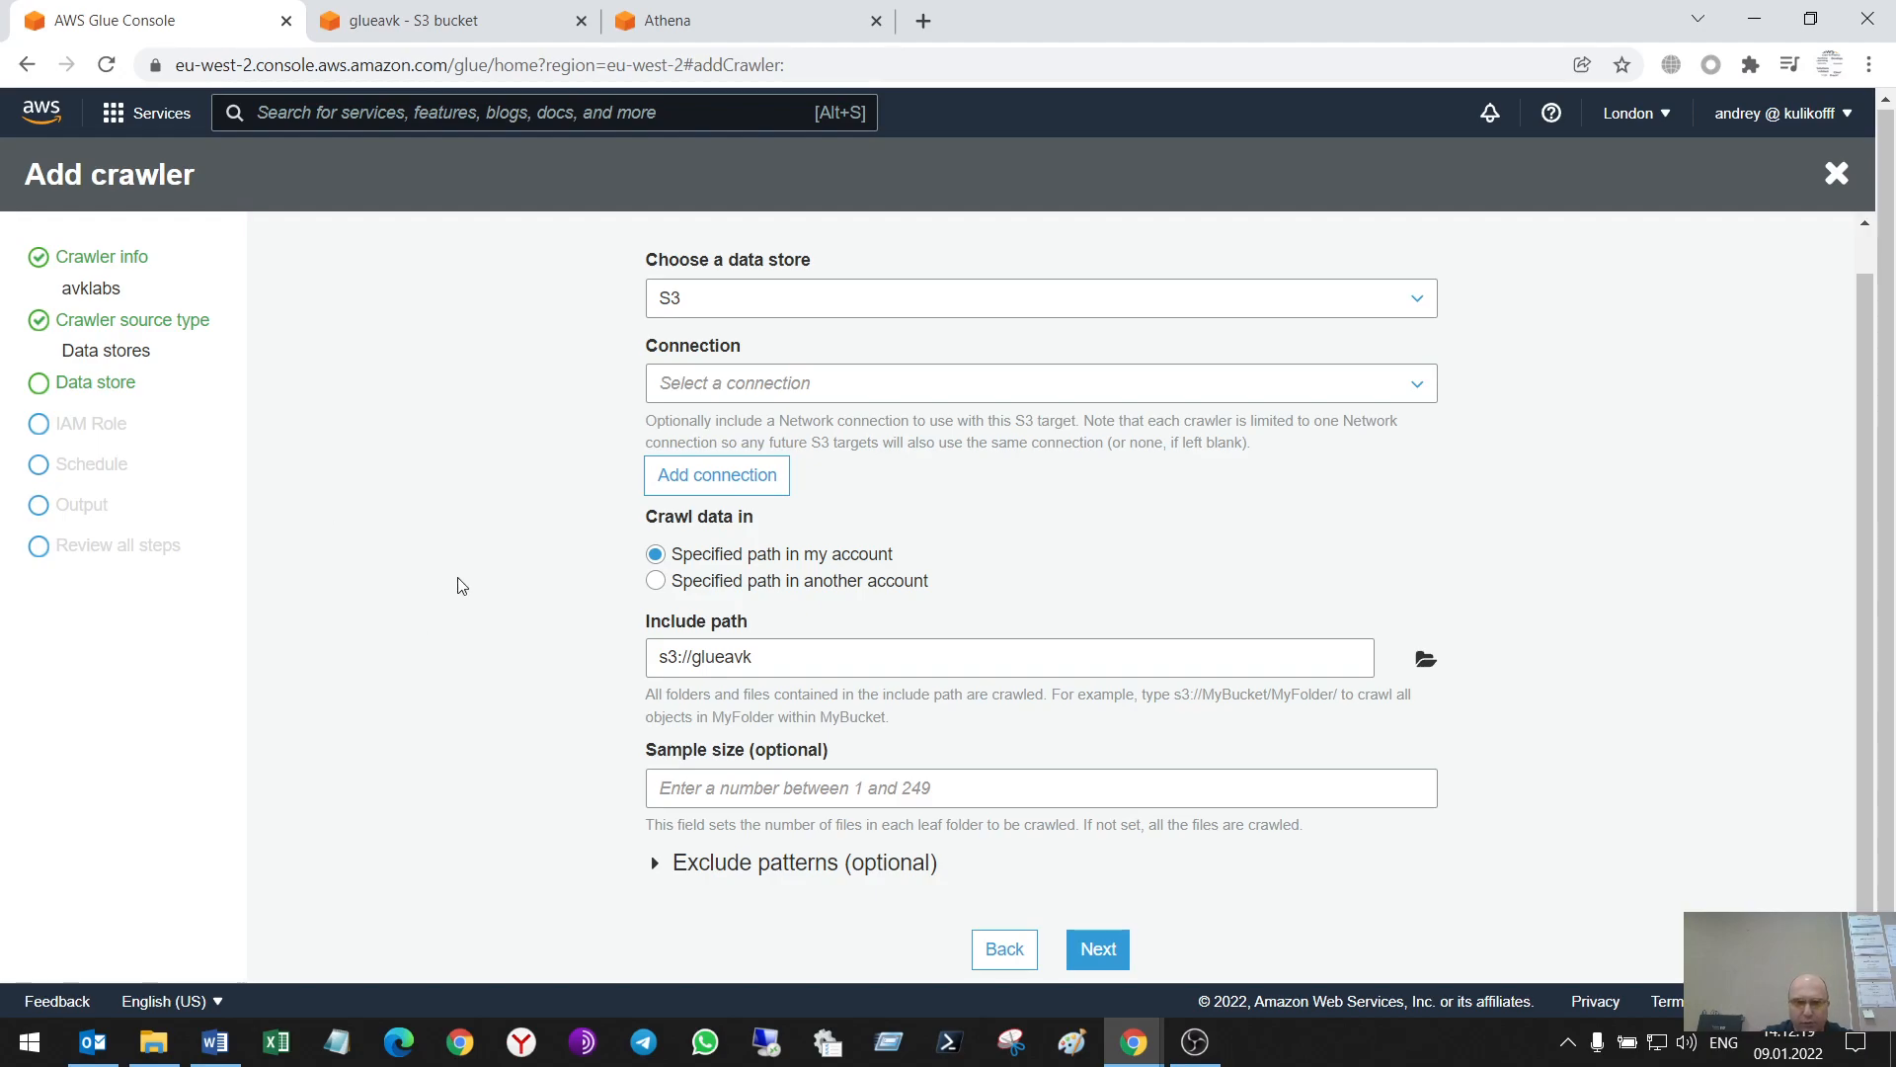
pyautogui.click(1095, 948)
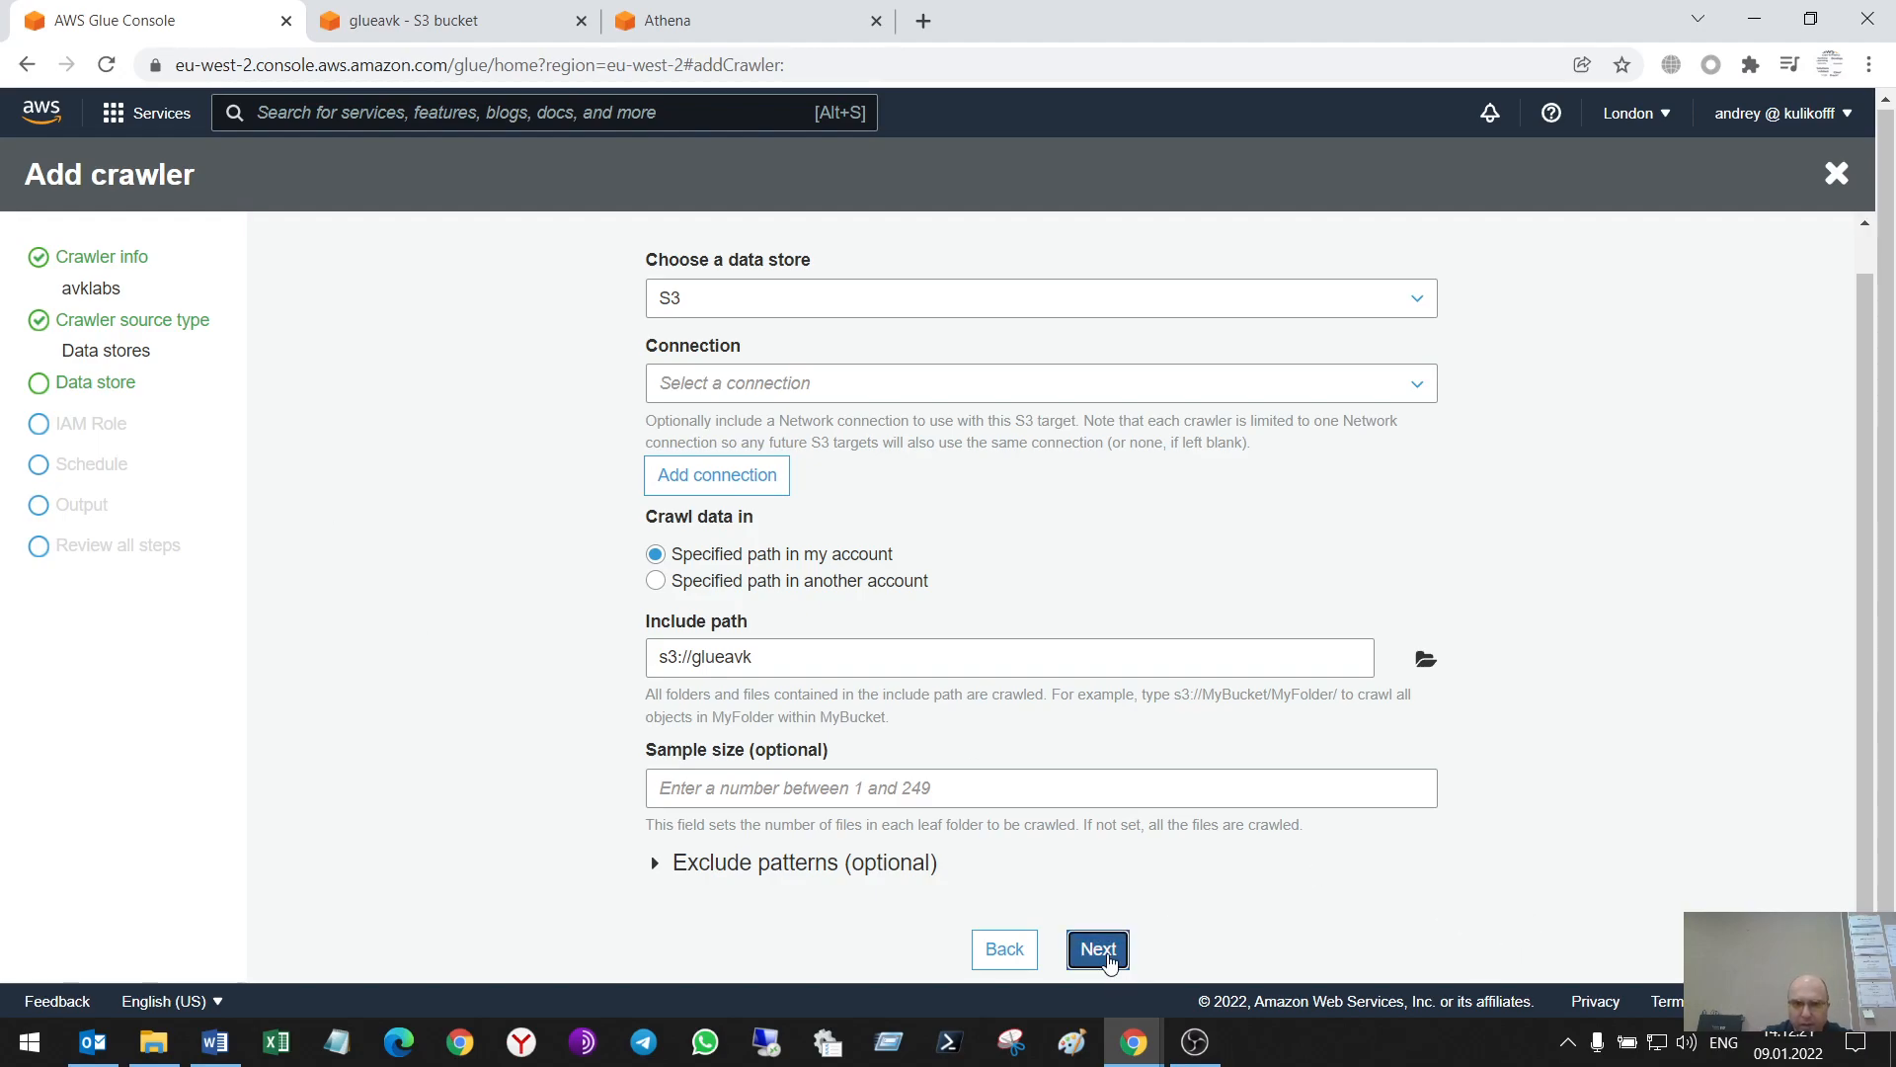
# Add no further data stores and use existing IAM role AWSGlueServiceRole-avklabsv1
pyautogui.click(1095, 948)
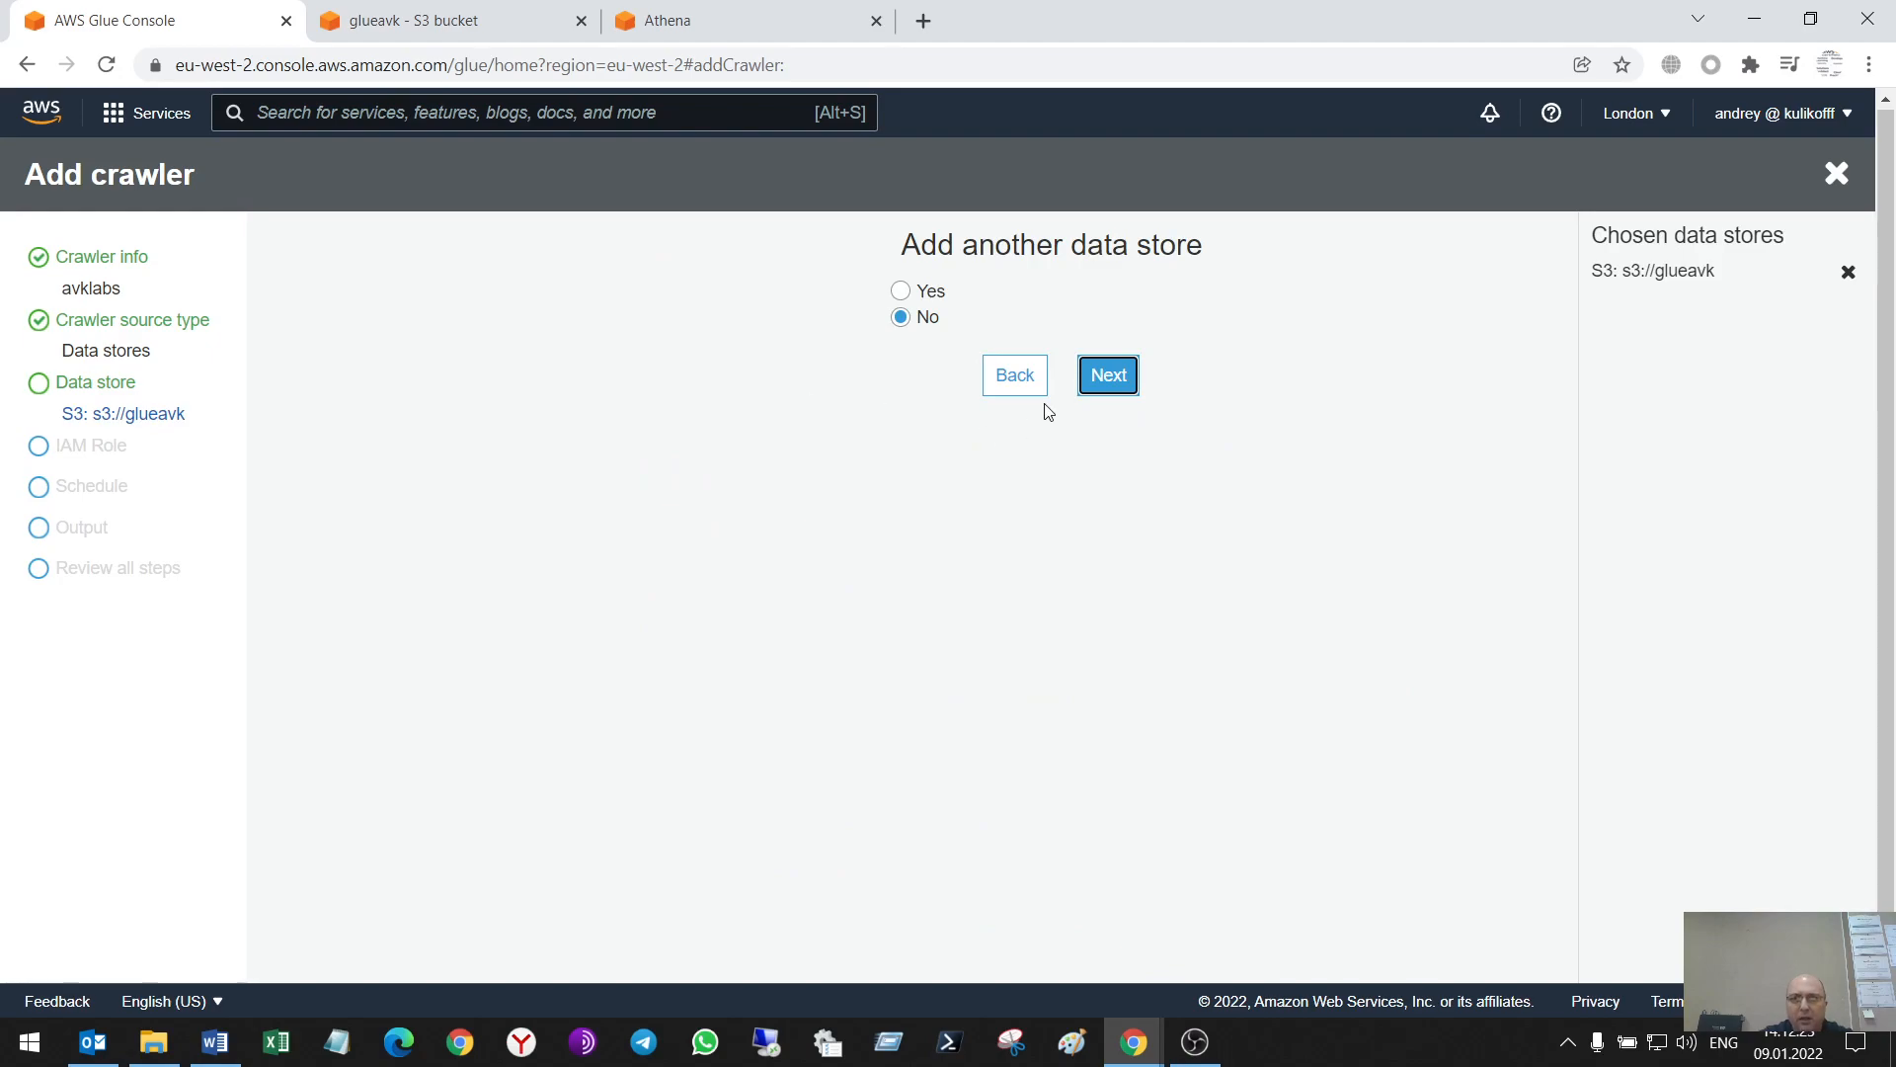
pyautogui.click(1106, 375)
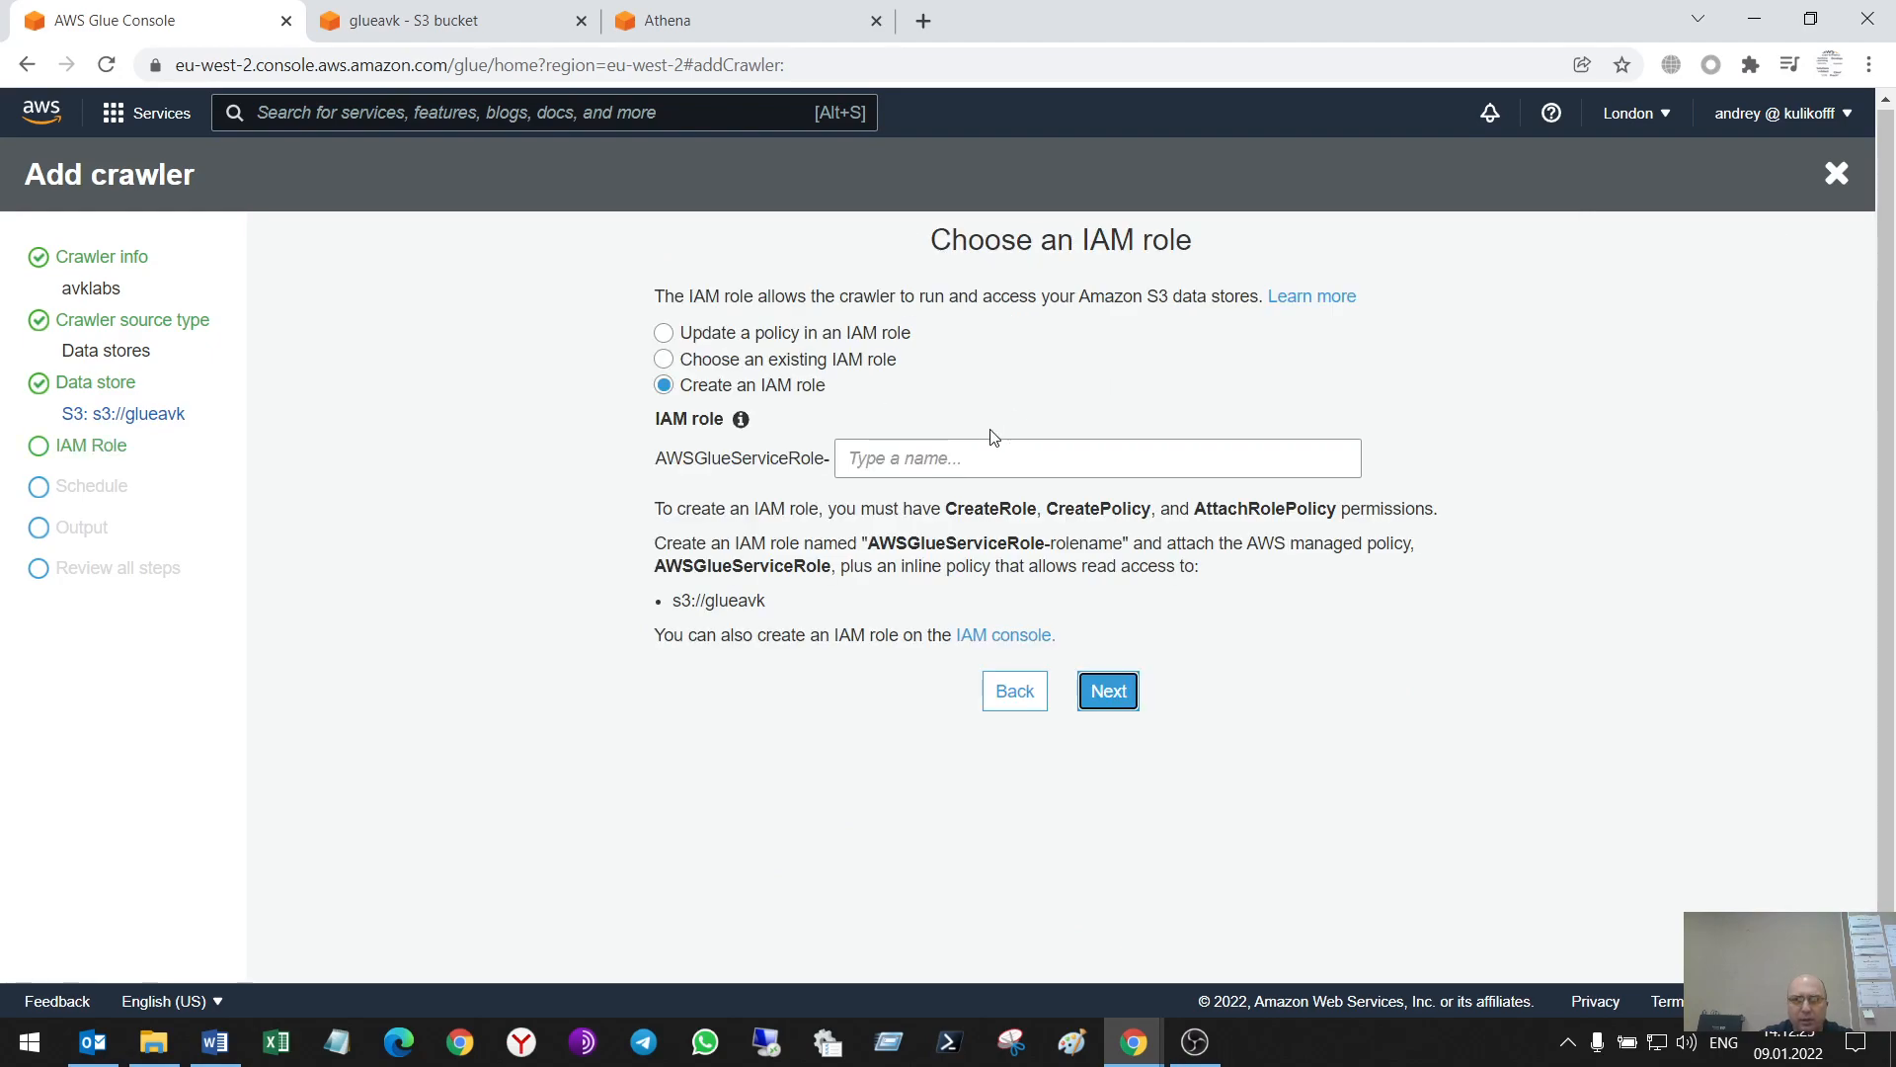
pyautogui.click(664, 360)
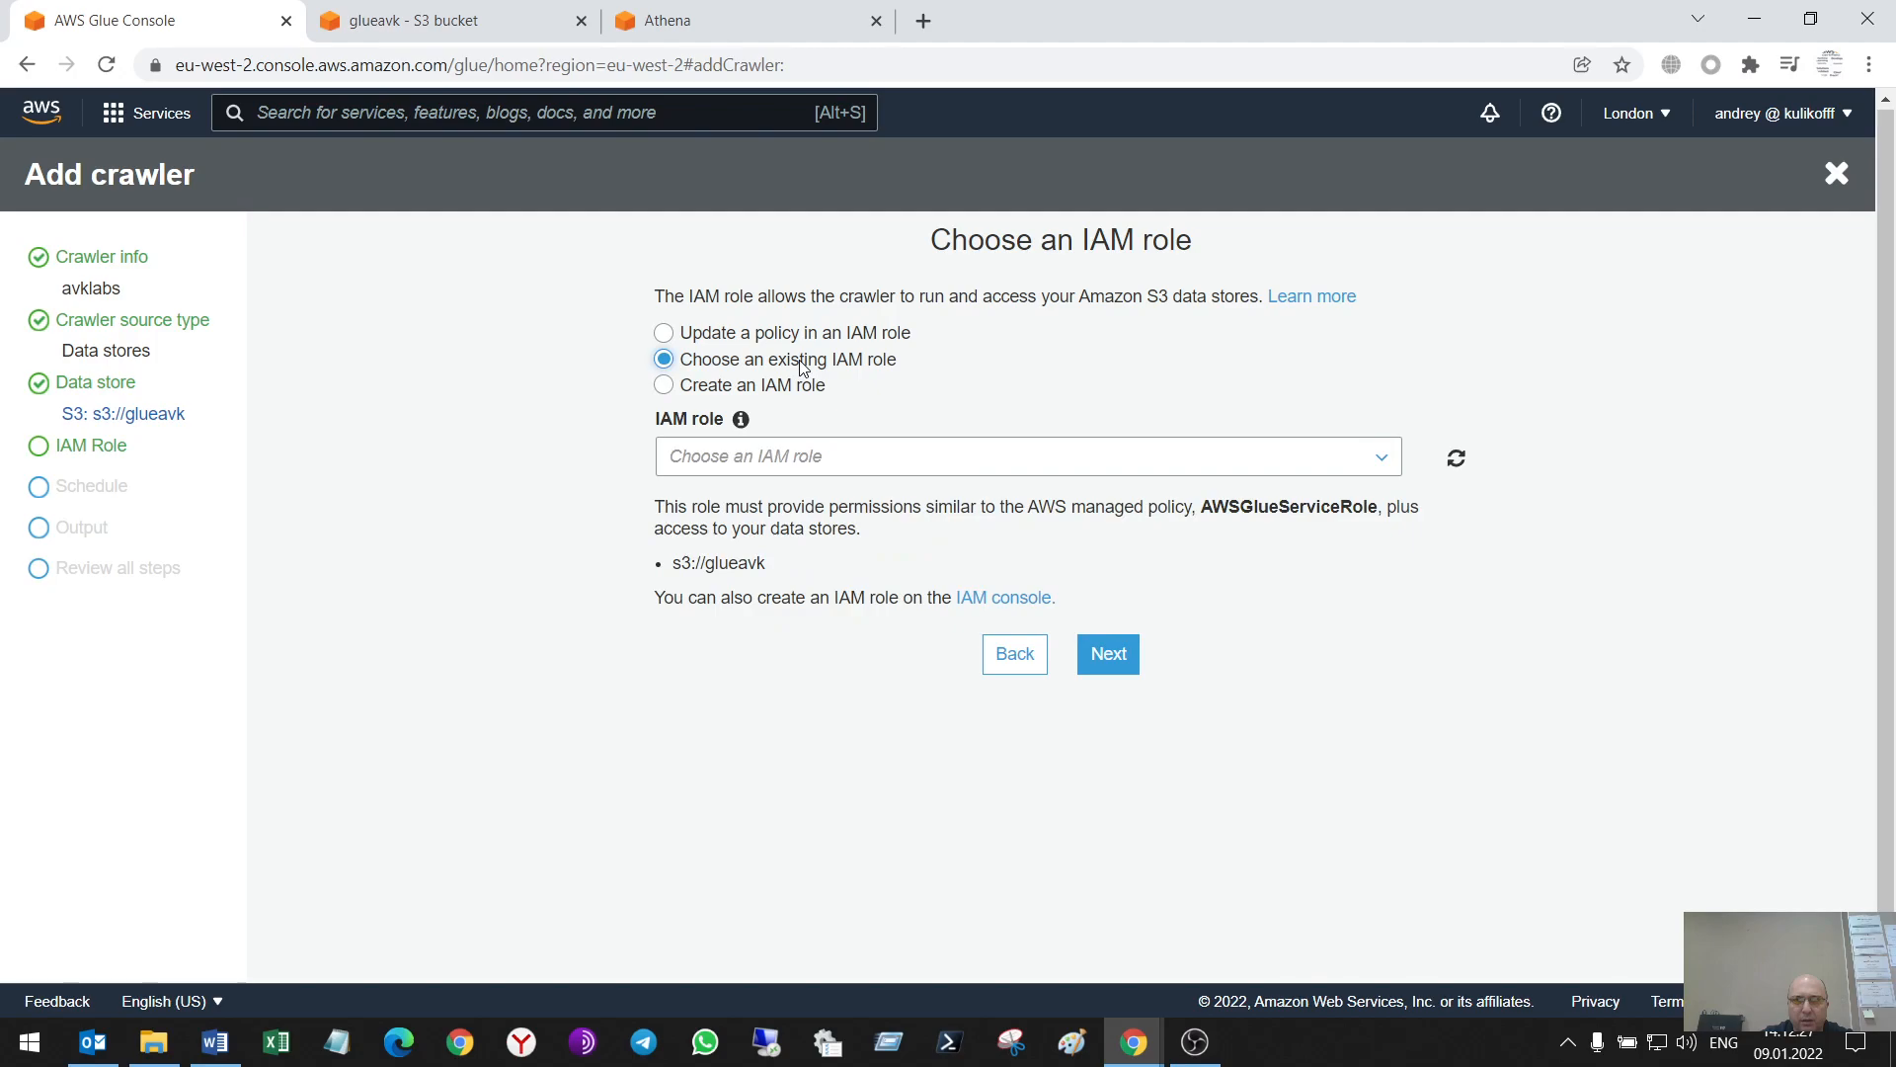
pyautogui.click(1025, 456)
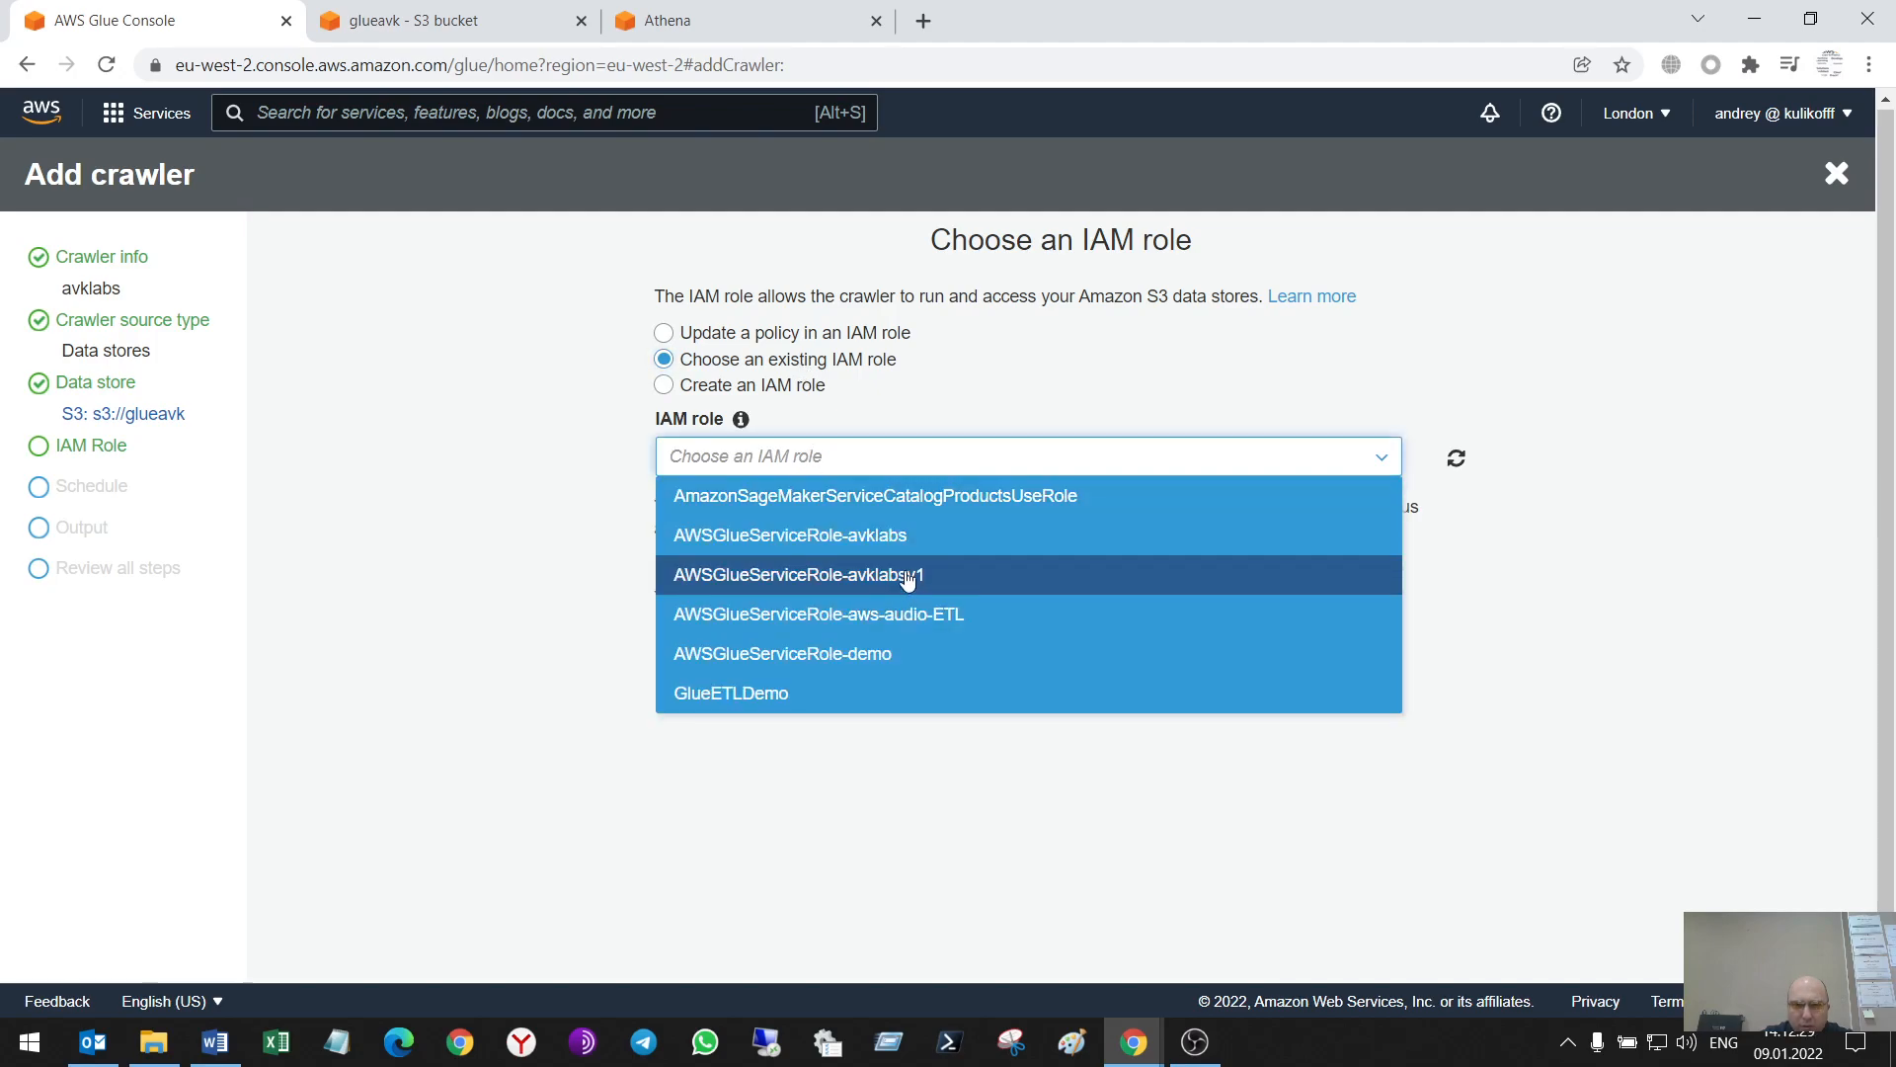
pyautogui.click(796, 575)
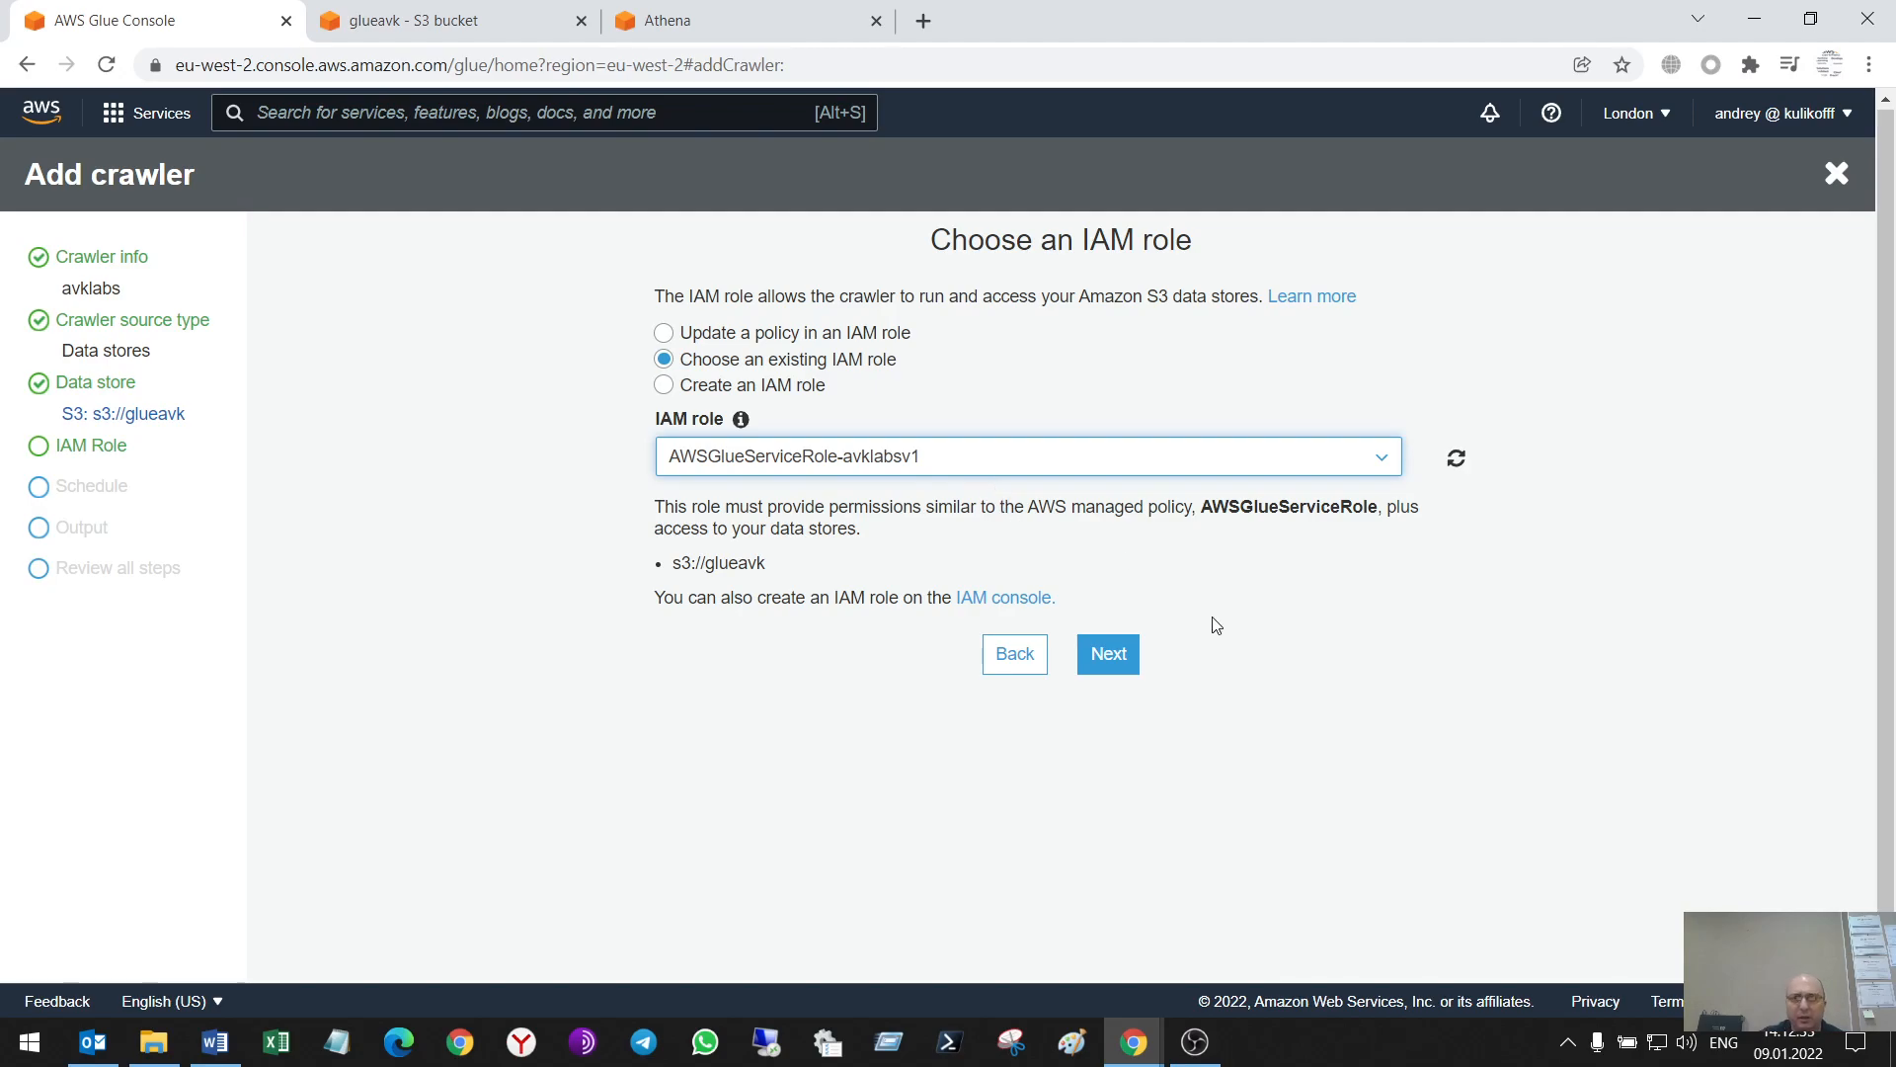
# Leave the crawler schedule as Run on demand
pyautogui.click(1106, 652)
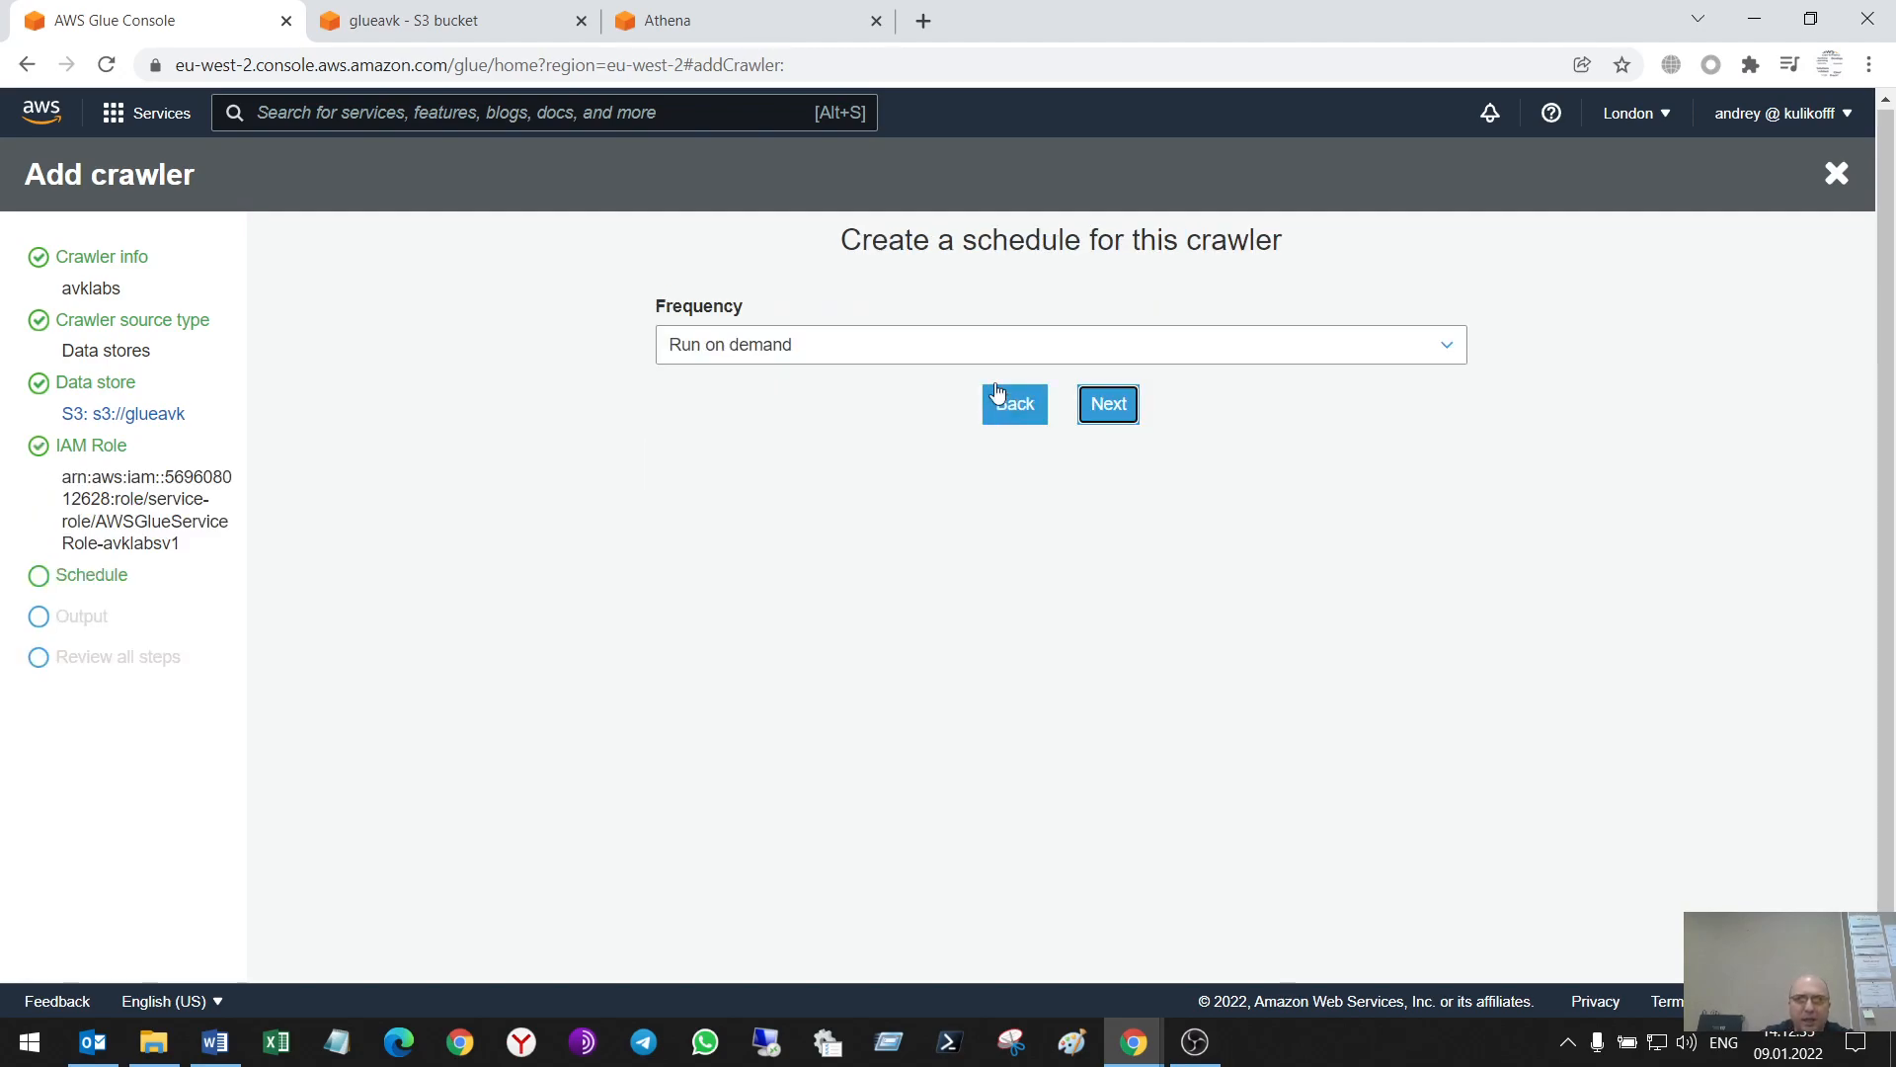
pyautogui.click(1058, 344)
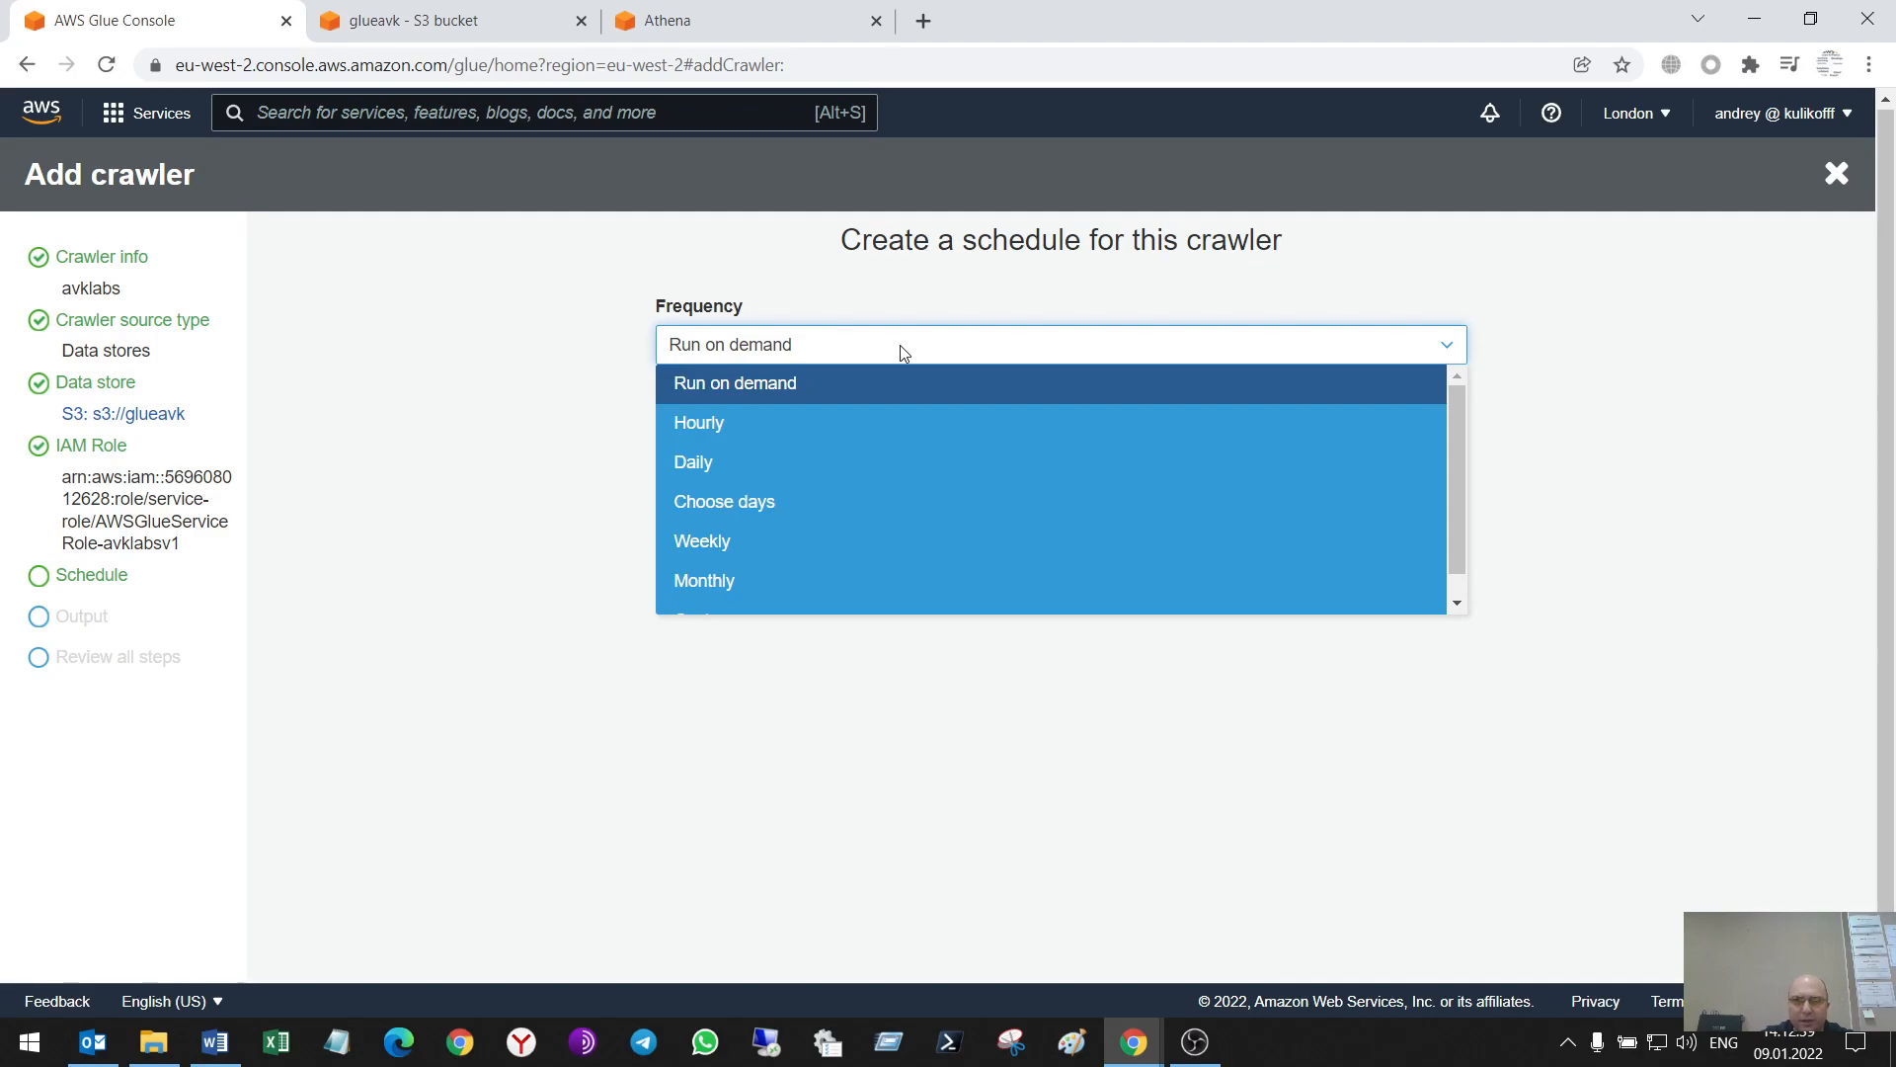
pyautogui.moveTo(832, 422)
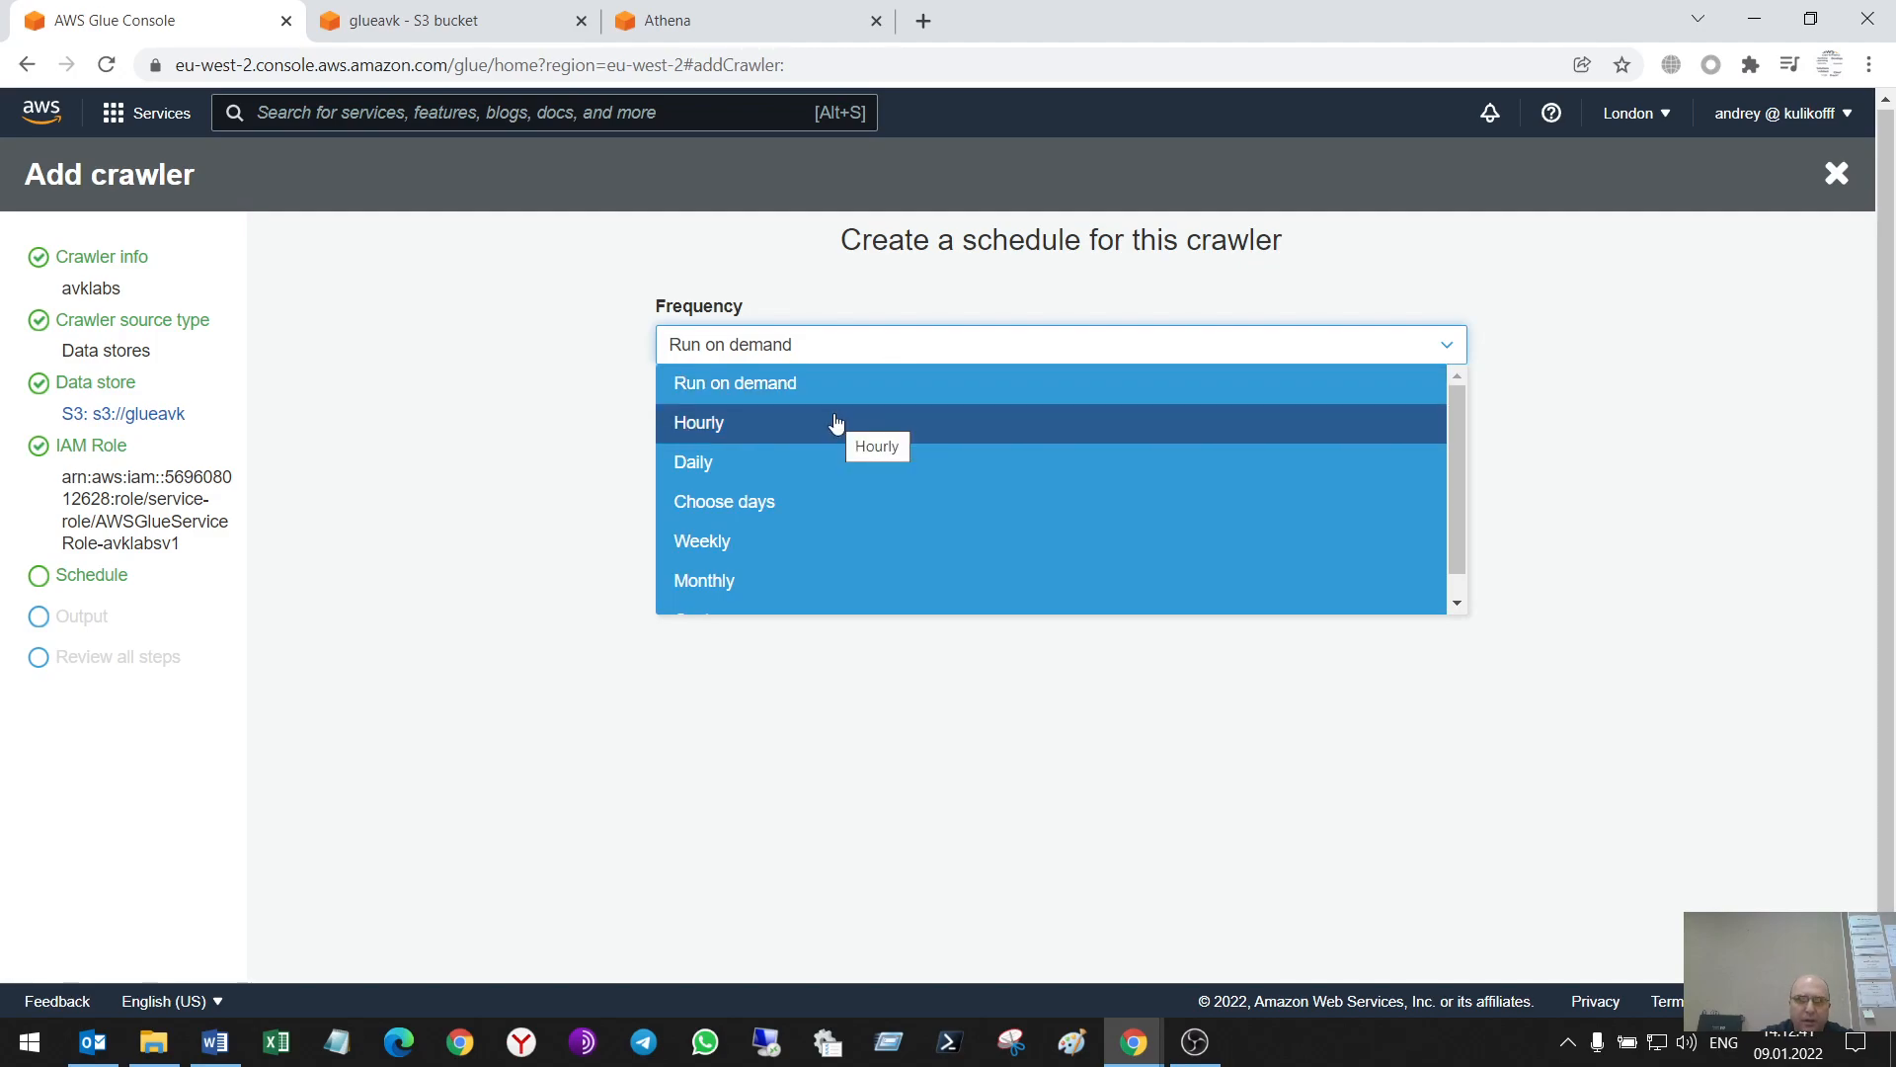
pyautogui.moveTo(865, 507)
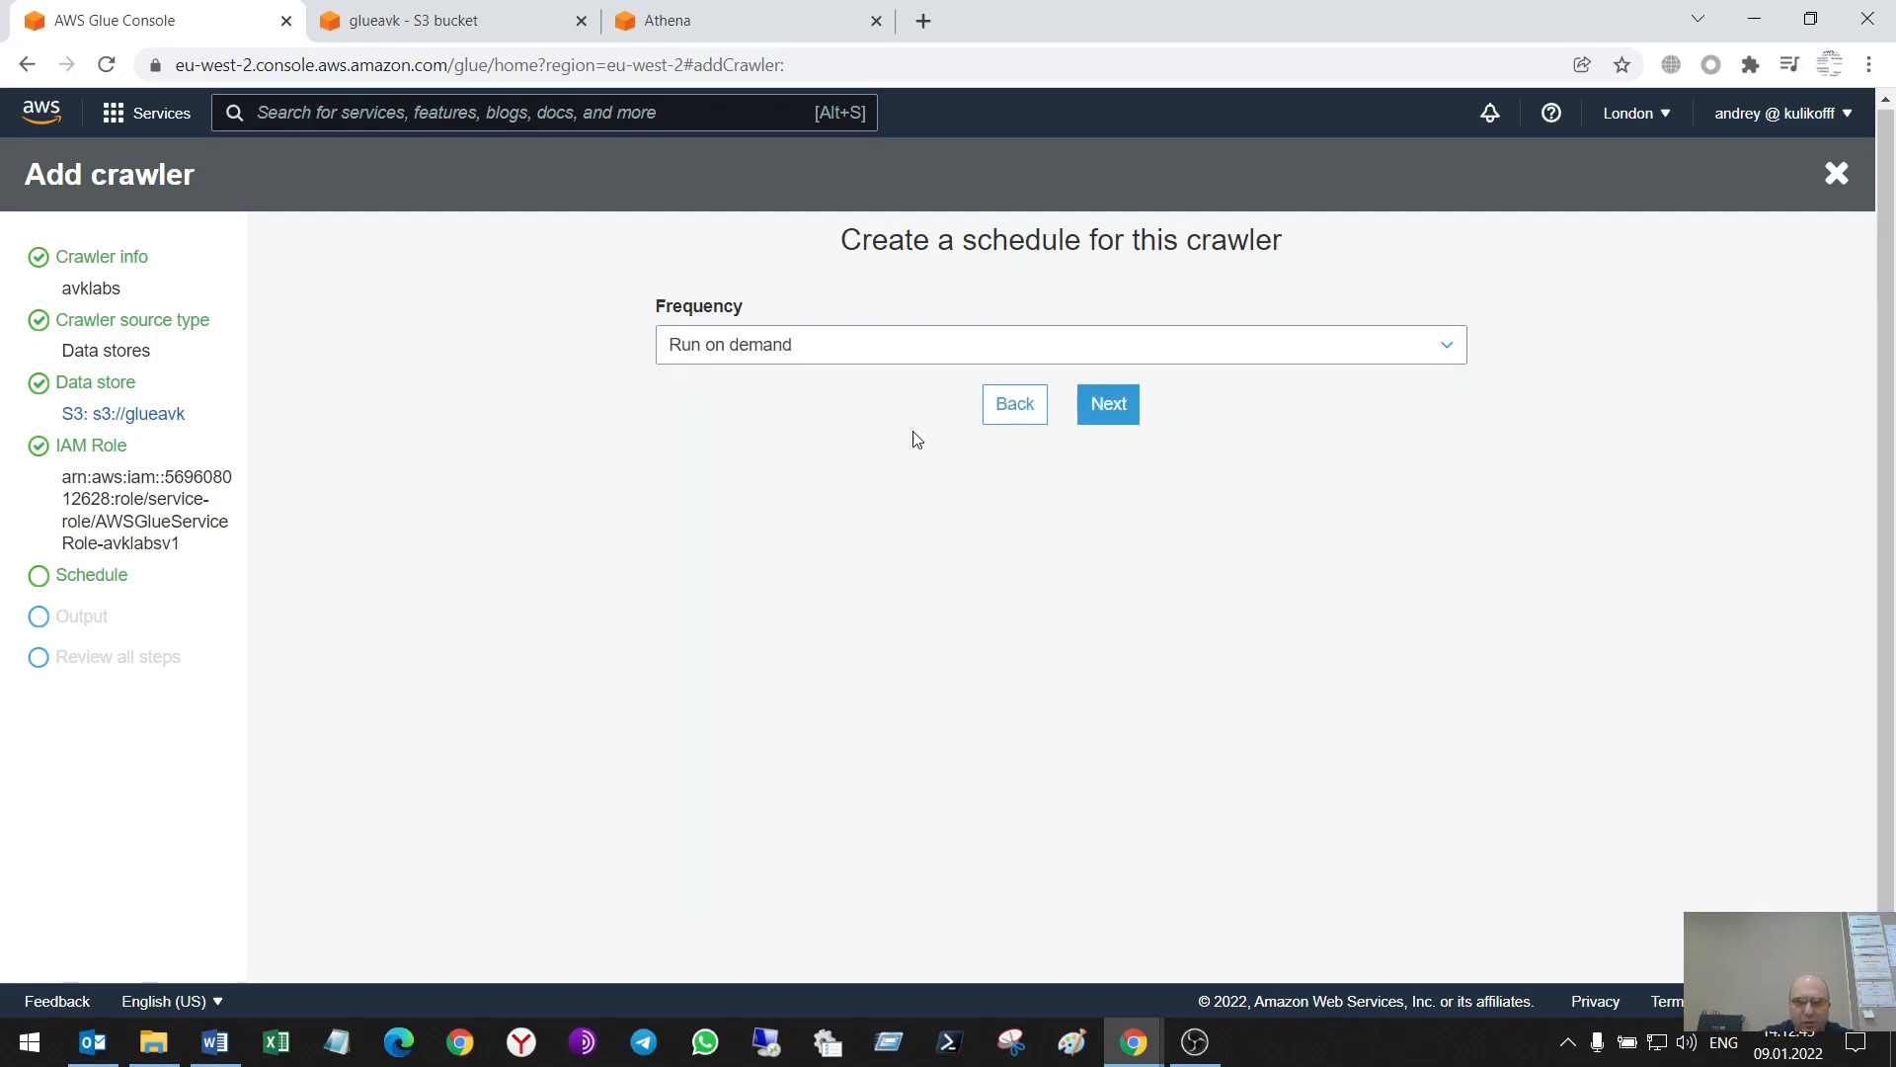
pyautogui.click(1106, 403)
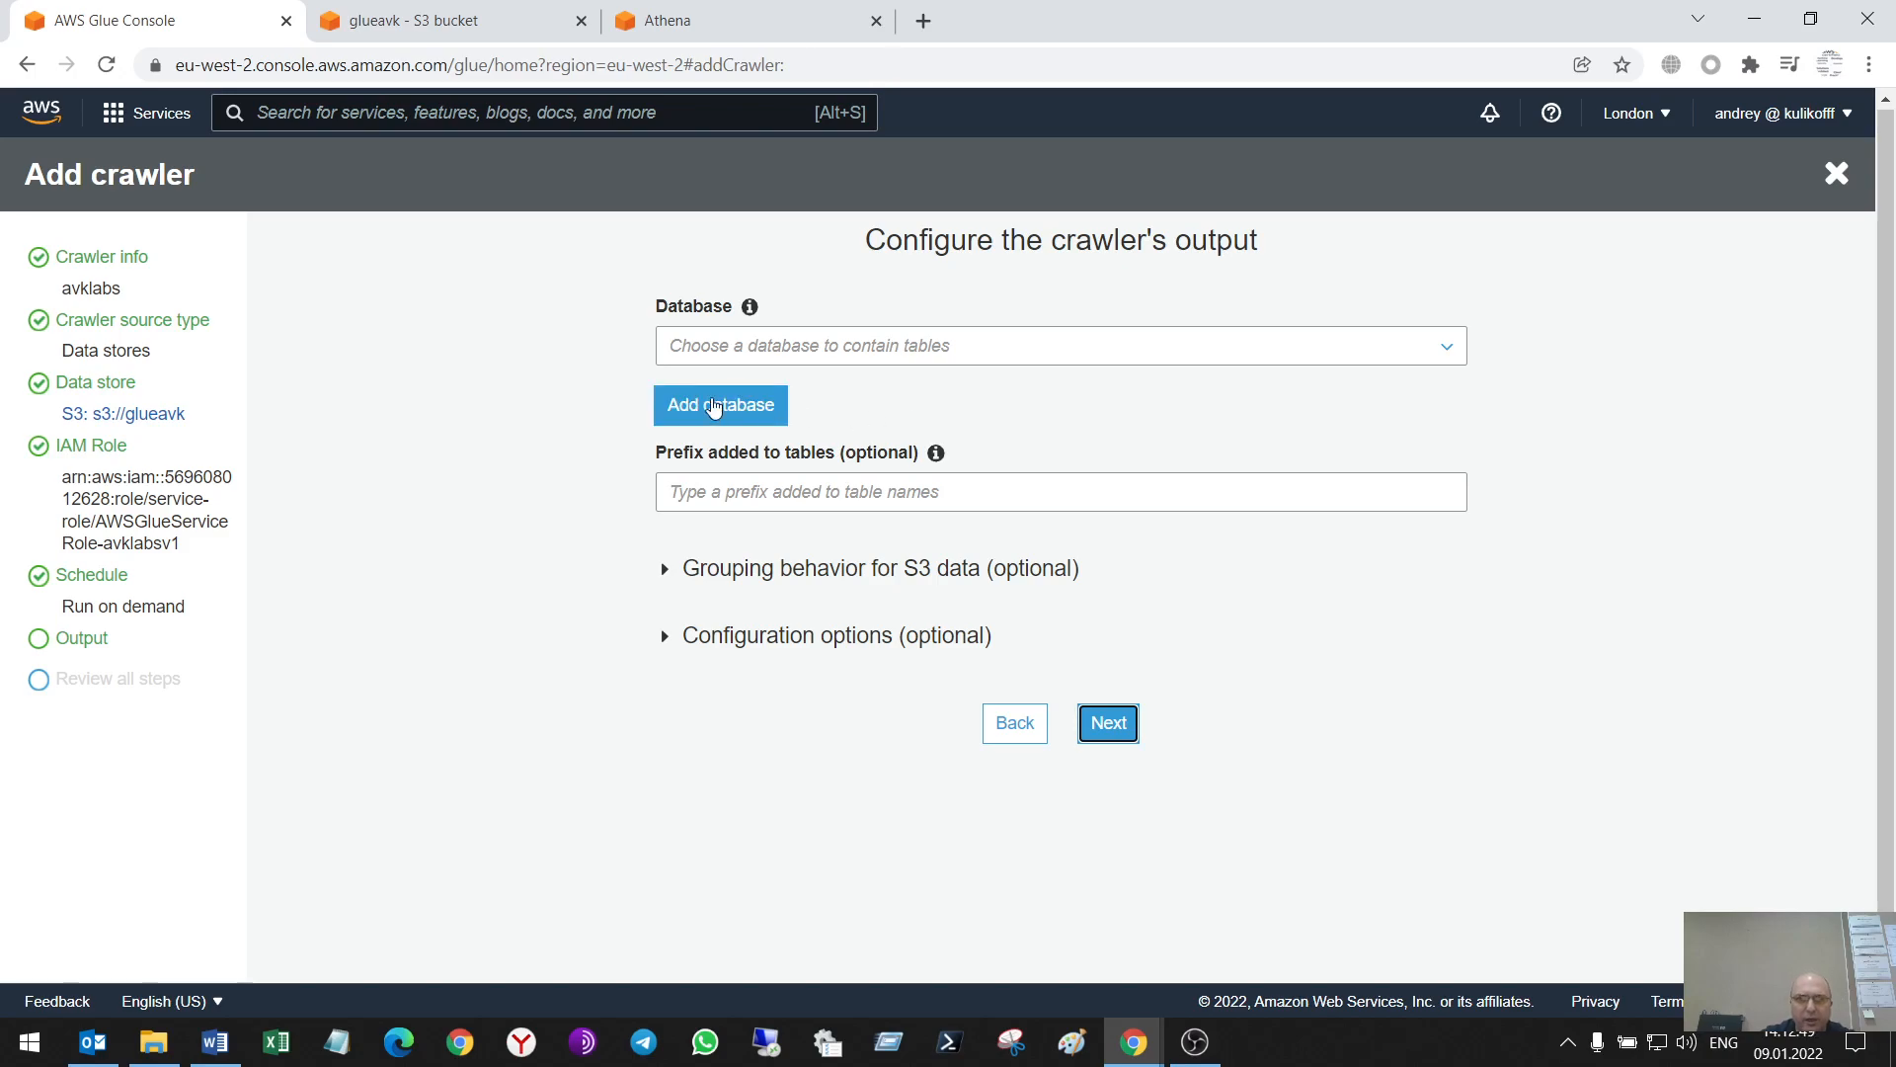
# Create output database avklabsglue, finish the avklabs crawler, and view its details
pyautogui.click(1060, 344)
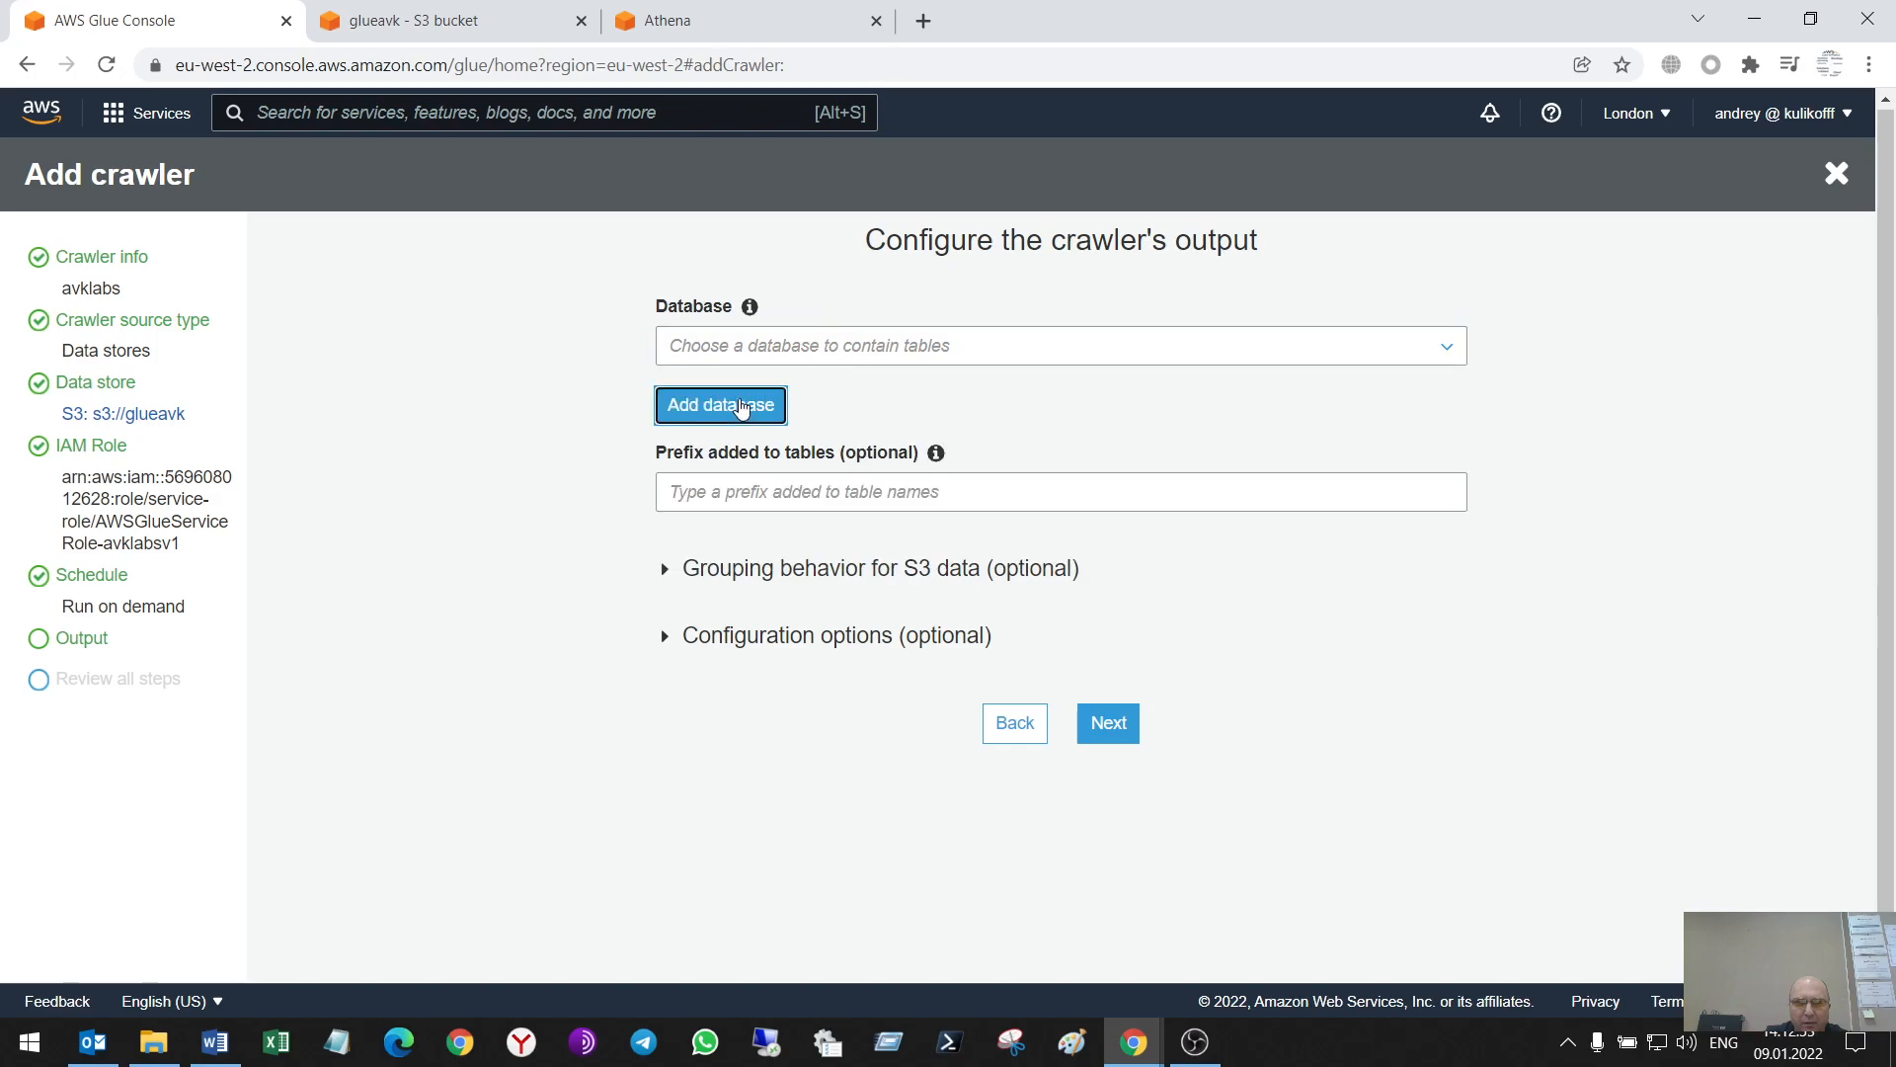
pyautogui.click(720, 405)
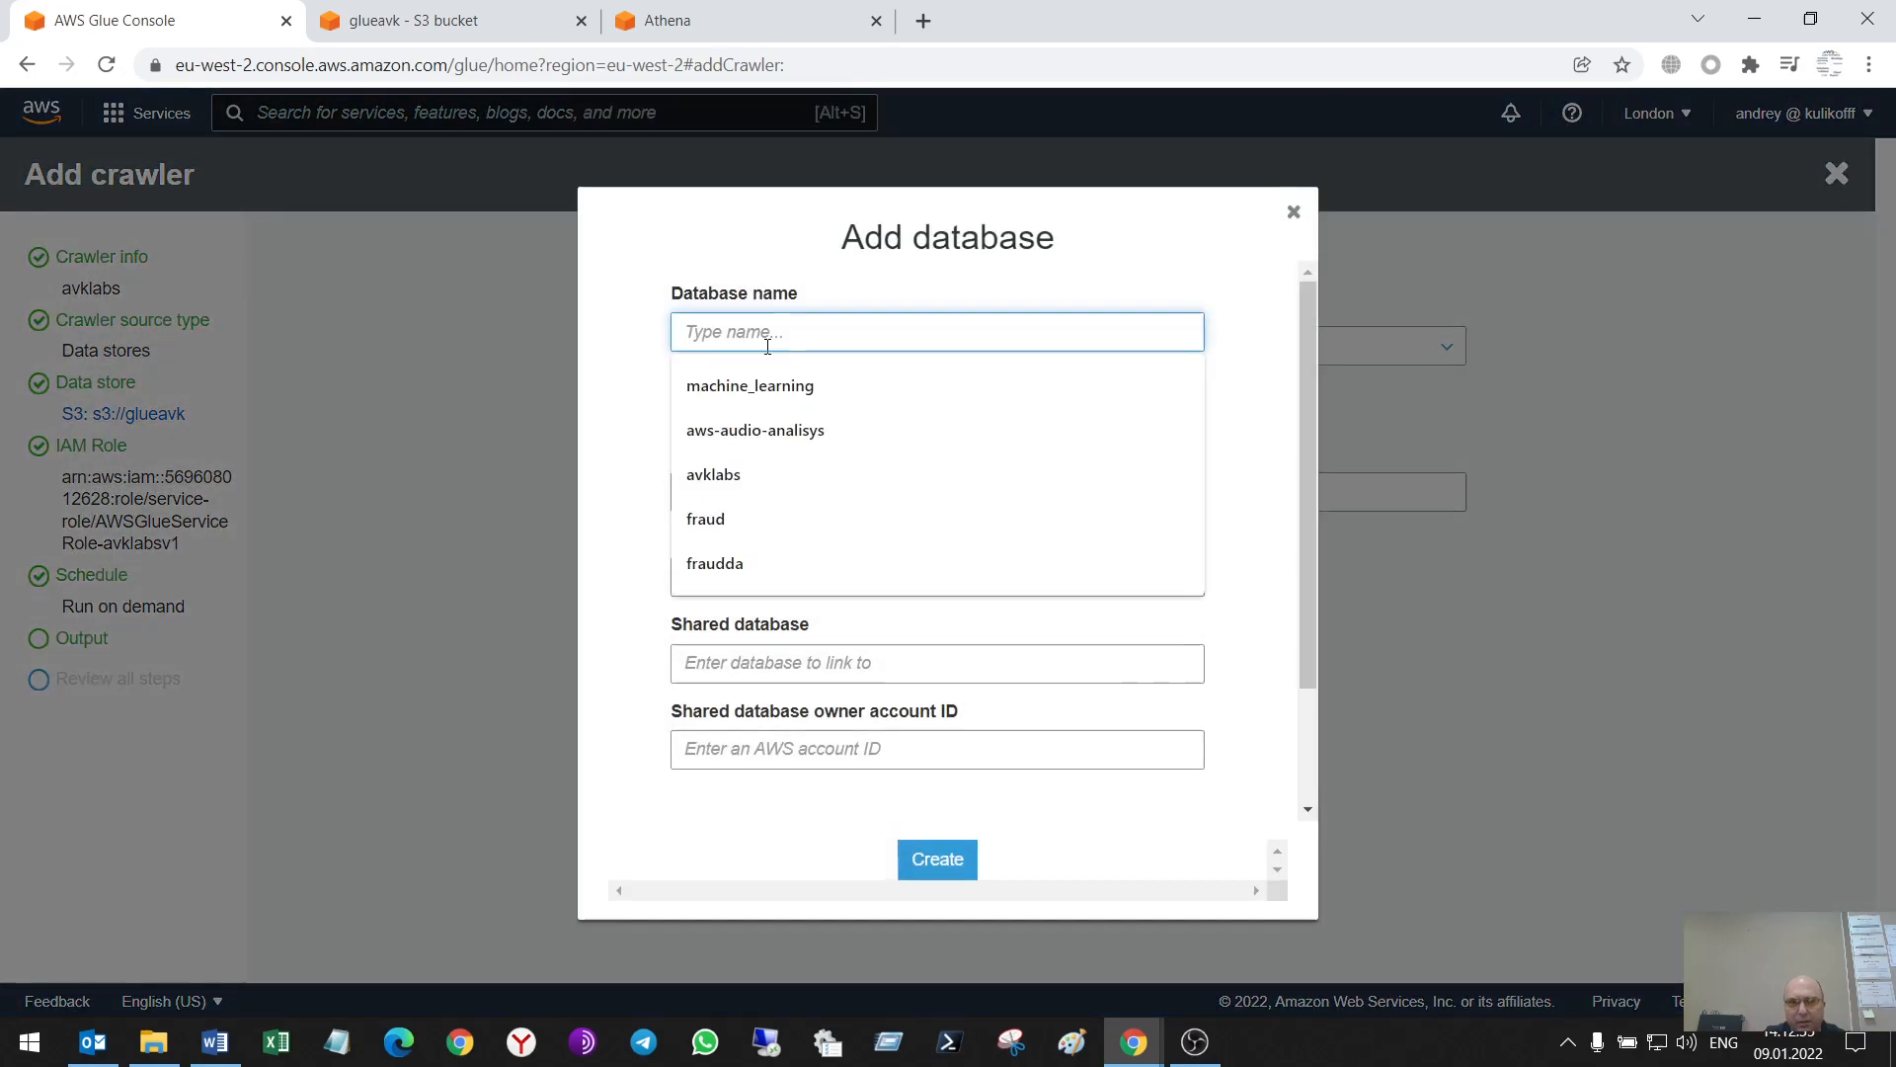
pyautogui.click(713, 474)
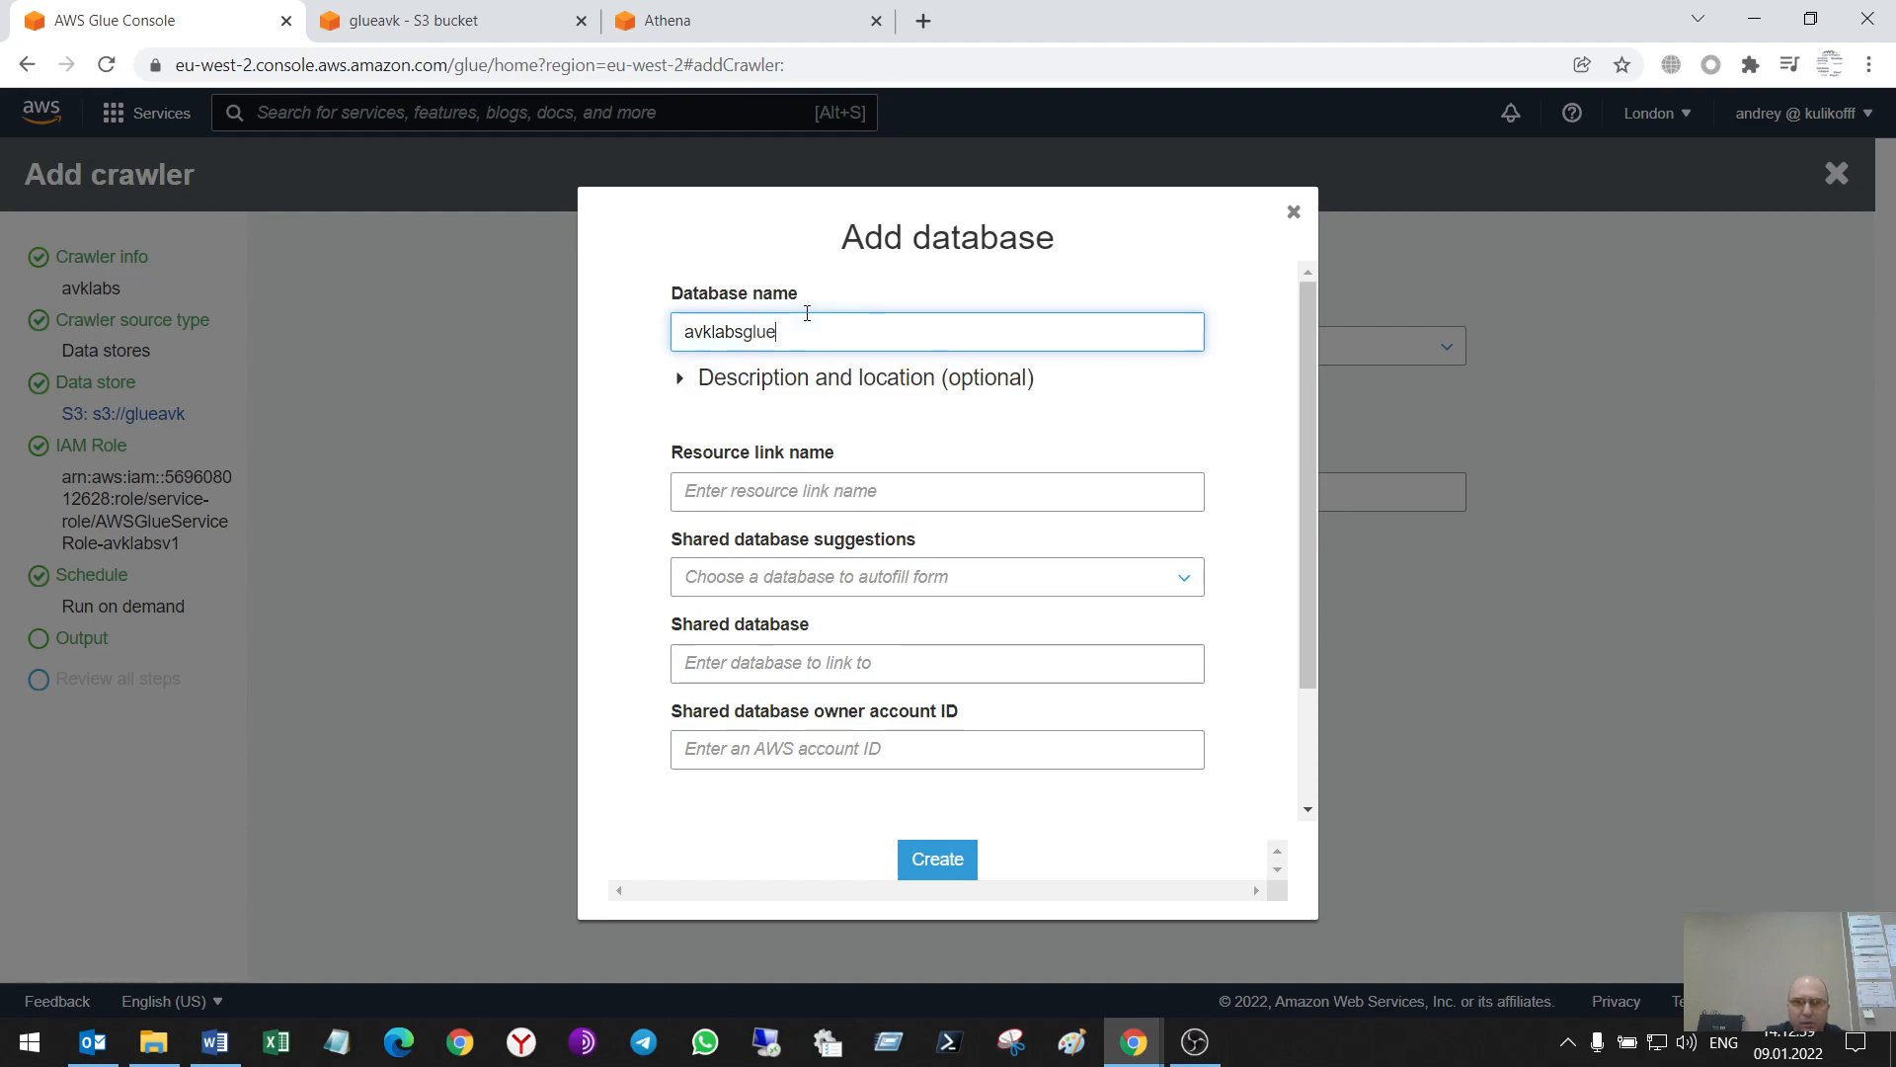
pyautogui.moveTo(936, 814)
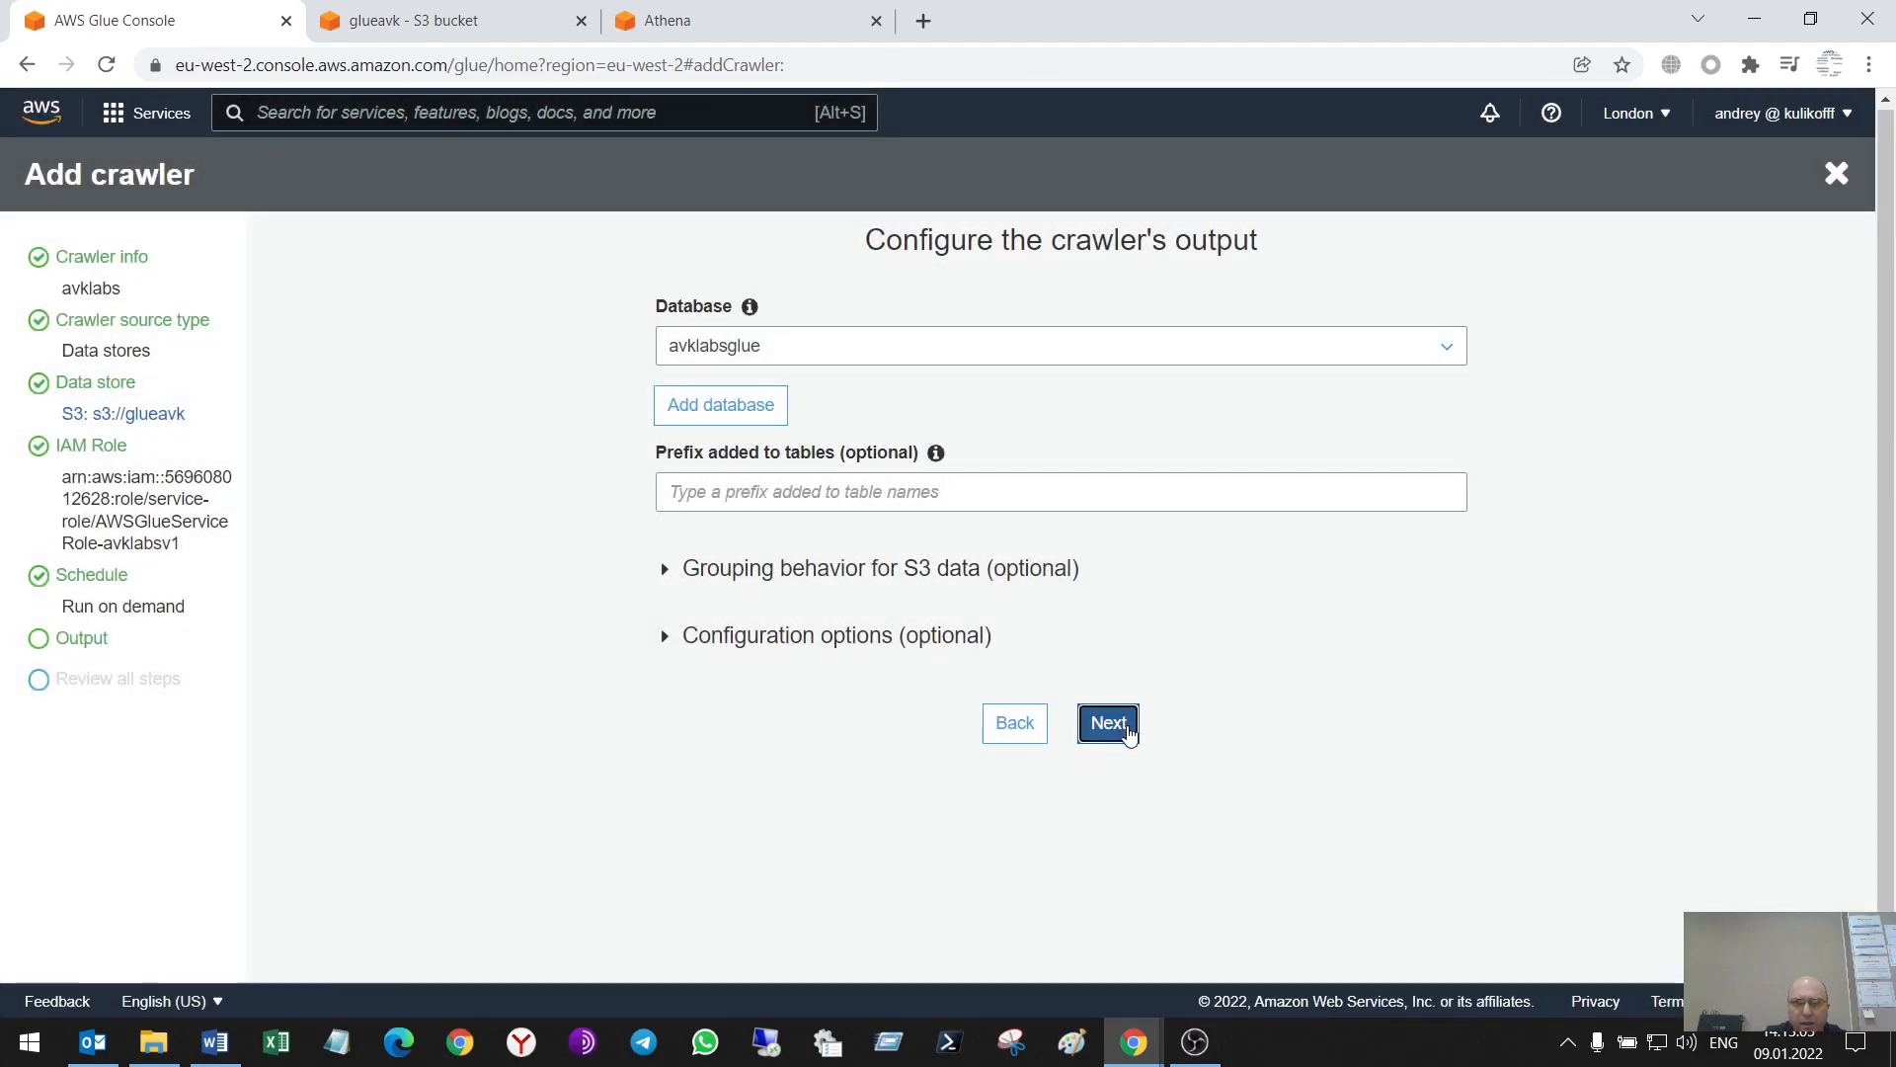
pyautogui.click(1107, 722)
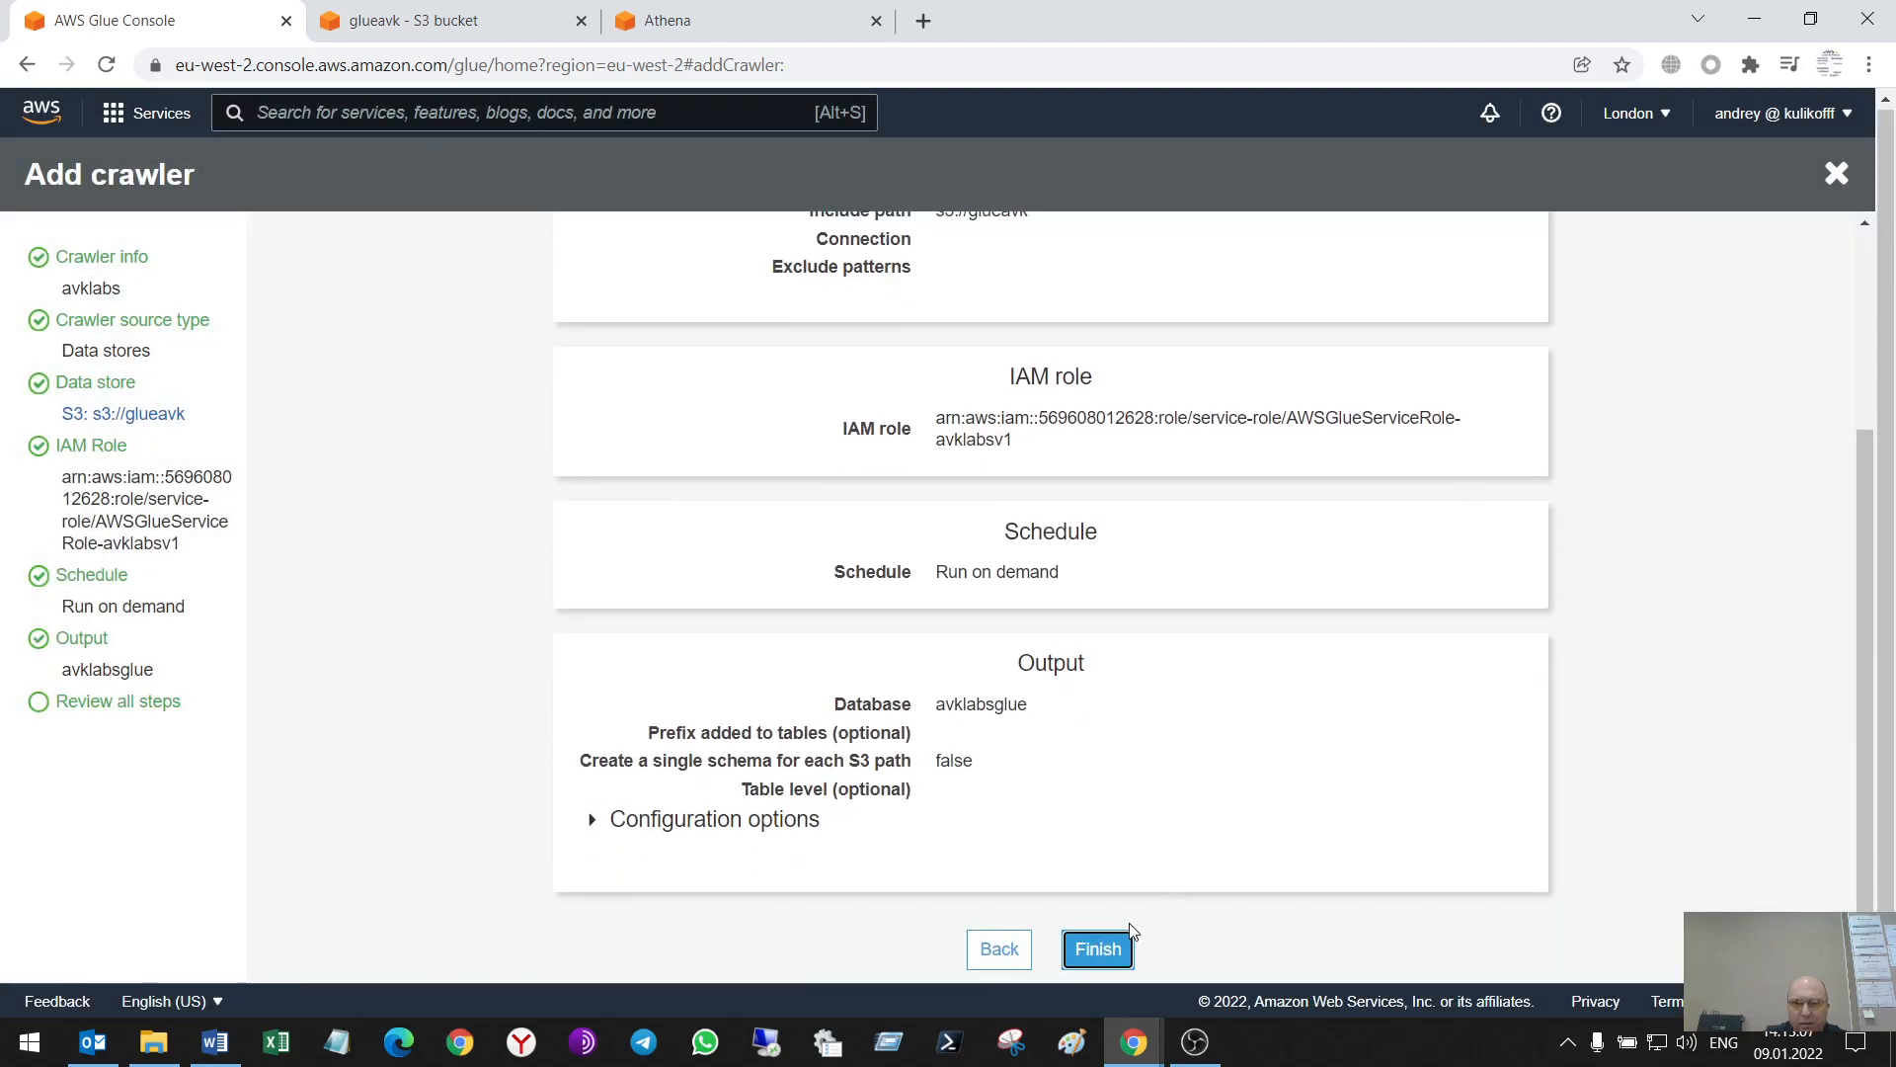
pyautogui.click(1096, 948)
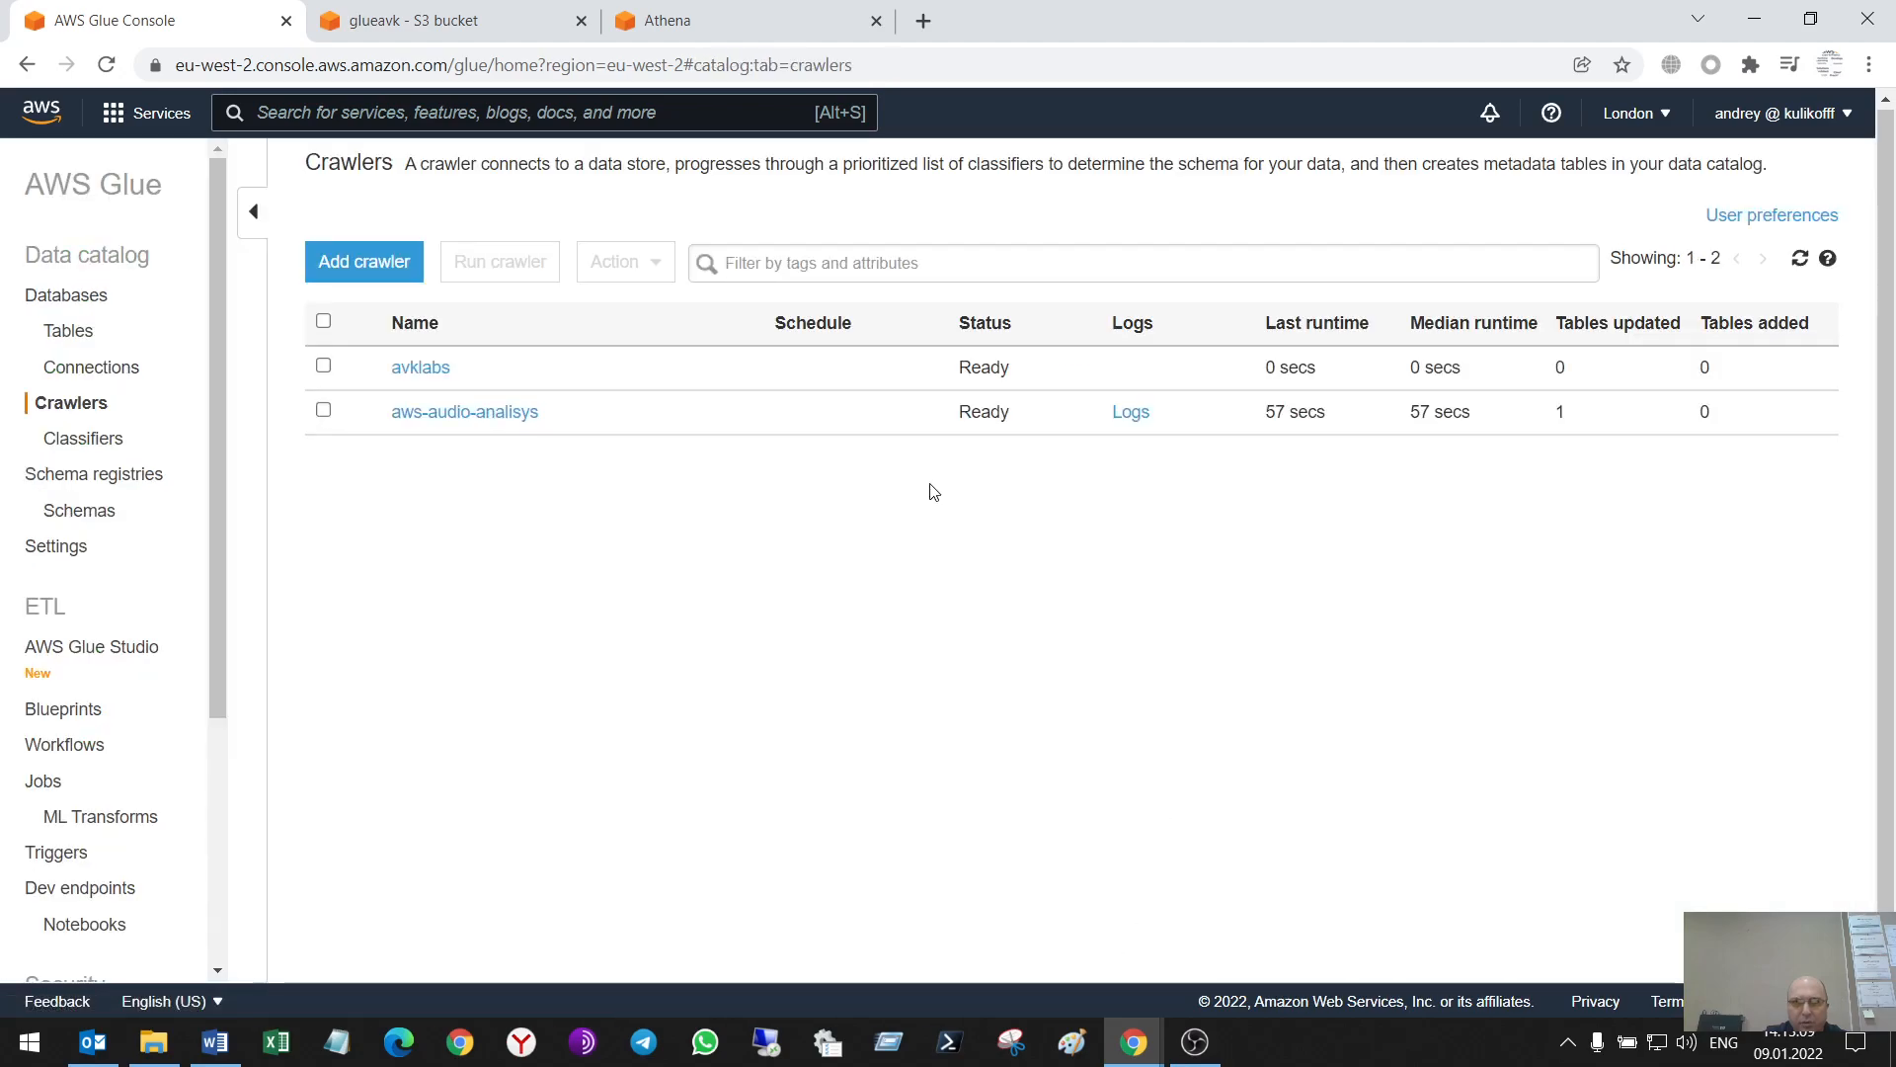
pyautogui.moveTo(420, 366)
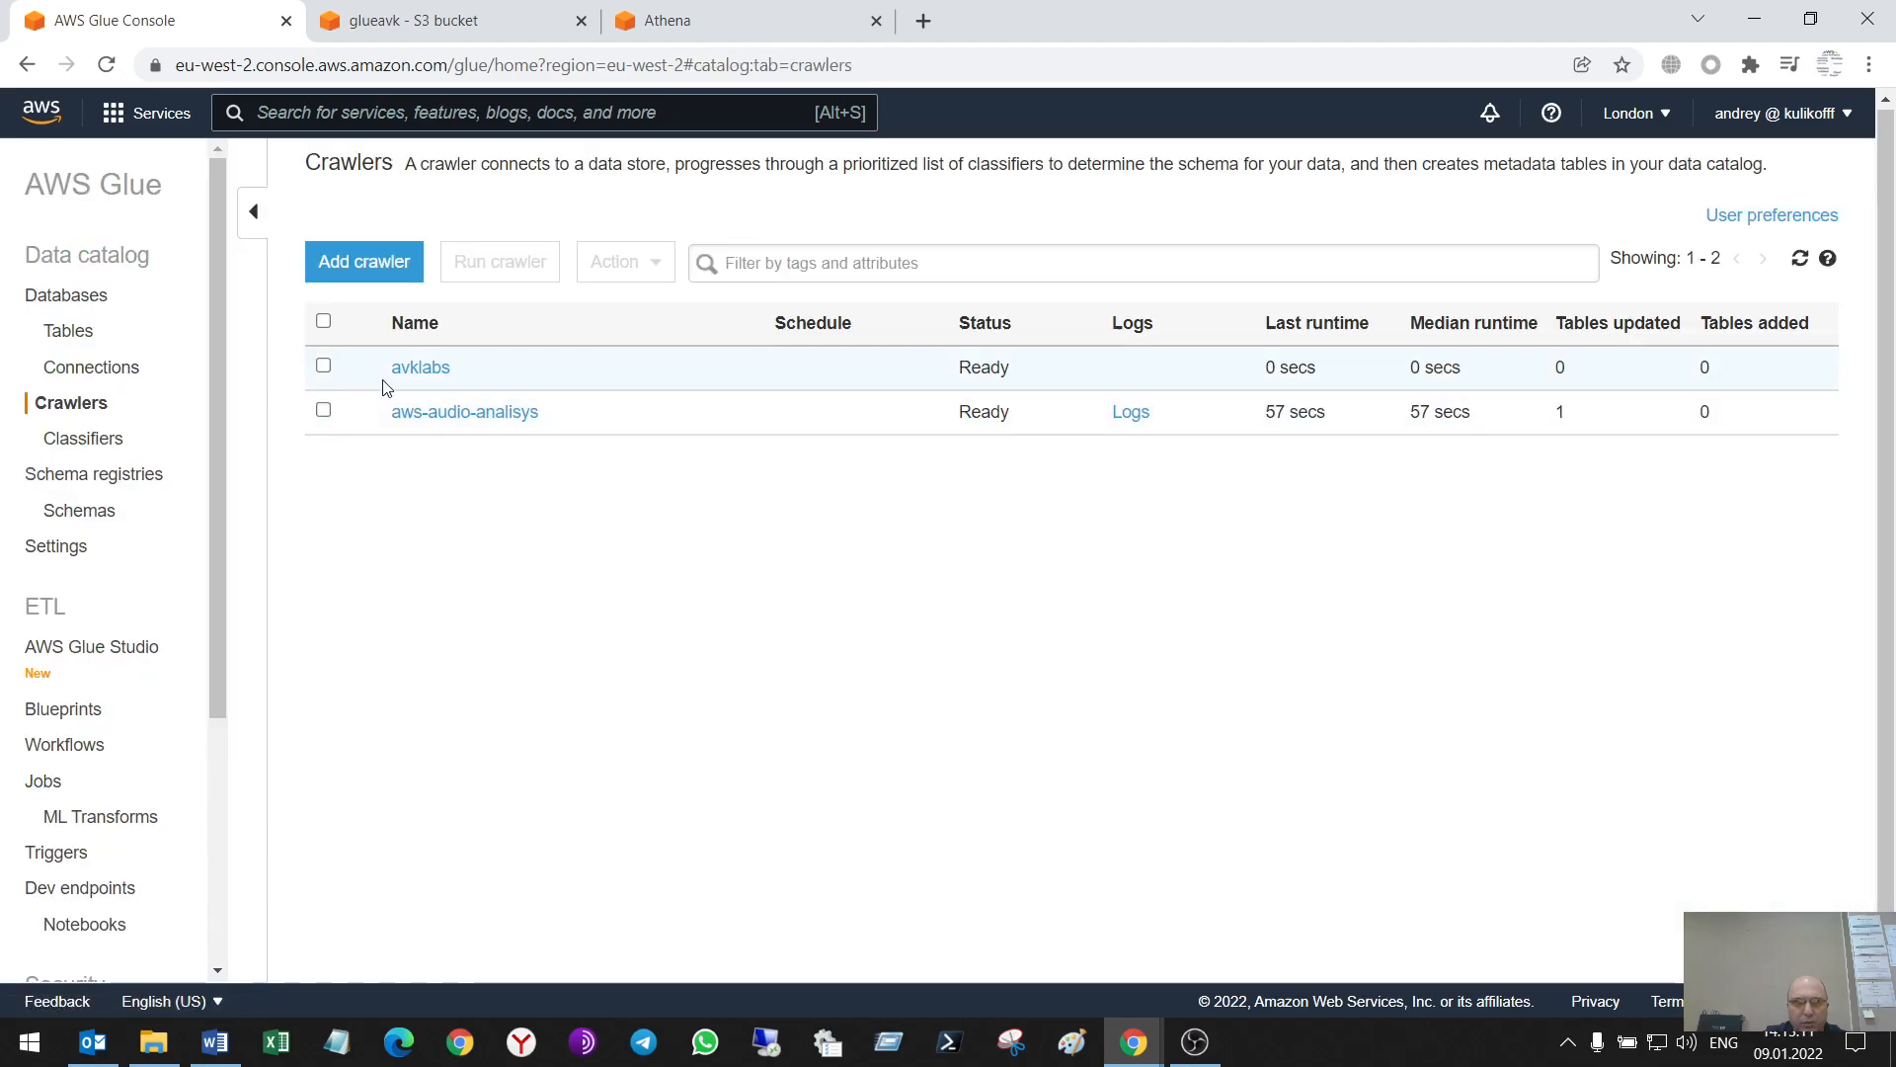
pyautogui.click(419, 366)
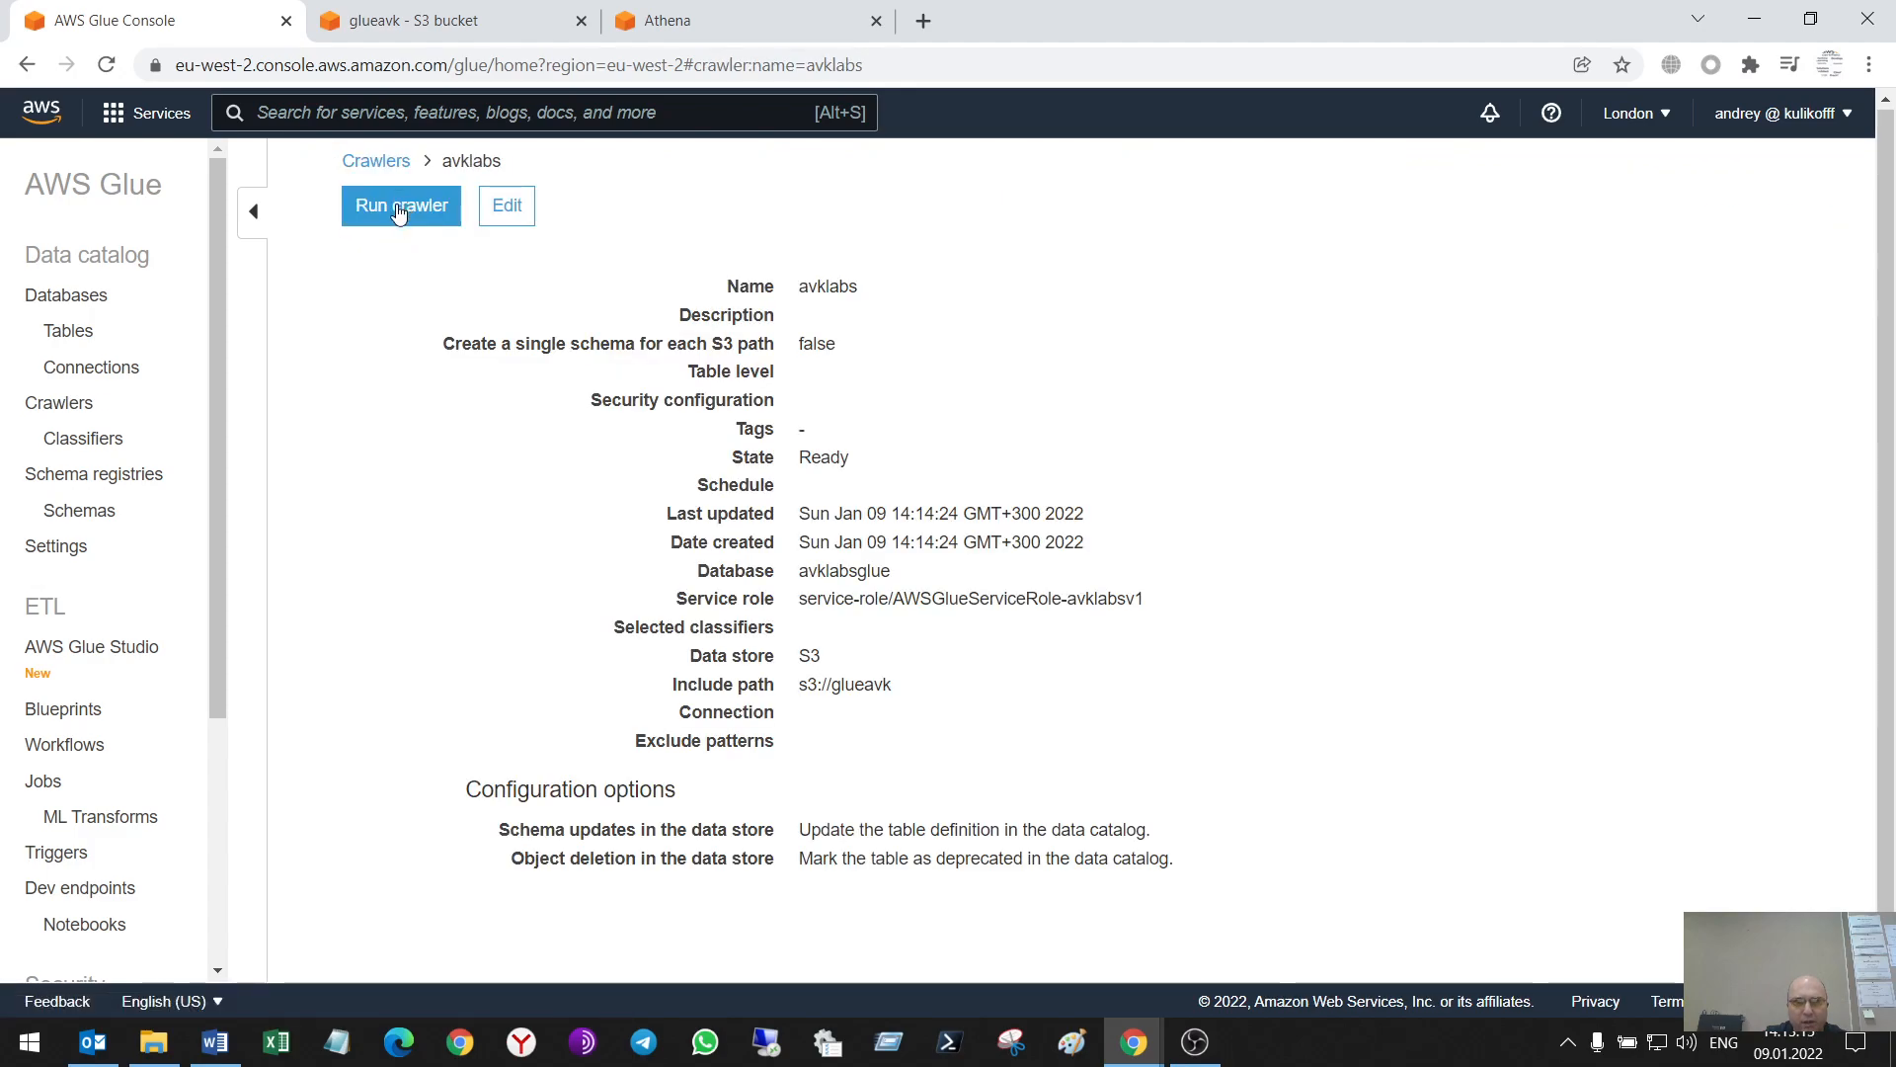
# Run the avklabs crawler, which adds one table in 55 seconds
pyautogui.click(400, 204)
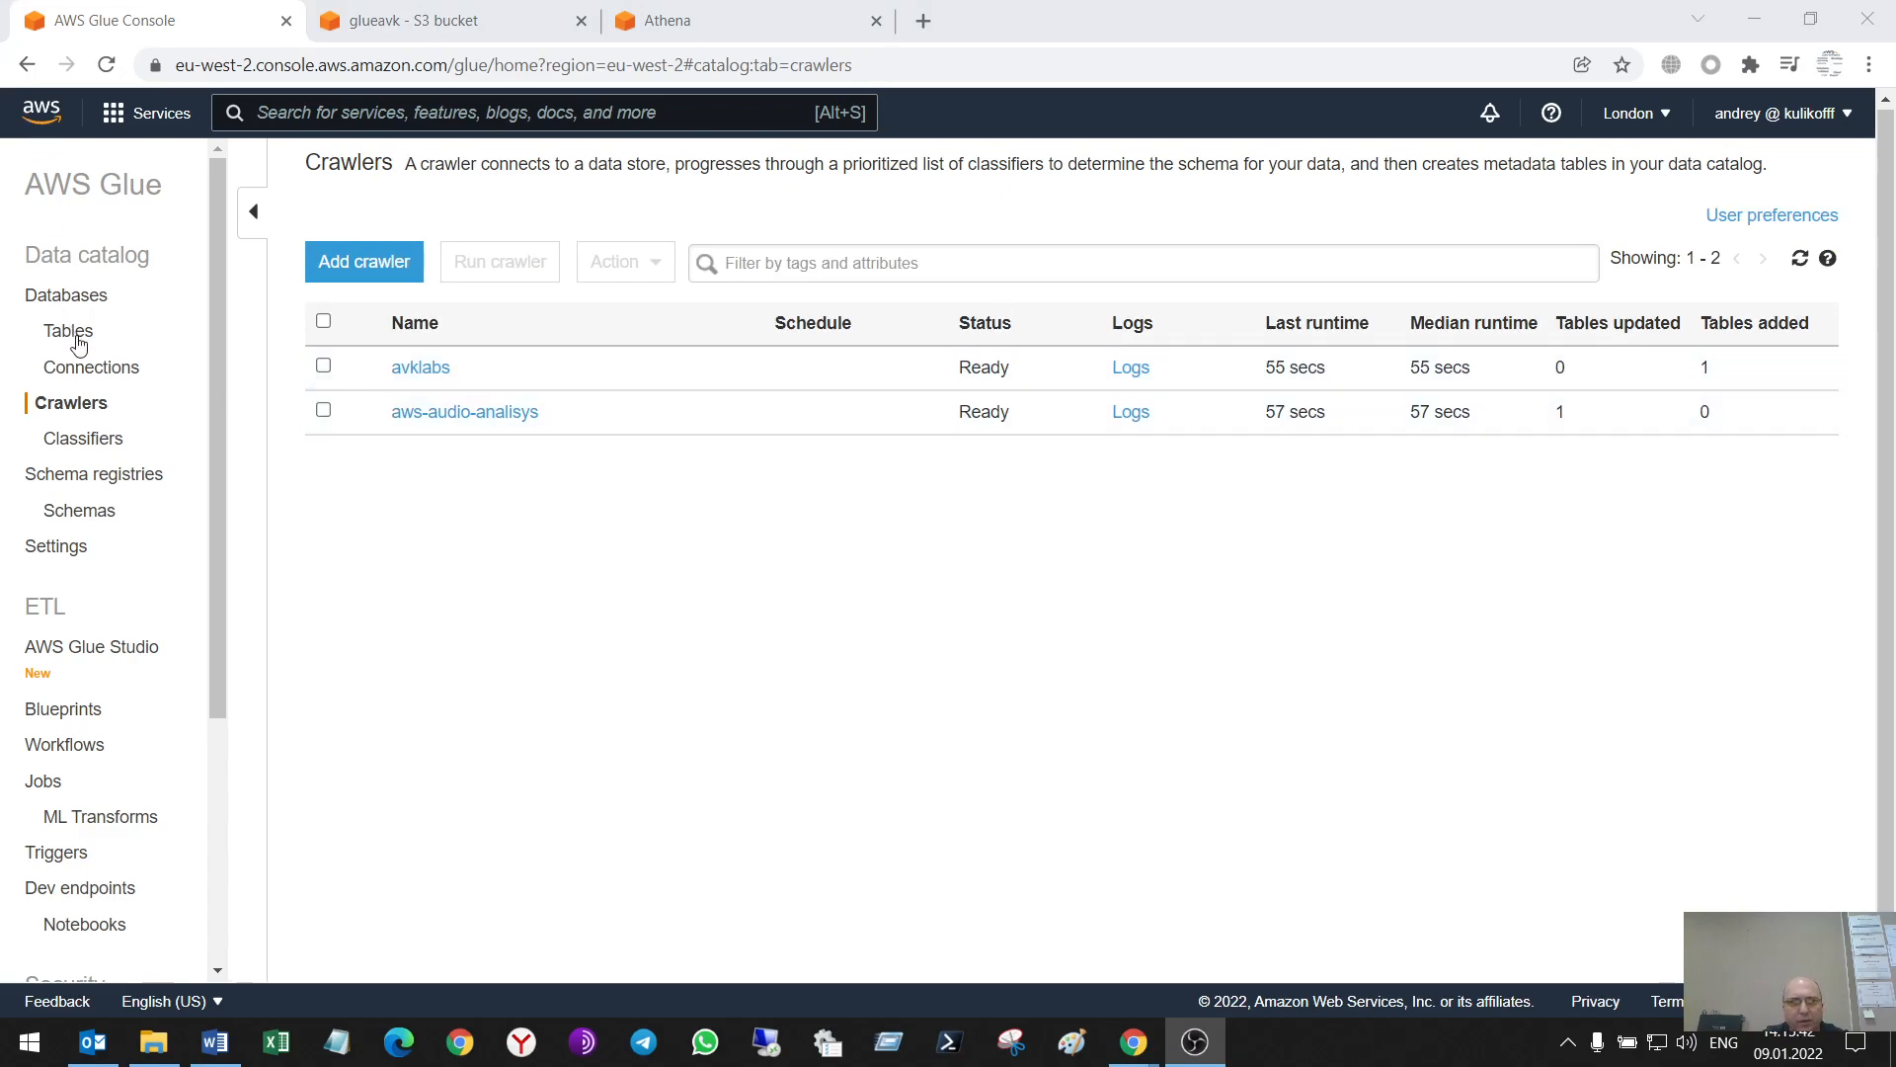
# Inspect table glueavk: parquet from s3://glueavk with 22 string columns
pyautogui.click(68, 330)
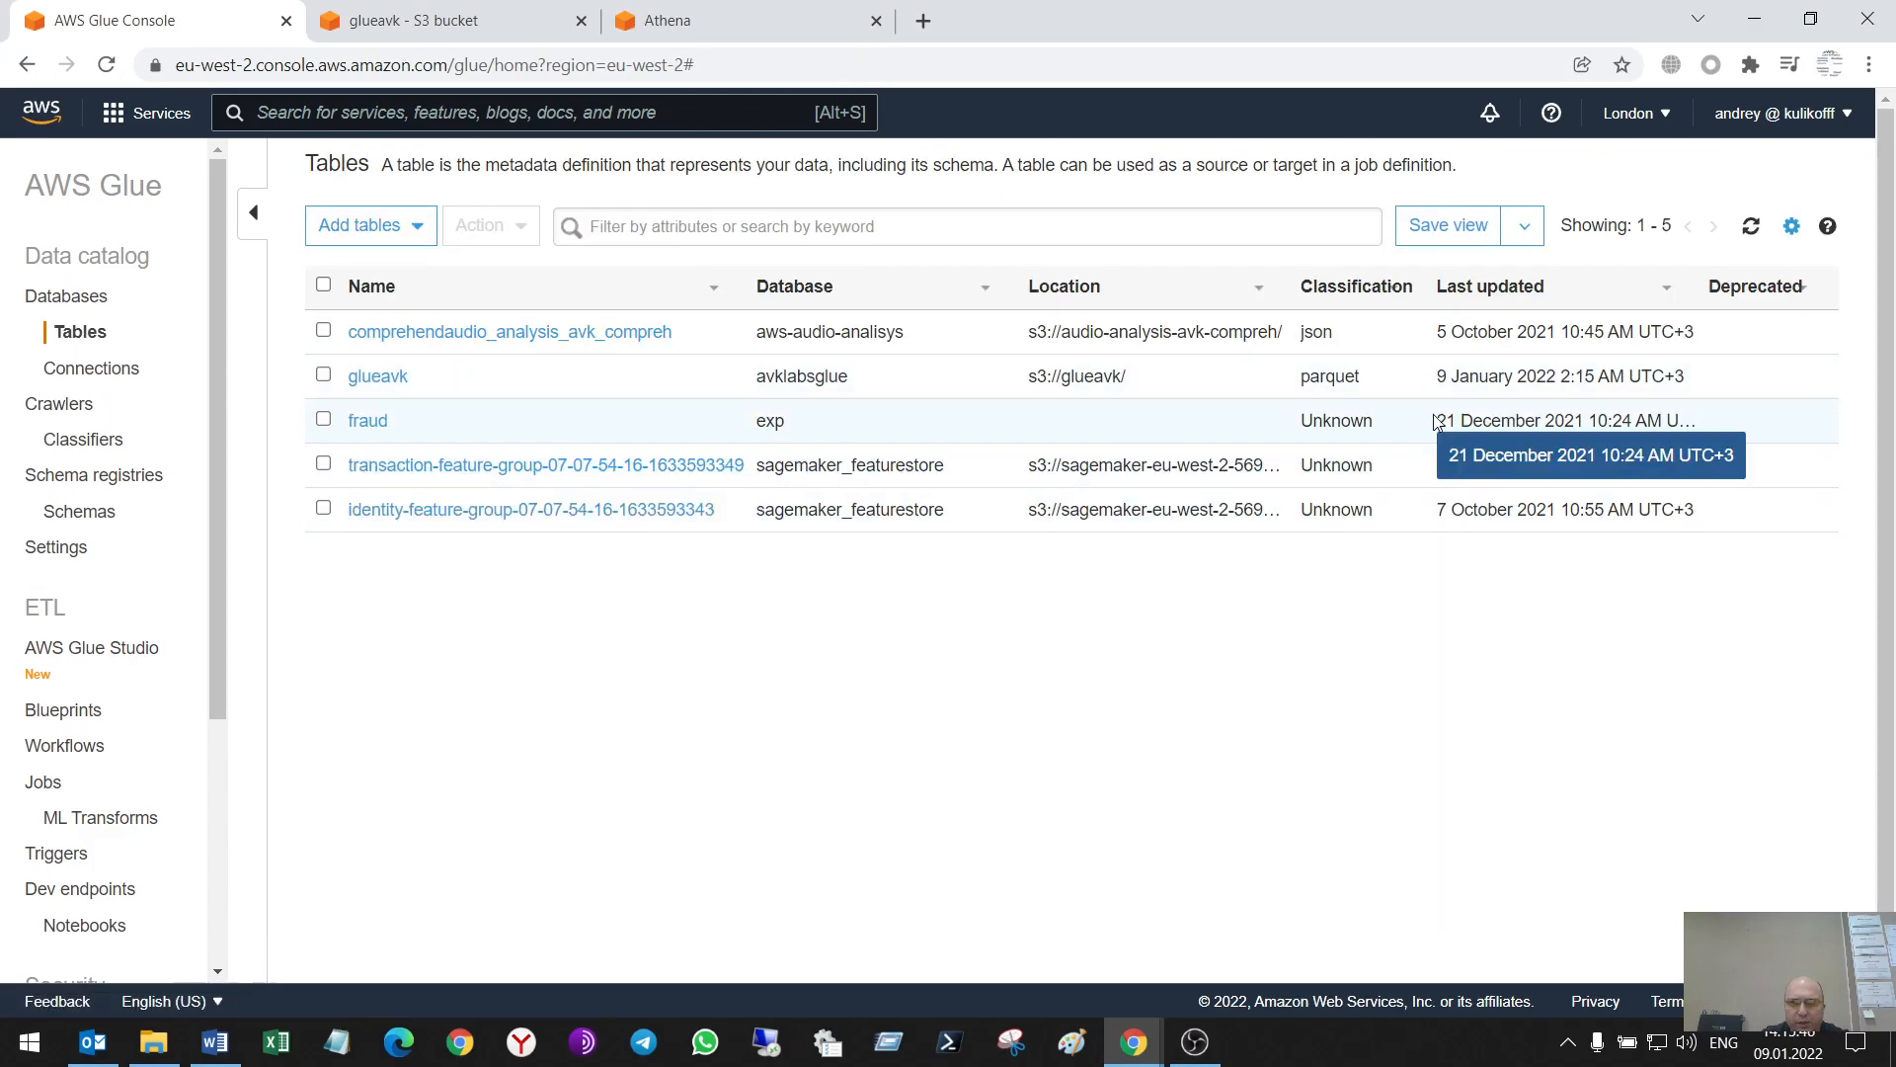
pyautogui.moveTo(1367, 383)
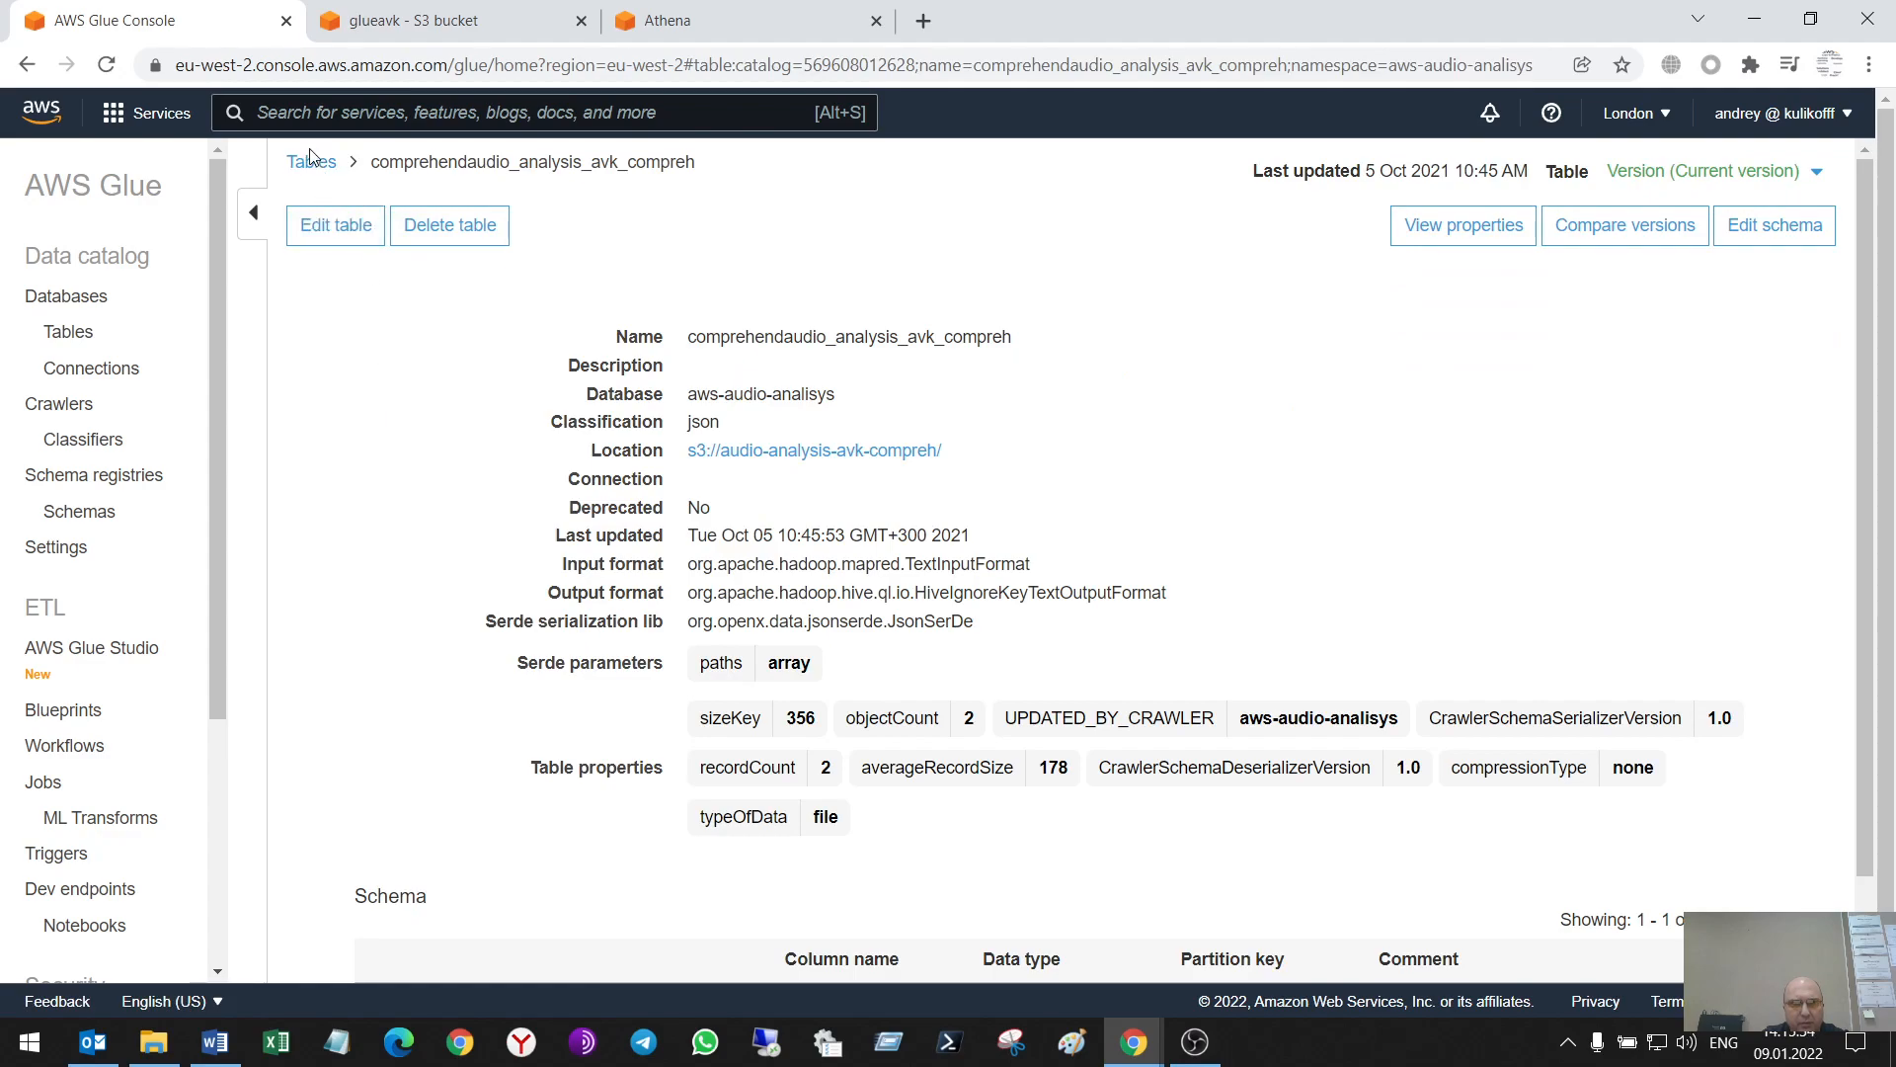
pyautogui.click(311, 161)
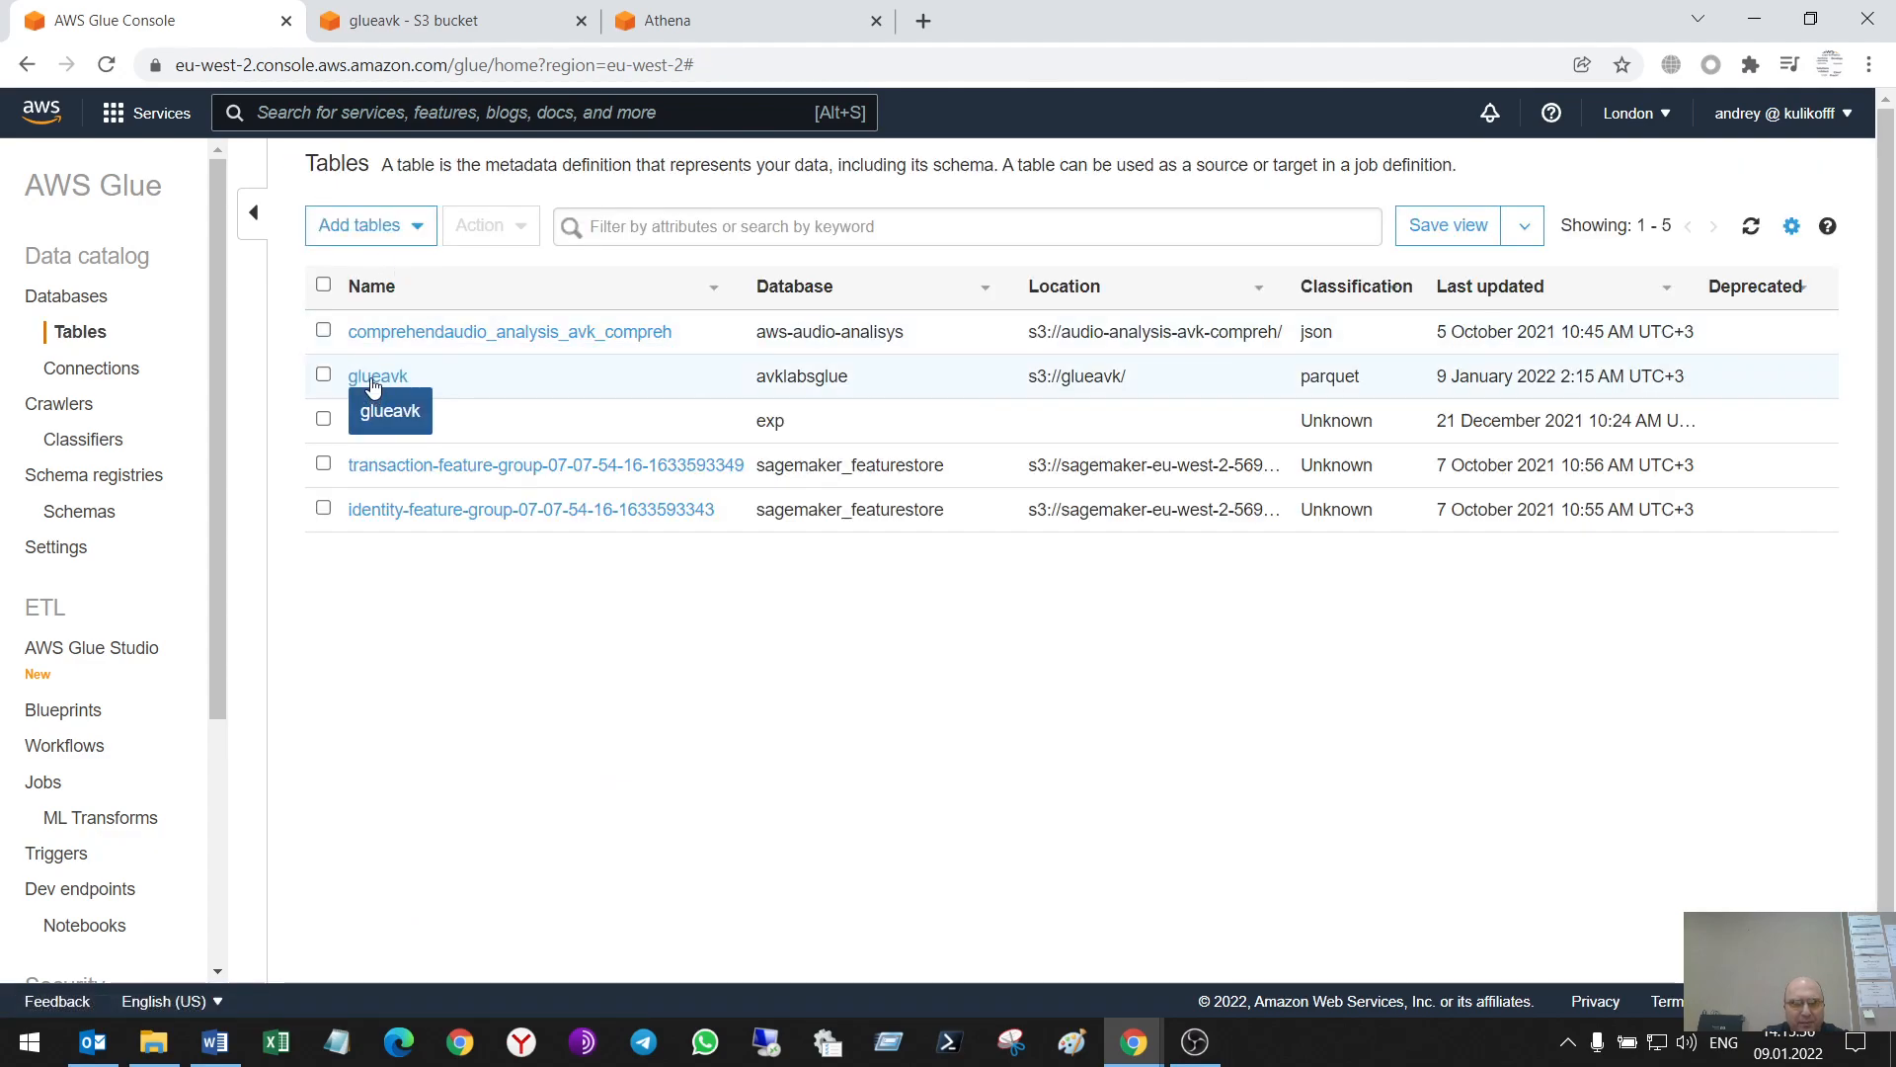
pyautogui.click(377, 376)
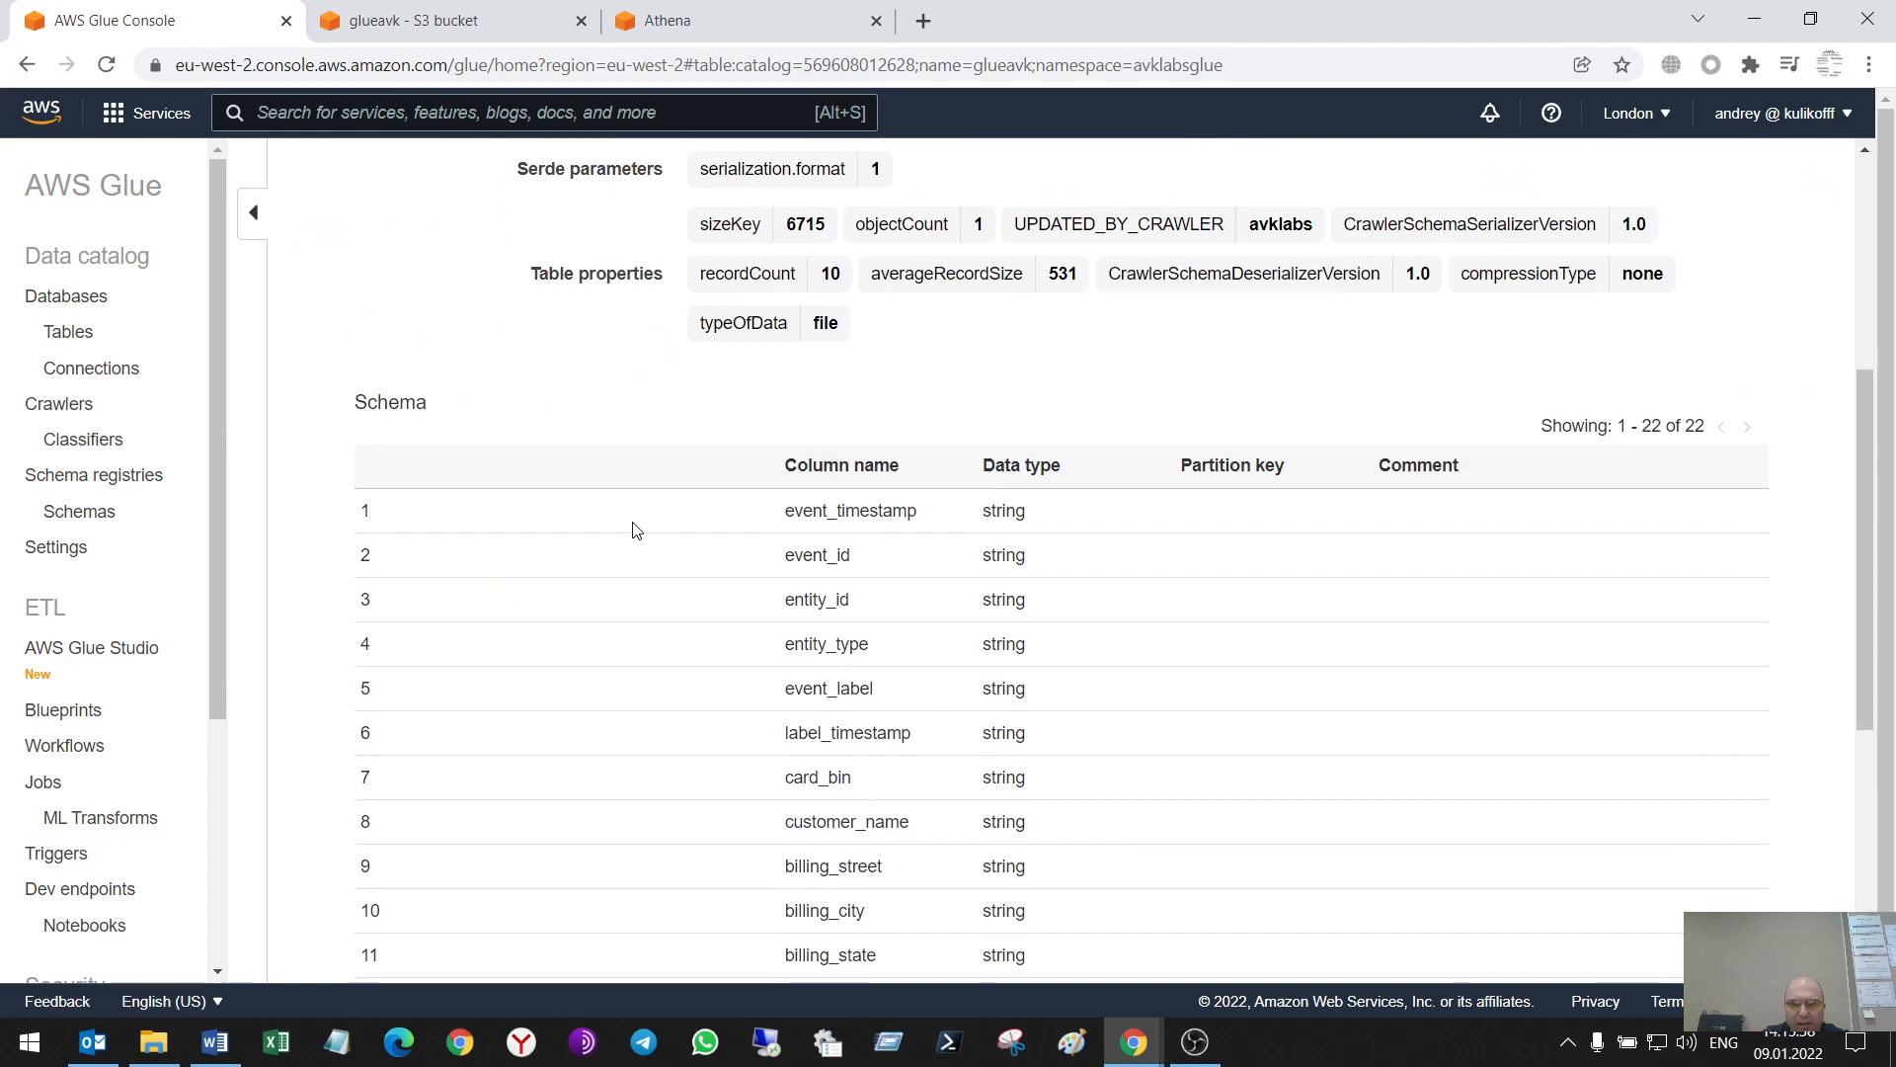
pyautogui.moveTo(1259, 419)
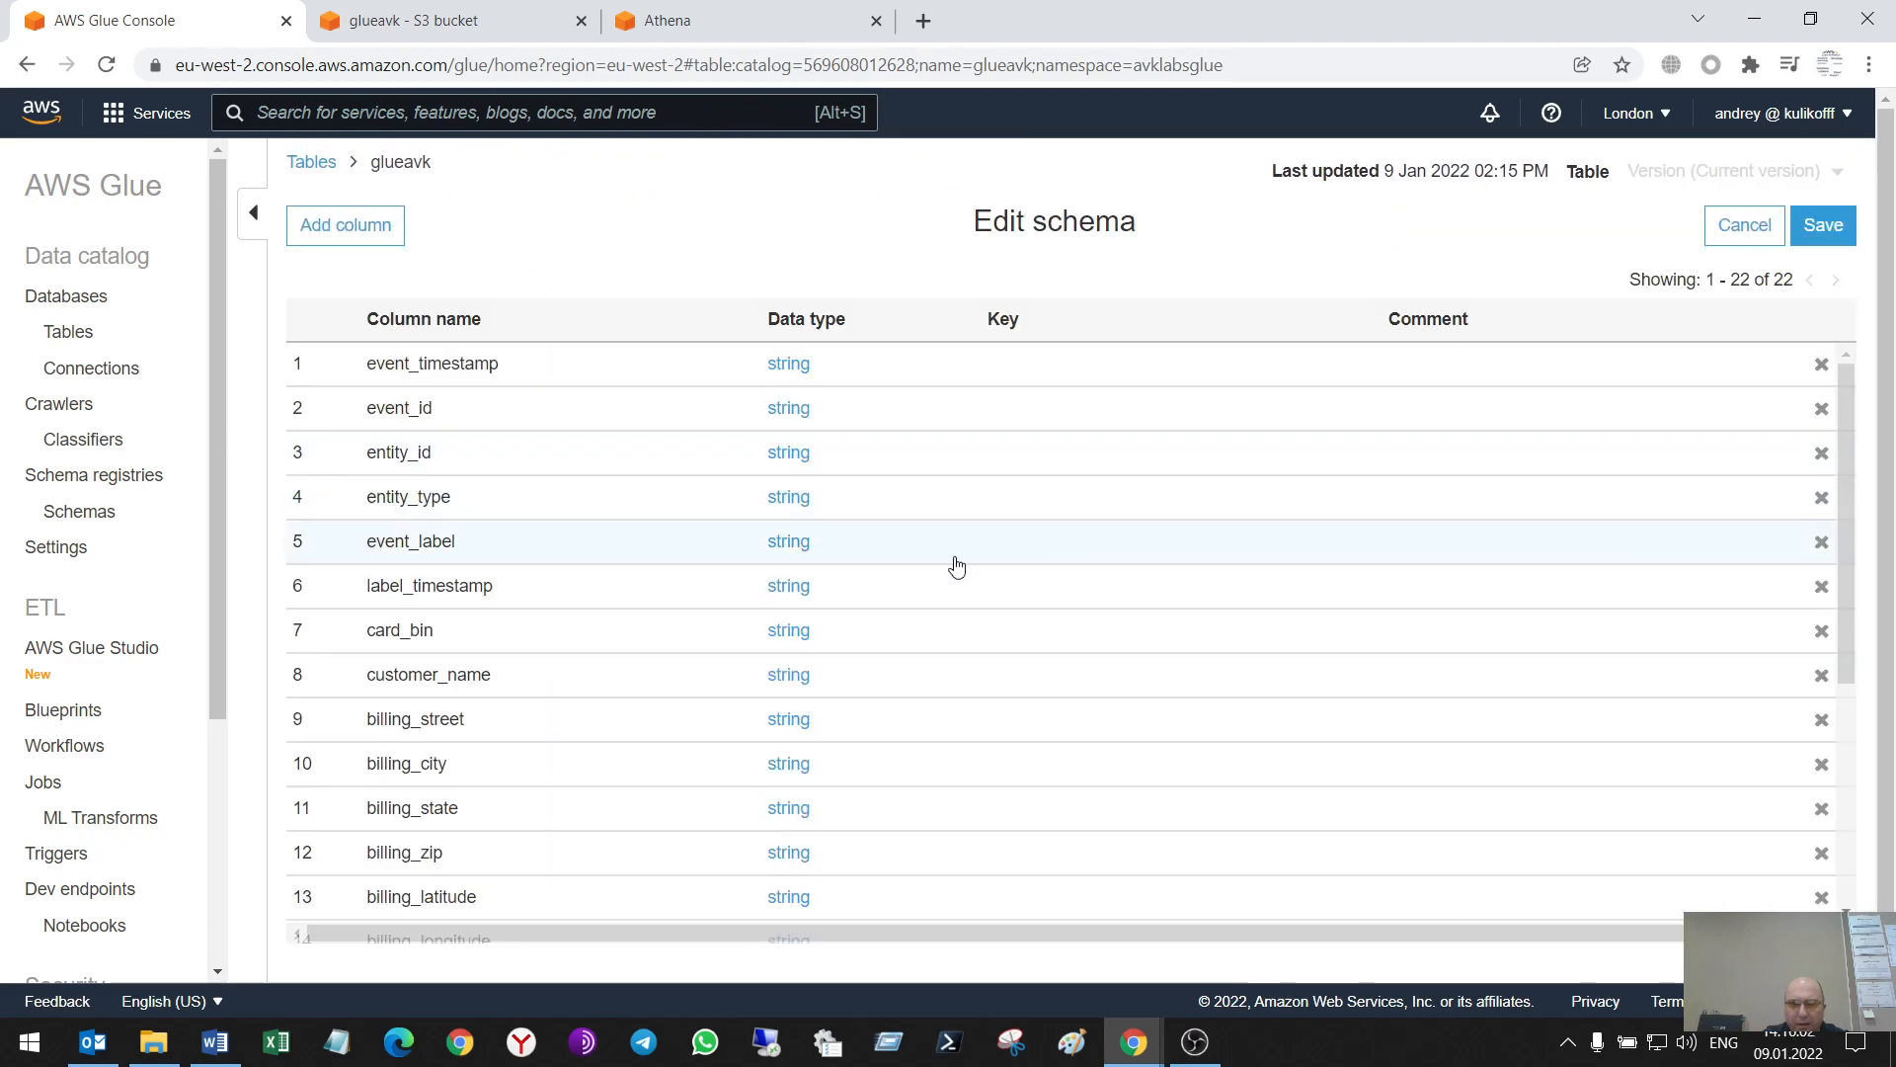
pyautogui.moveTo(877, 415)
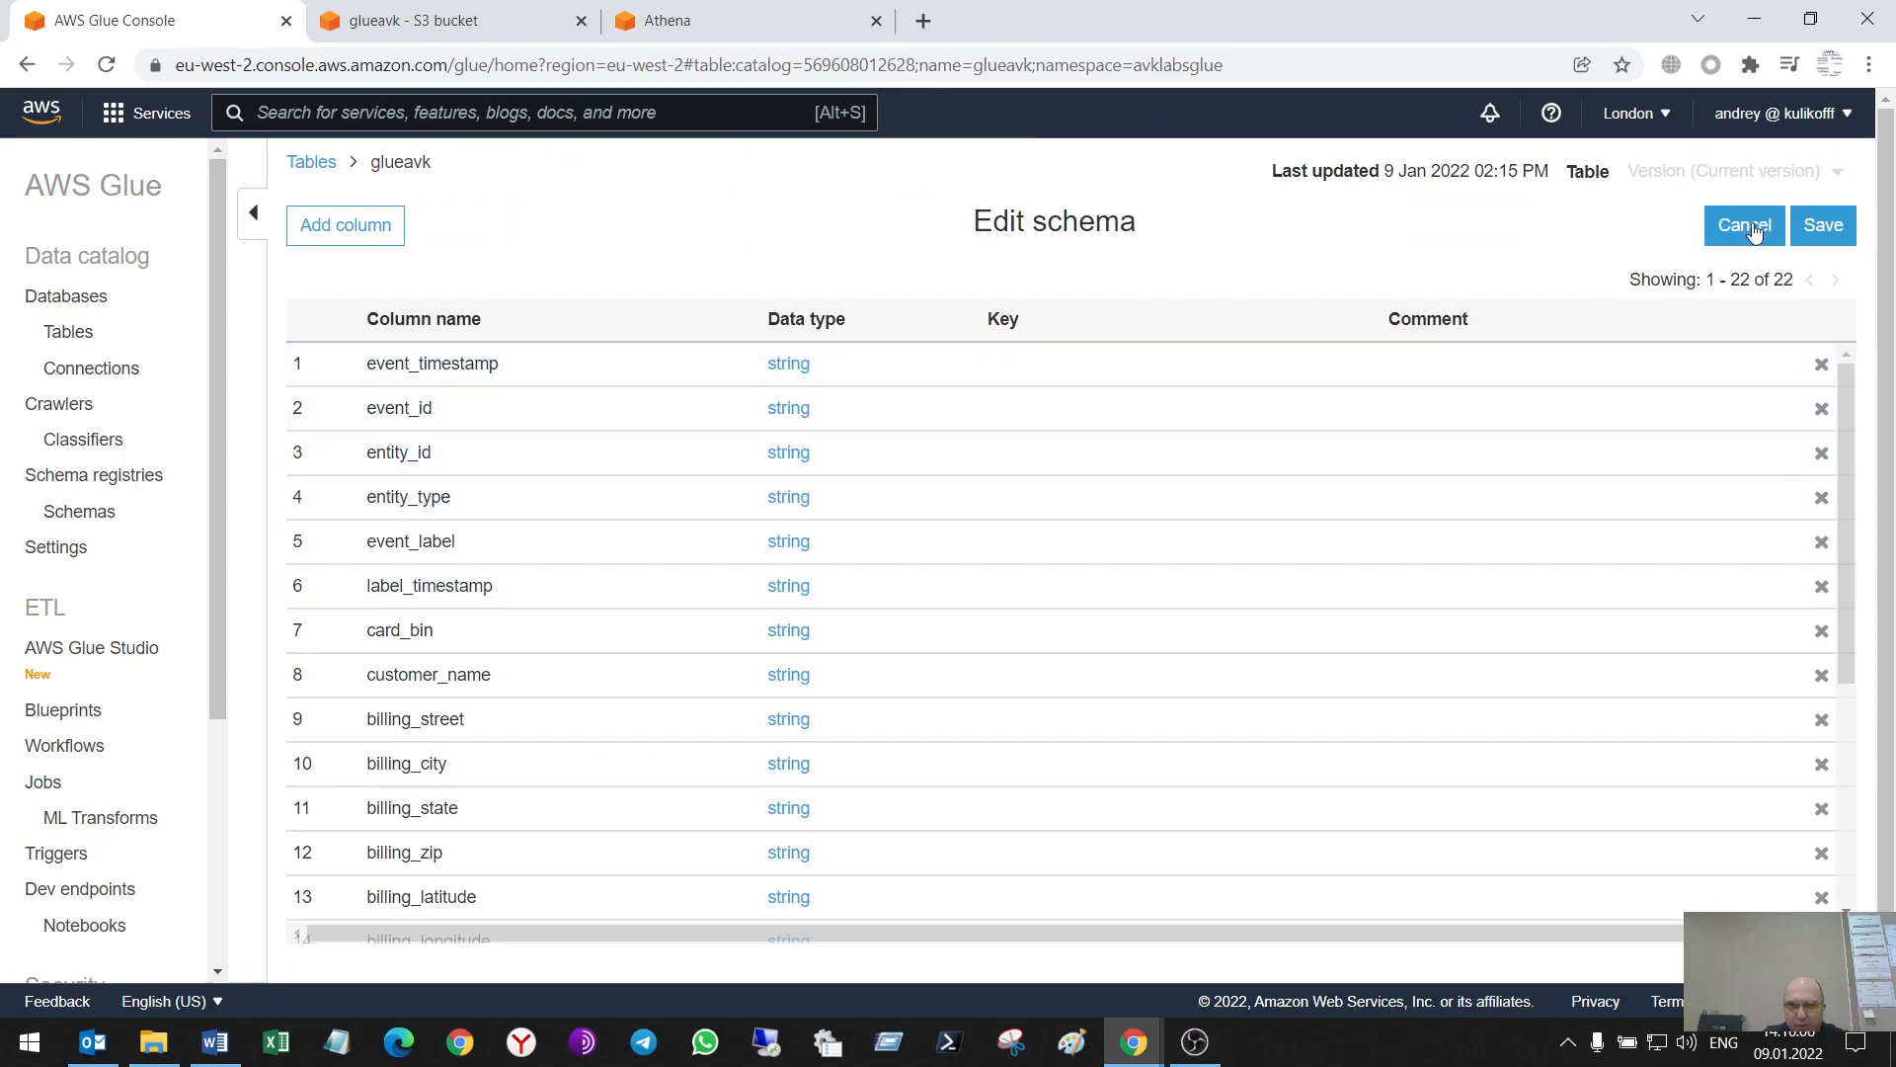
pyautogui.click(1742, 225)
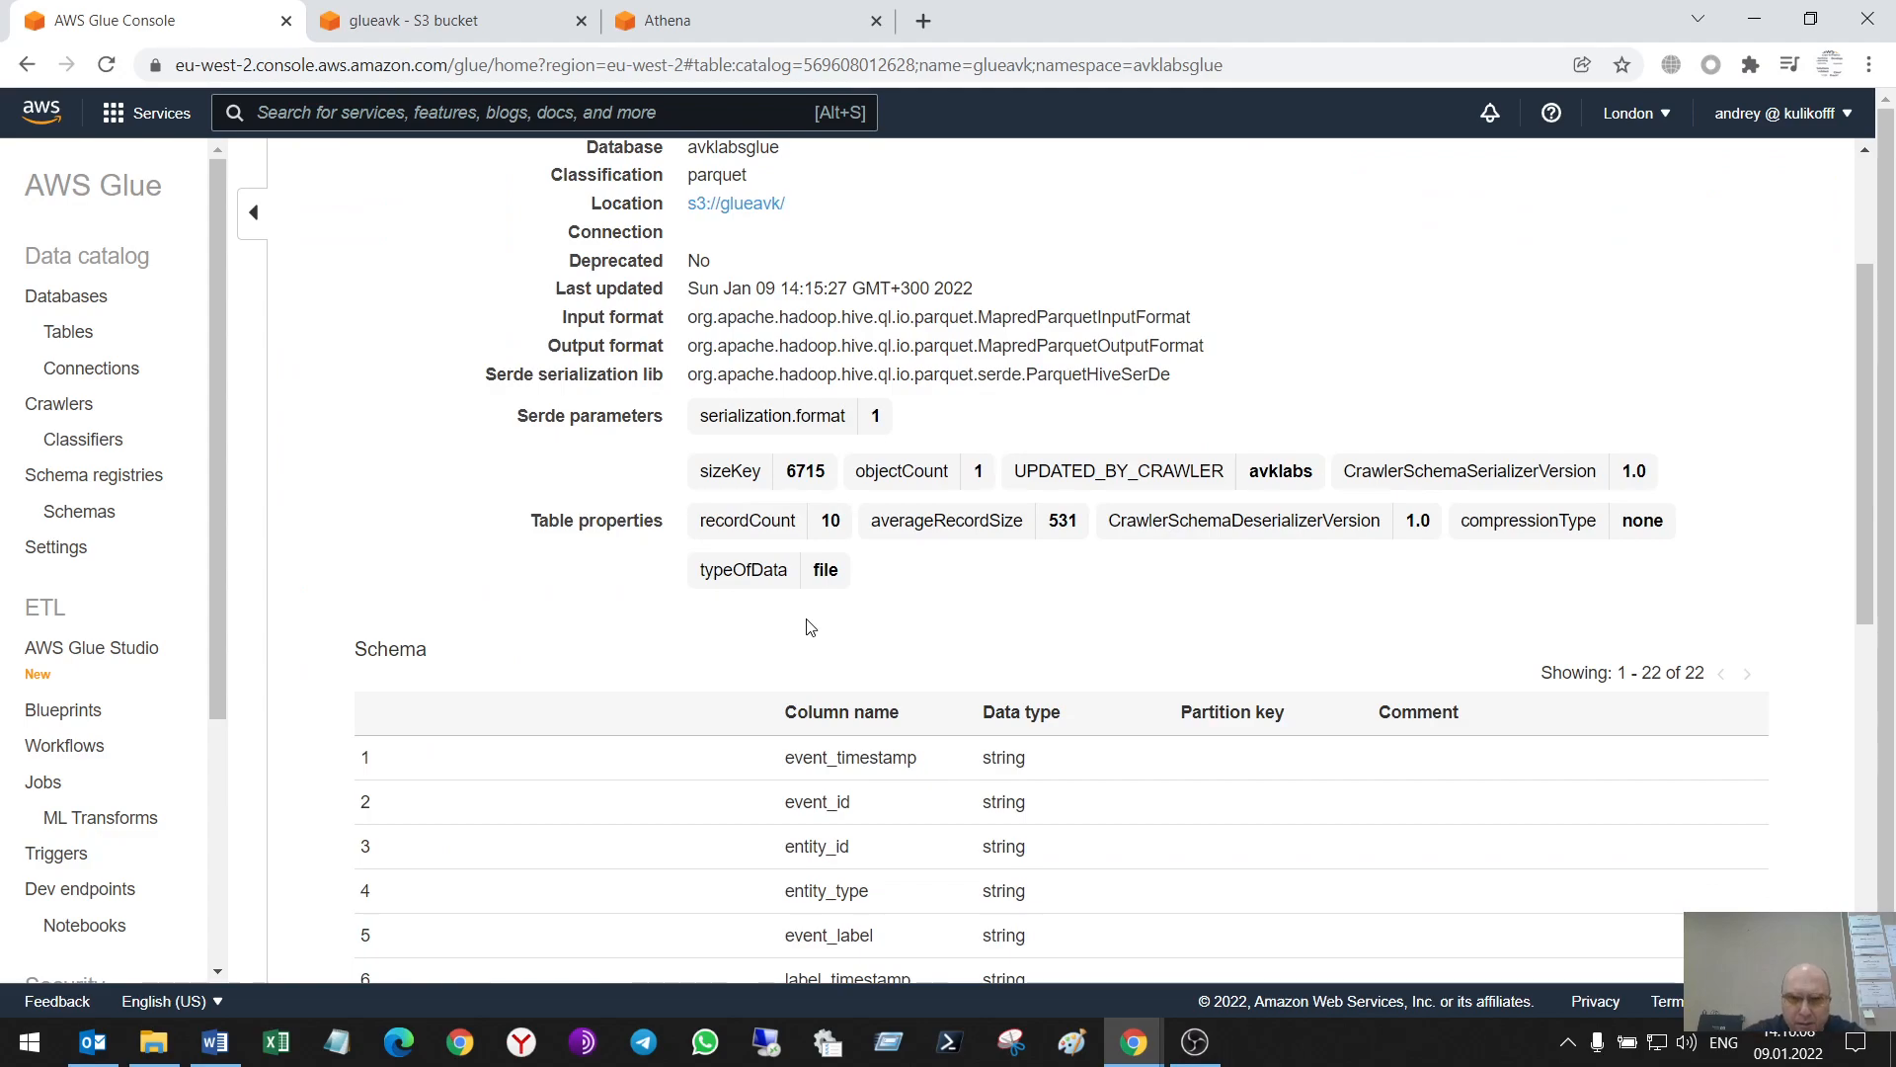
pyautogui.scroll(-3)
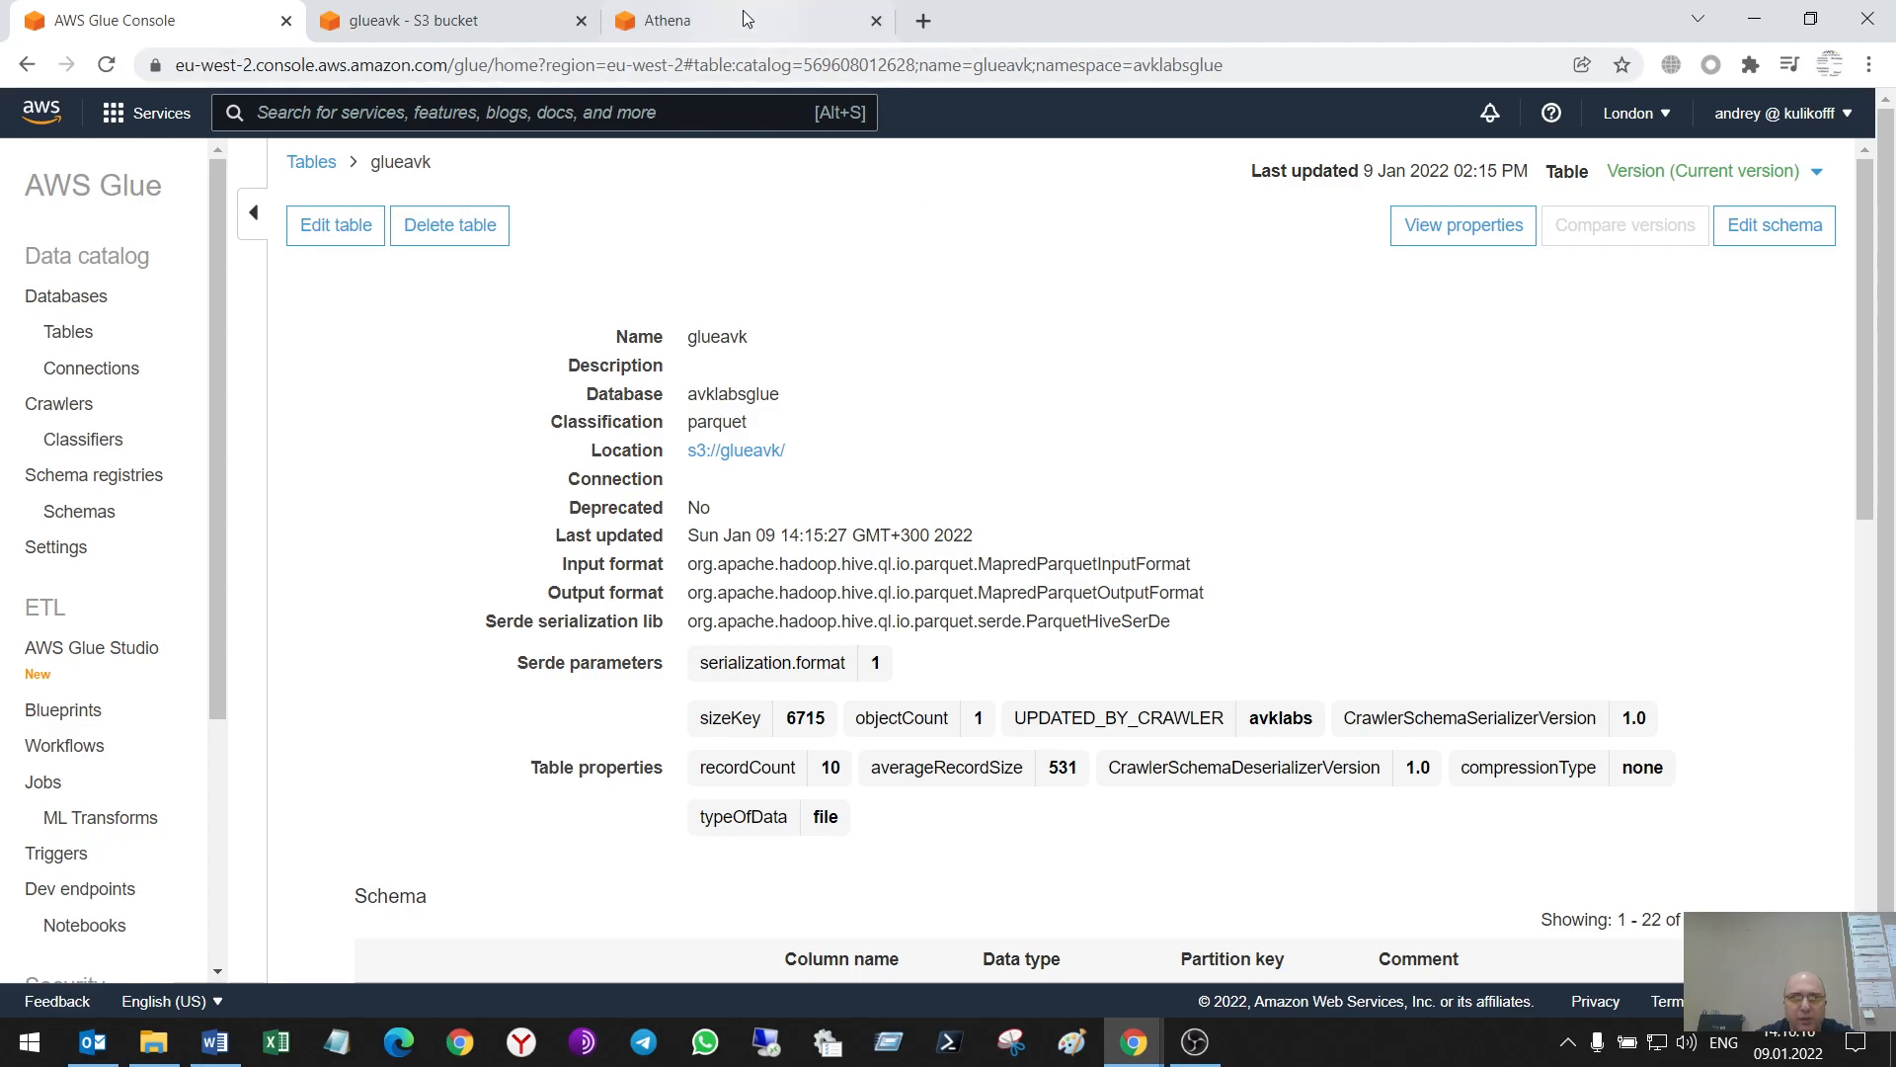
# Select database avklabsglue in Athena's query editor
pyautogui.click(690, 21)
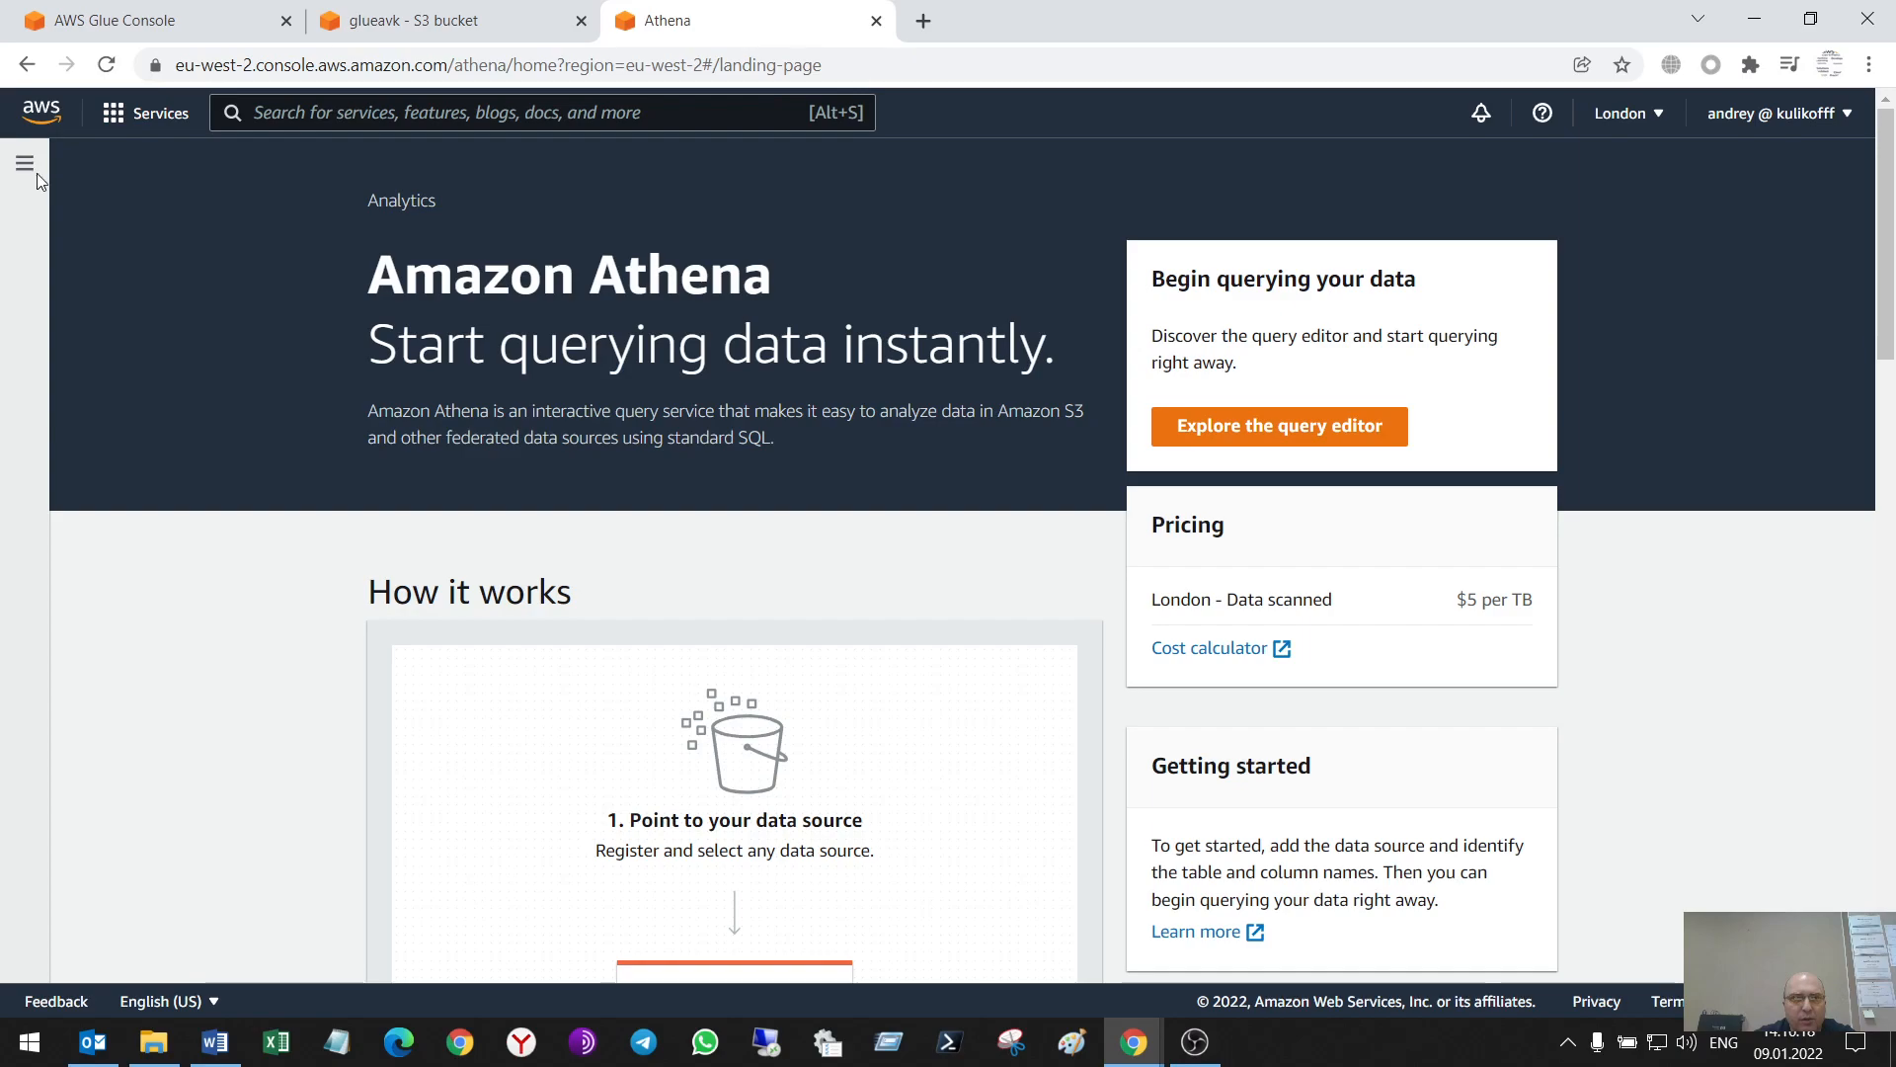
pyautogui.click(23, 163)
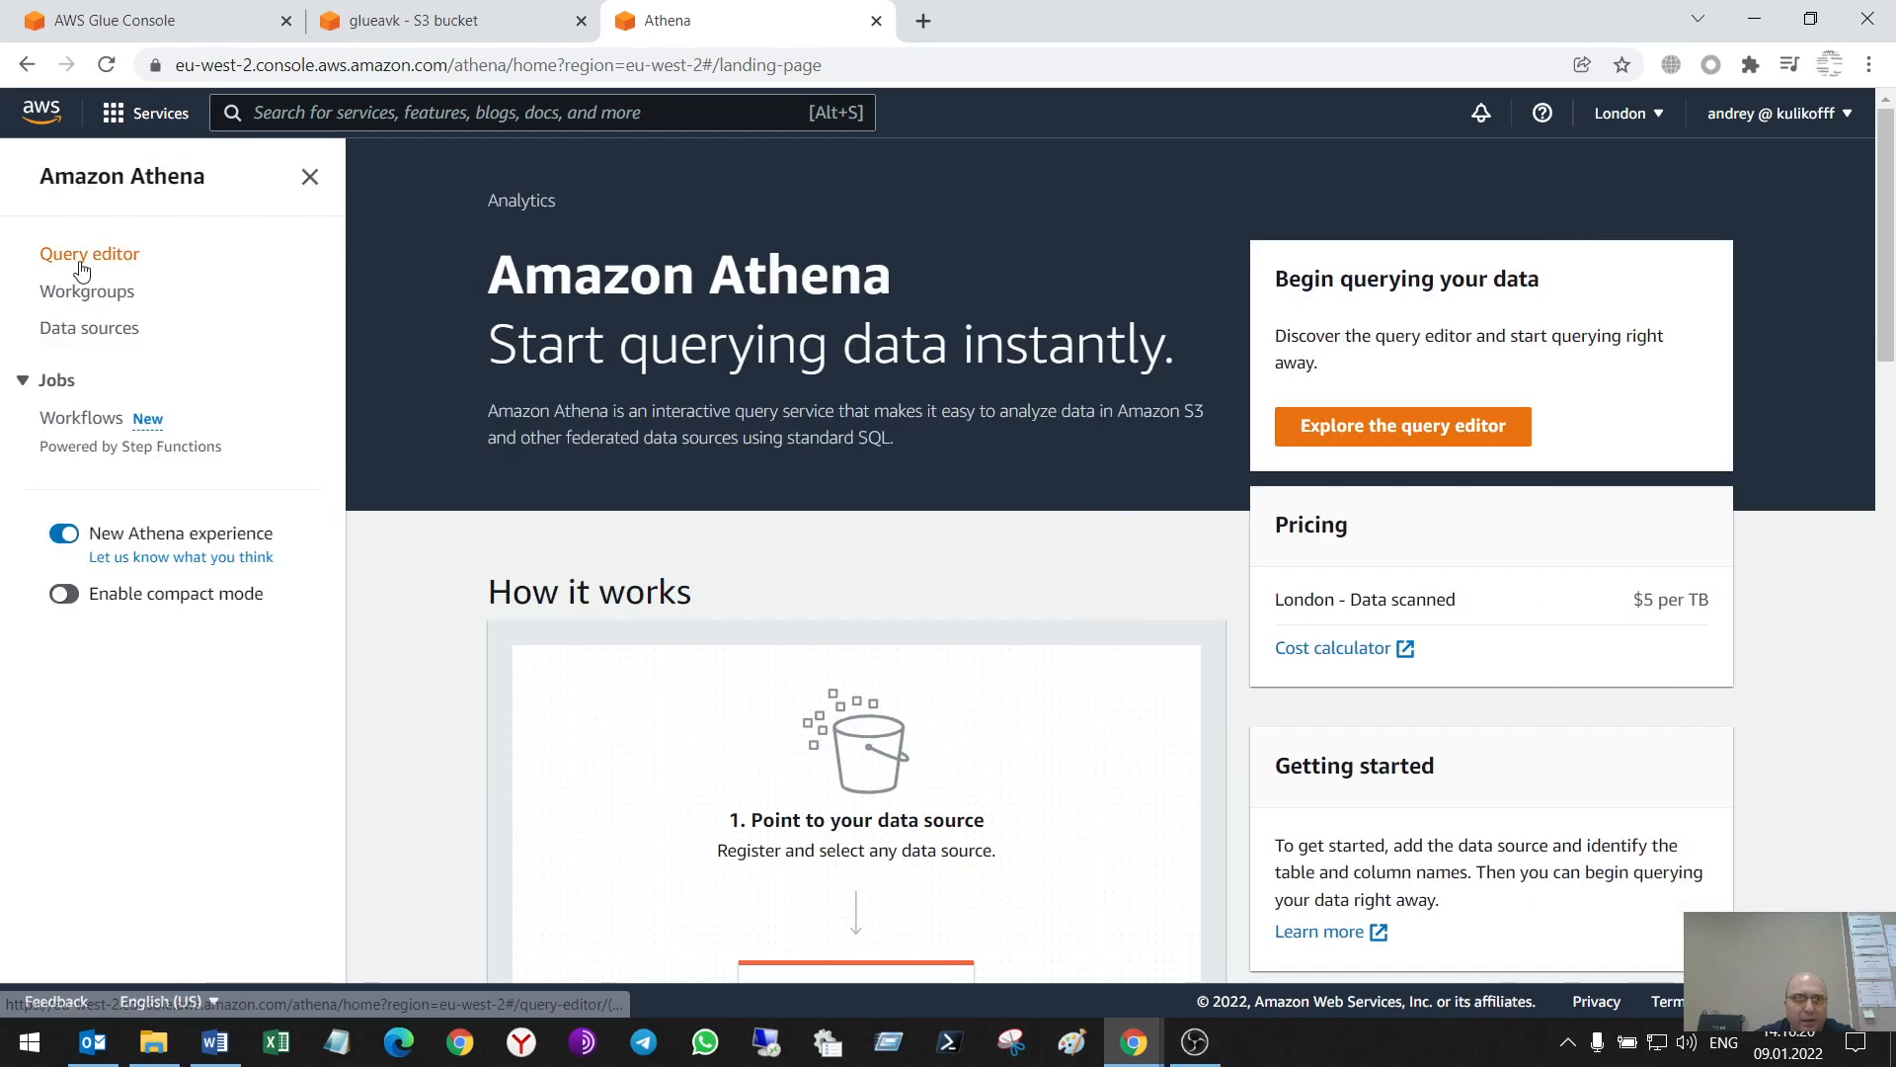
pyautogui.click(90, 253)
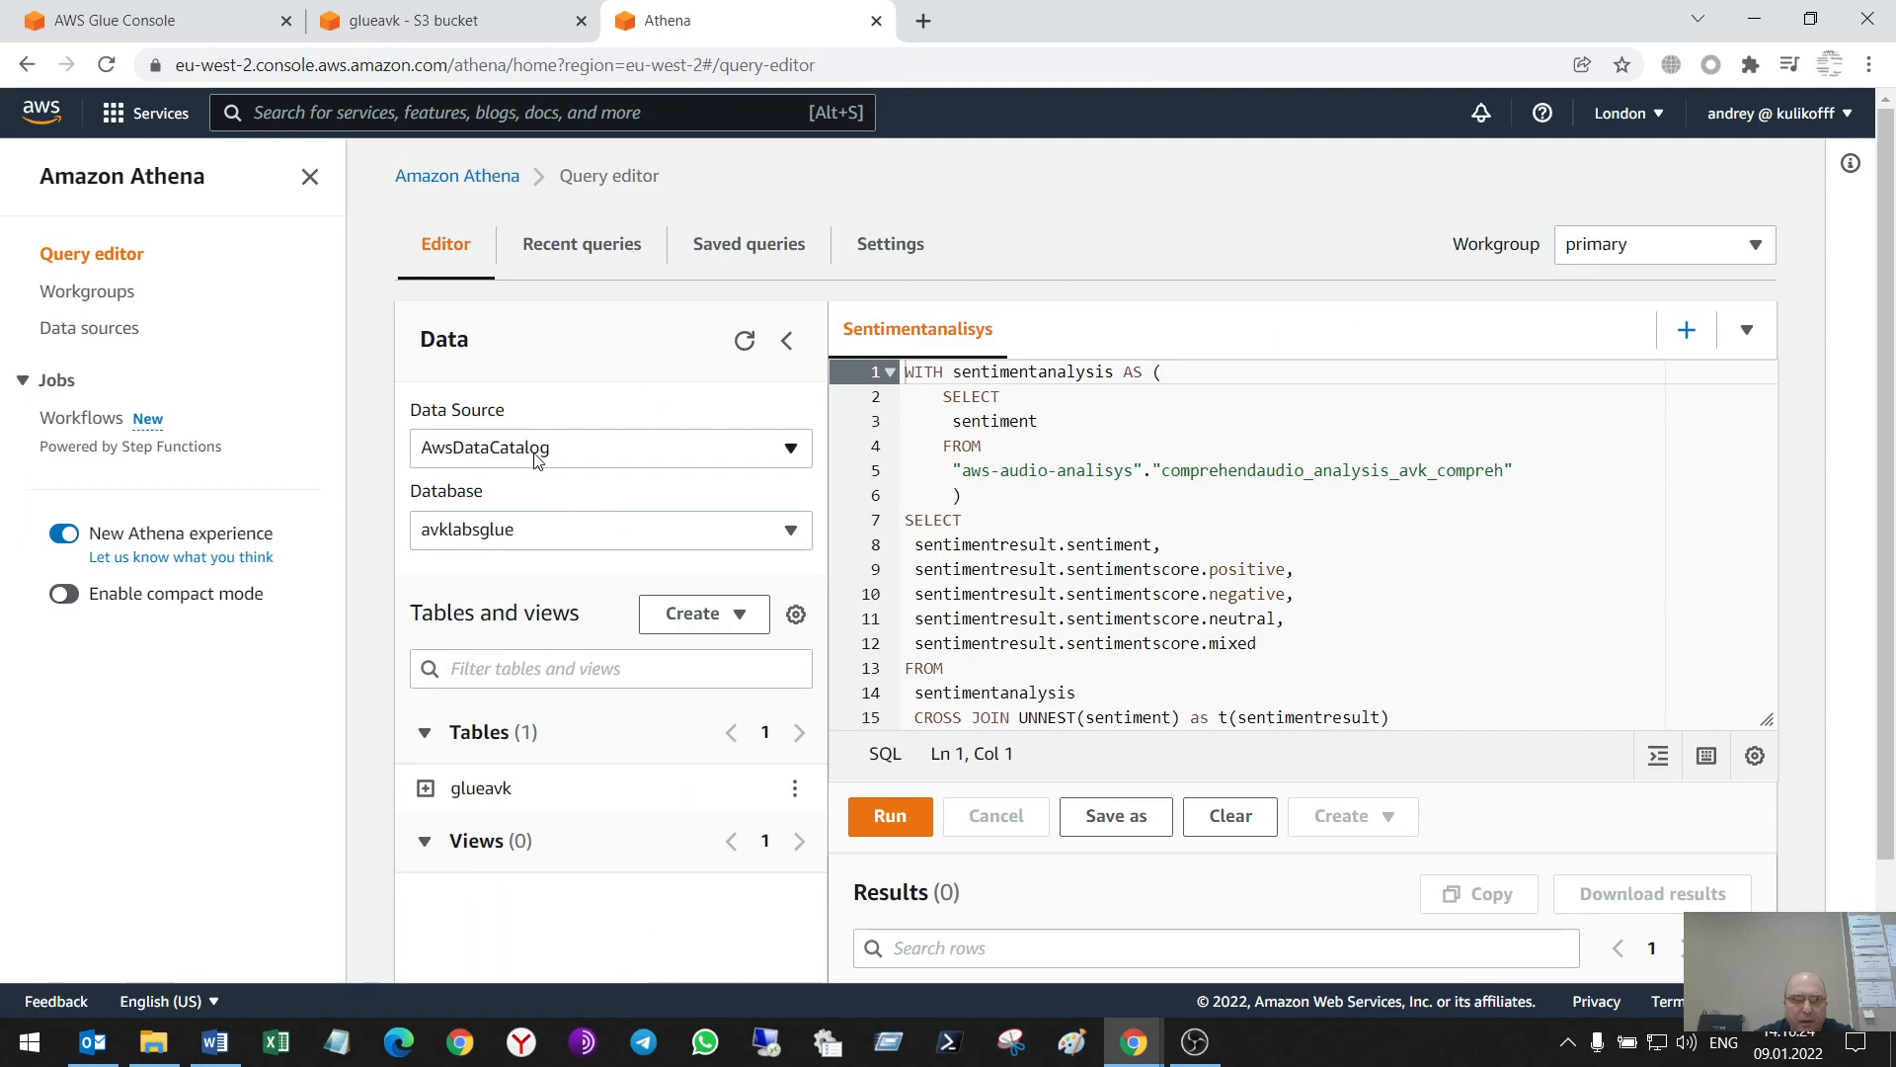
pyautogui.click(610, 529)
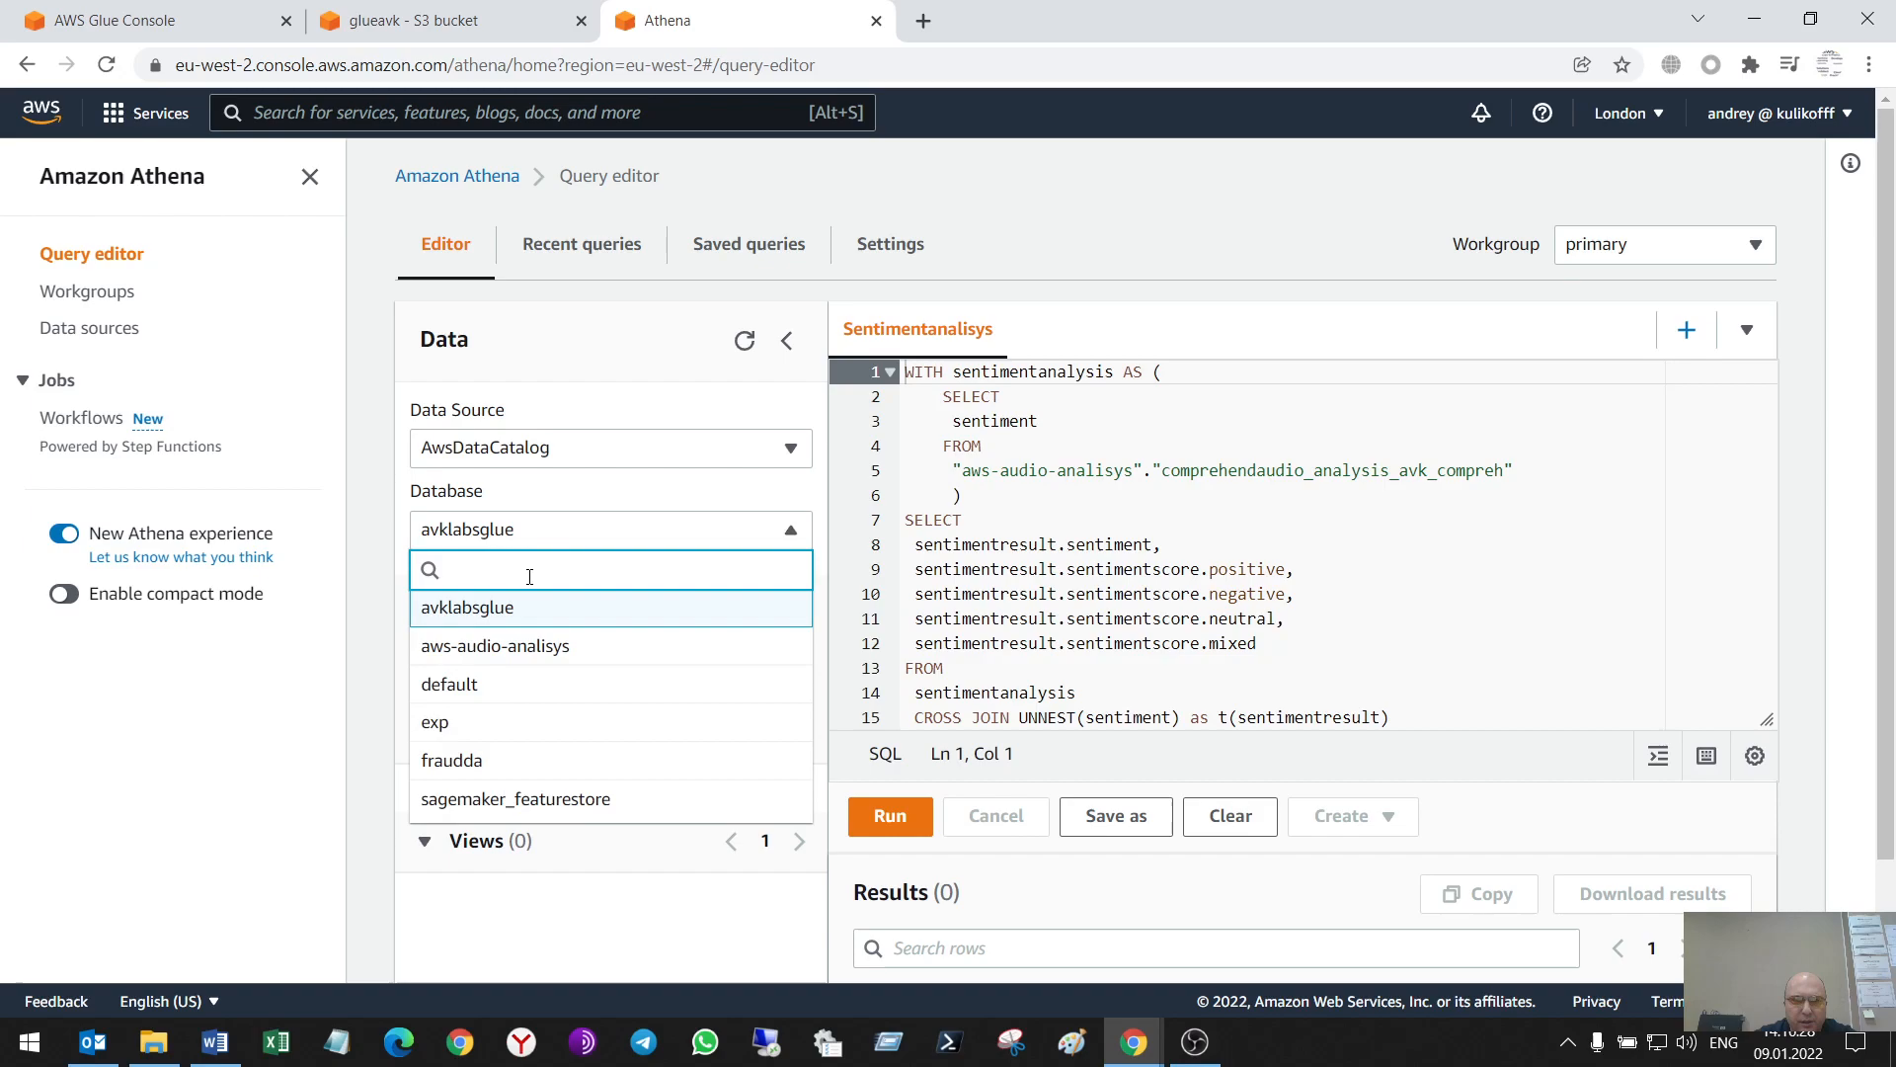
pyautogui.click(467, 608)
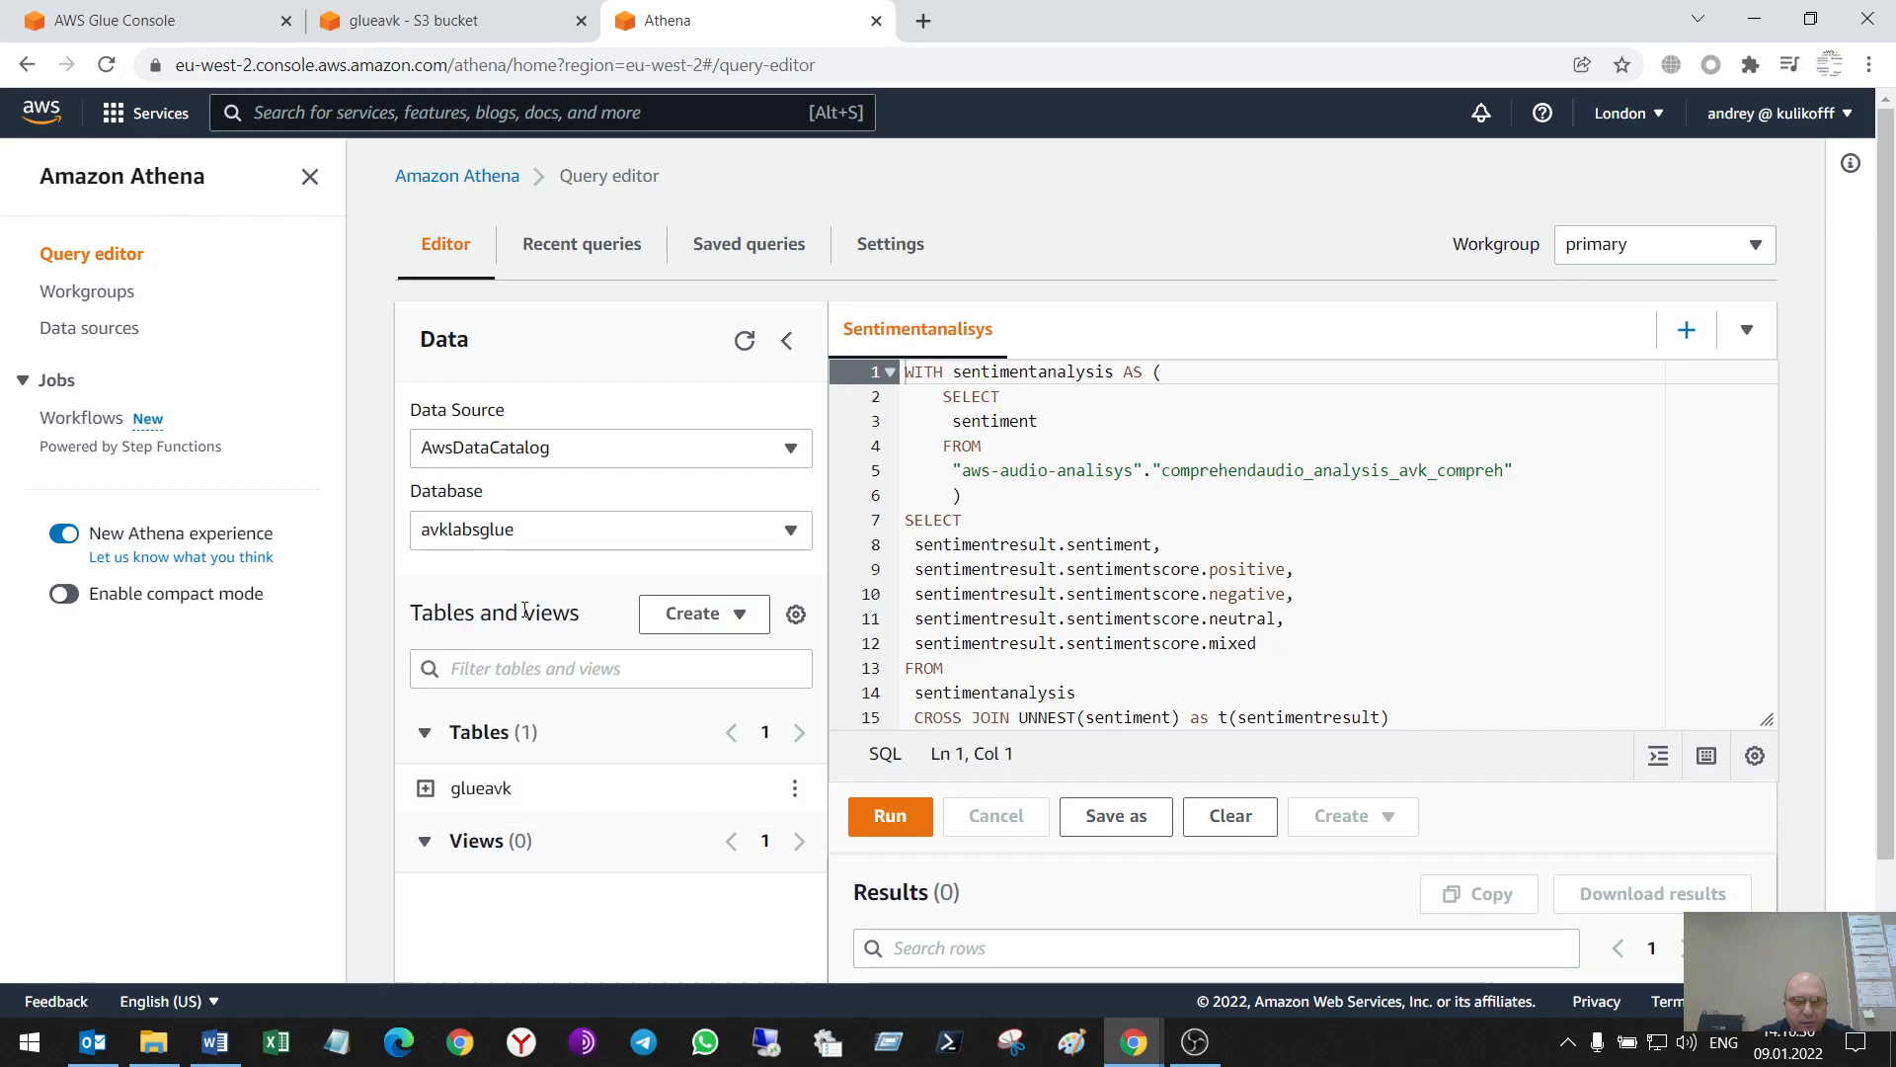
# Confirm glueavk in Glue tables, reselect avklabsglue in Athena, and recheck Glue
pyautogui.click(146, 21)
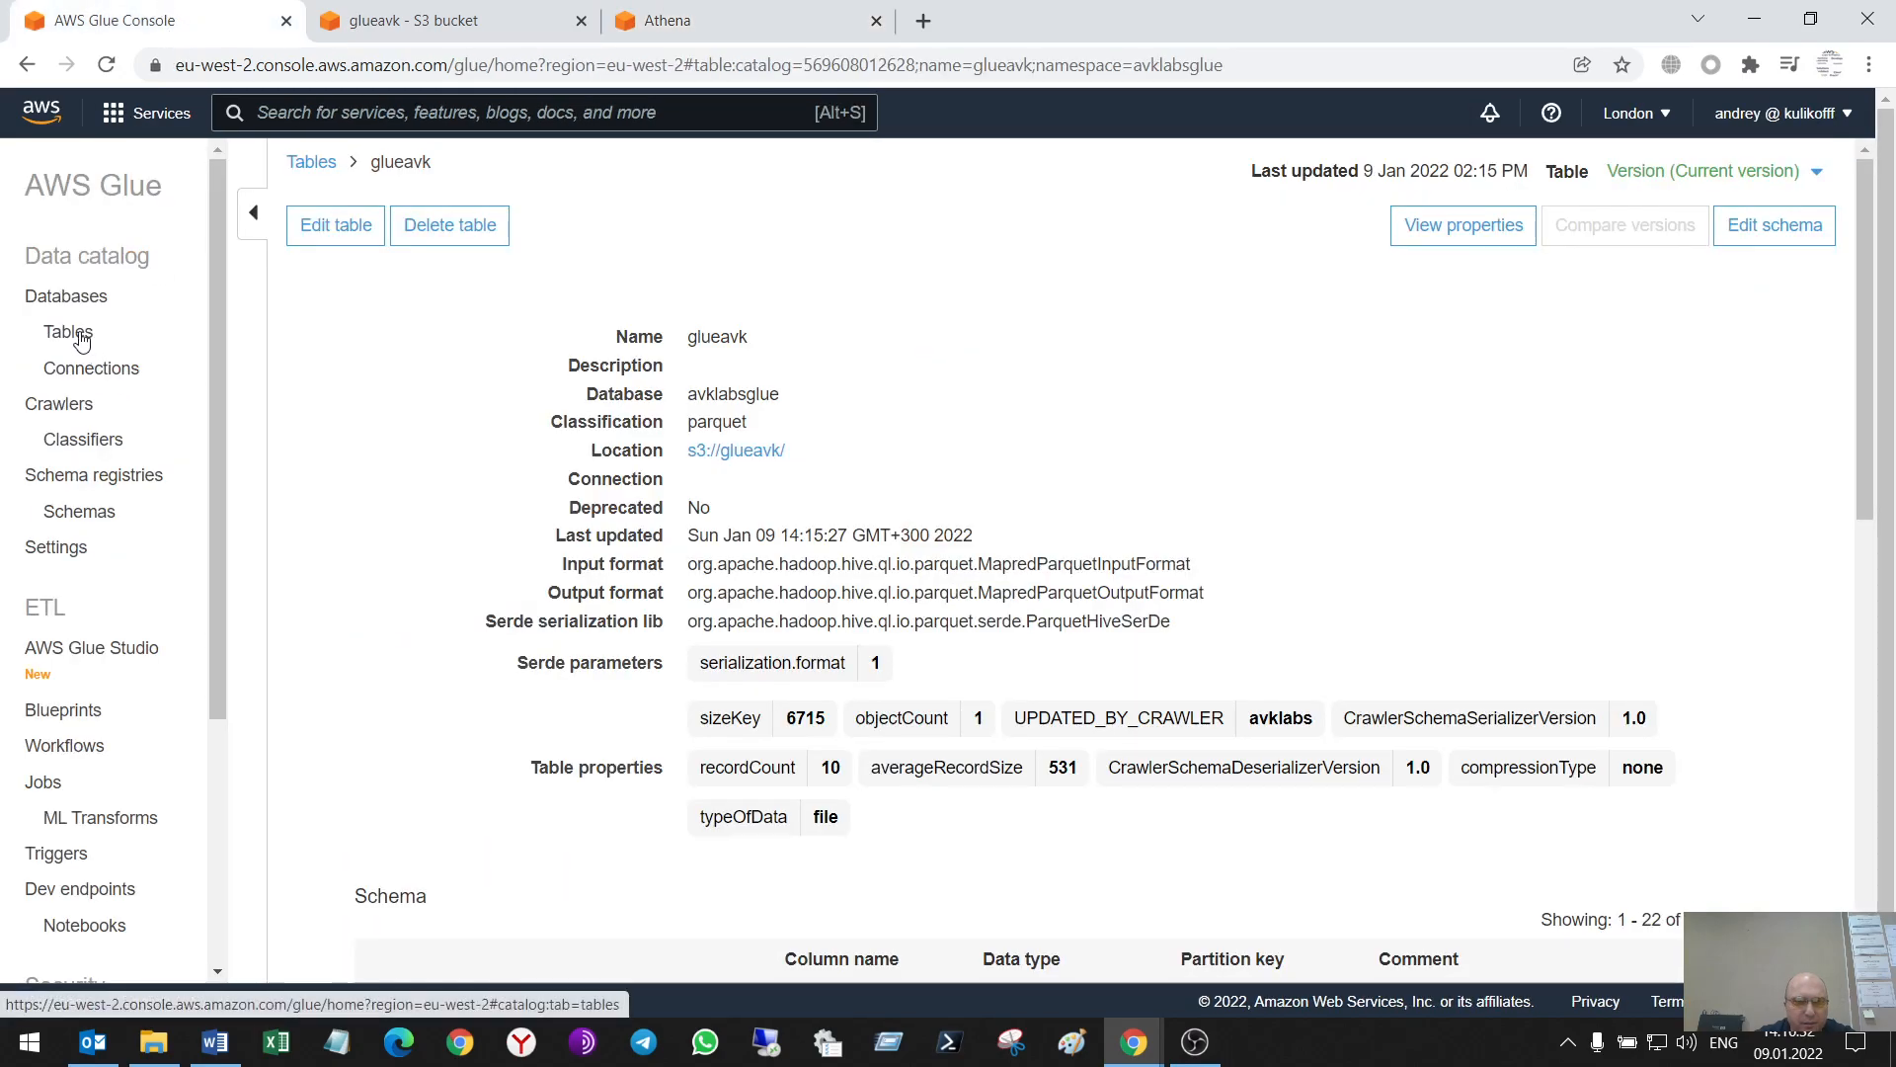
pyautogui.click(68, 332)
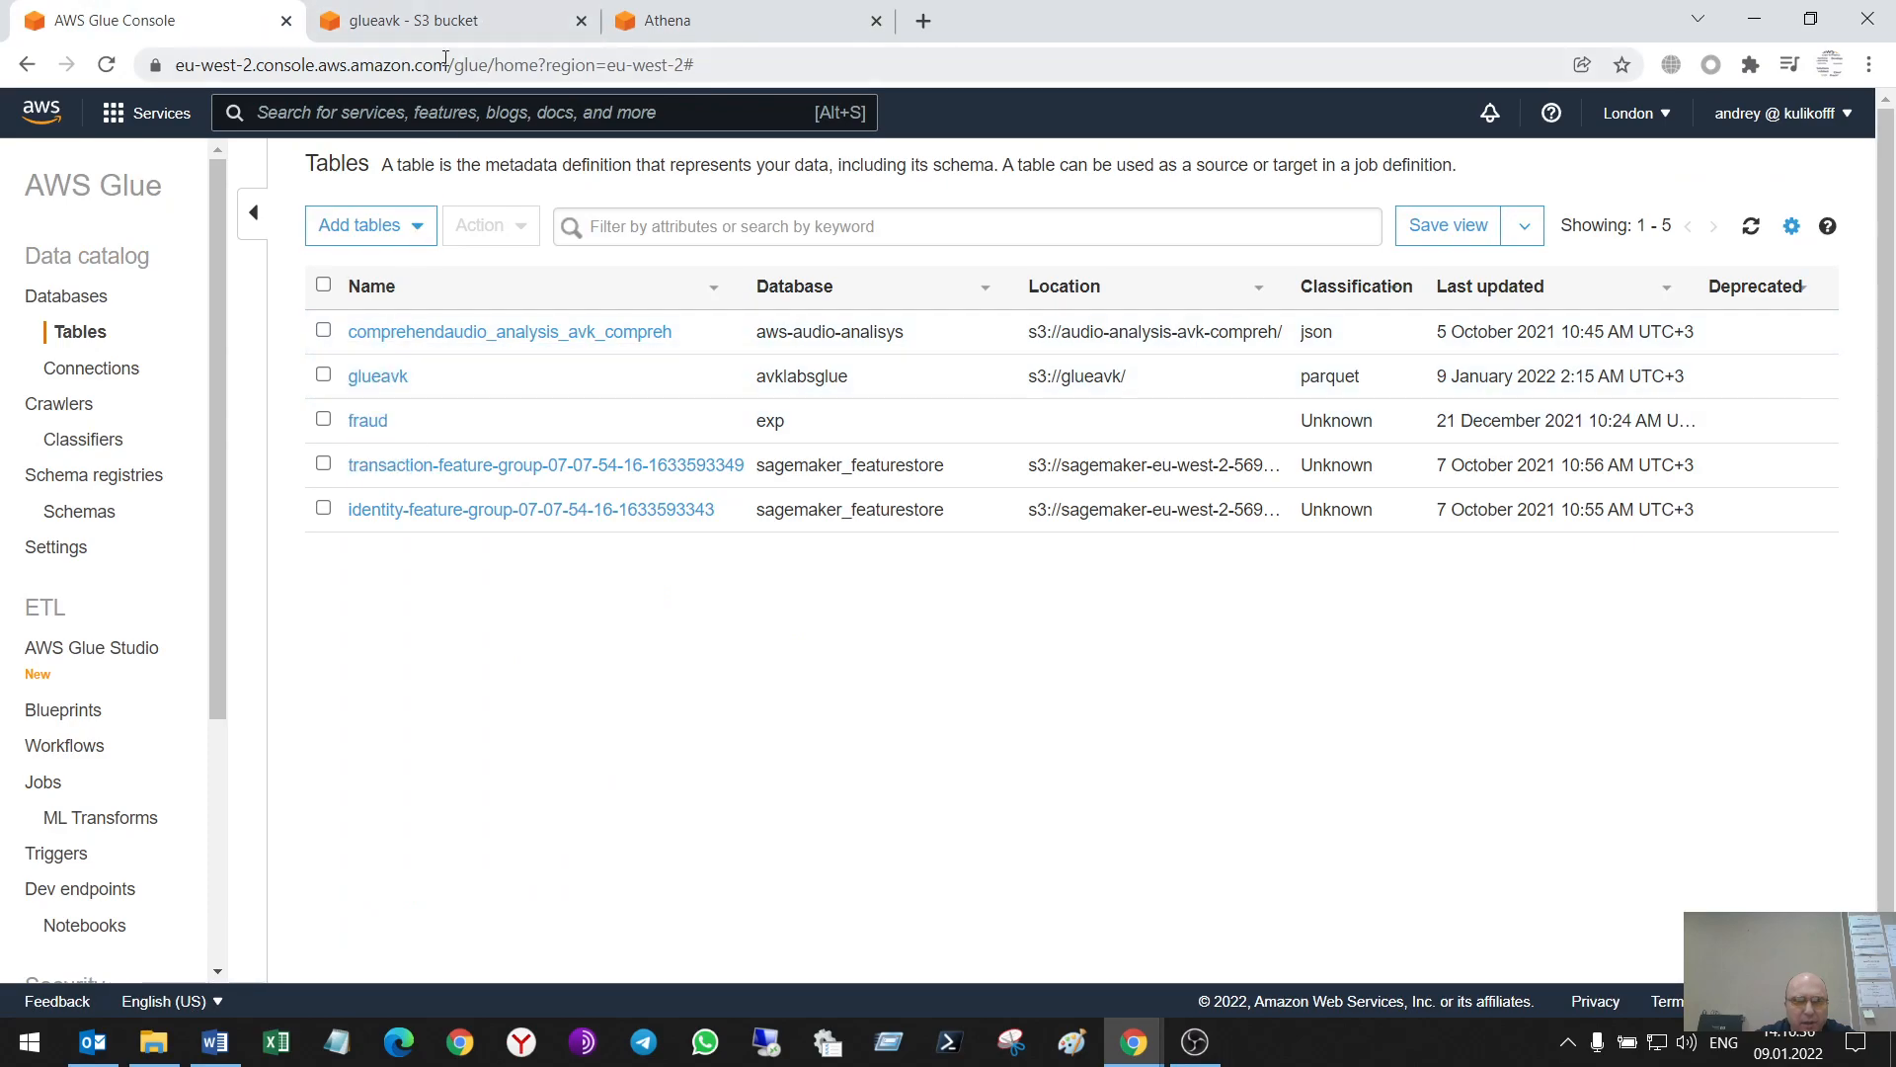
pyautogui.click(746, 20)
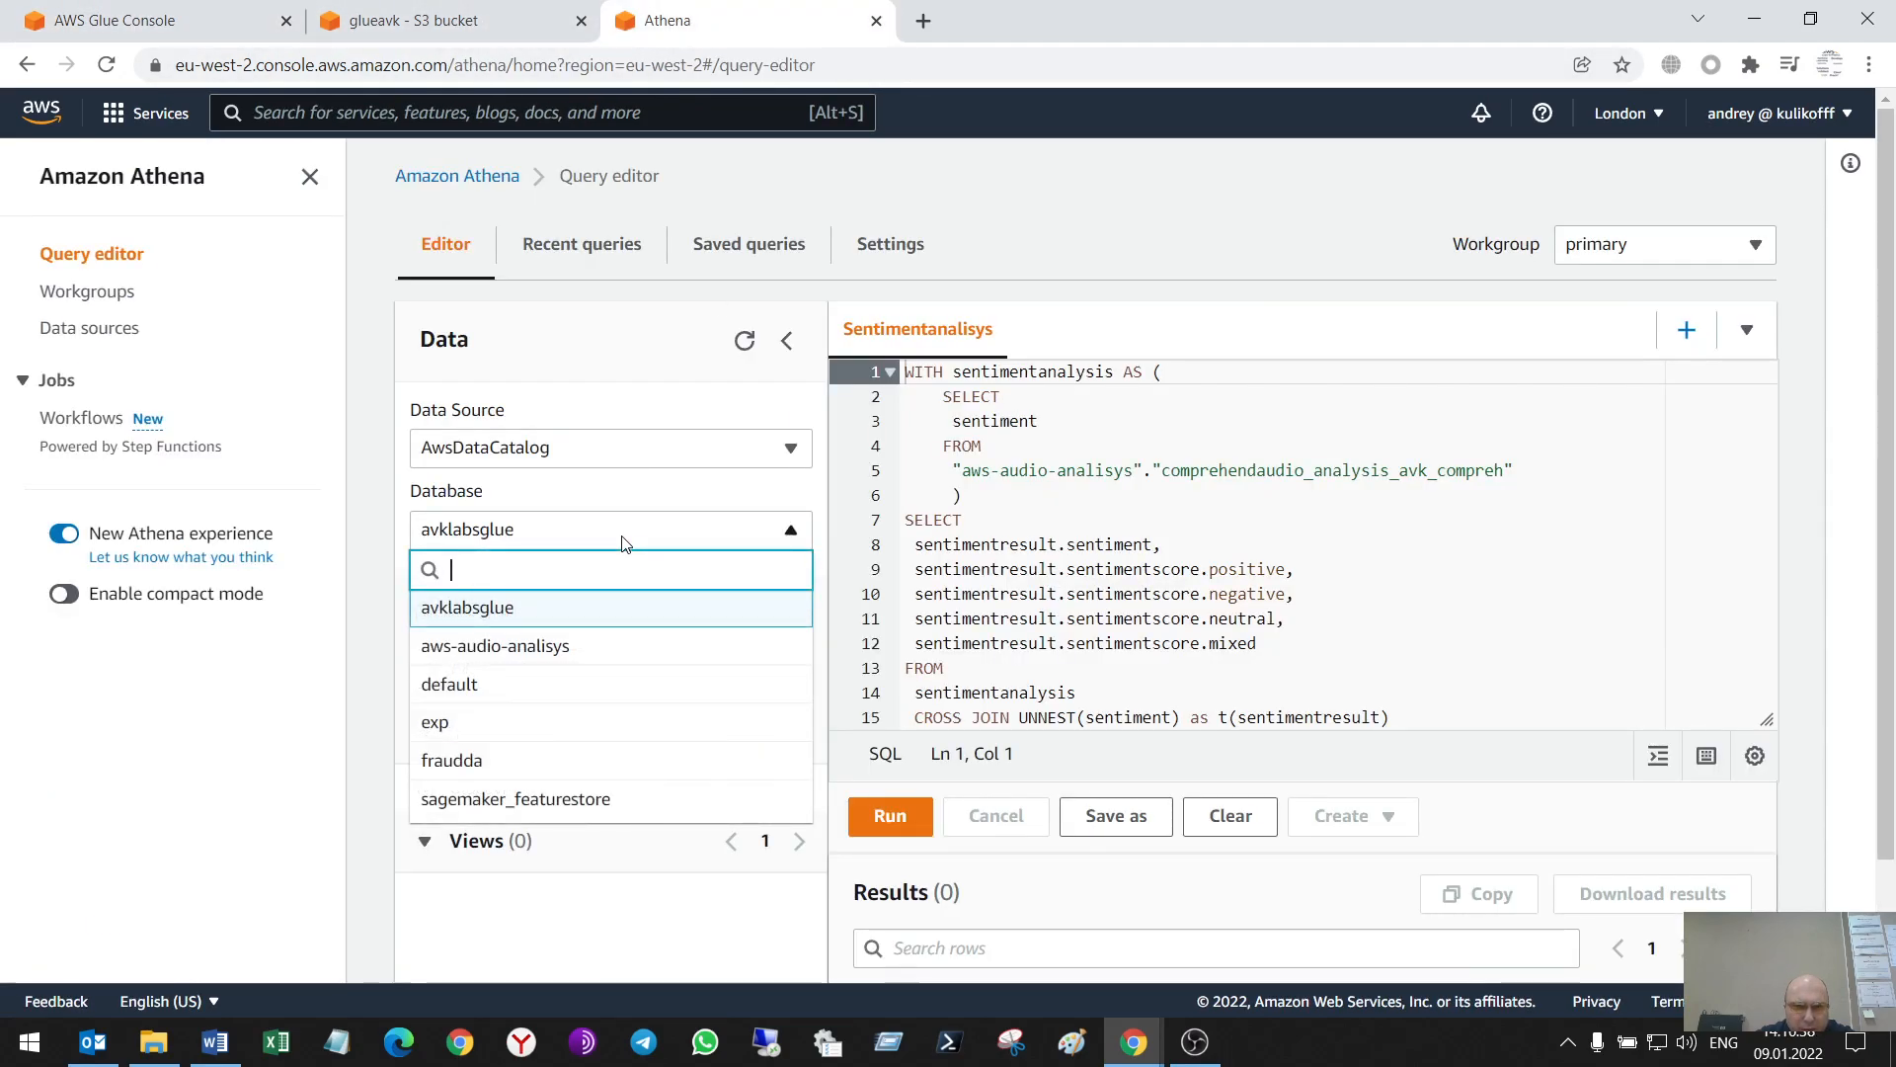
pyautogui.click(467, 607)
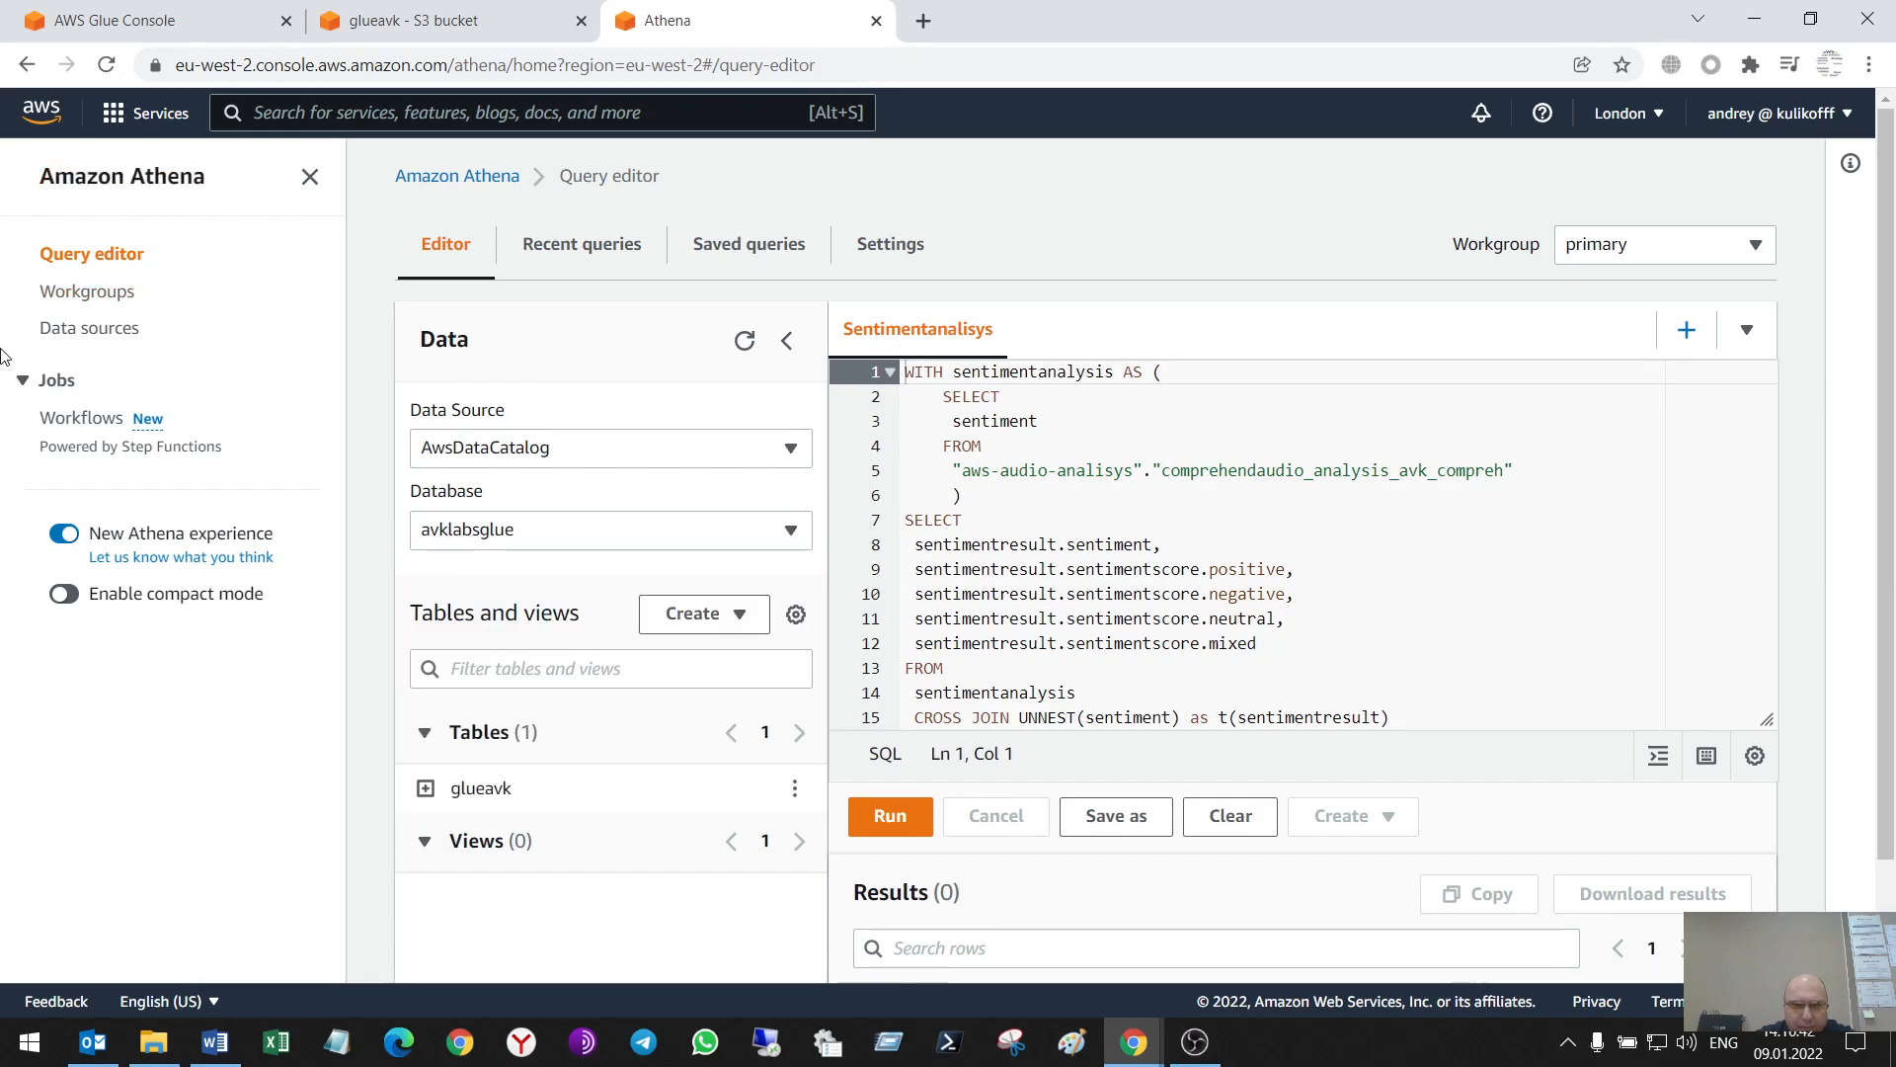
pyautogui.moveTo(720, 508)
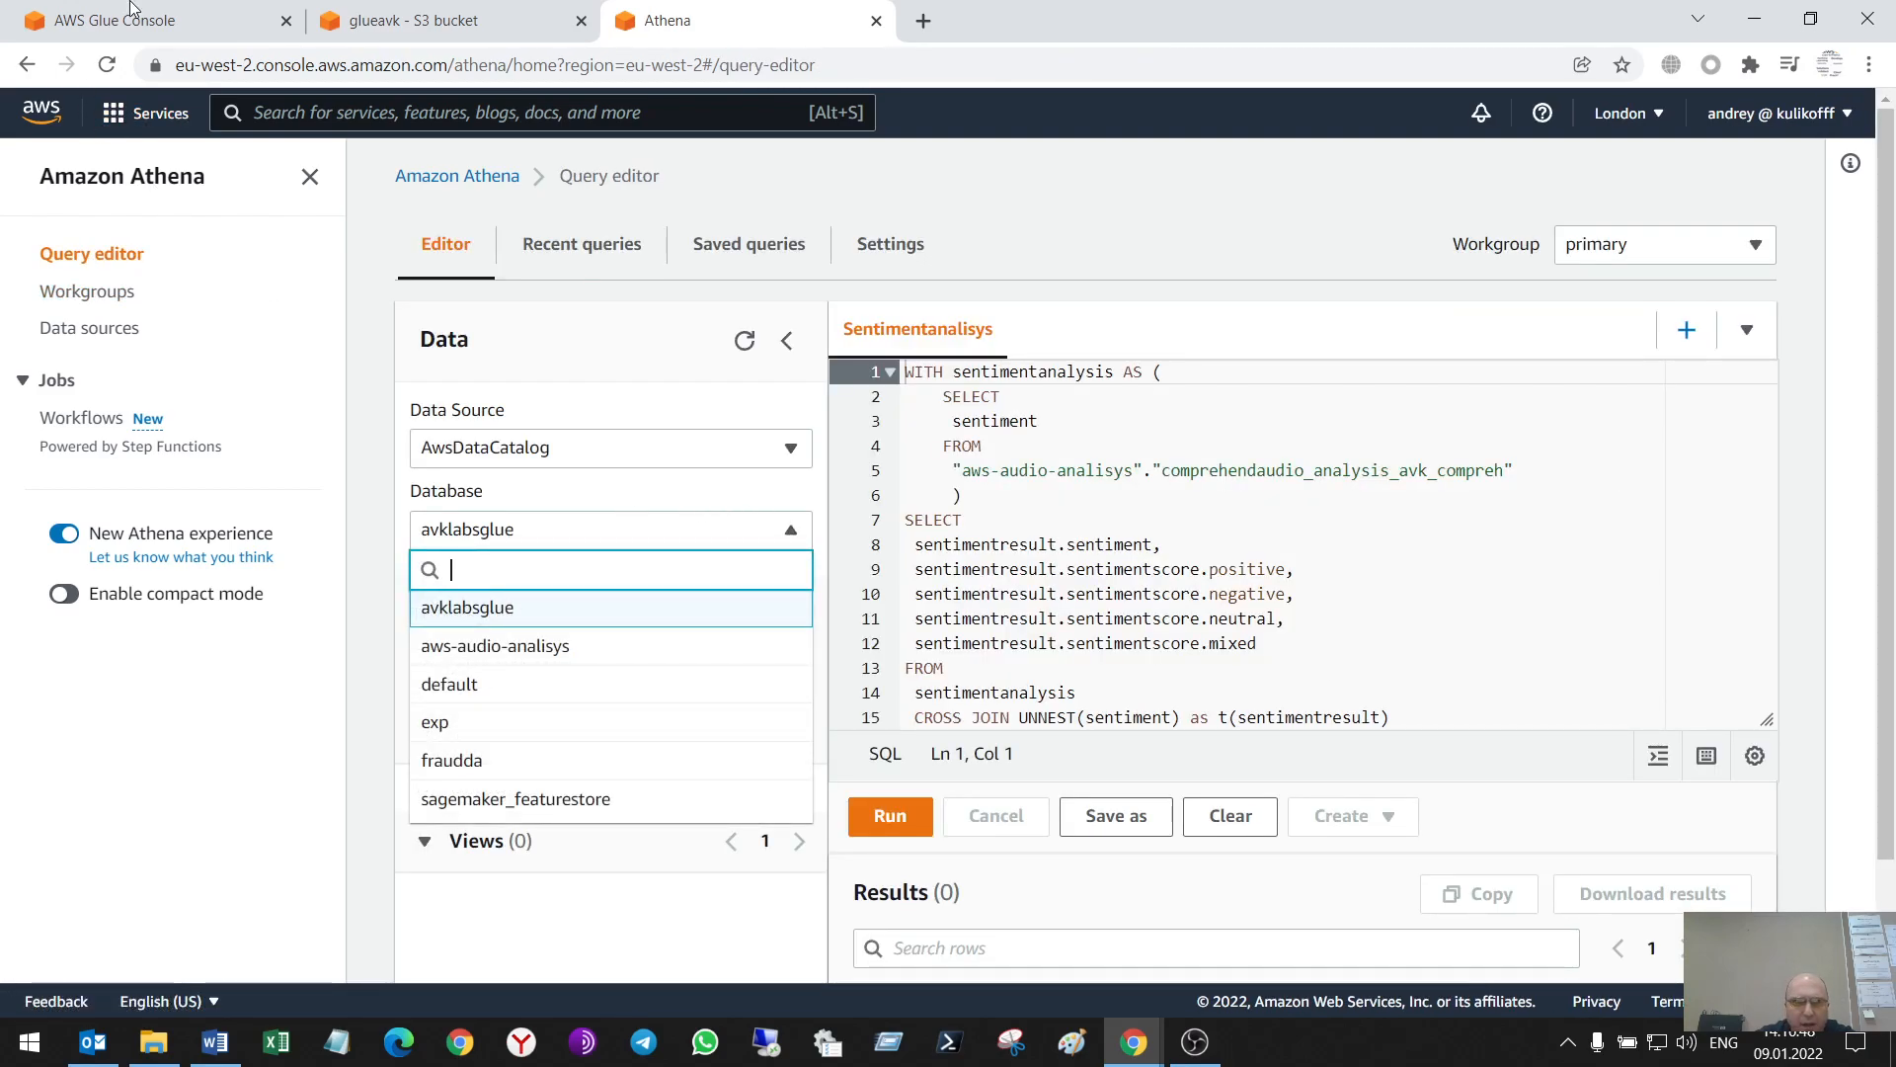
pyautogui.click(146, 20)
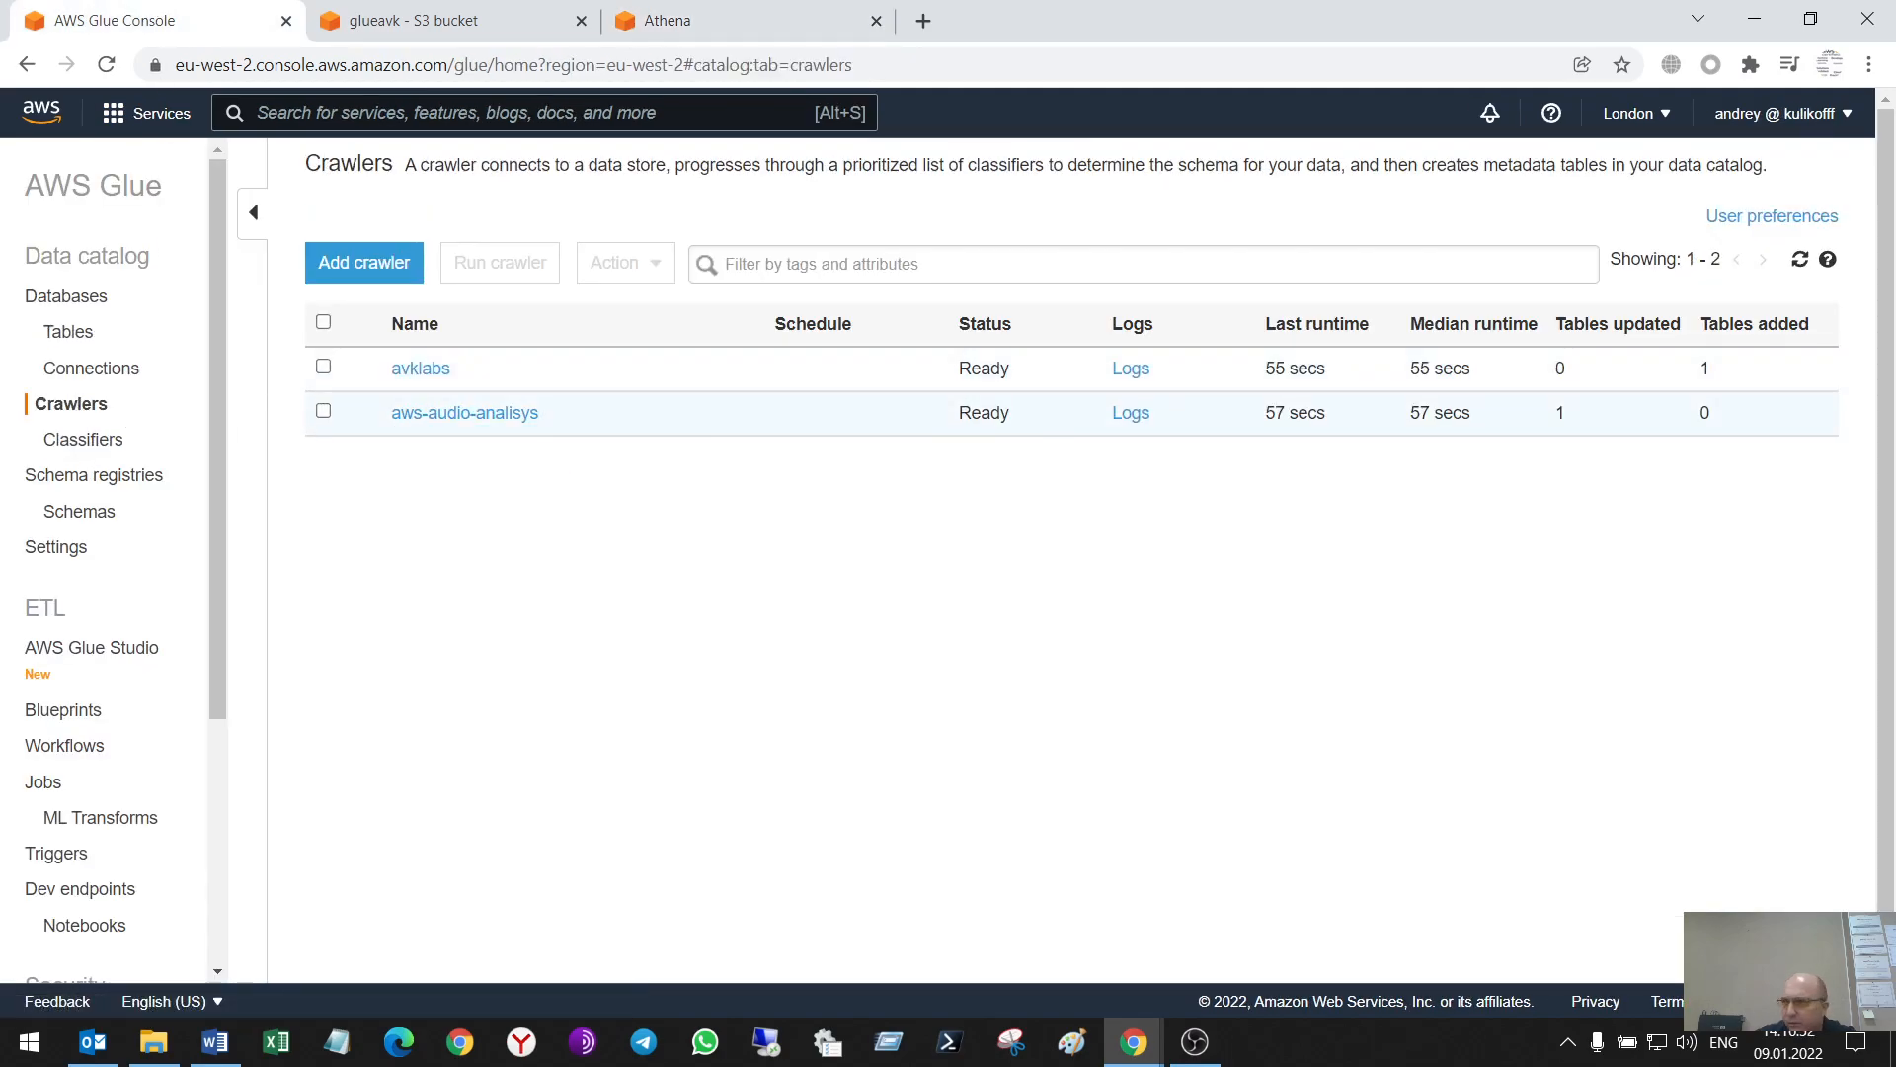
pyautogui.click(79, 330)
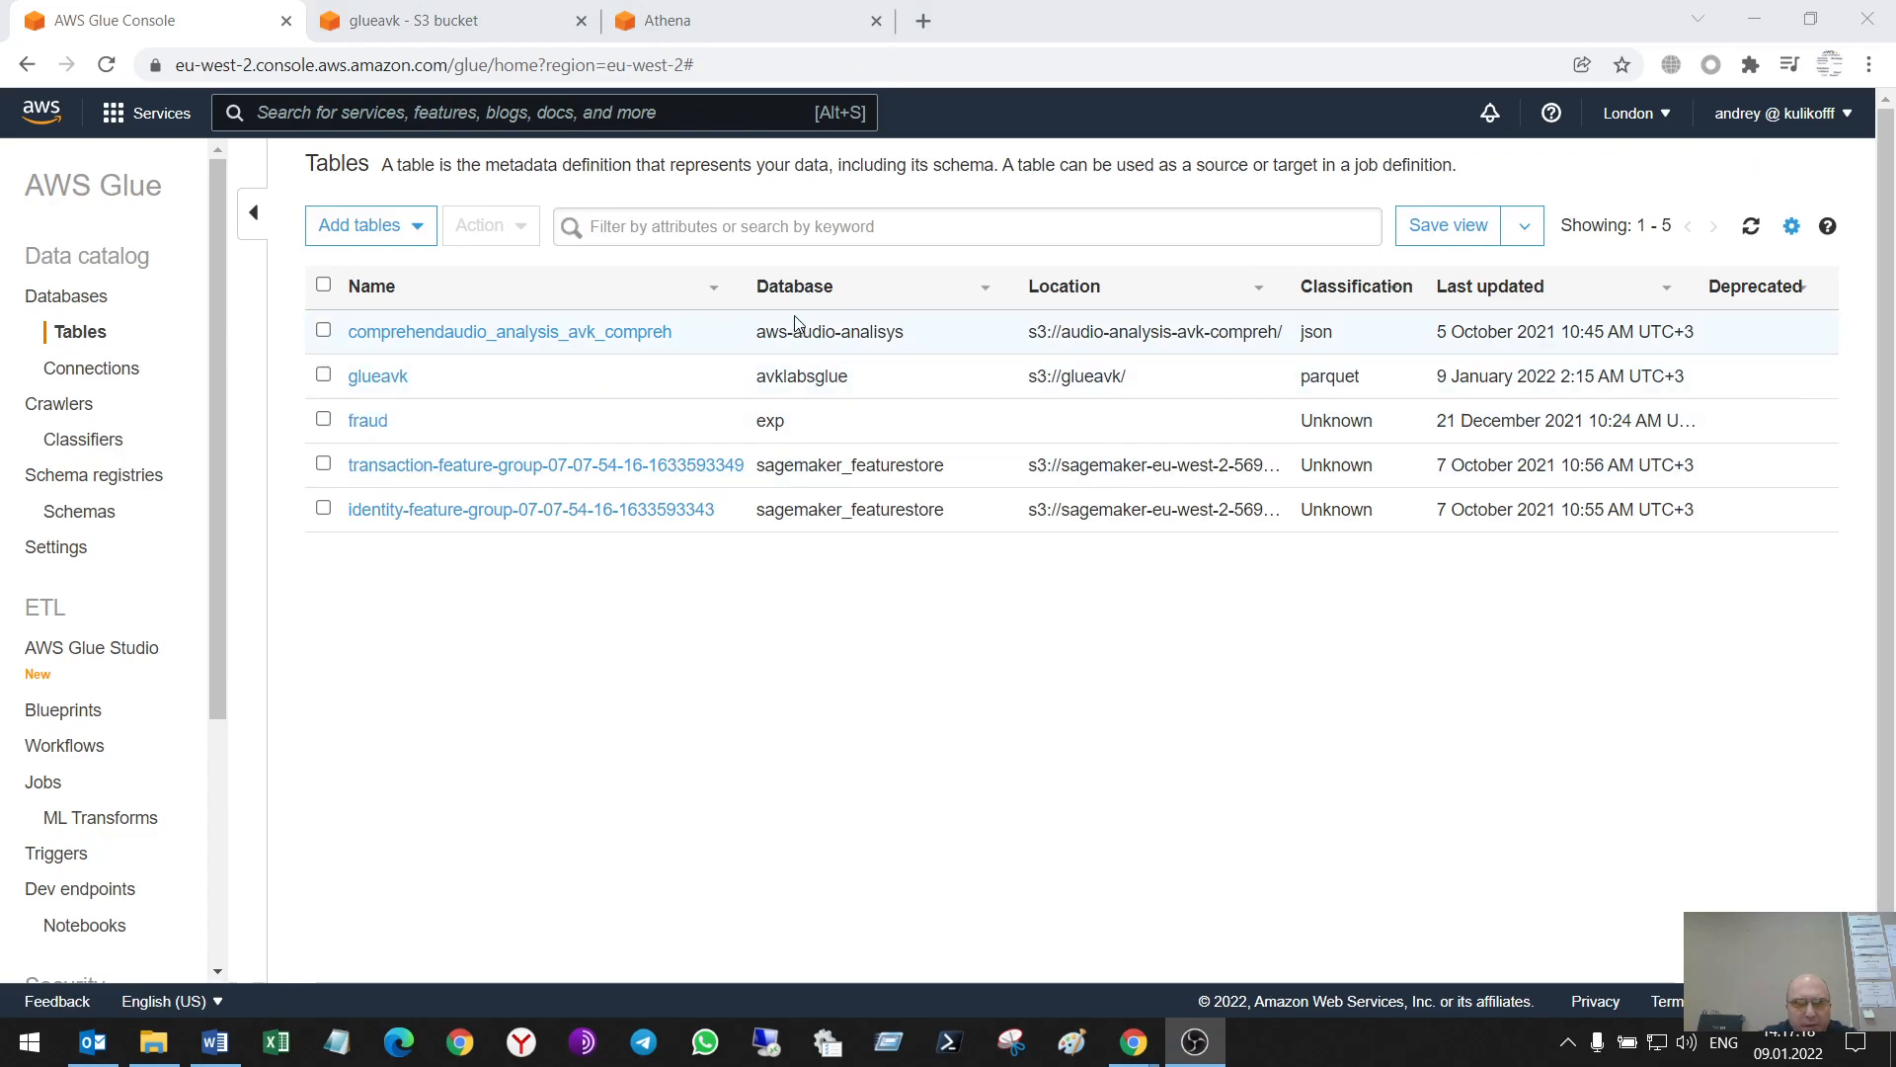
pyautogui.moveTo(900, 408)
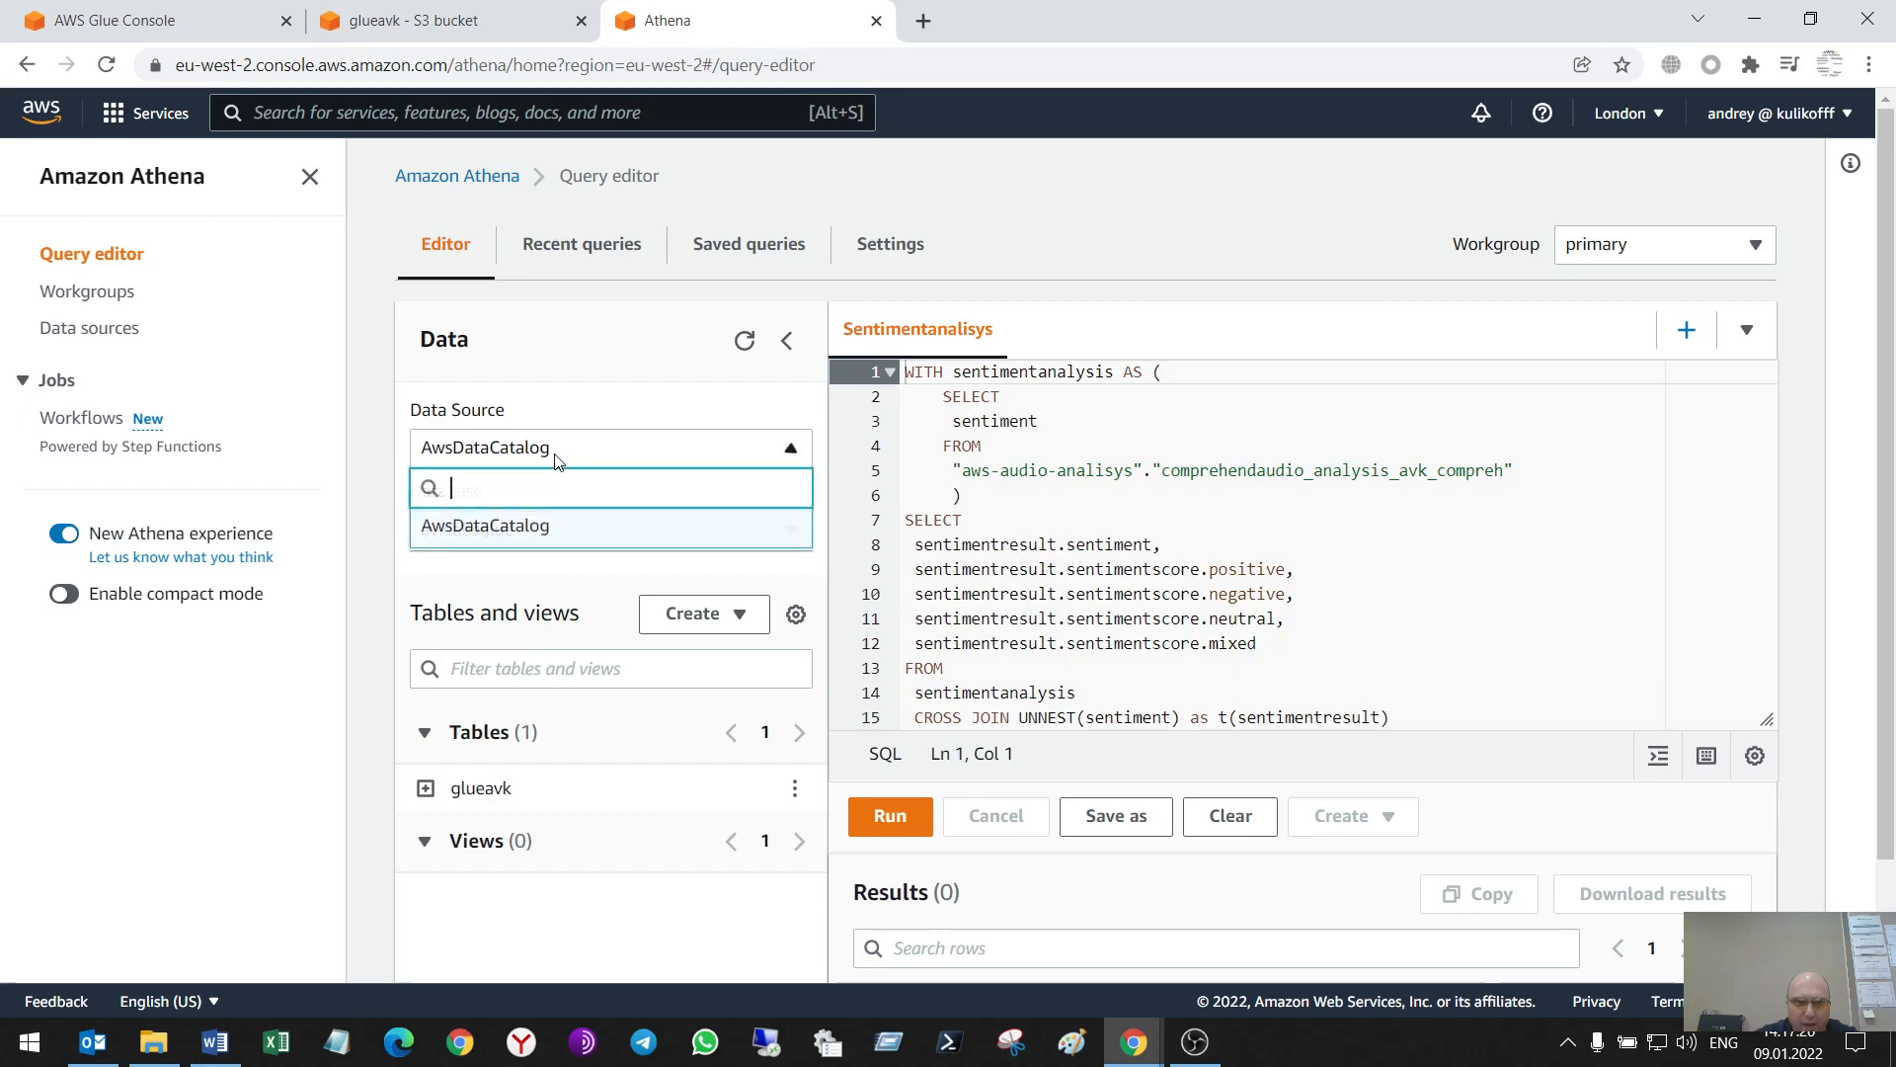
# Try Athena's Create > AWS Glue Crawler option, then close the new crawler page
pyautogui.click(485, 524)
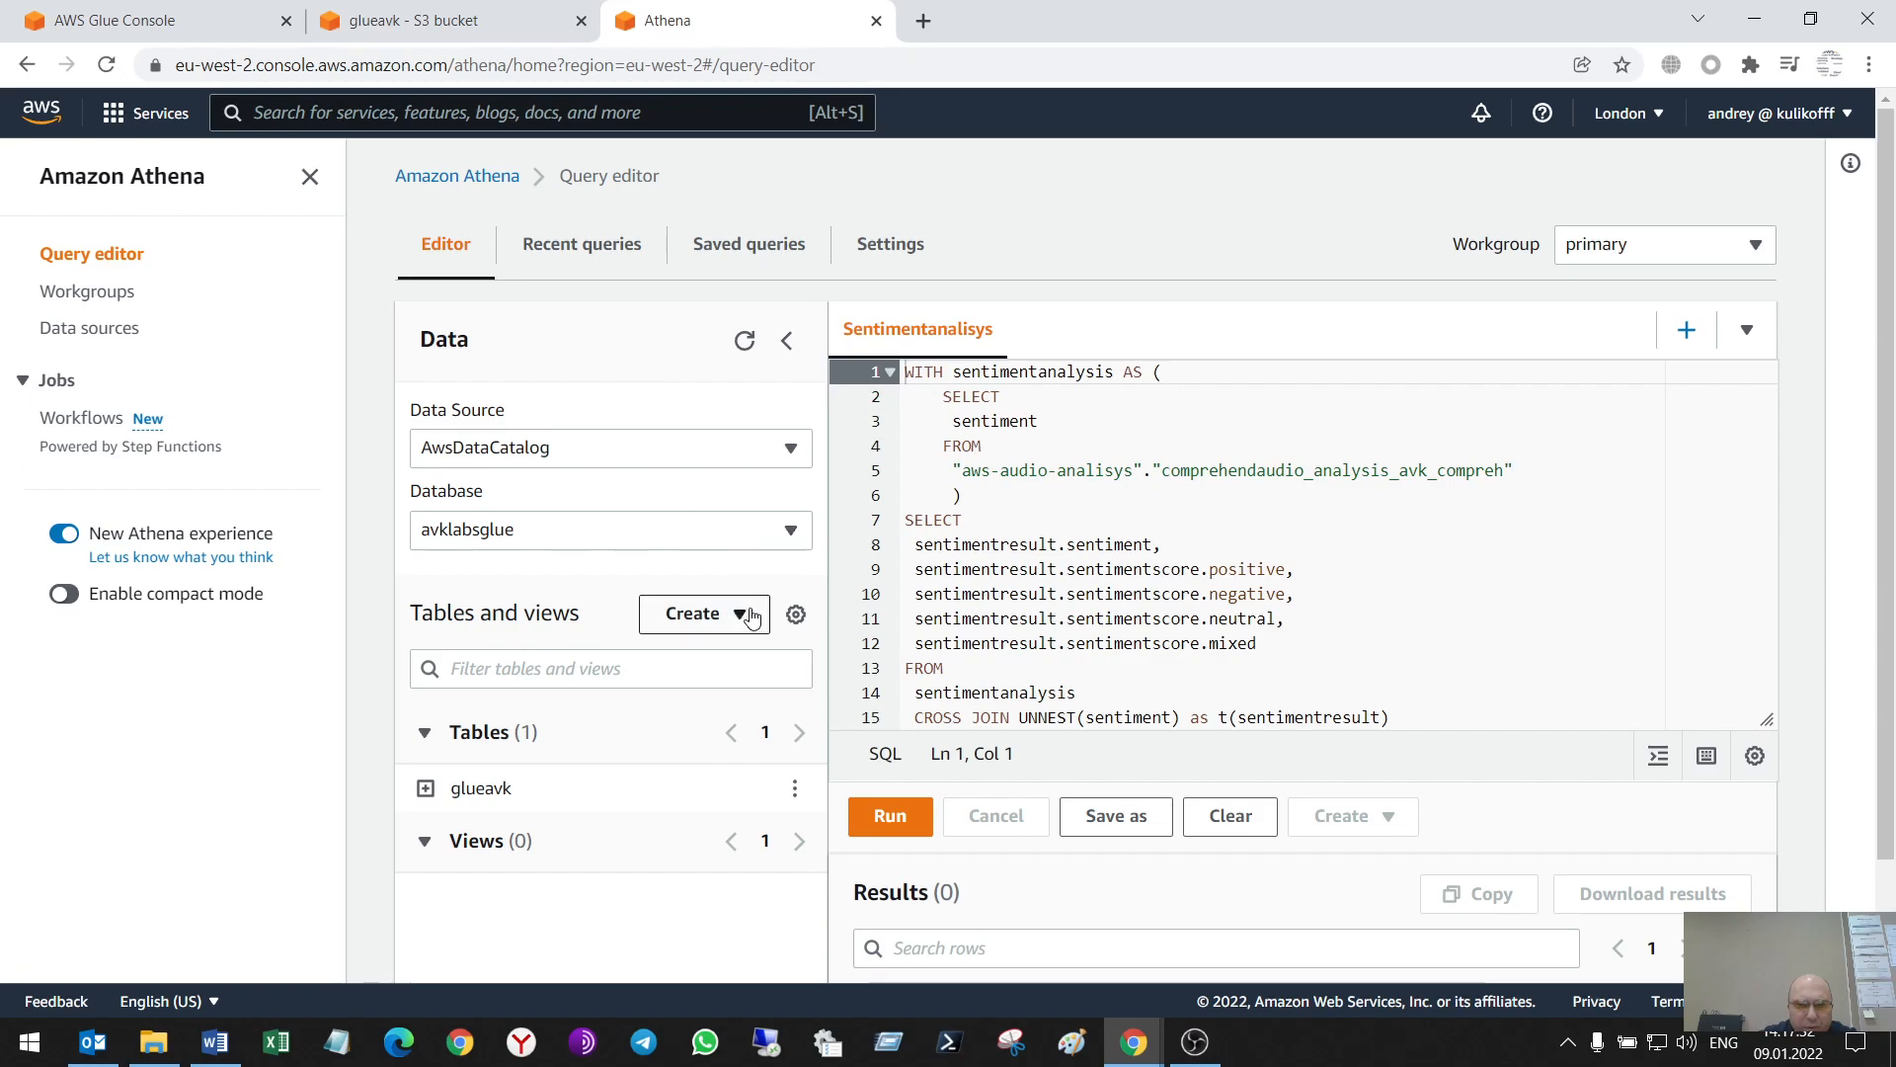
pyautogui.click(705, 614)
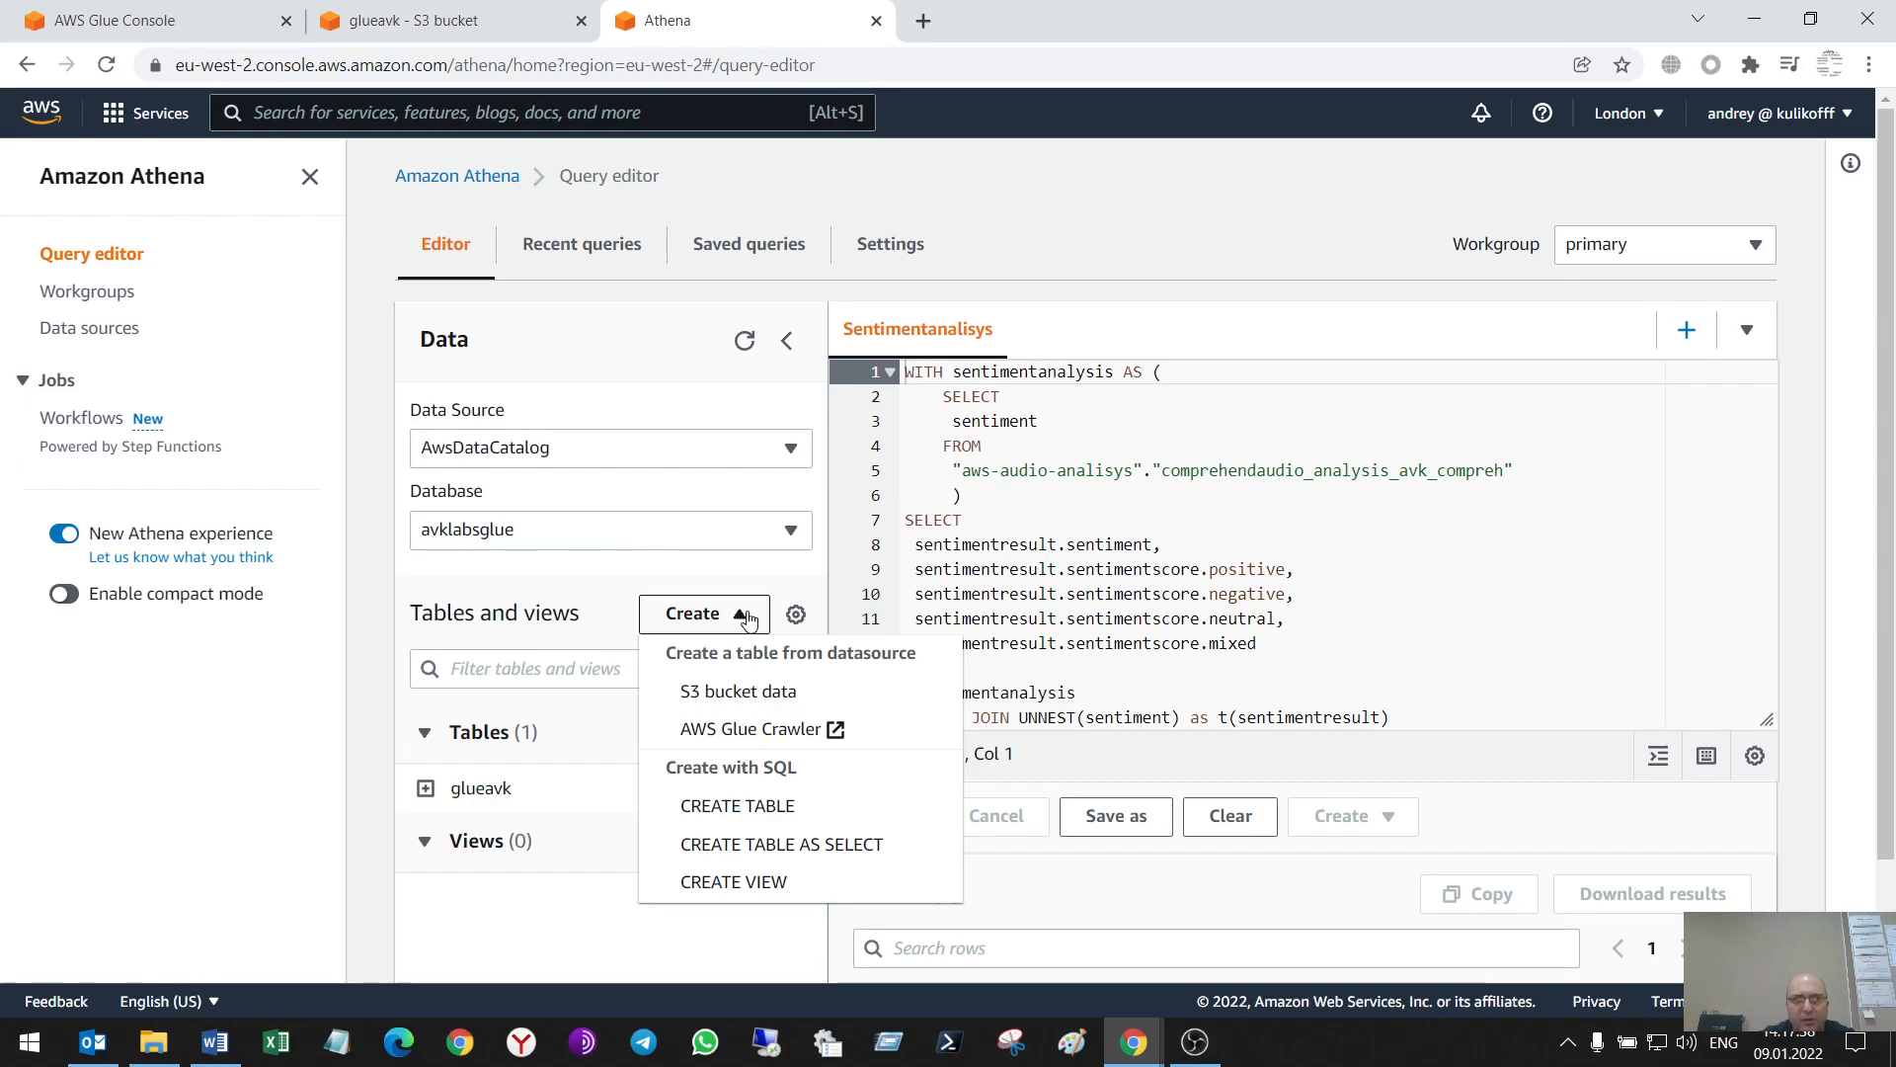
pyautogui.moveTo(759, 439)
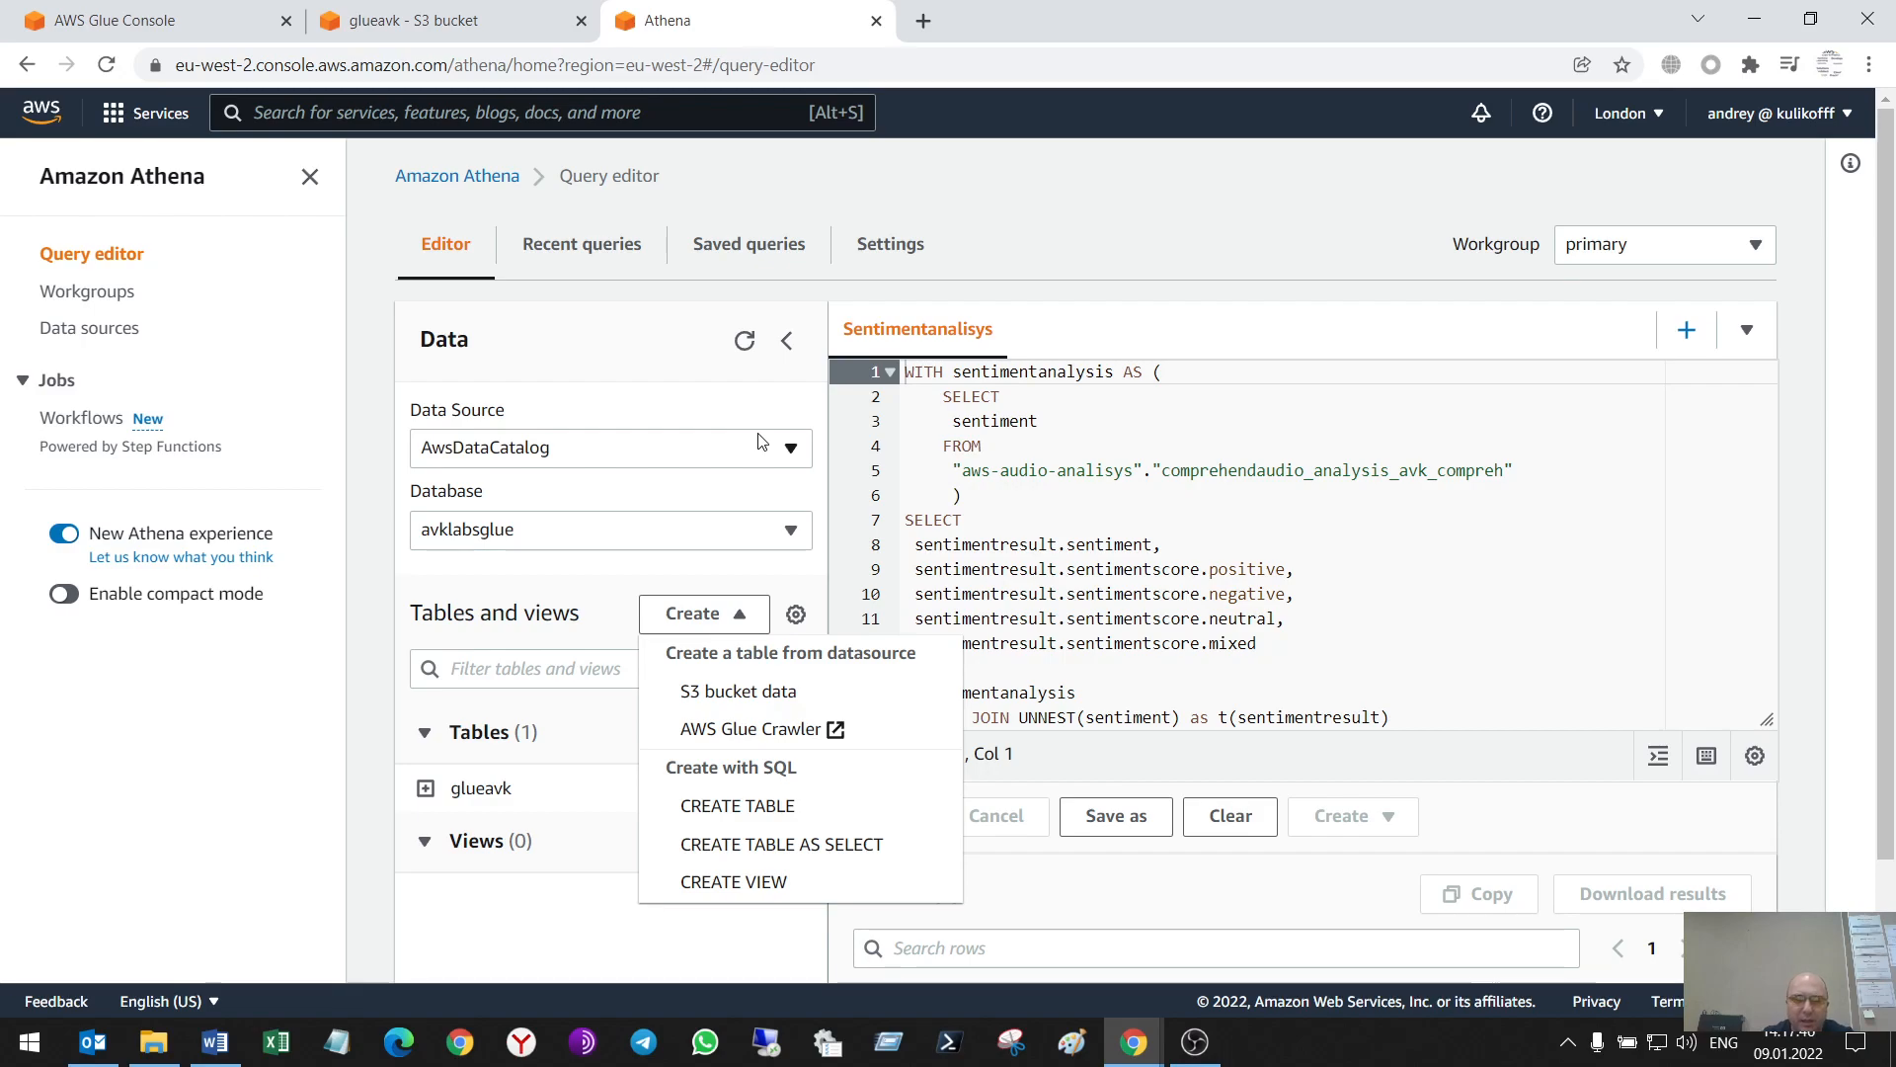
pyautogui.moveTo(764, 447)
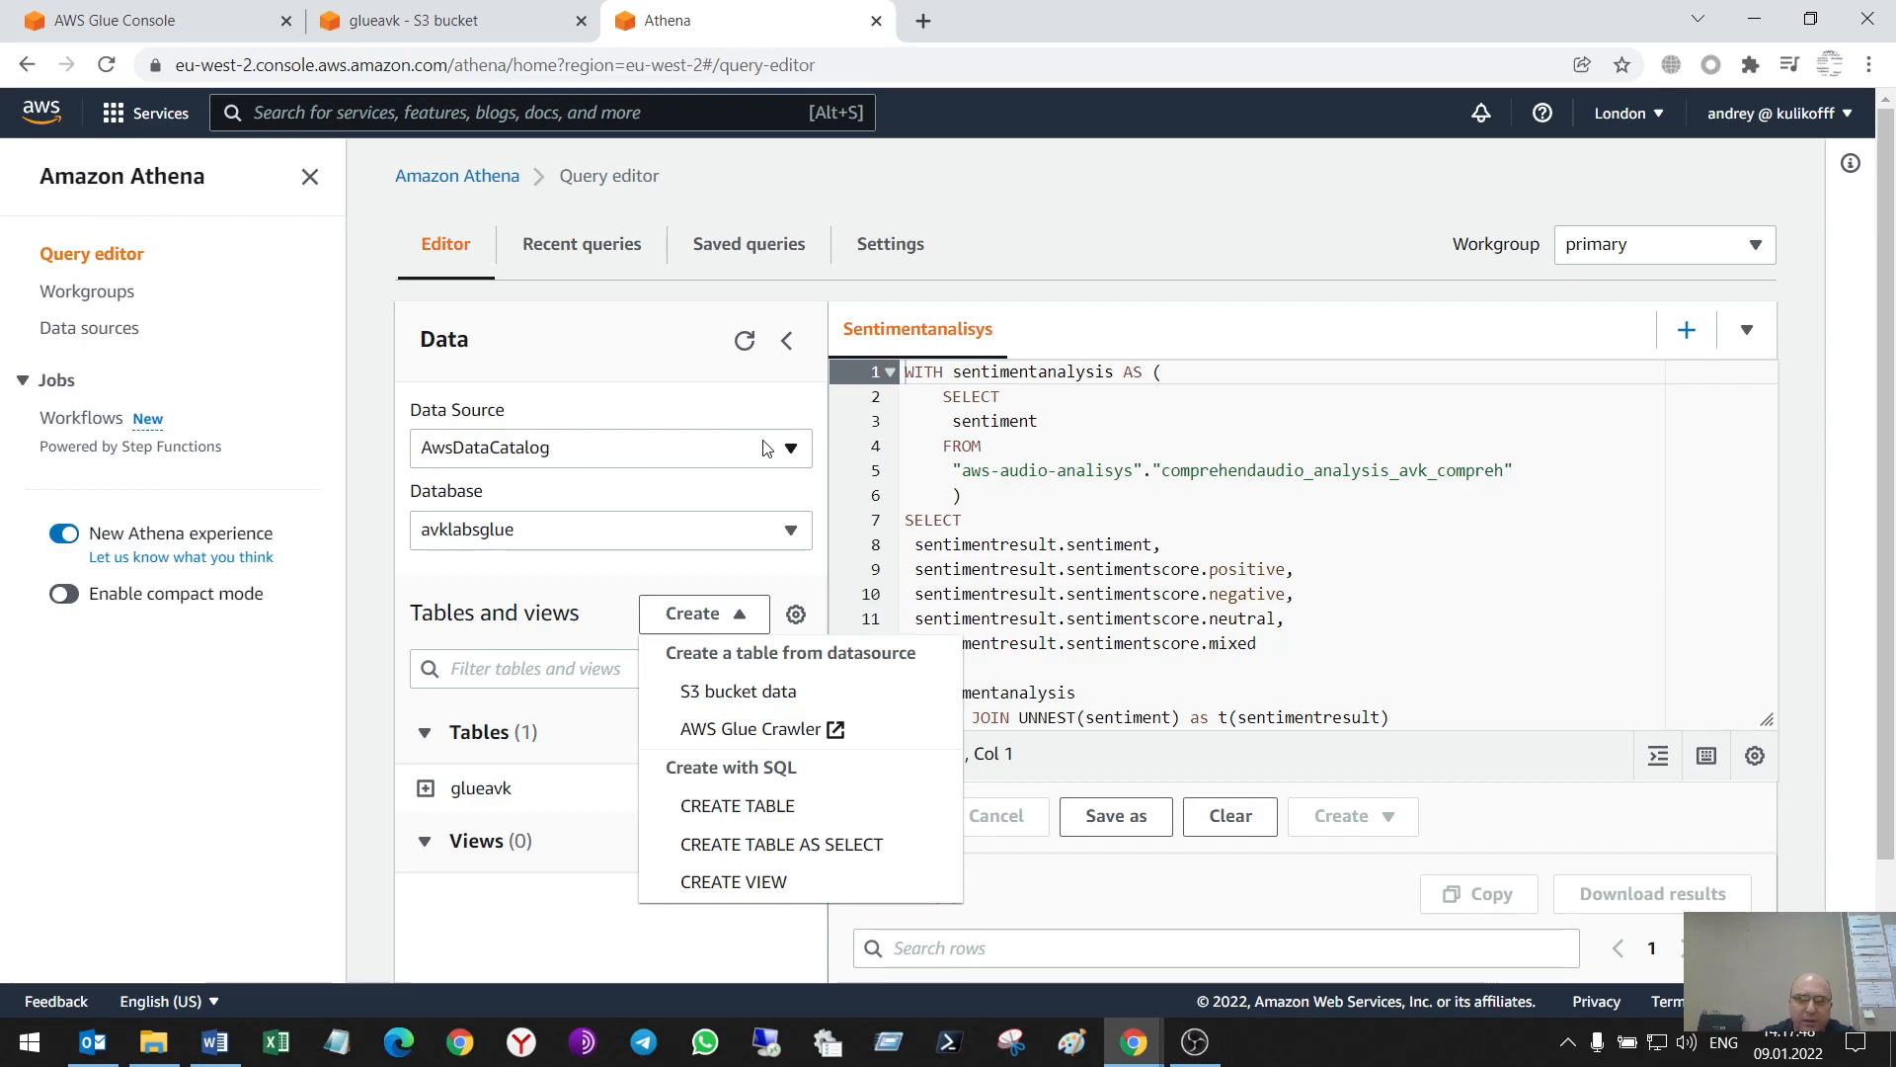
pyautogui.moveTo(759, 743)
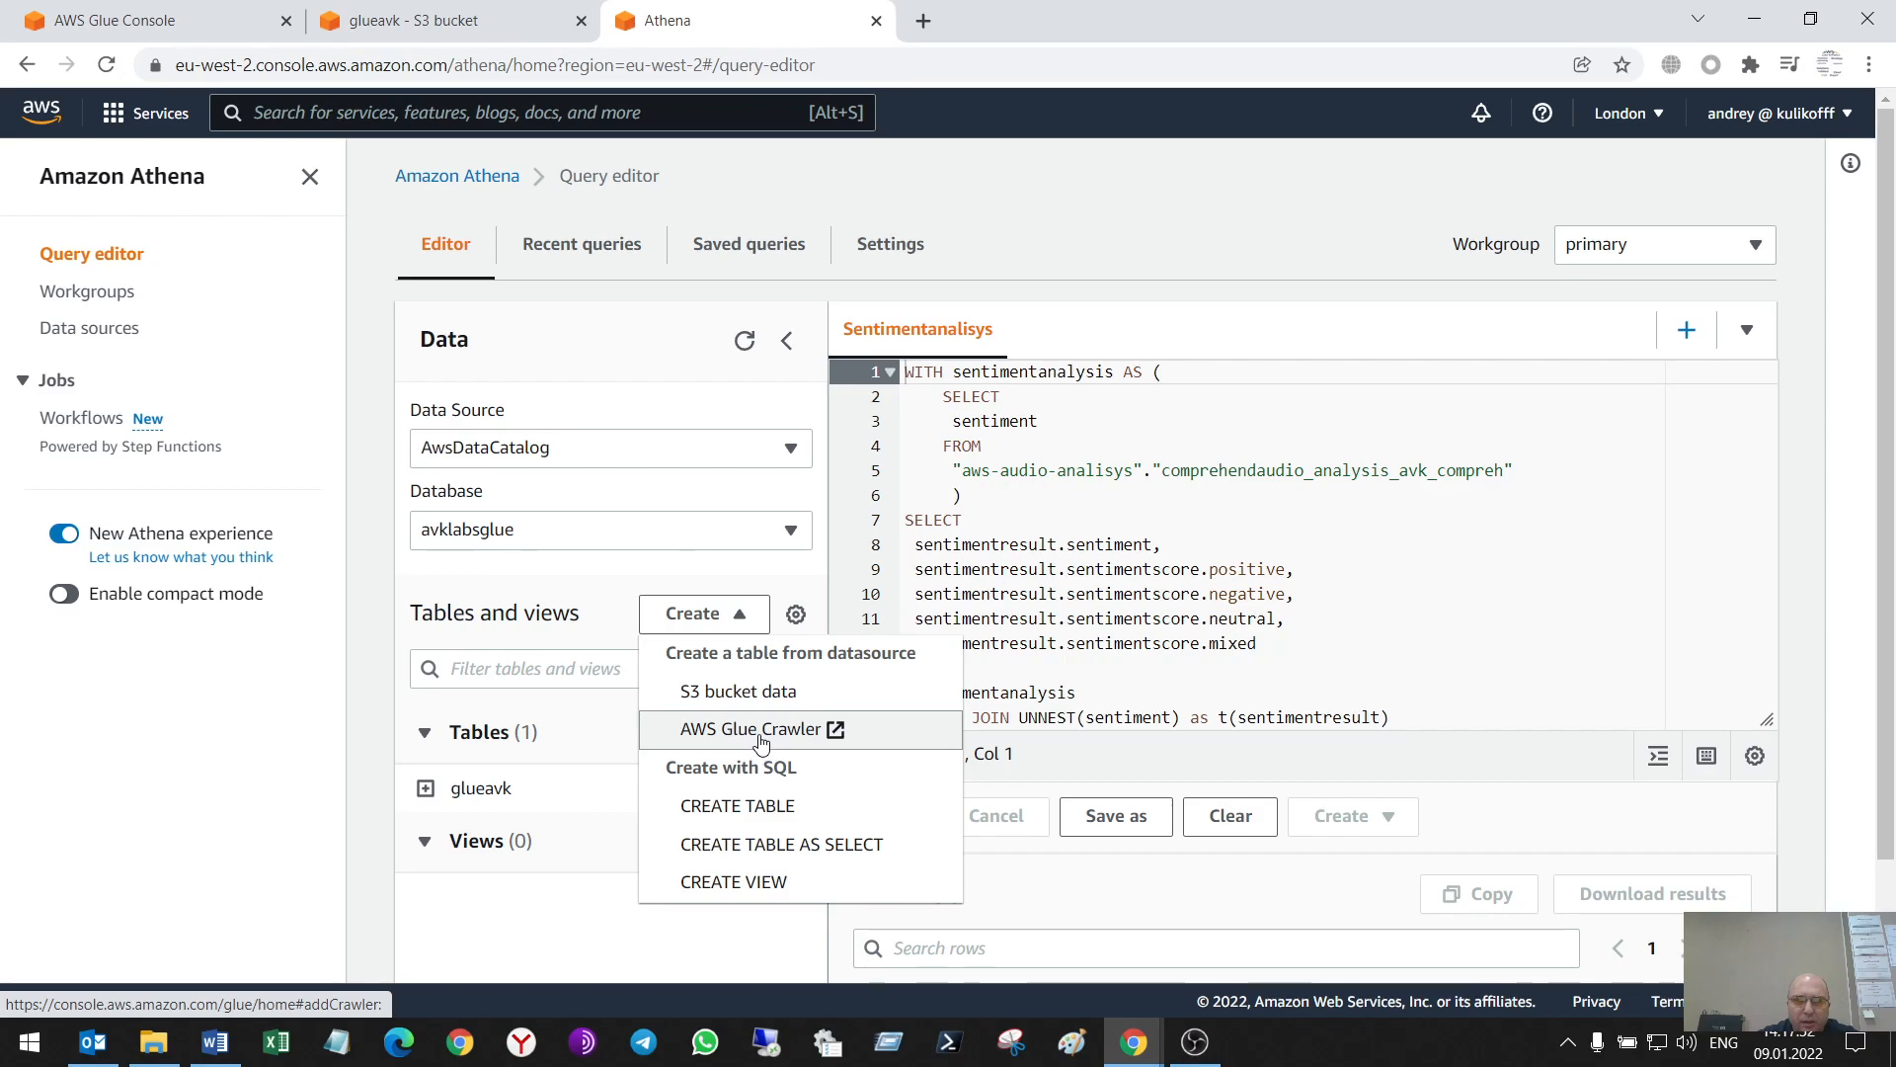
pyautogui.click(750, 727)
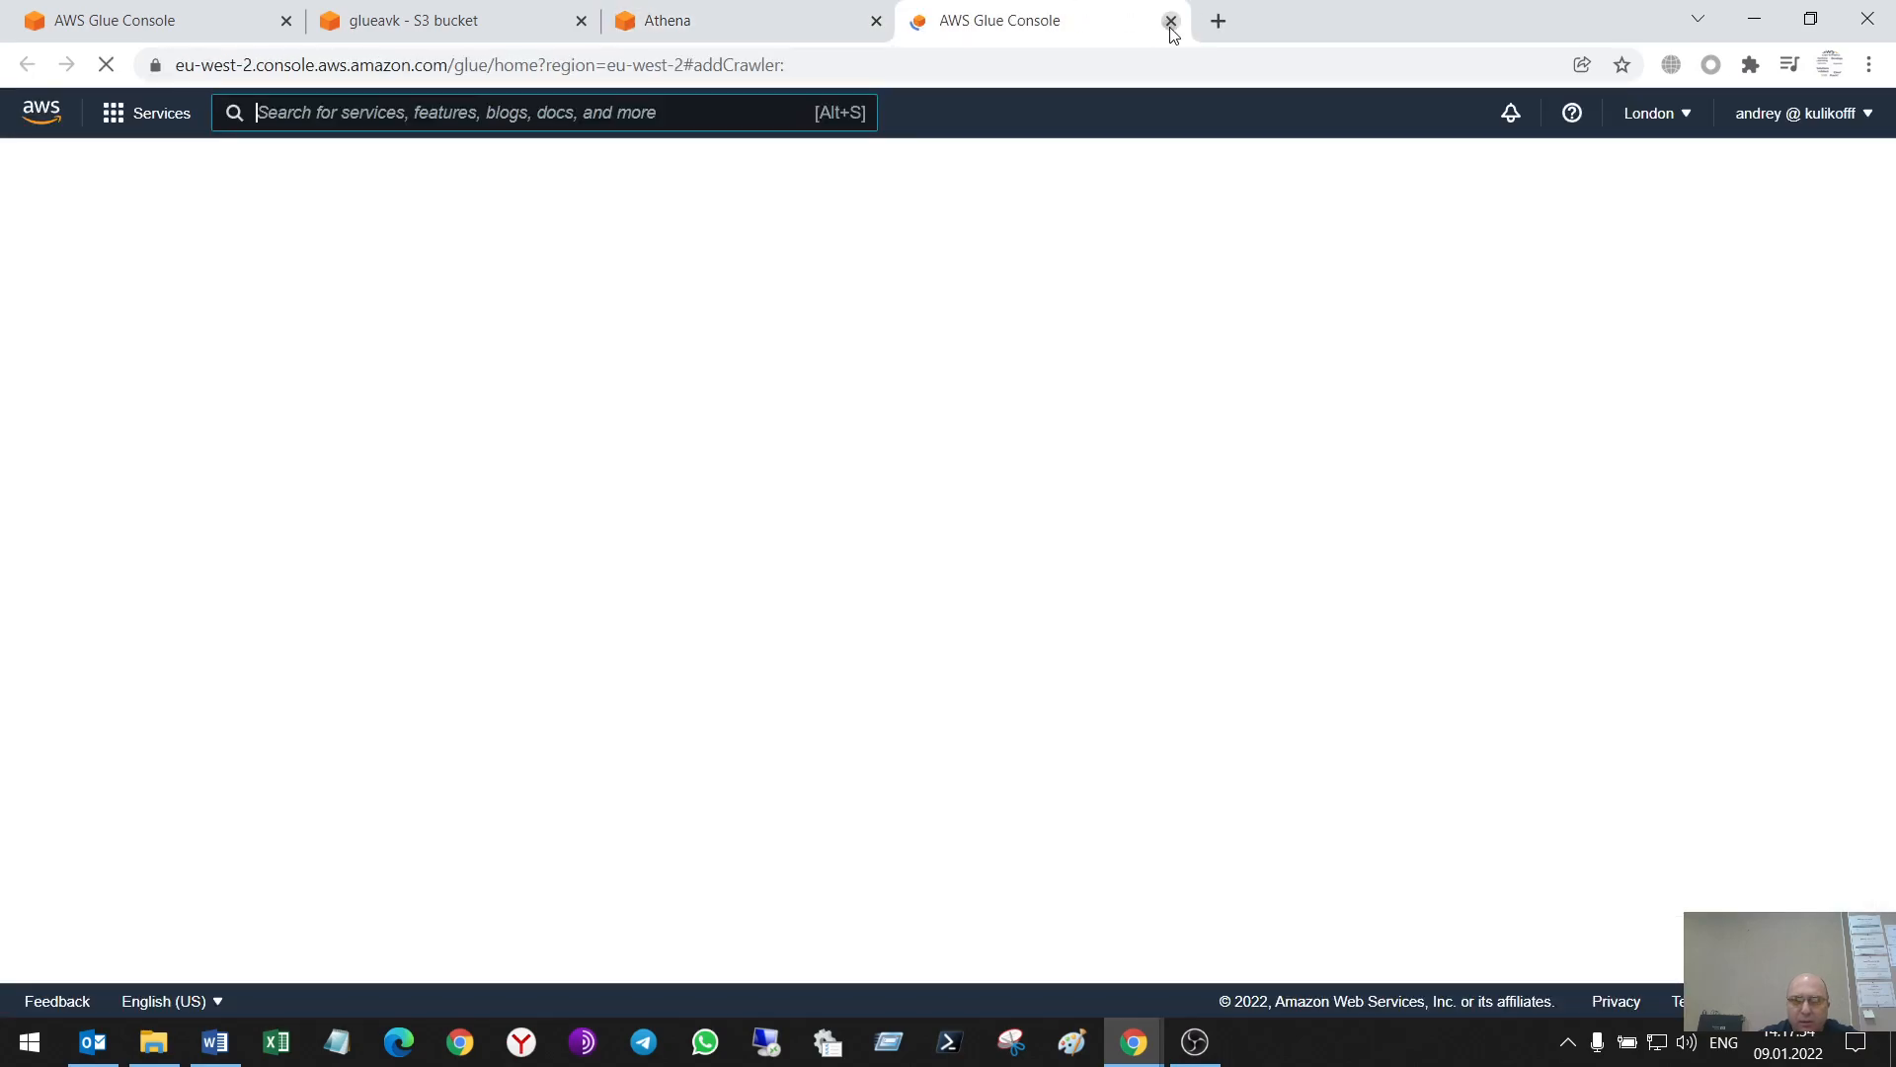
pyautogui.click(1168, 21)
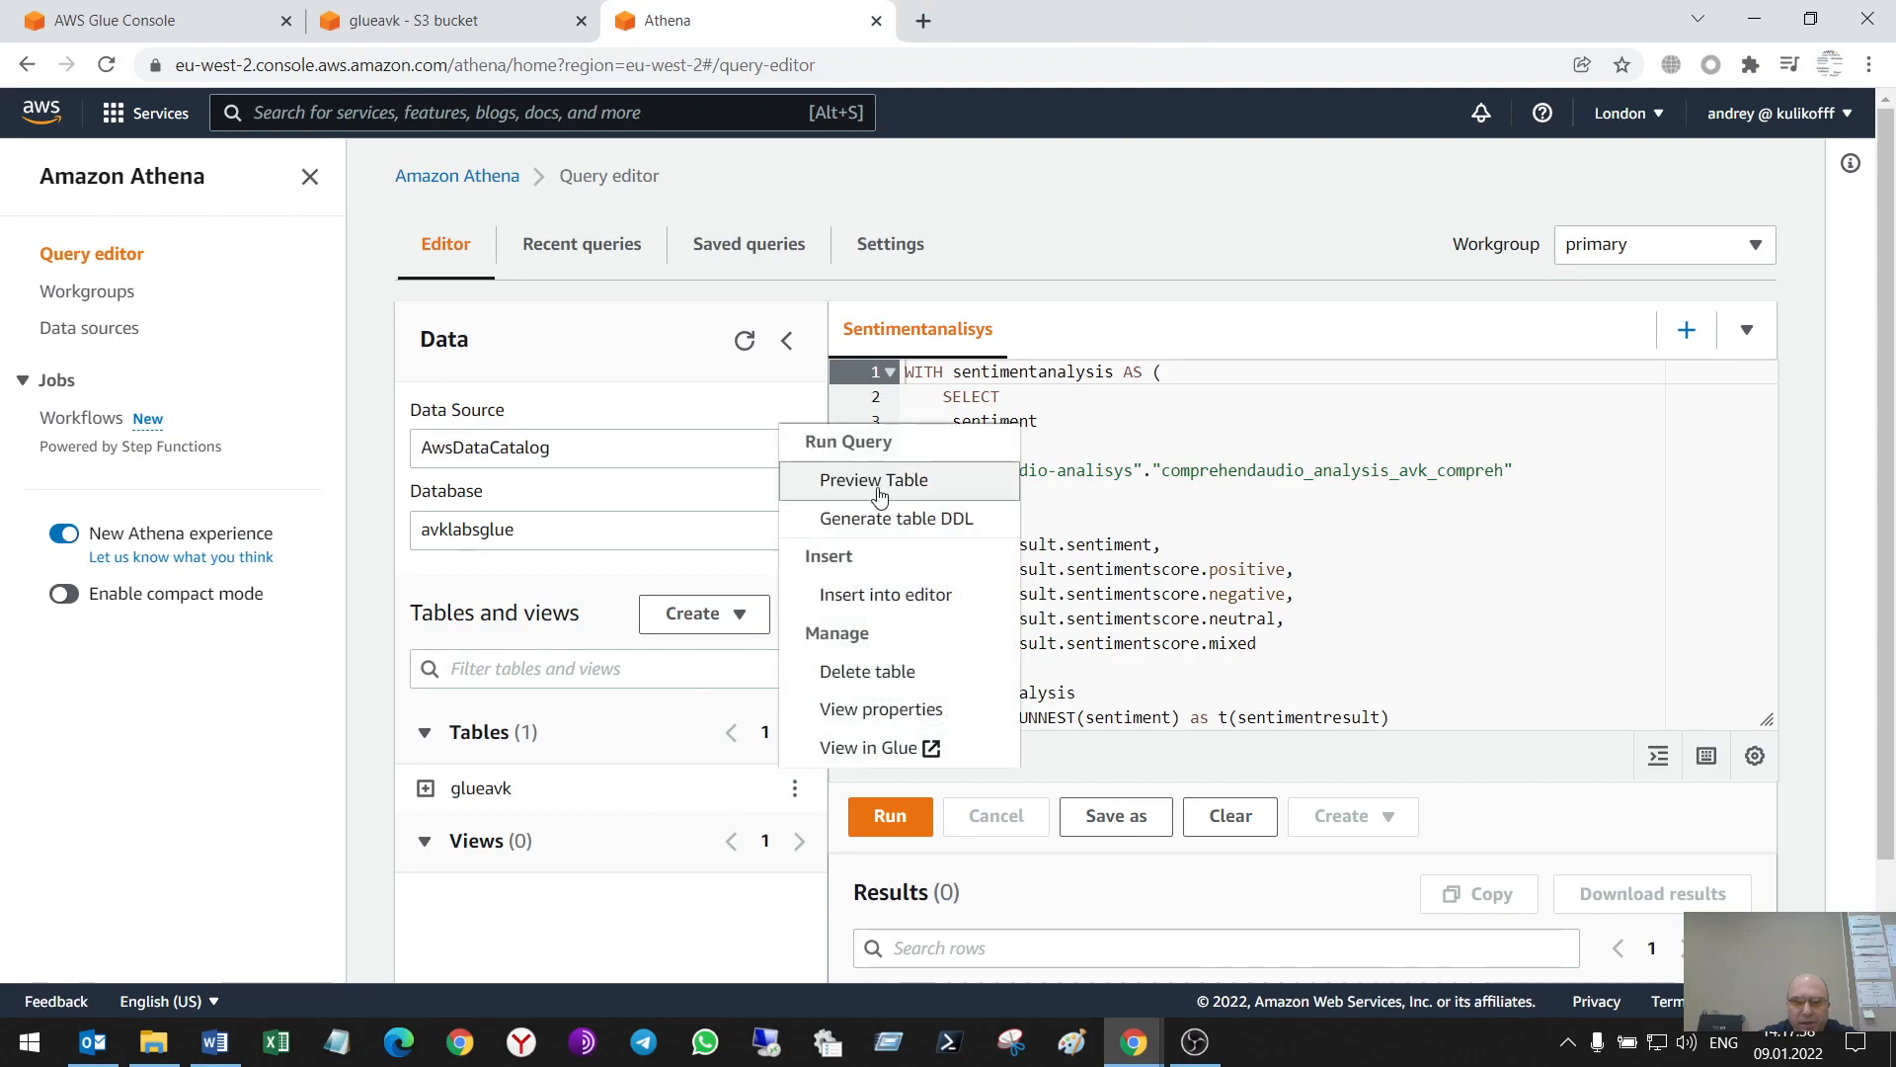
# Preview glueavk, rerun the query for 10 rows, and download the results
pyautogui.click(873, 480)
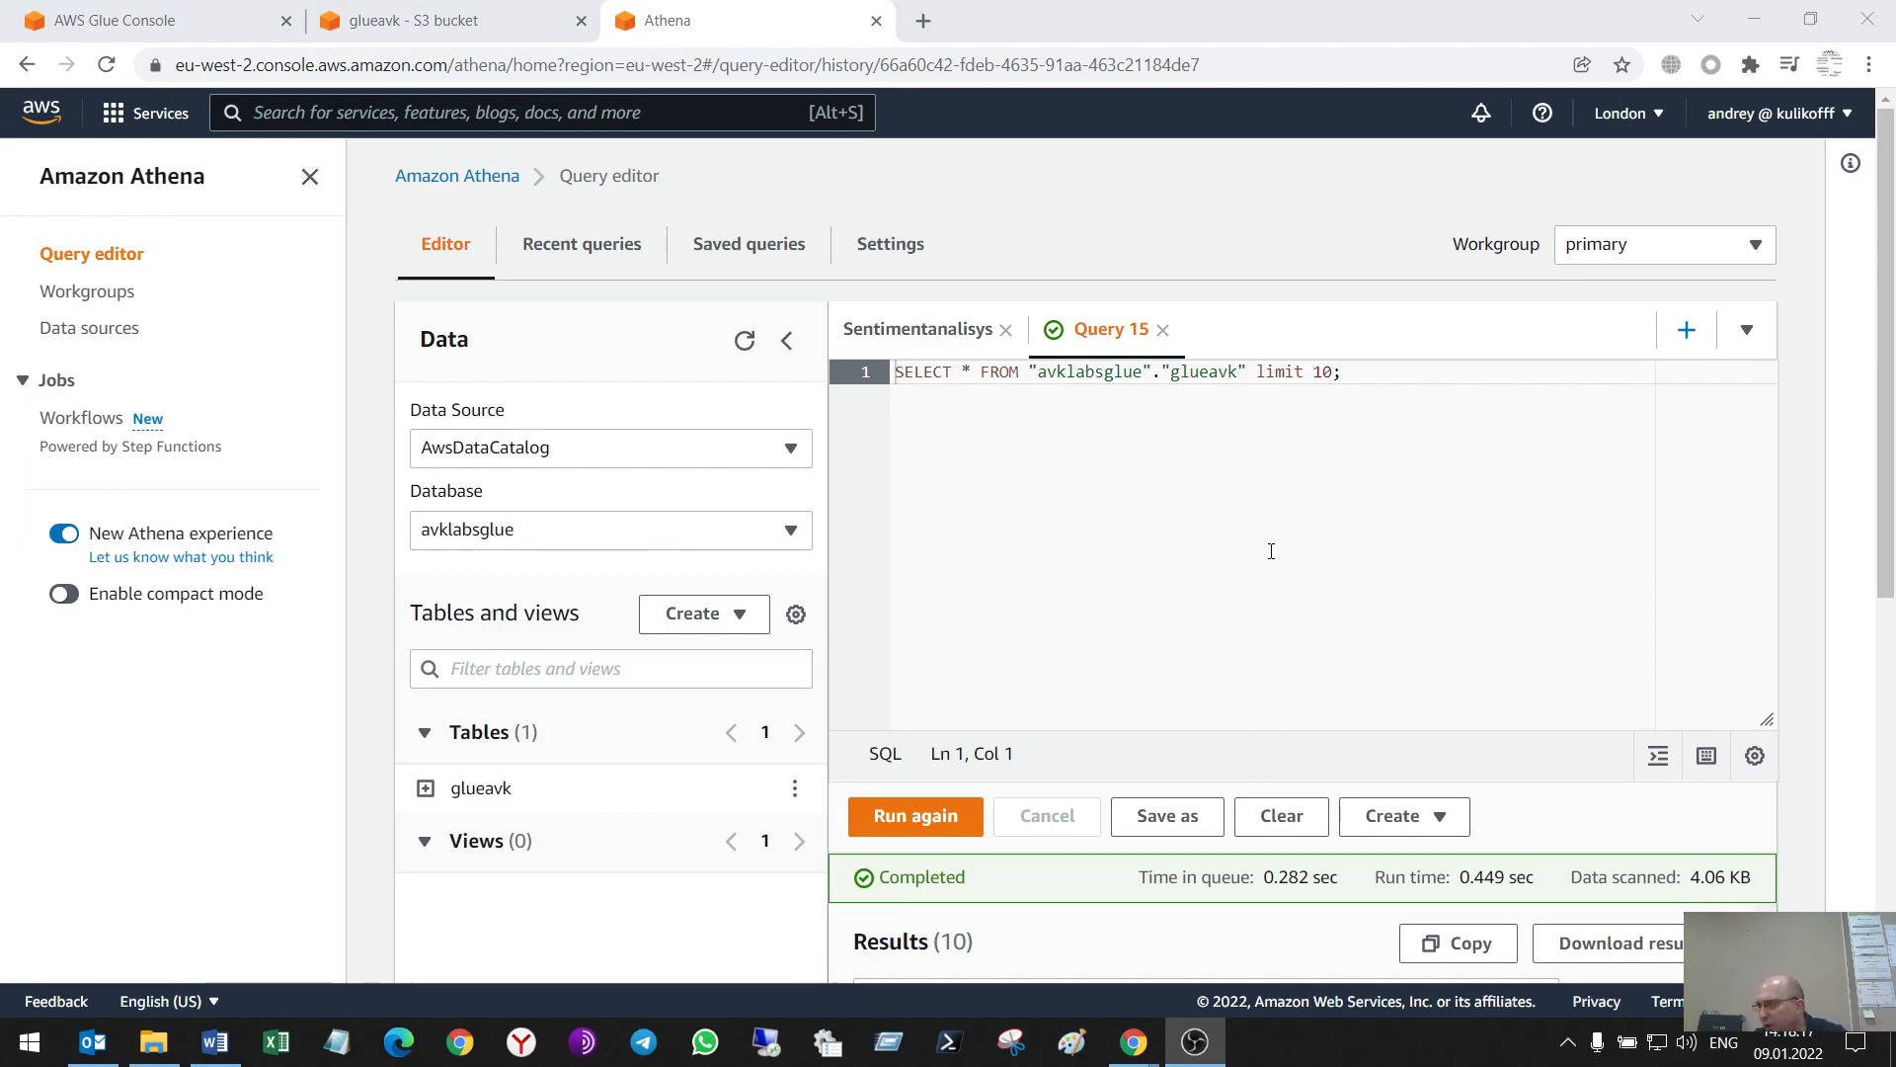
pyautogui.moveTo(1126, 484)
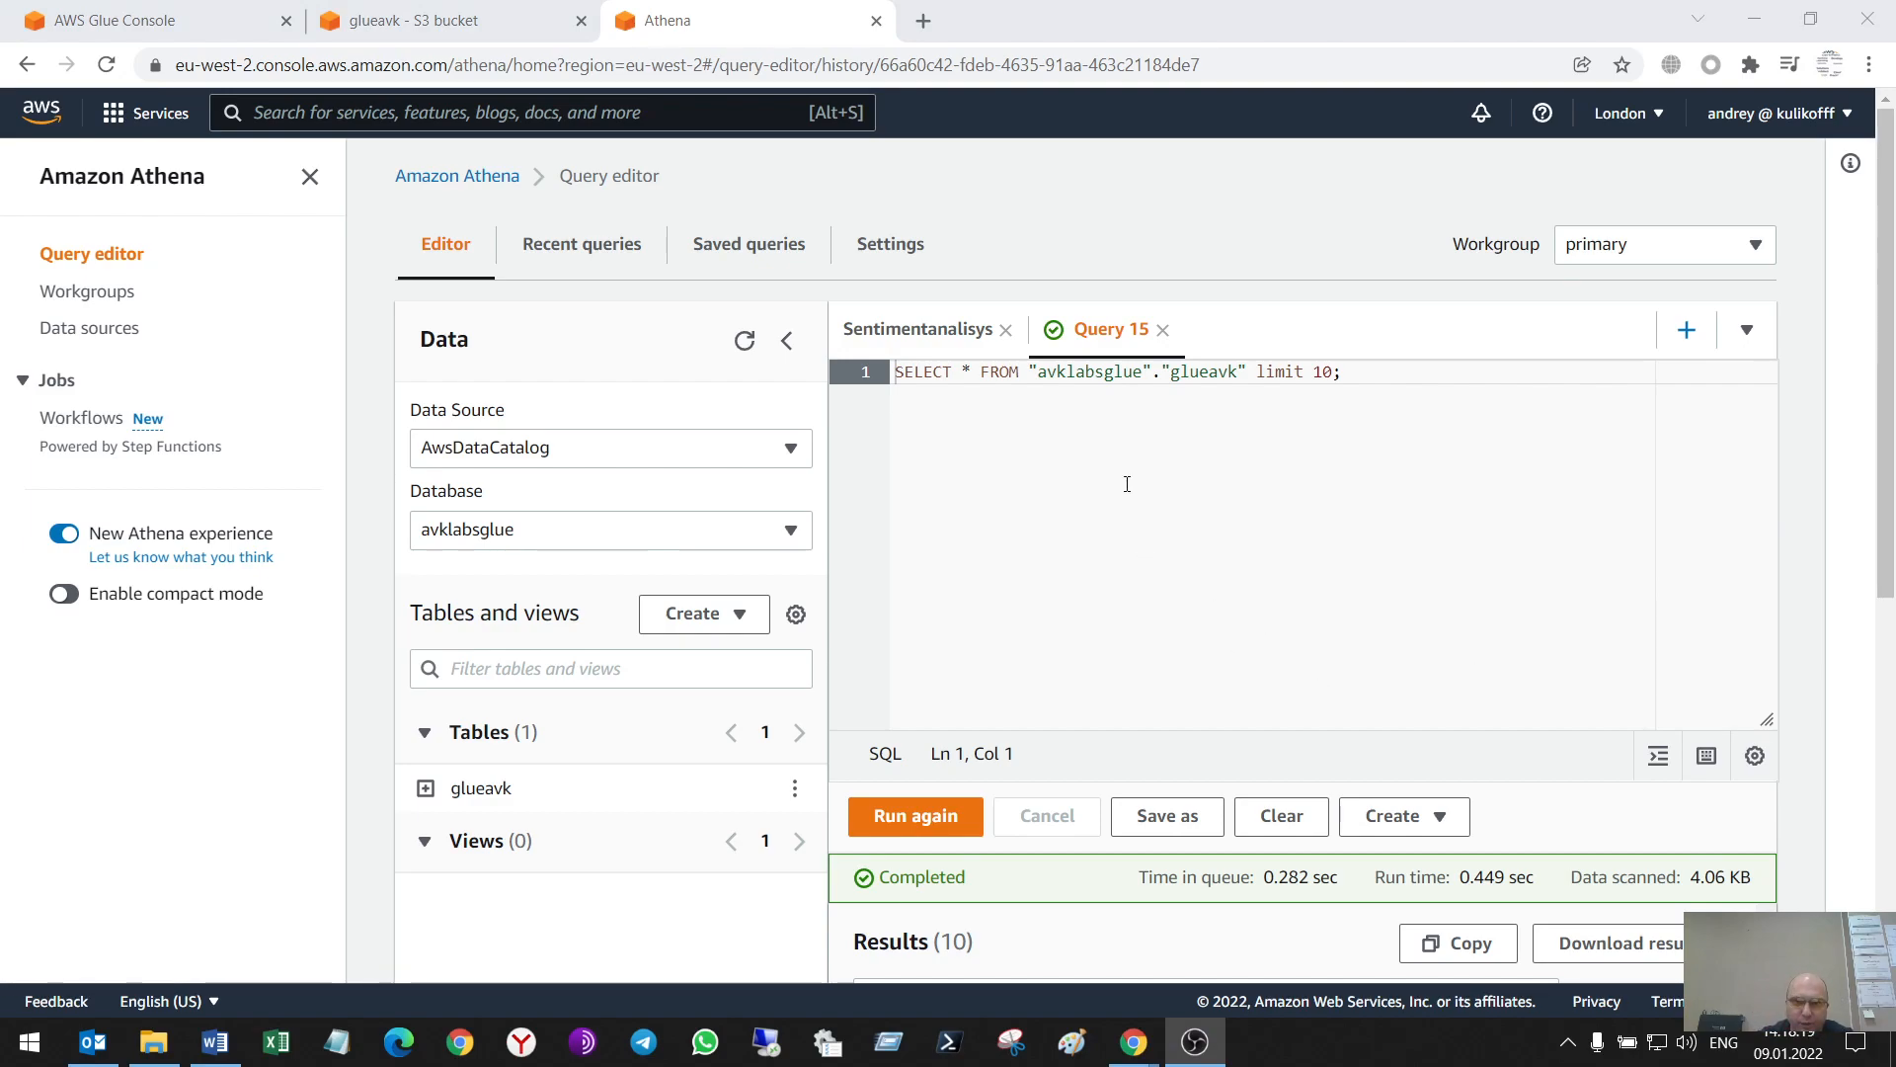
pyautogui.click(915, 815)
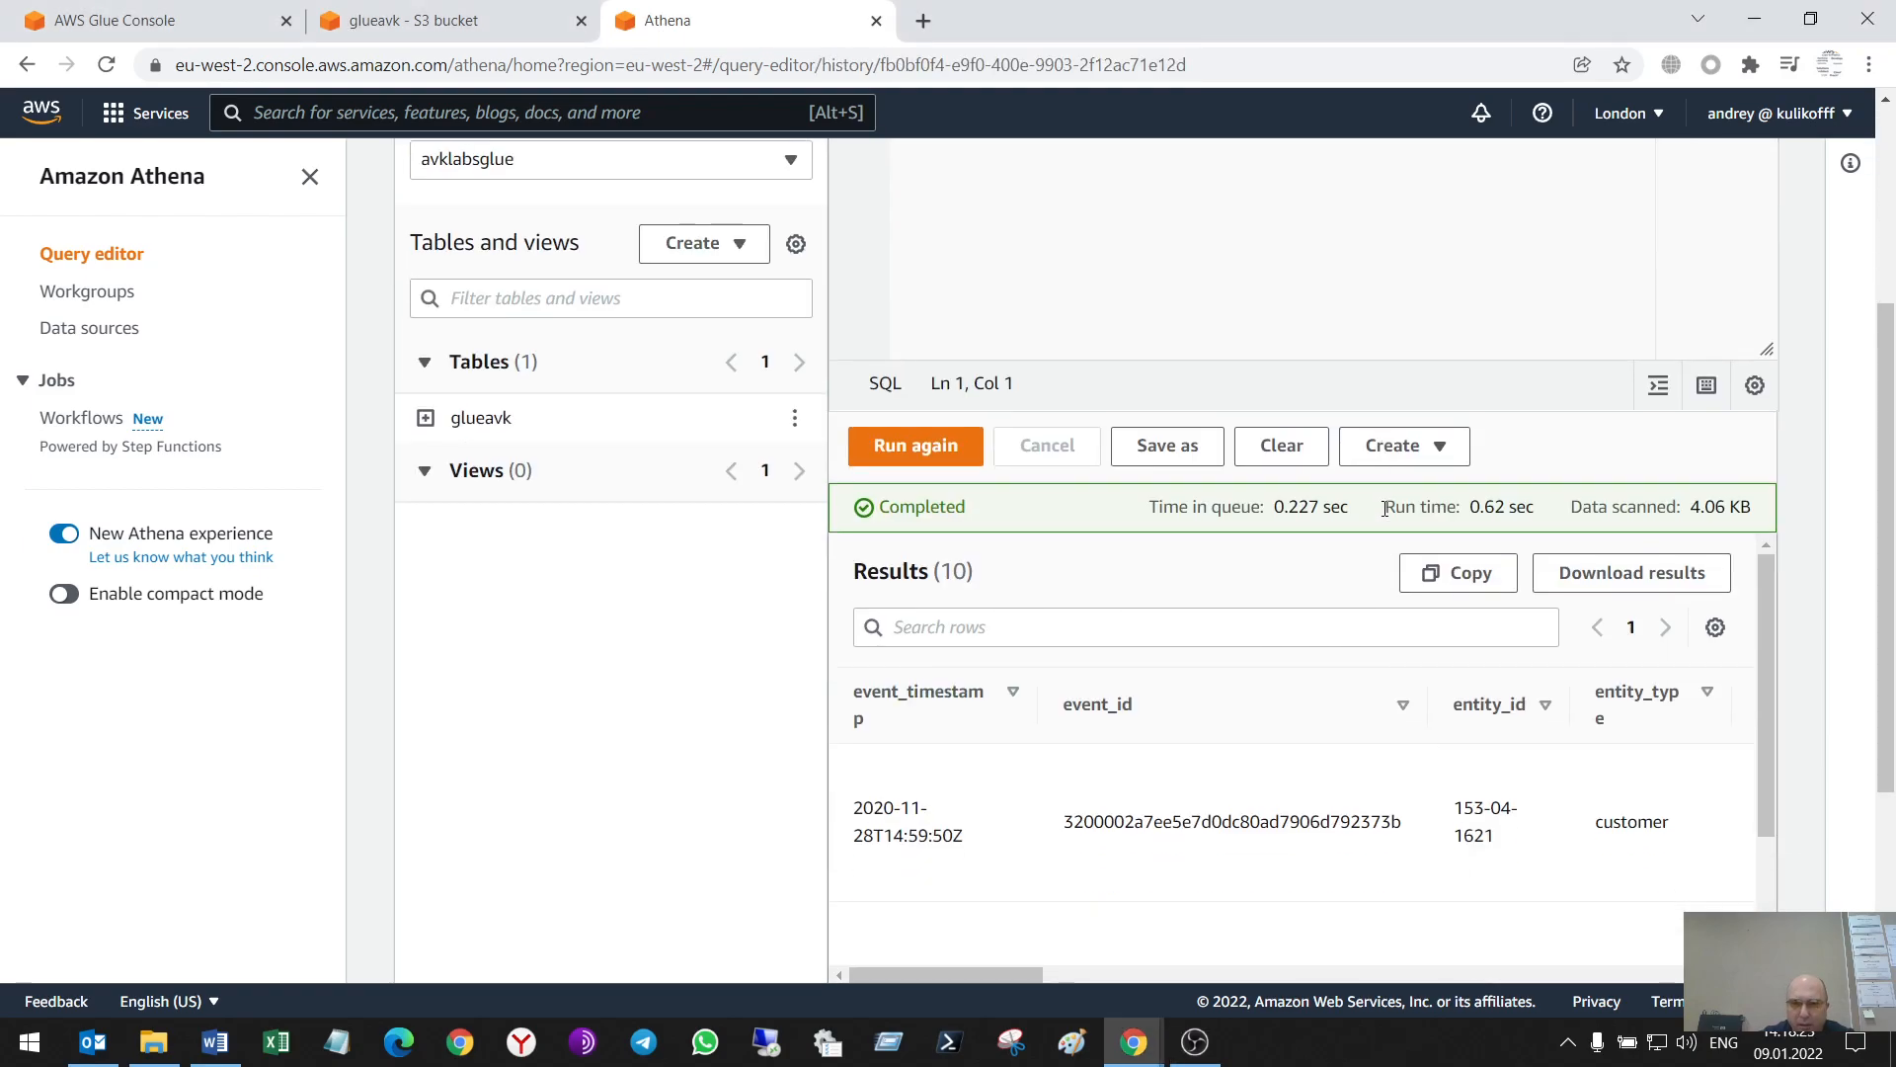
pyautogui.moveTo(1122, 921)
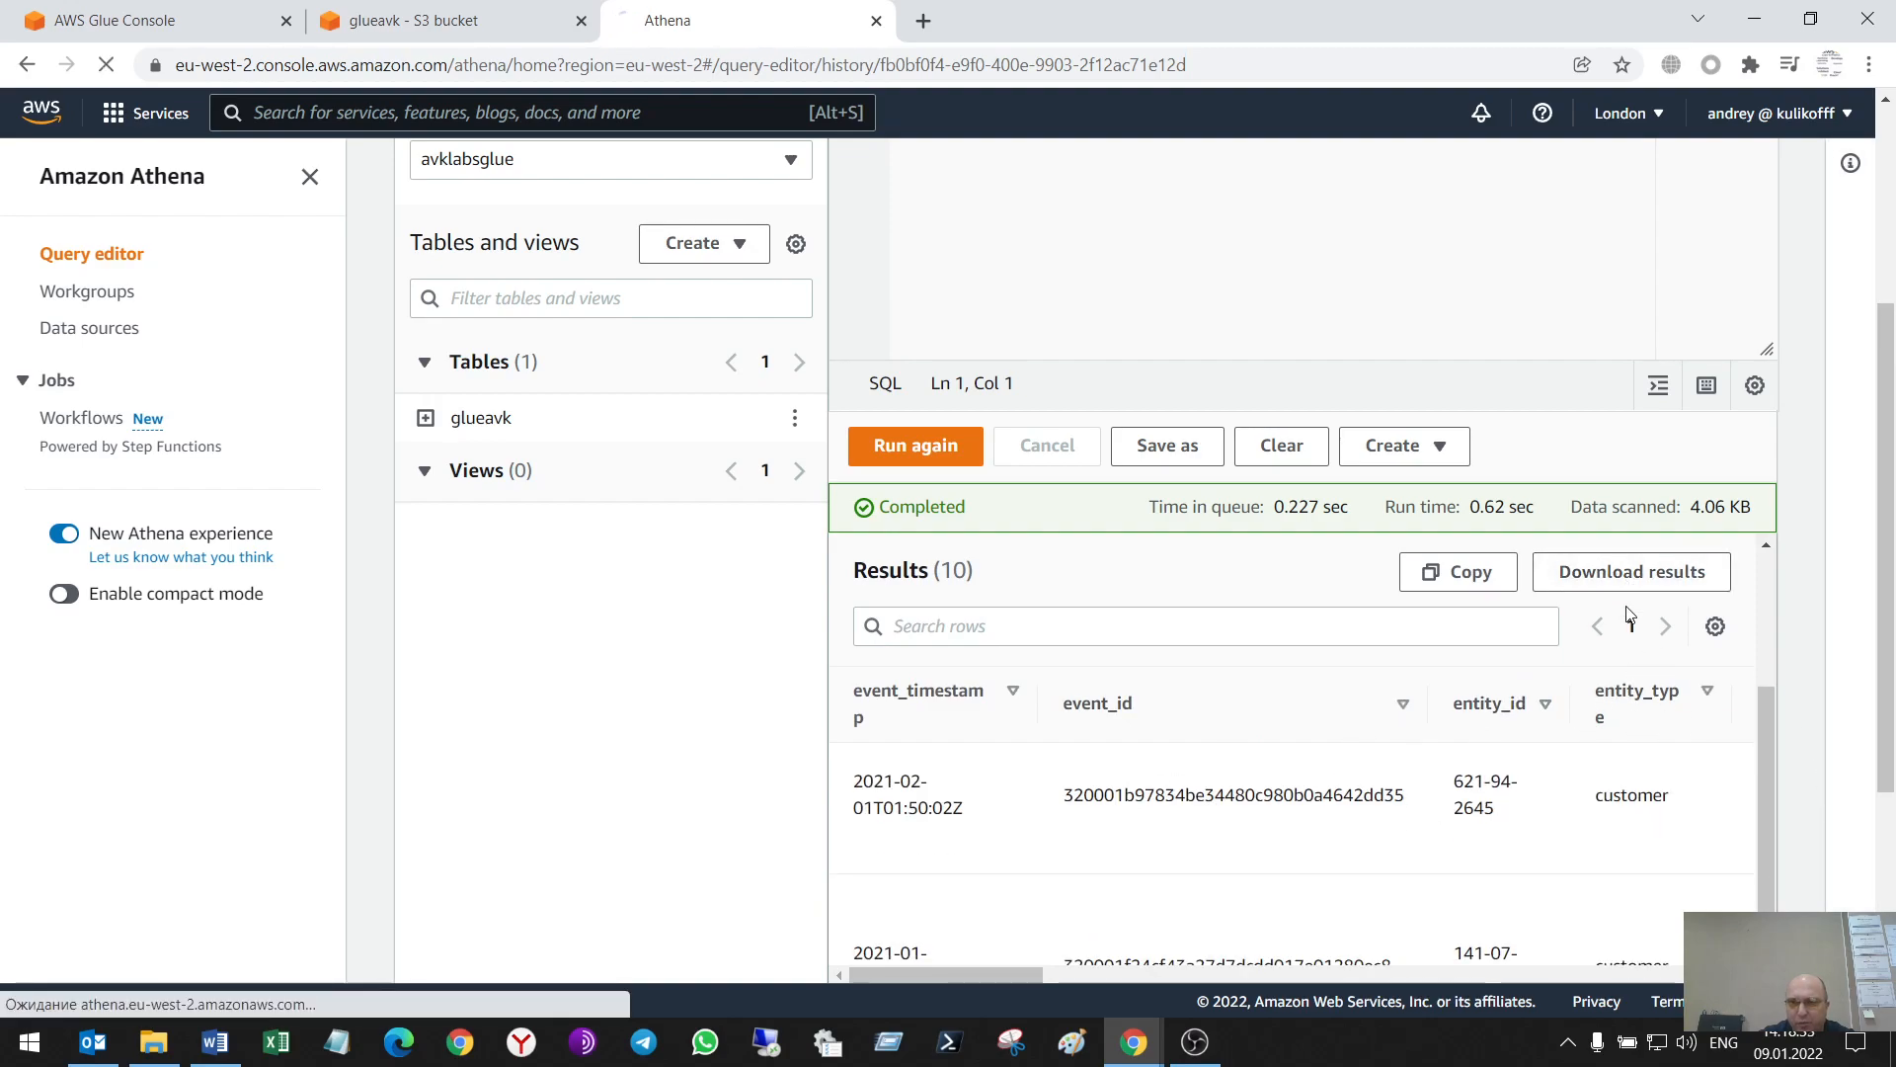
pyautogui.click(1630, 571)
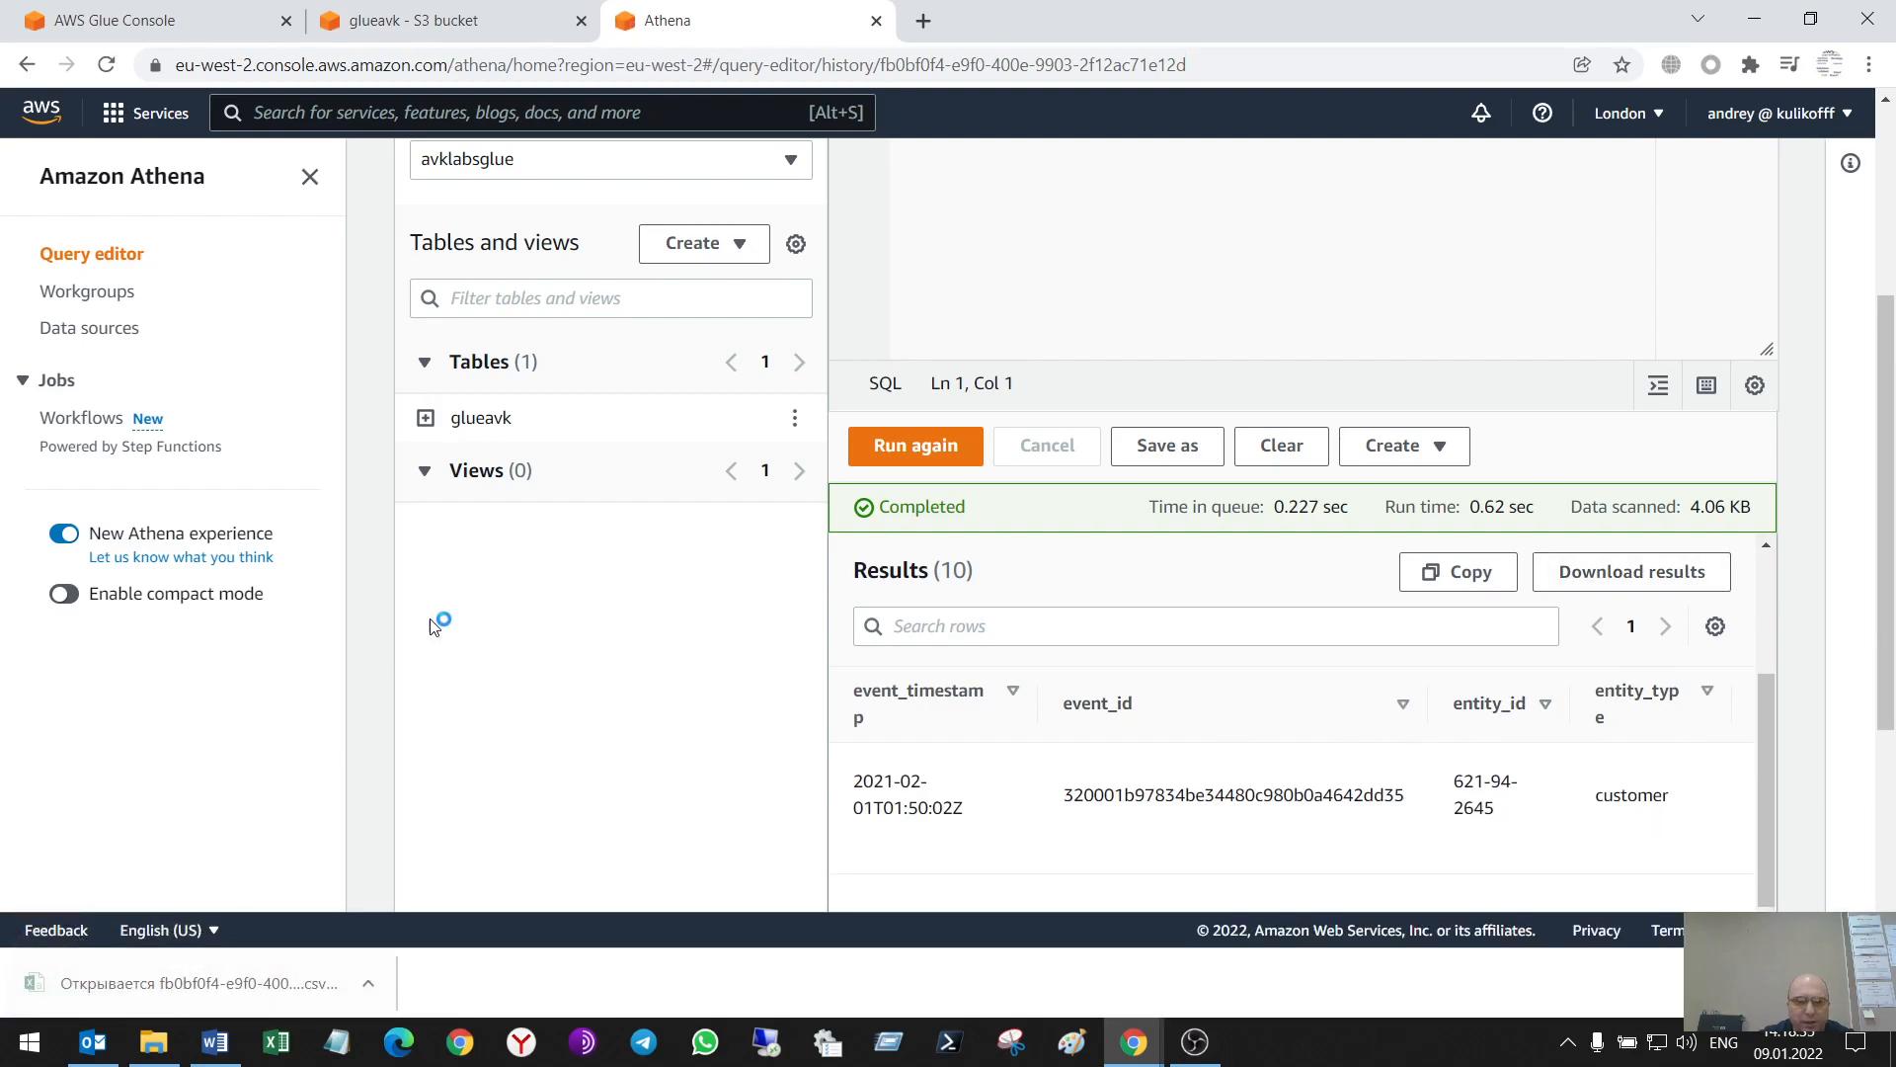
pyautogui.click(276, 1041)
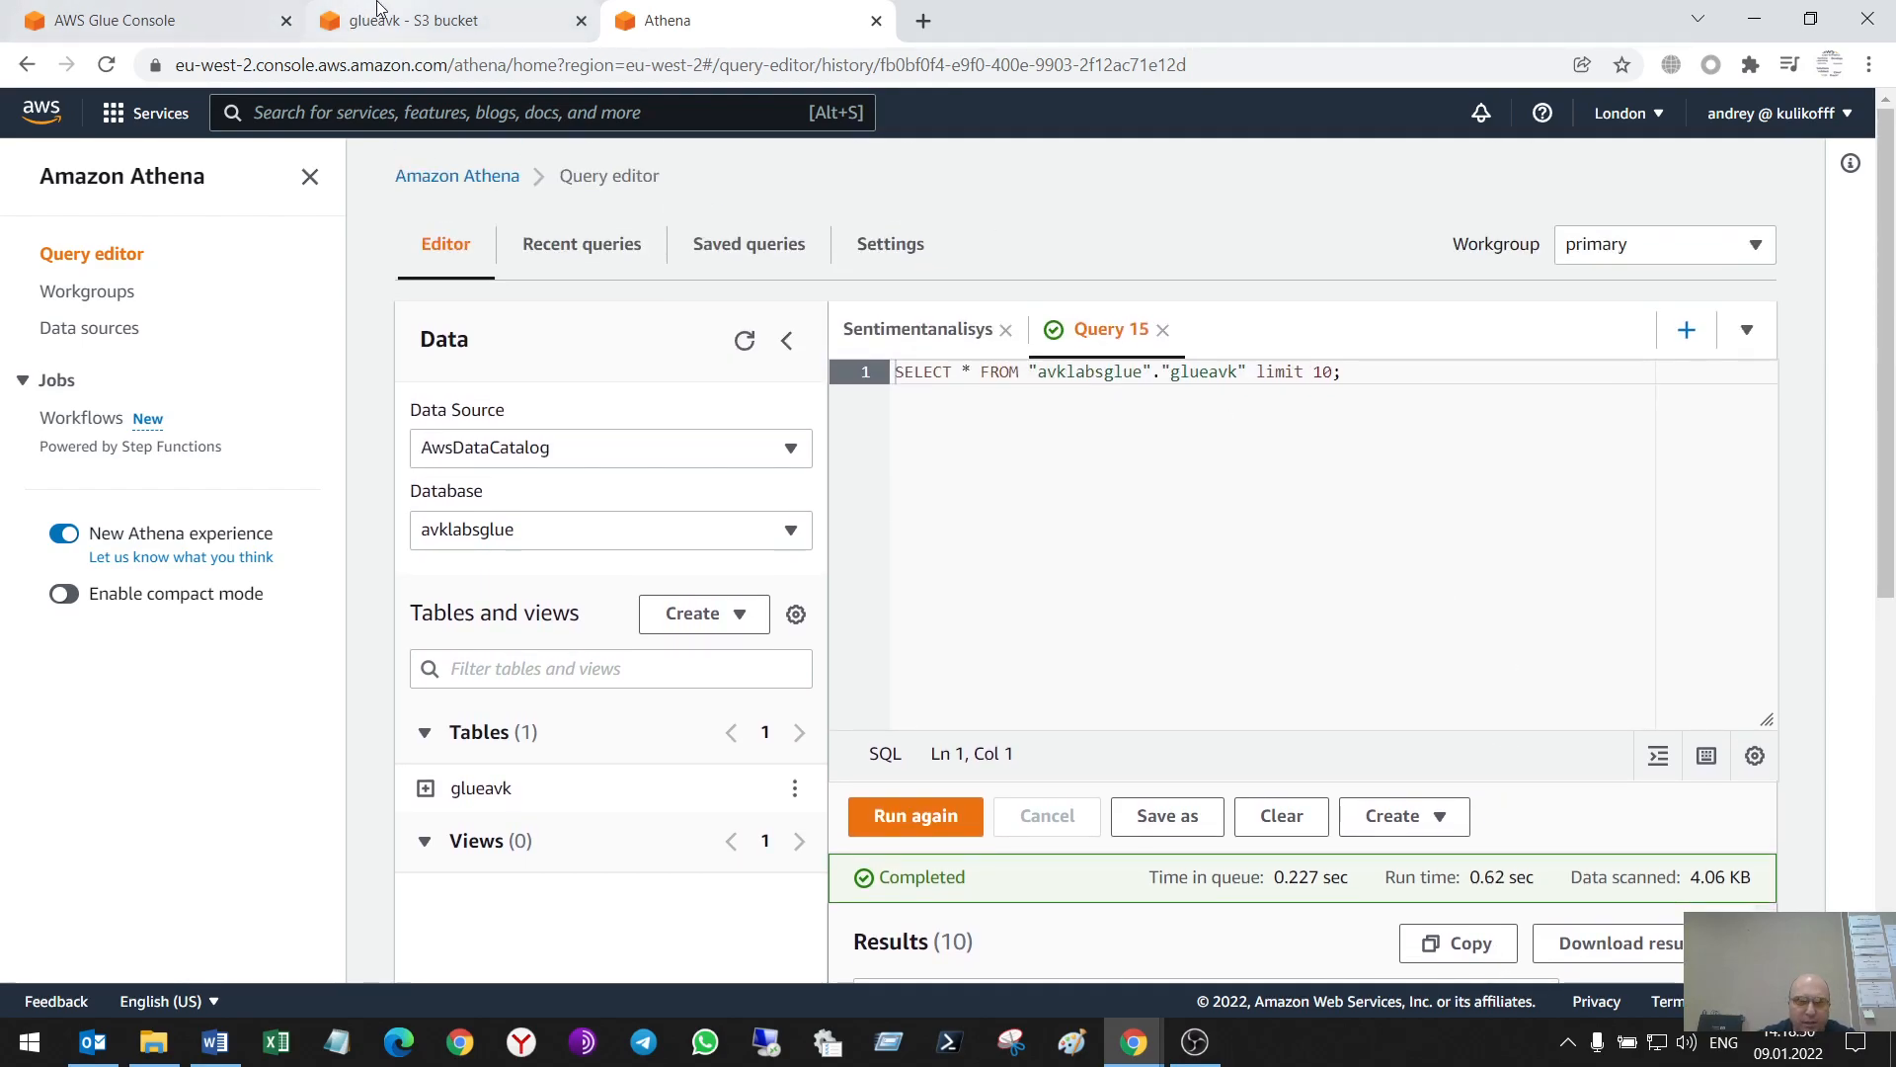
# Remove glueavk from the Glue Tables list with Action > Delete table
pyautogui.click(145, 20)
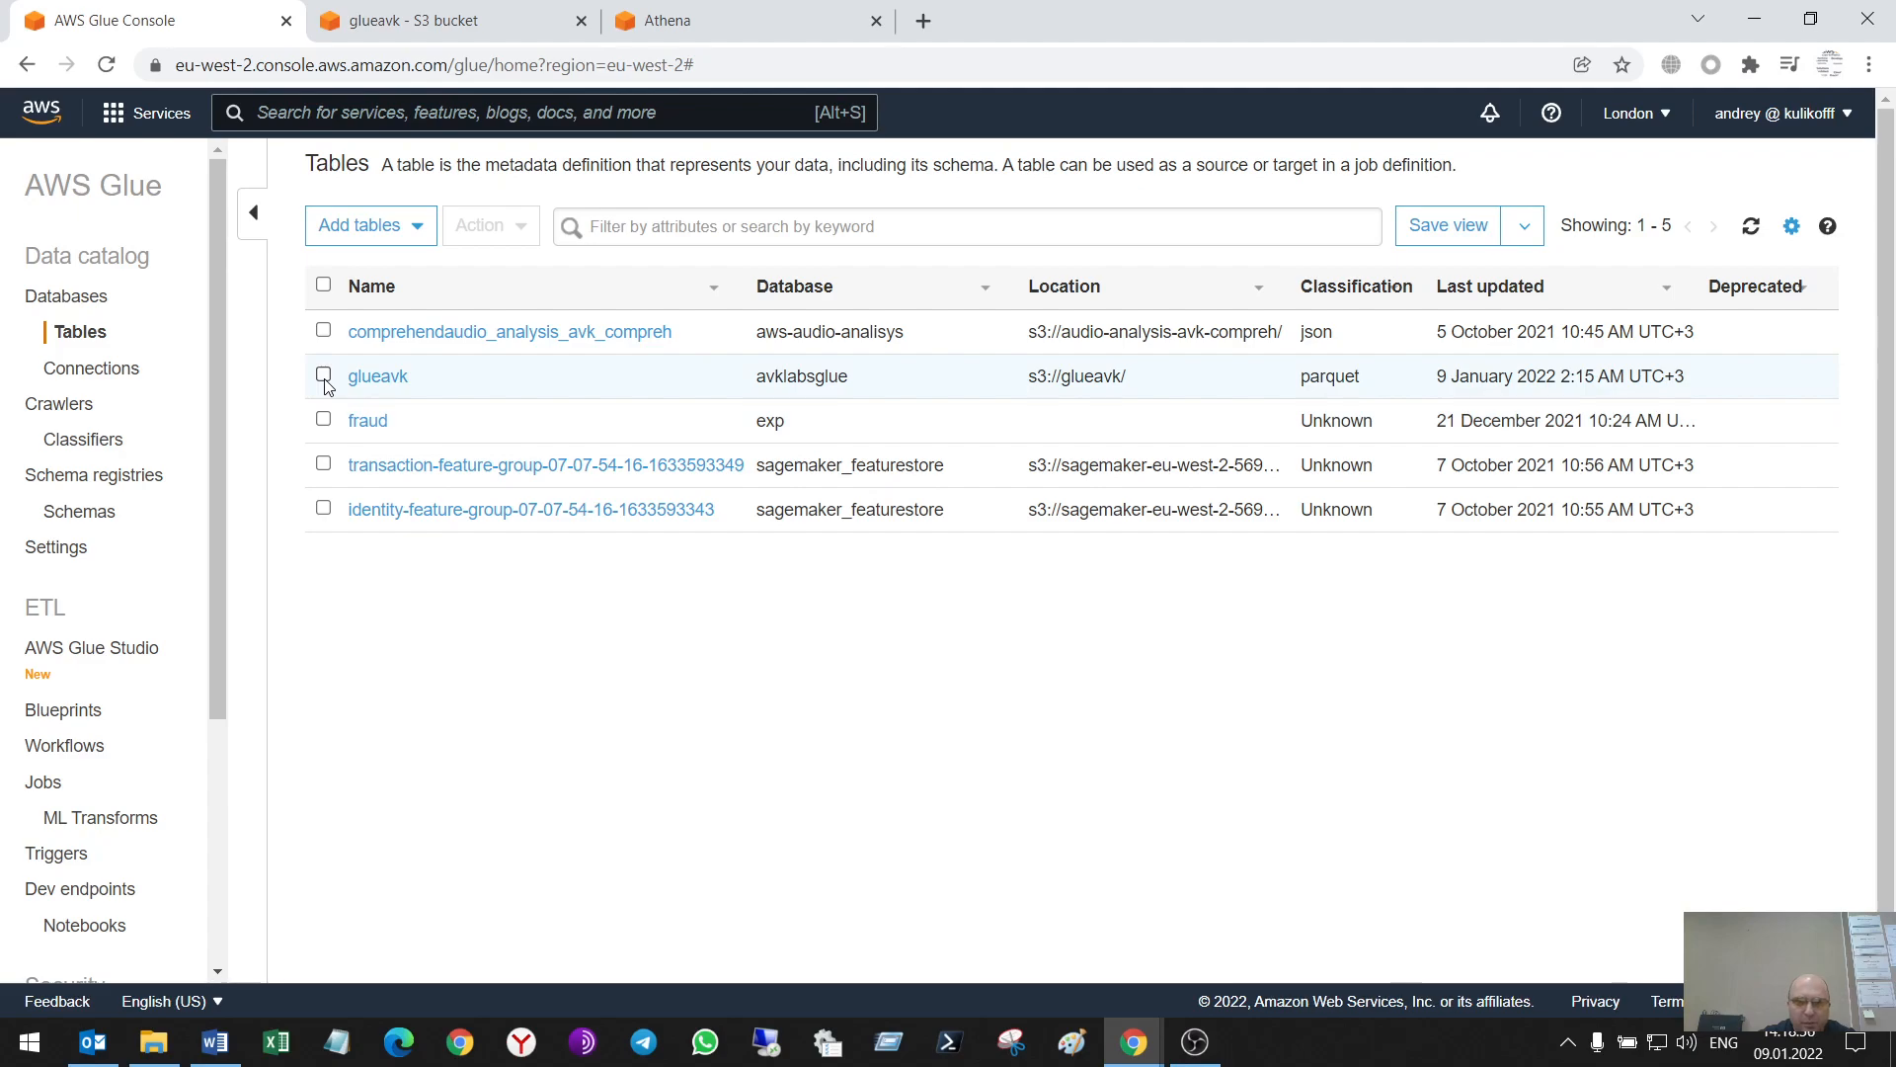
pyautogui.click(323, 375)
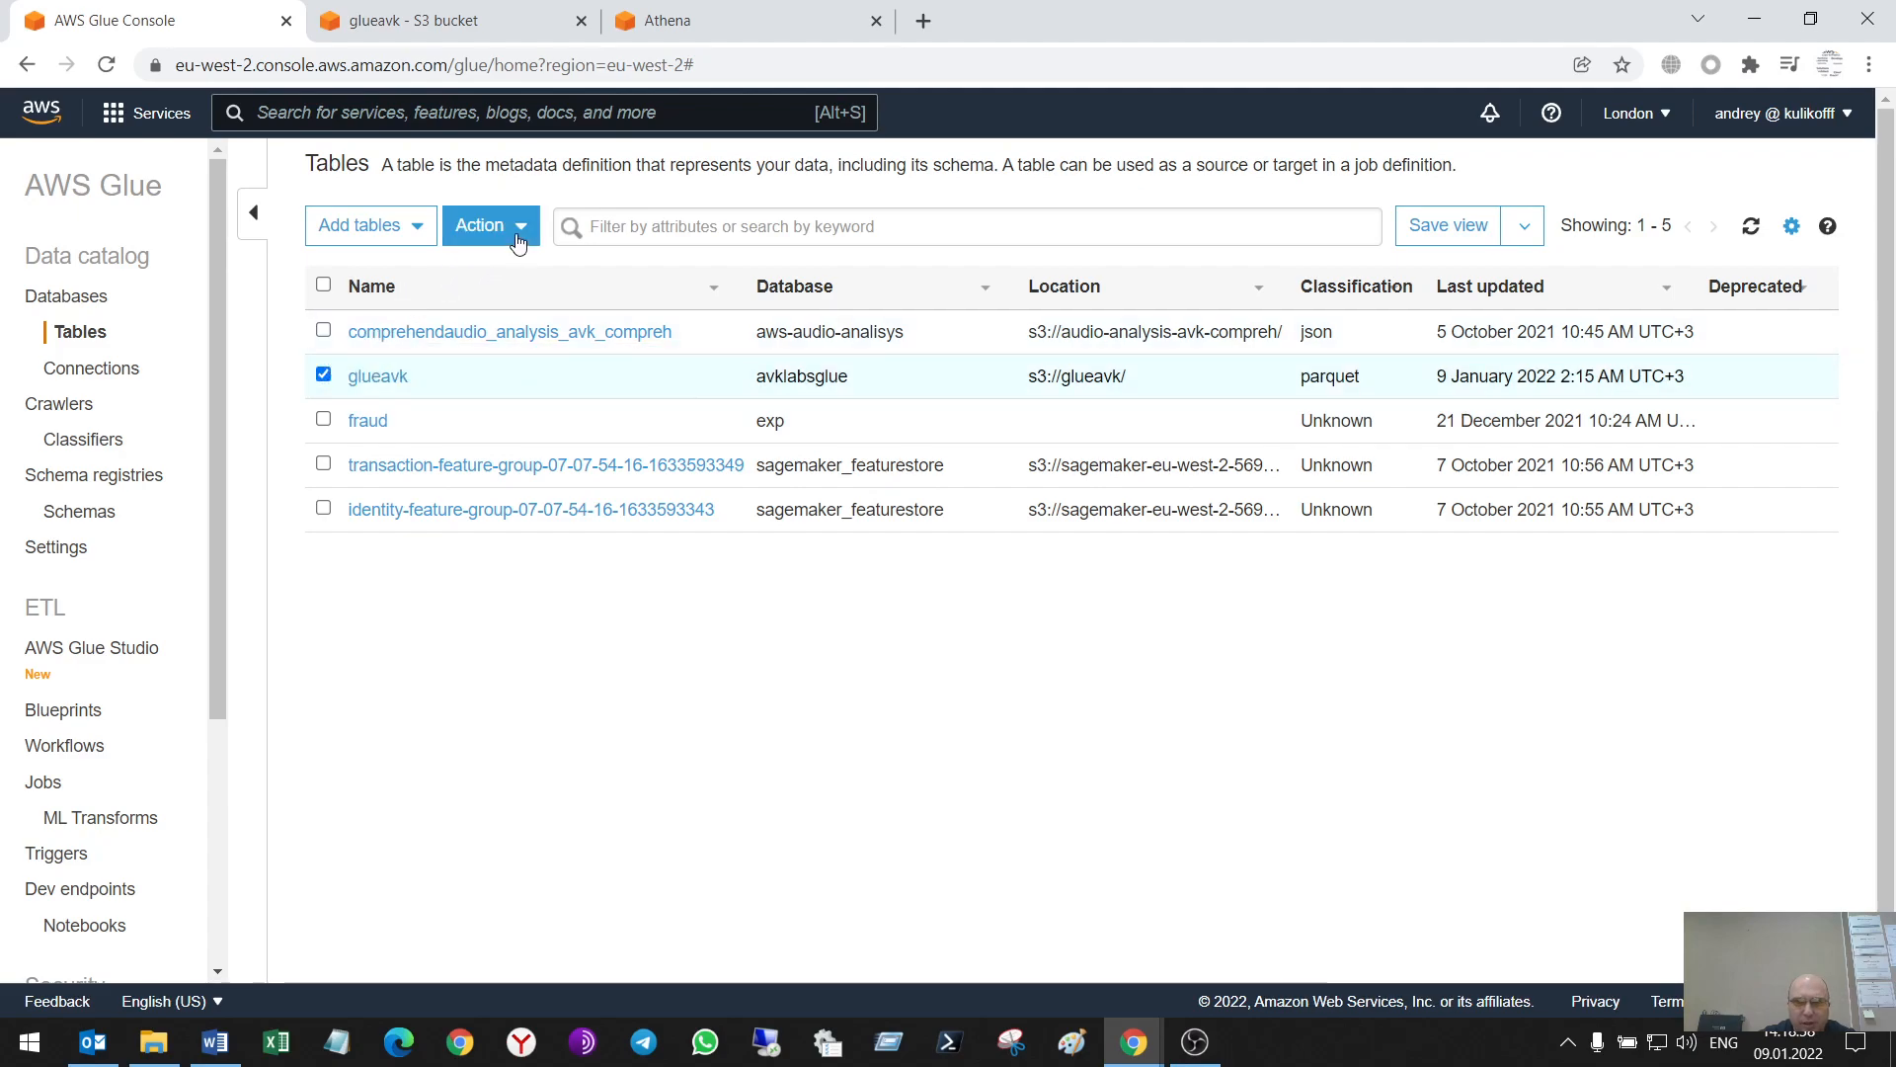
pyautogui.click(489, 225)
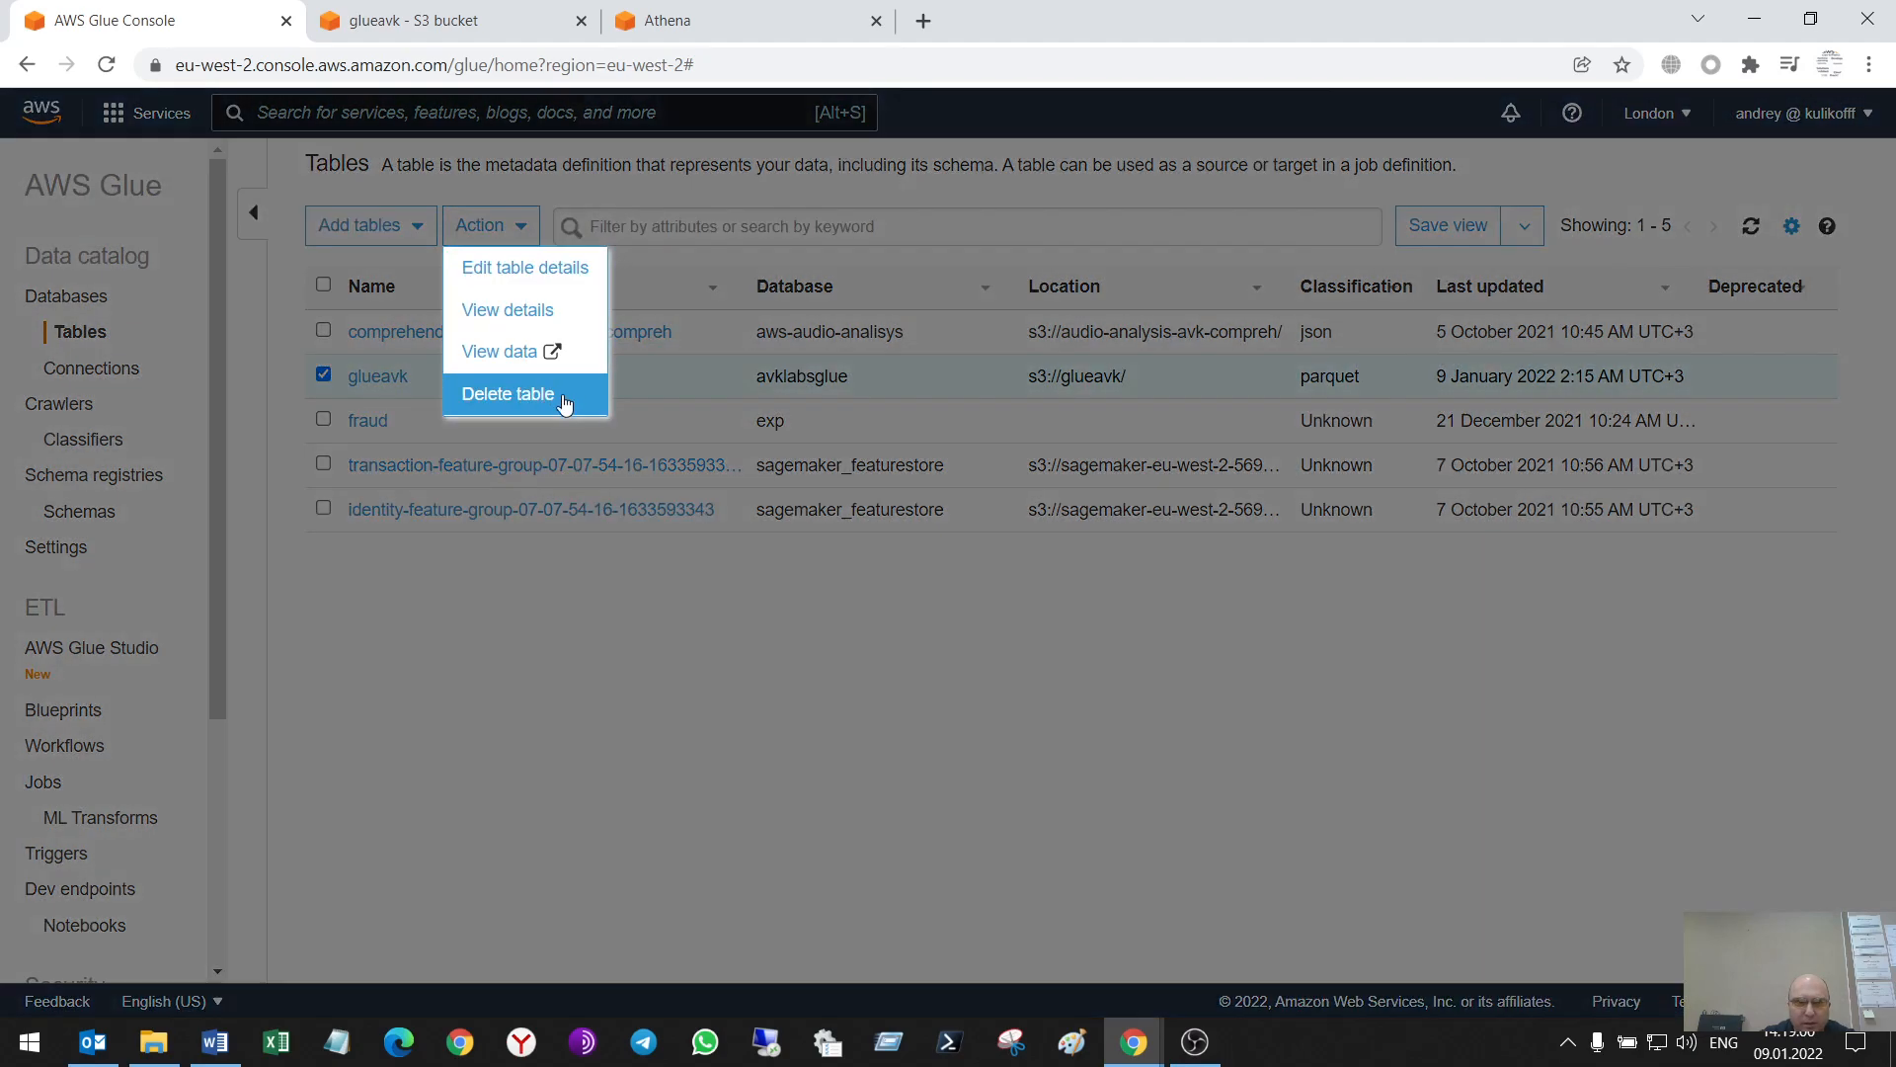
pyautogui.click(507, 393)
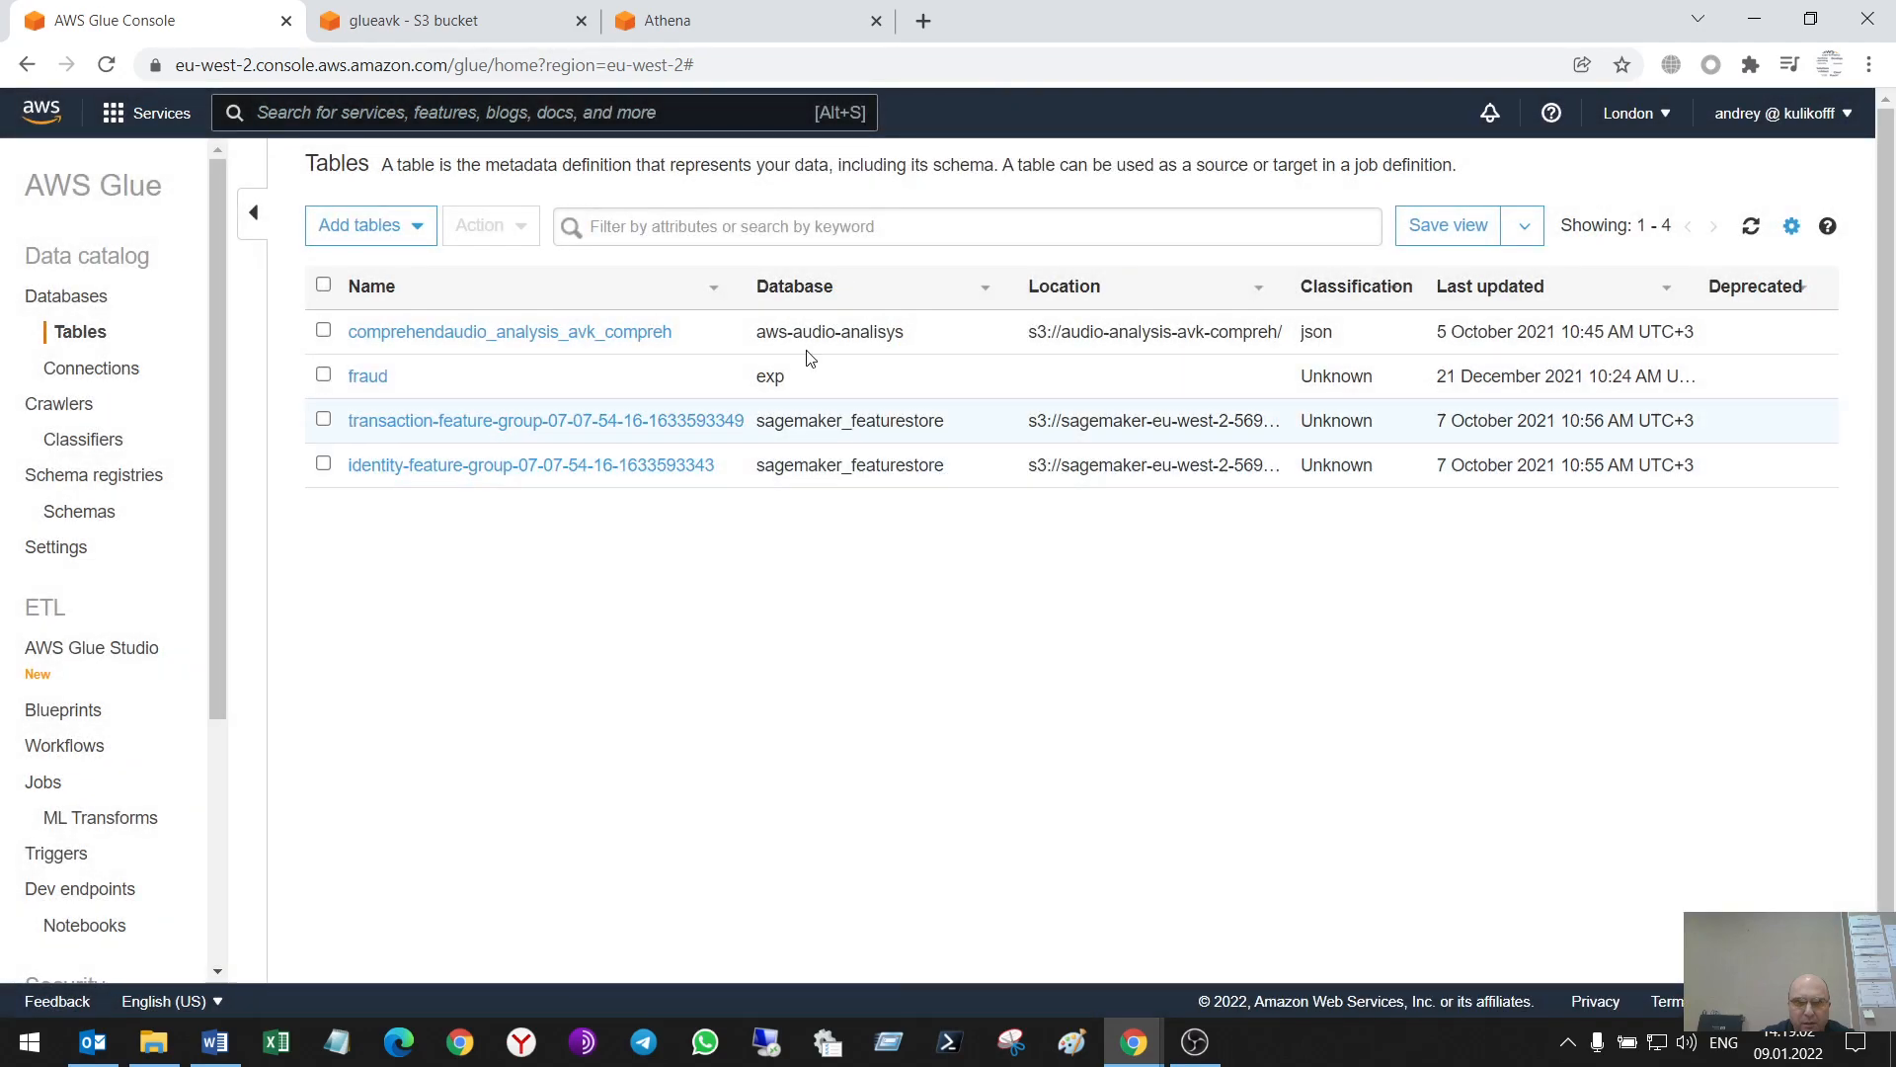
# Rerun the glueavk preview query (Query 15) in Athena, which now errors as table missing
pyautogui.click(747, 21)
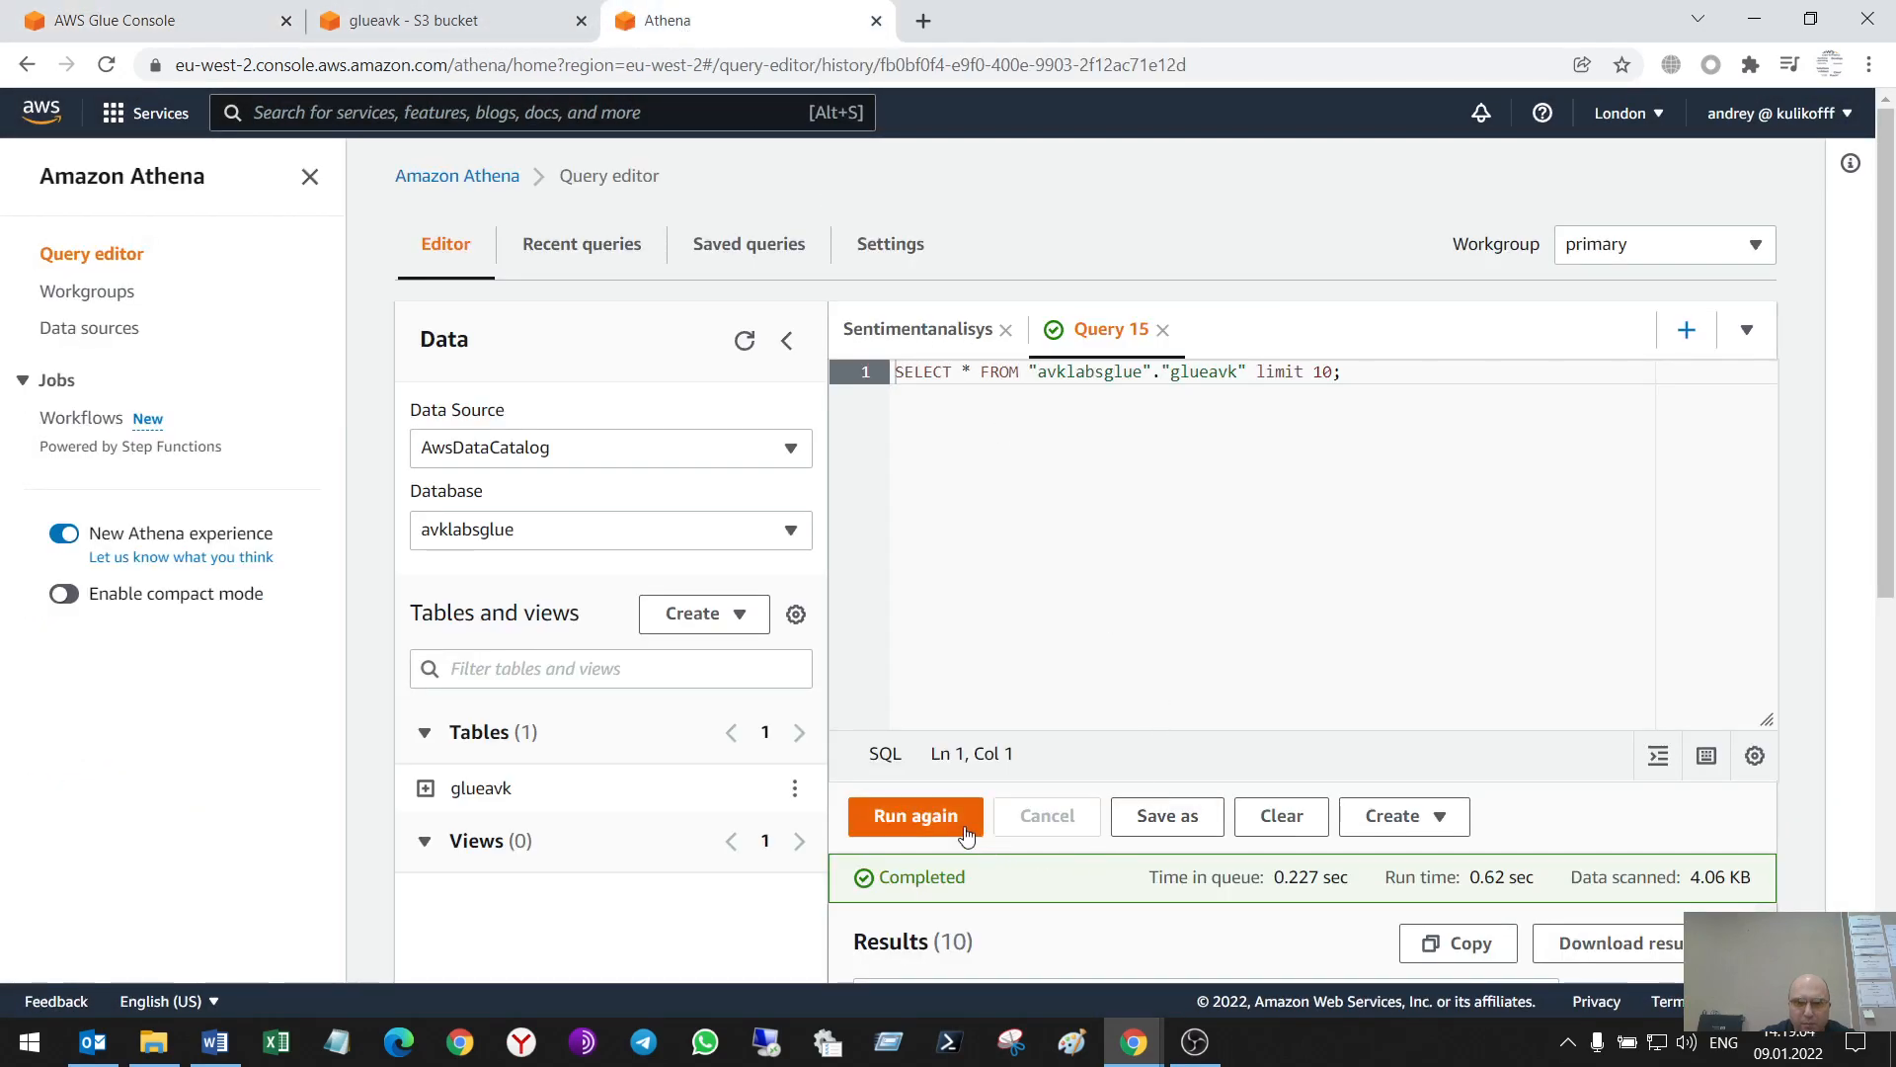
pyautogui.click(915, 814)
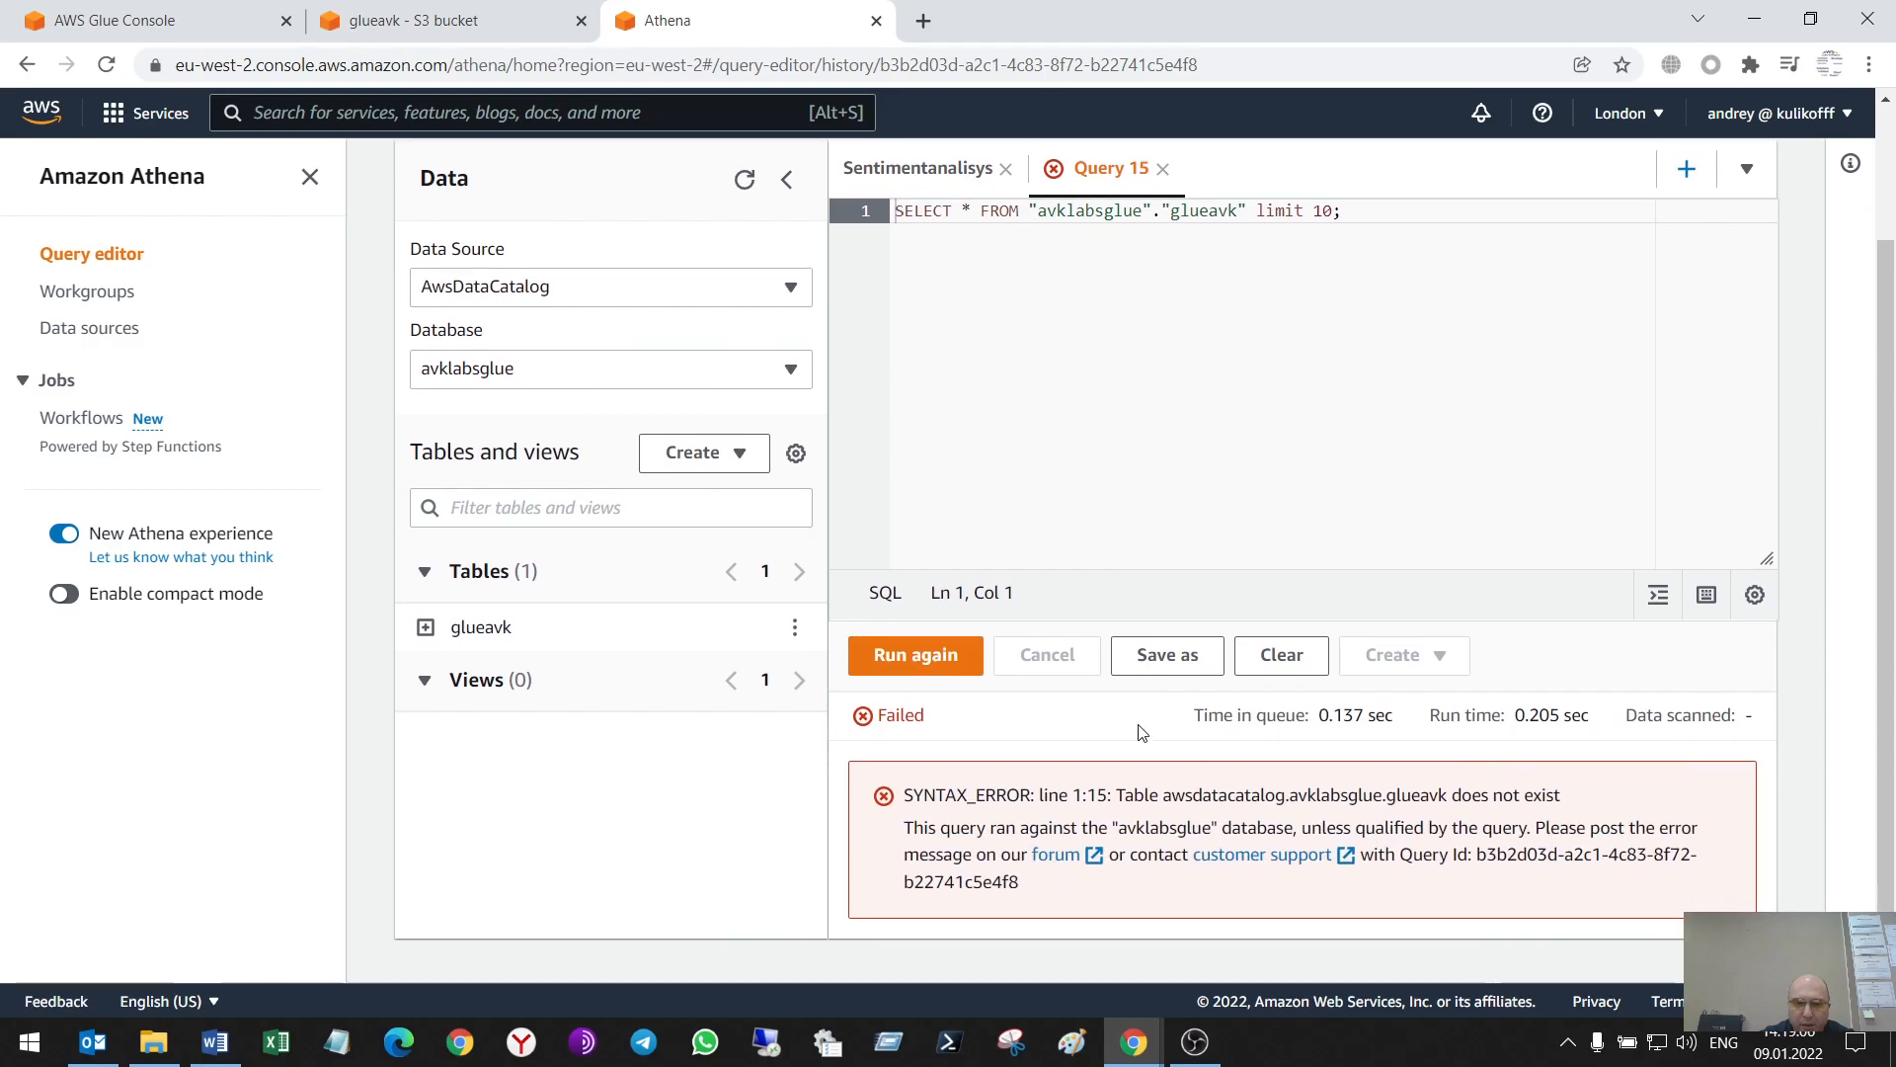
pyautogui.moveTo(1238, 710)
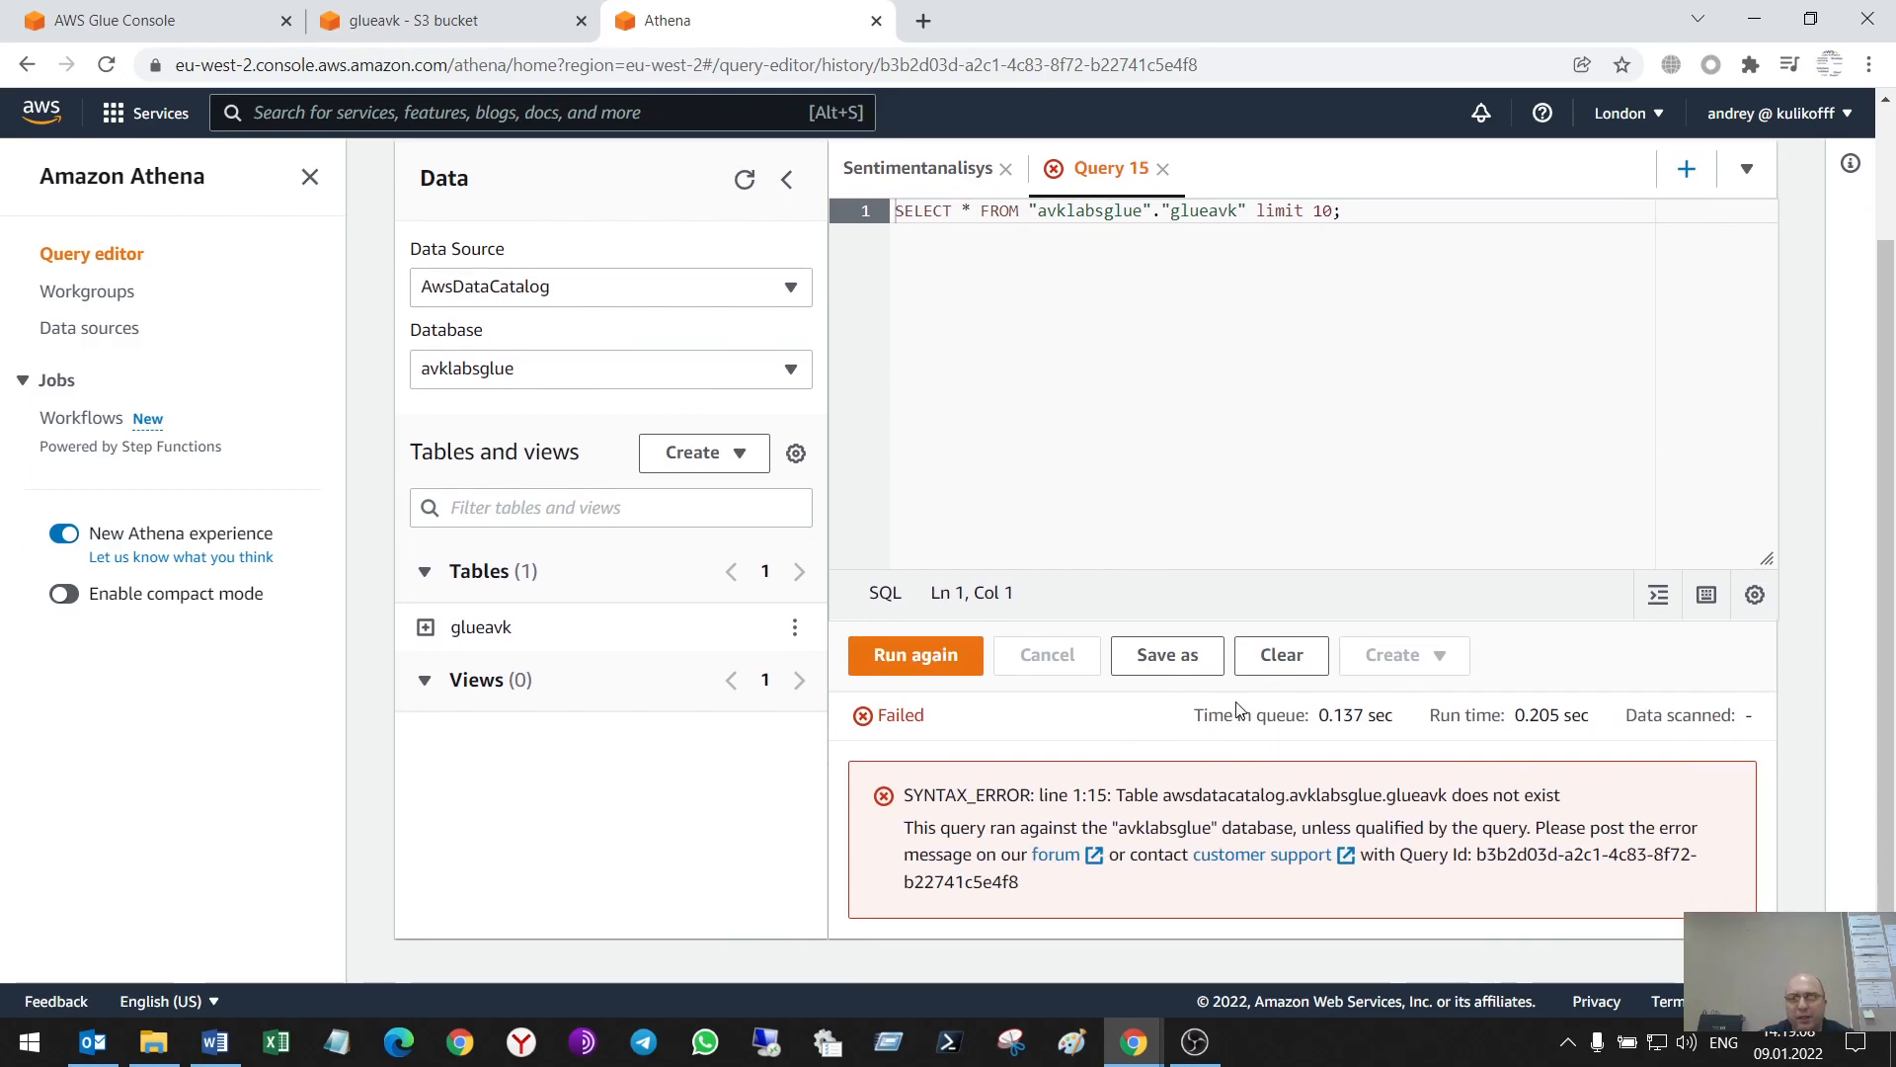
pyautogui.moveTo(1198, 755)
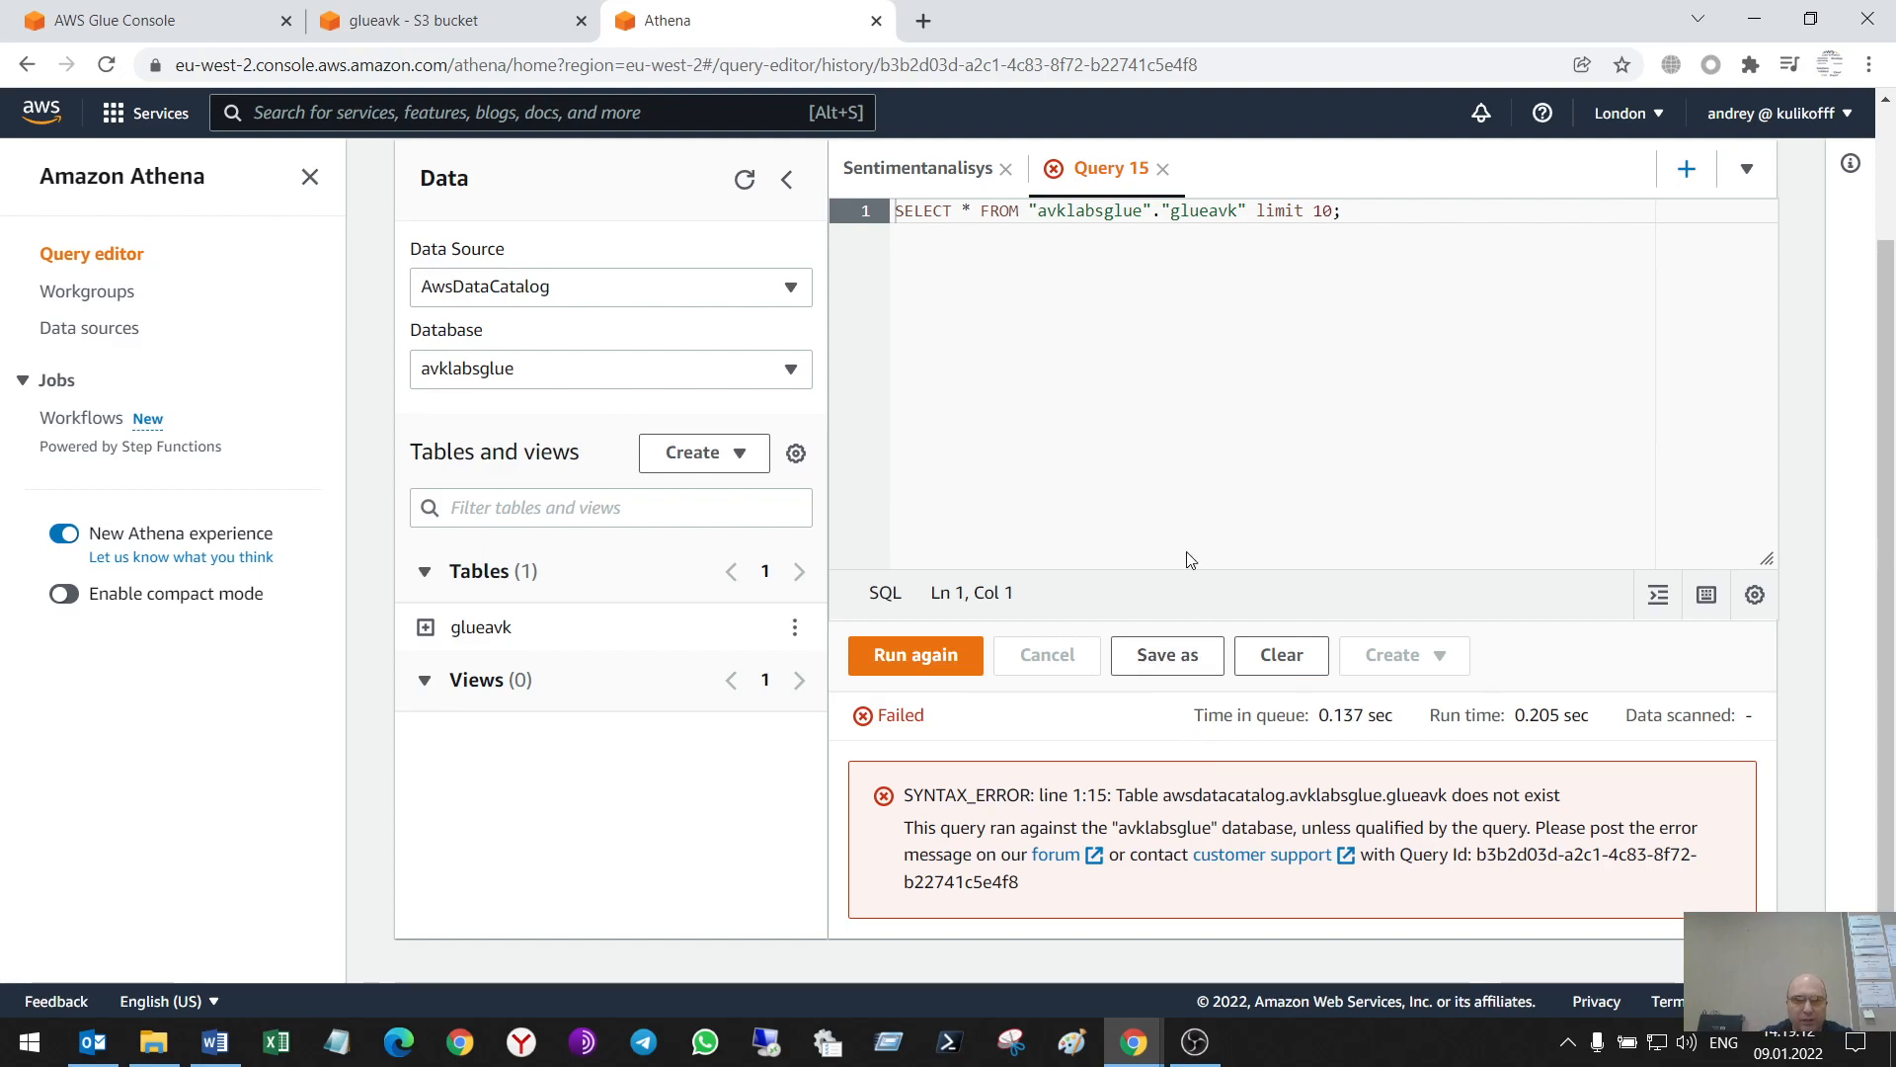
pyautogui.moveTo(1162, 465)
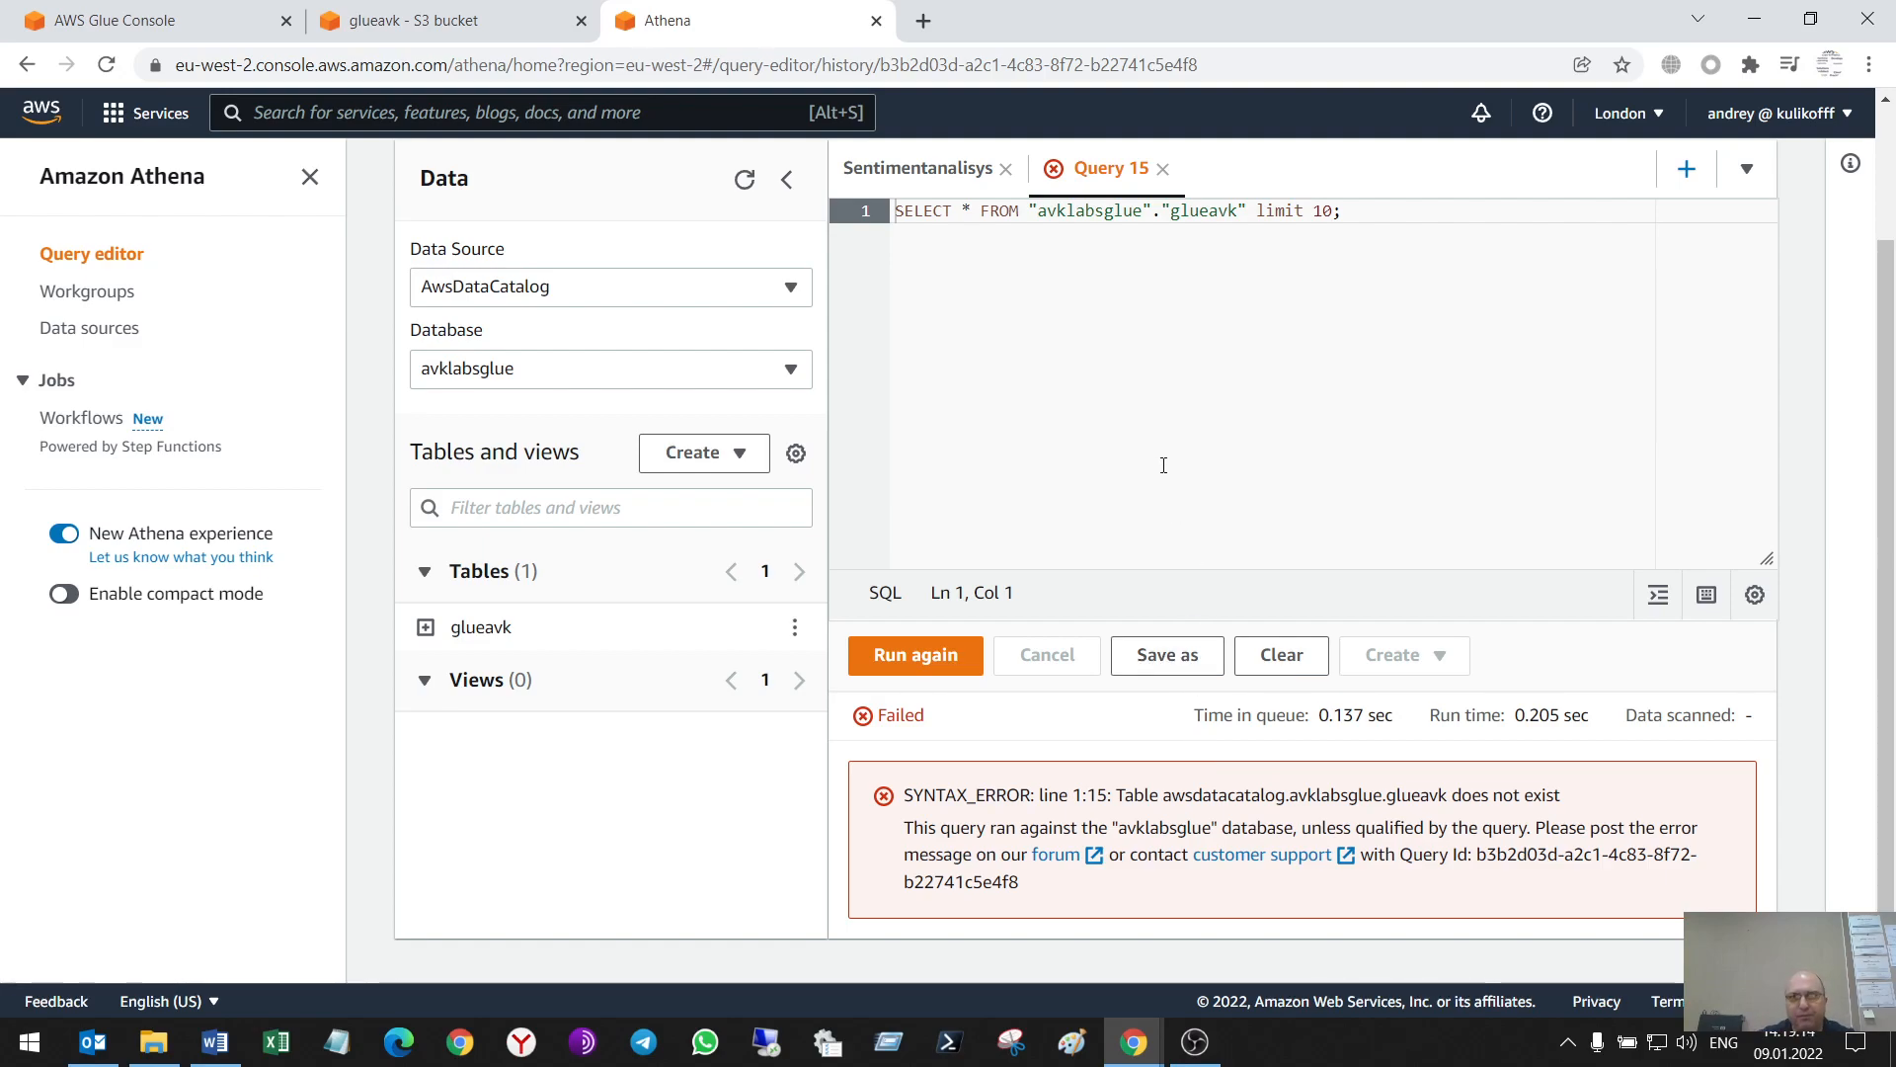
pyautogui.moveTo(1374, 413)
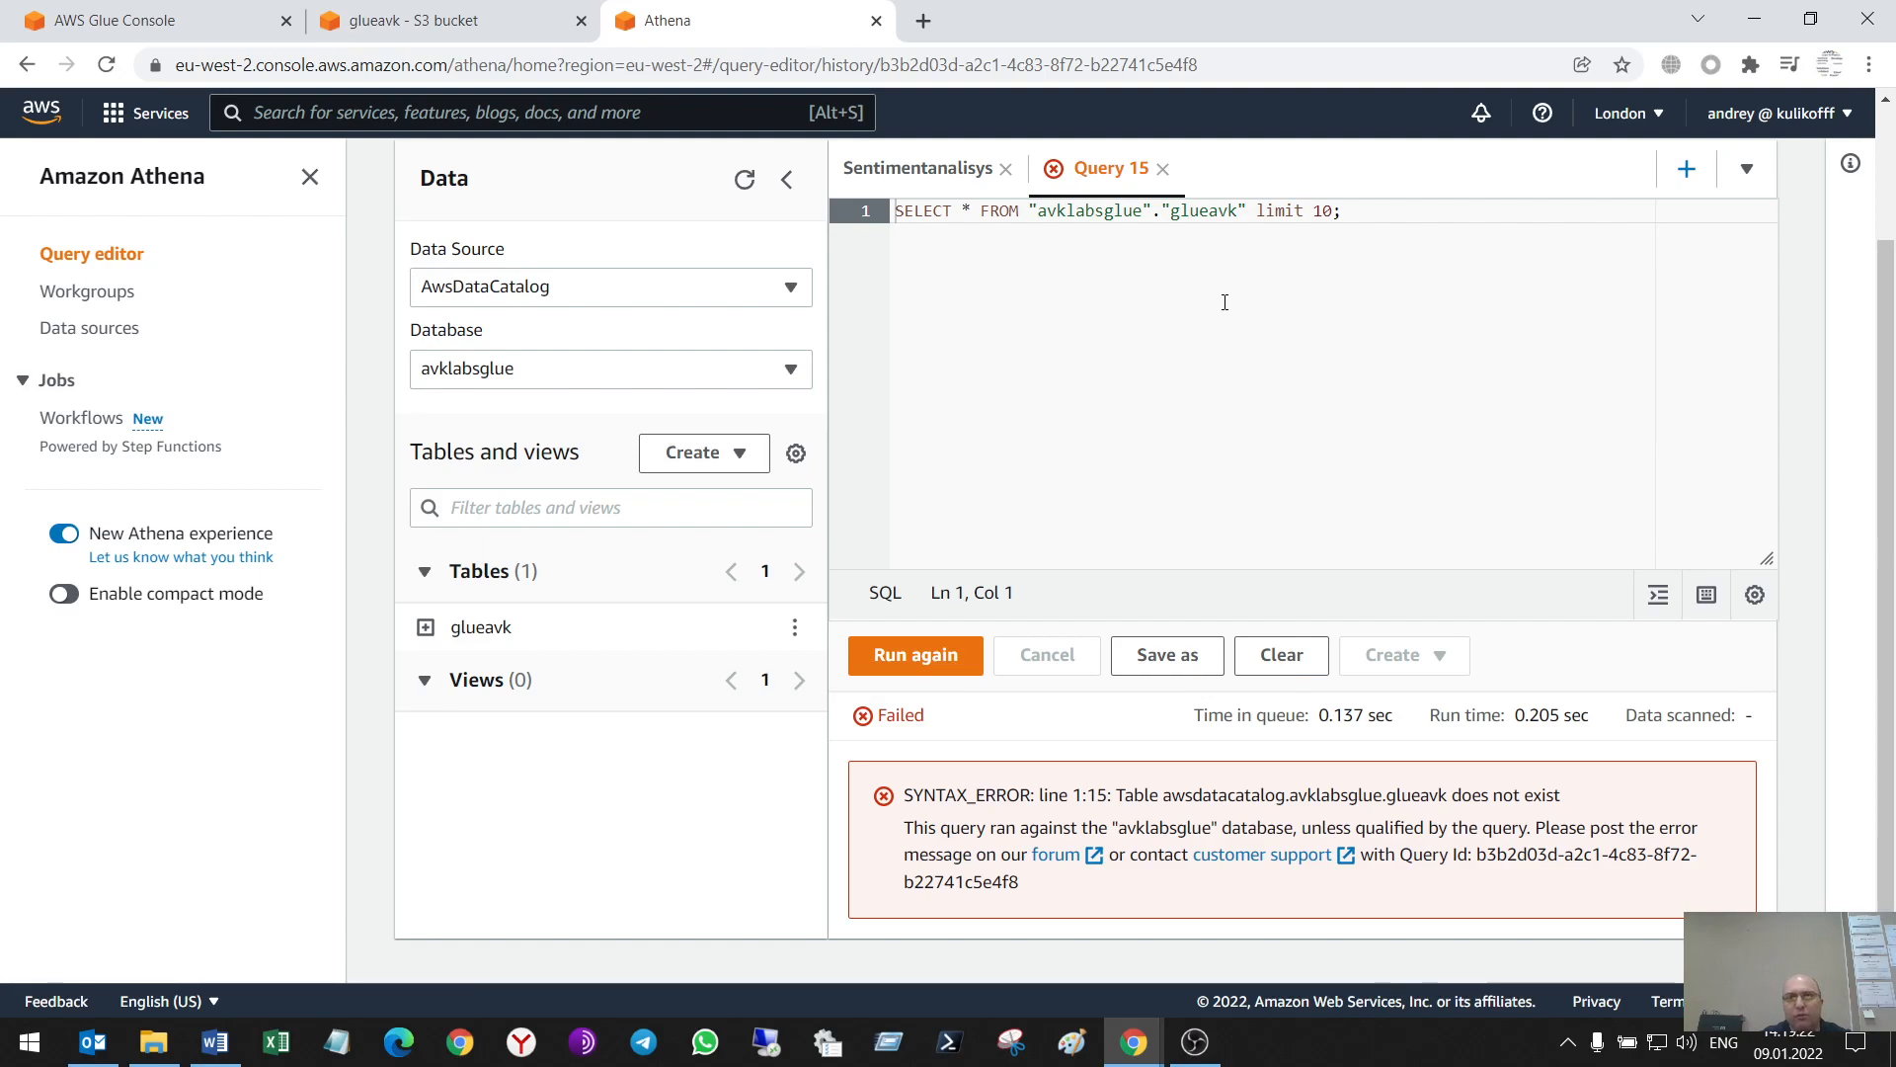
pyautogui.moveTo(1232, 292)
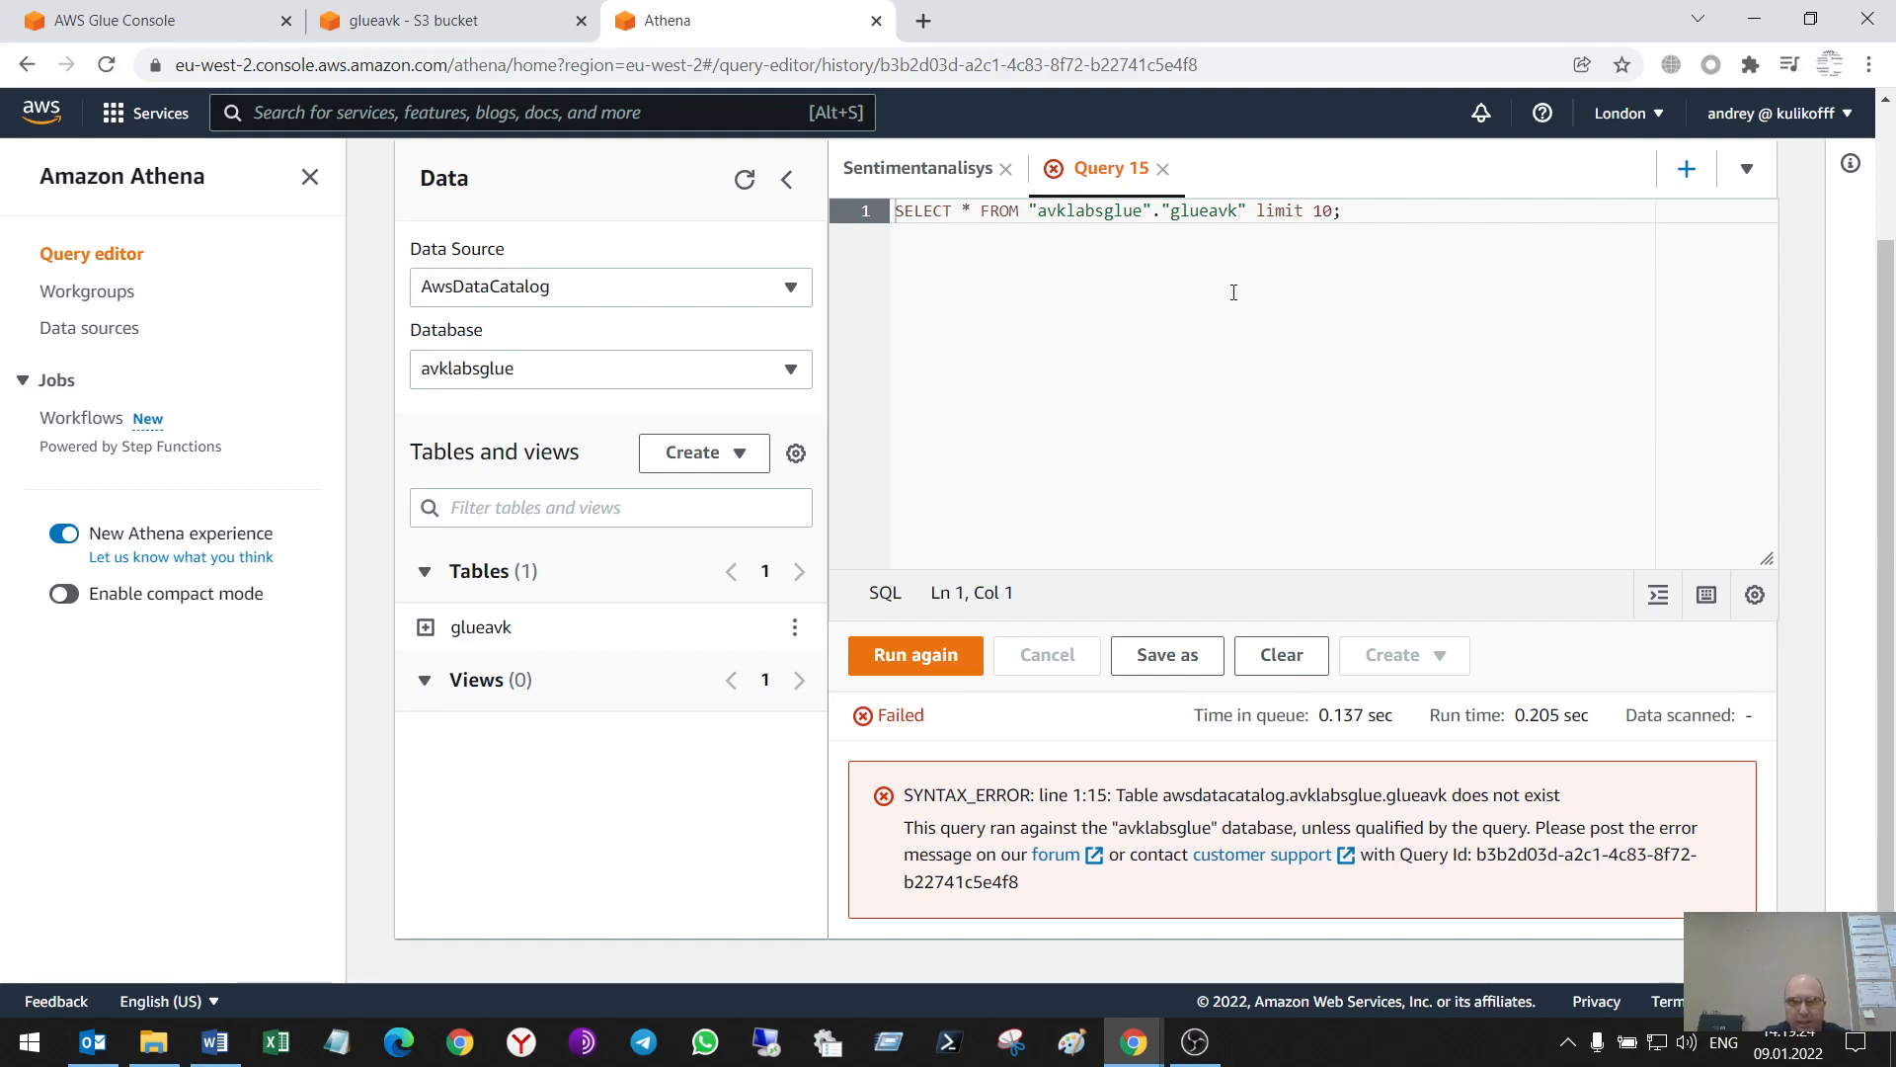